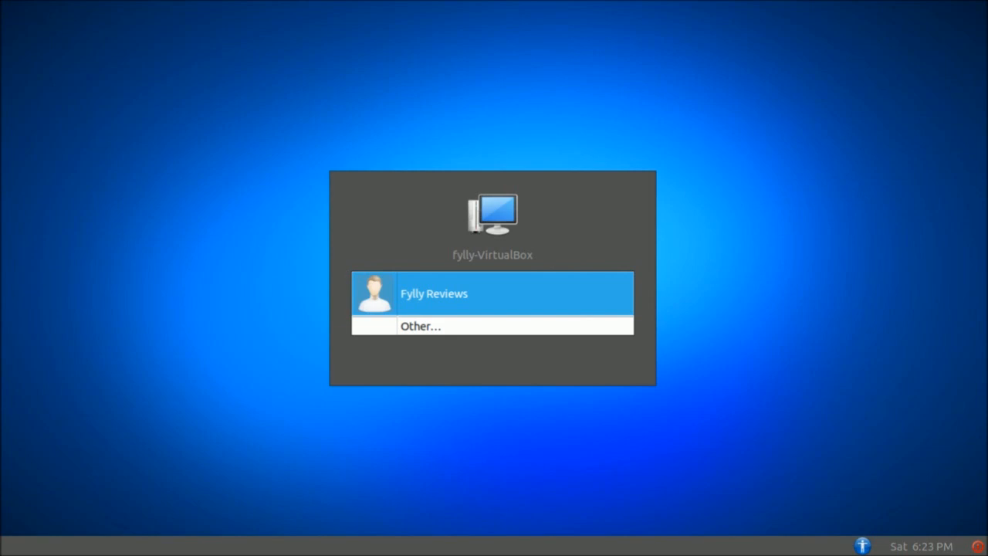
pyautogui.moveTo(427, 114)
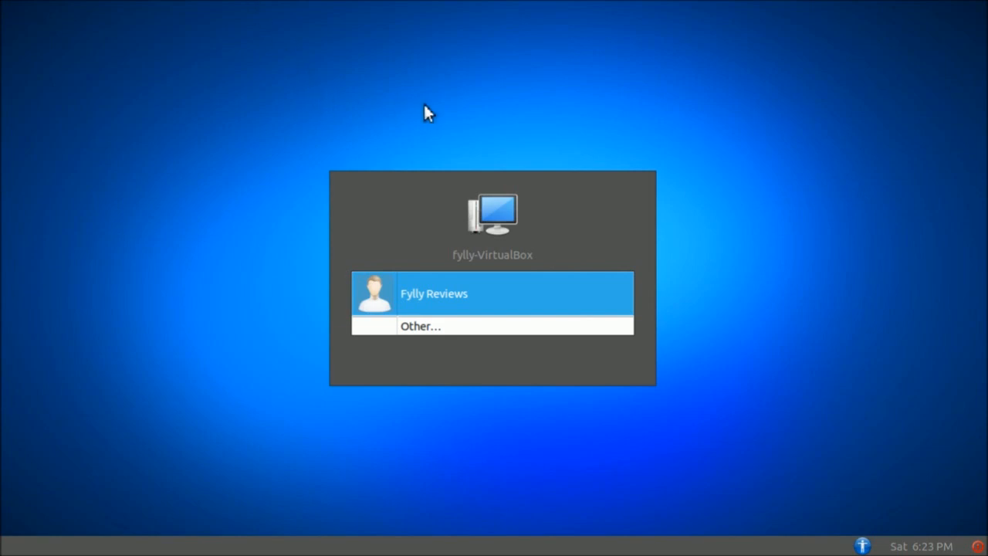
pyautogui.moveTo(518, 181)
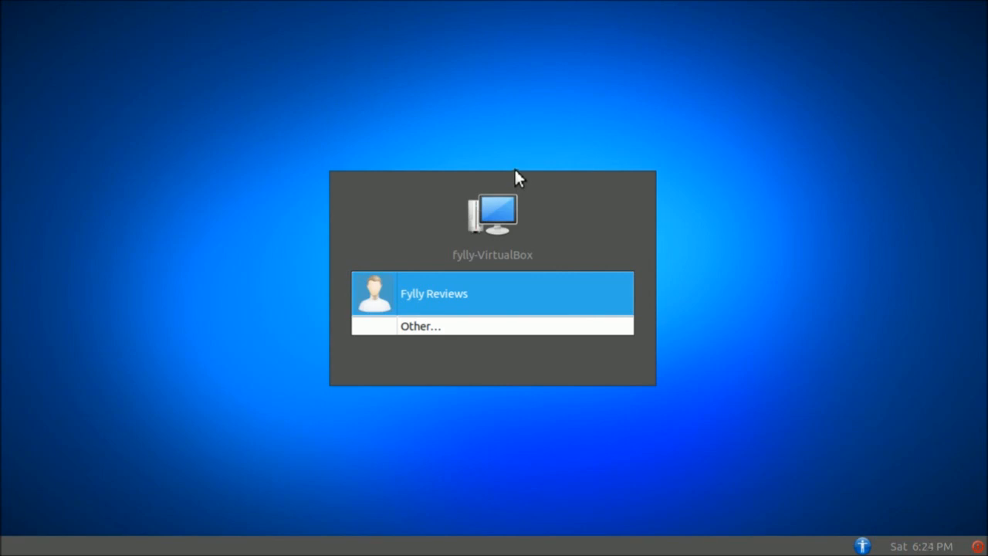
pyautogui.moveTo(553, 214)
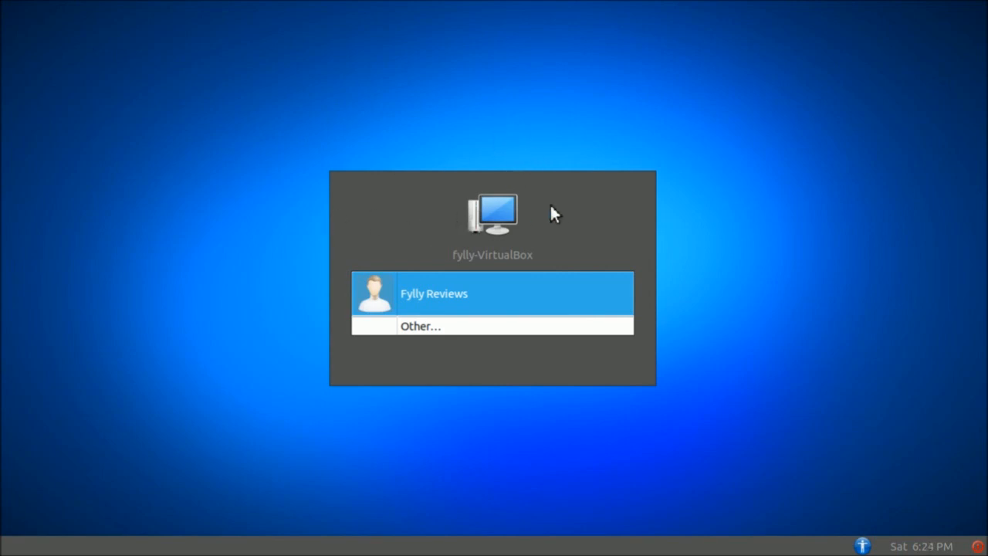
pyautogui.moveTo(574, 191)
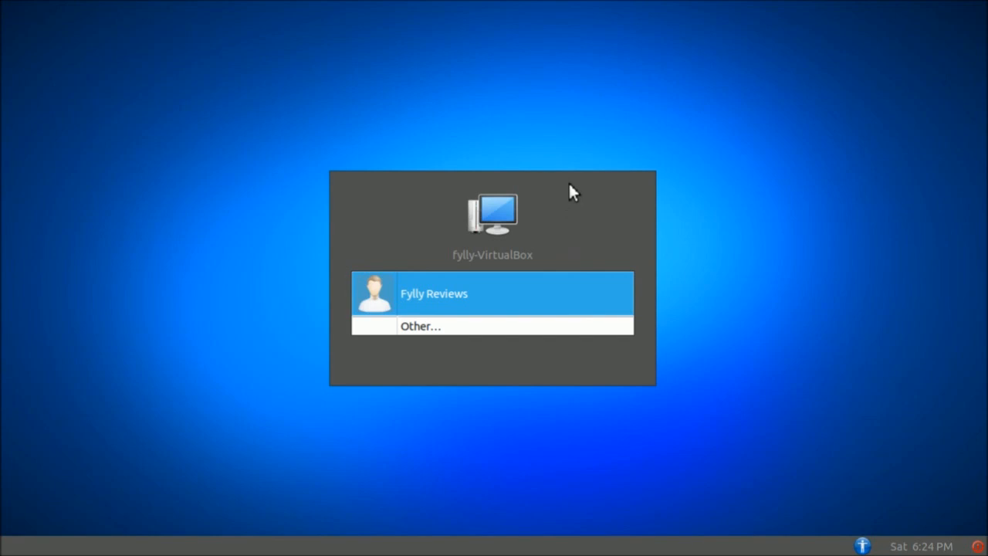
pyautogui.moveTo(517, 196)
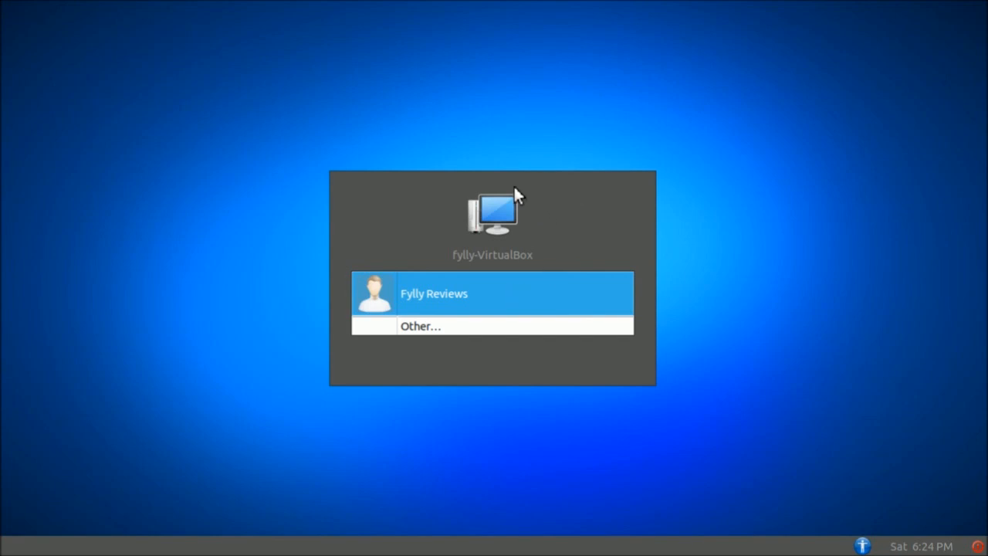
pyautogui.moveTo(452, 220)
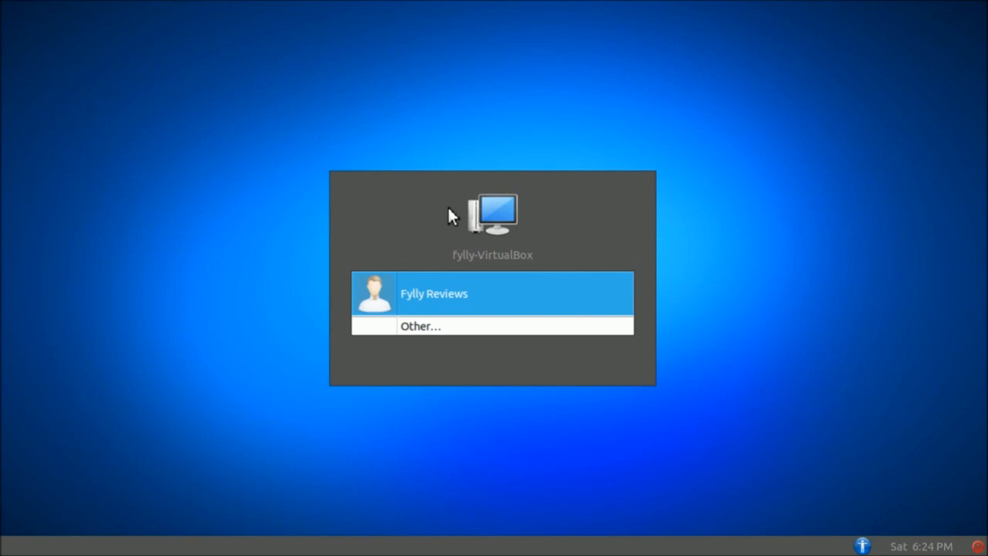
pyautogui.moveTo(286, 238)
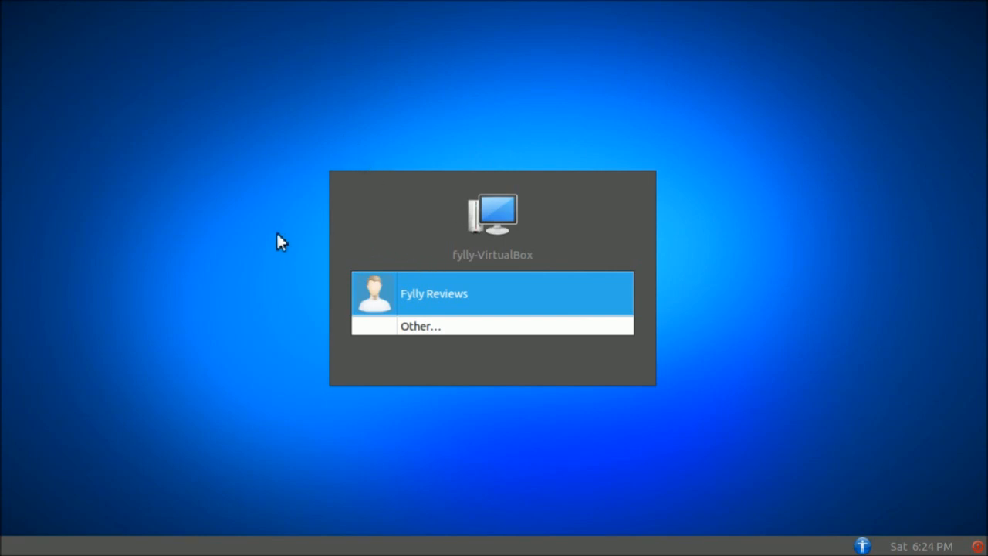
pyautogui.moveTo(378, 234)
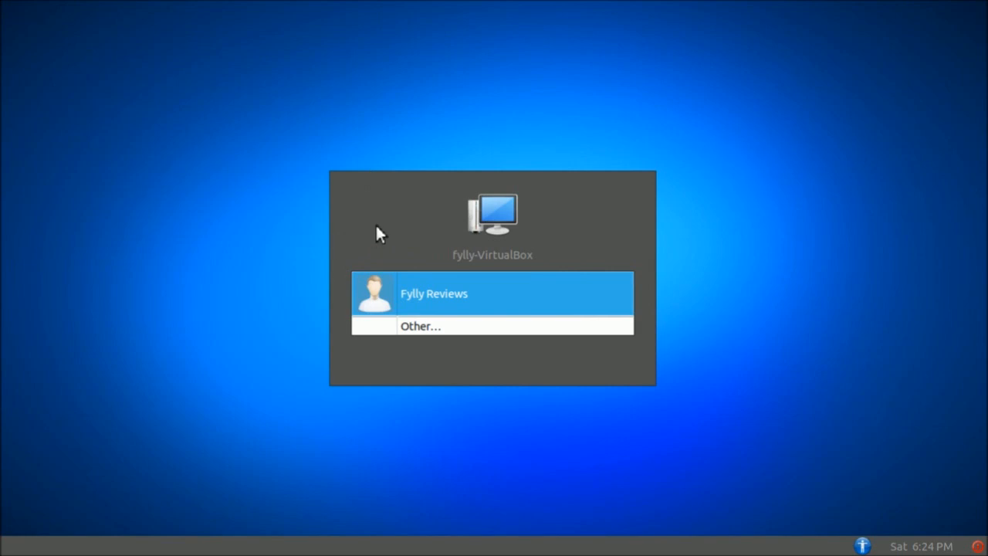
pyautogui.moveTo(560, 223)
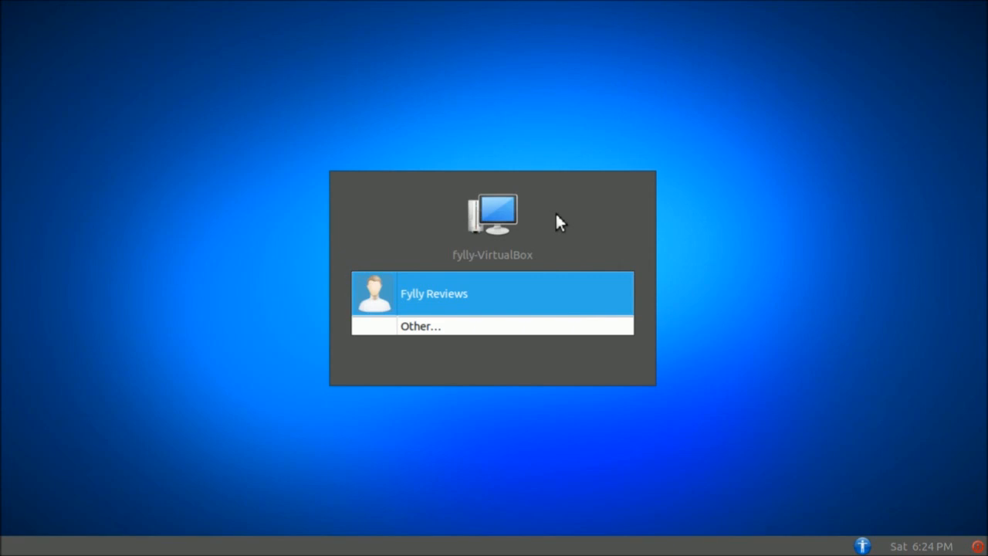
pyautogui.moveTo(544, 211)
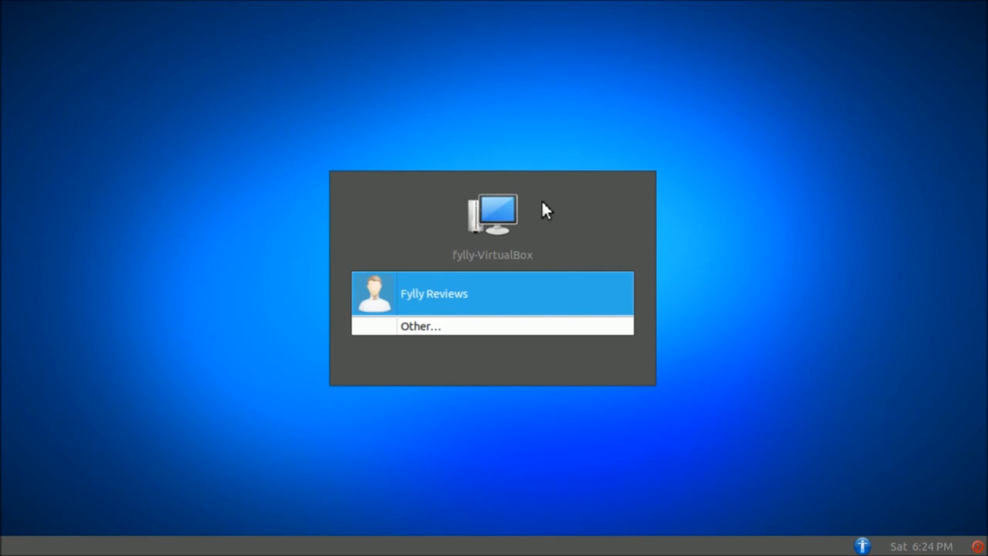
pyautogui.moveTo(498, 208)
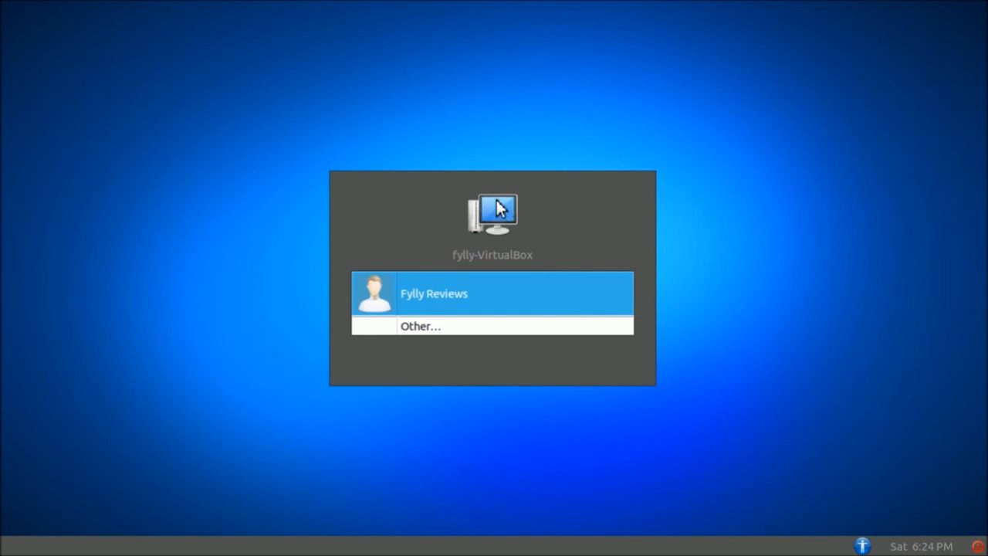
pyautogui.moveTo(598, 384)
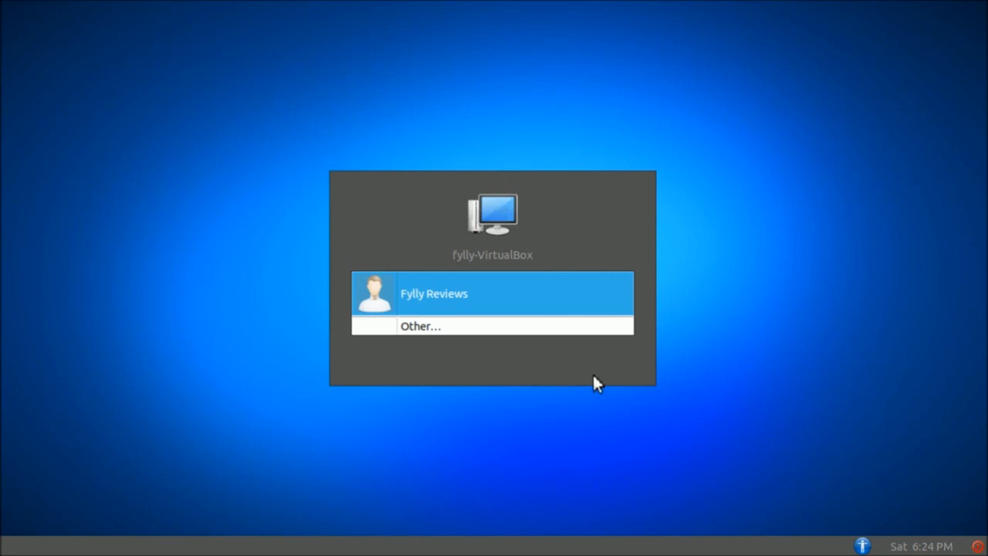
pyautogui.moveTo(503, 190)
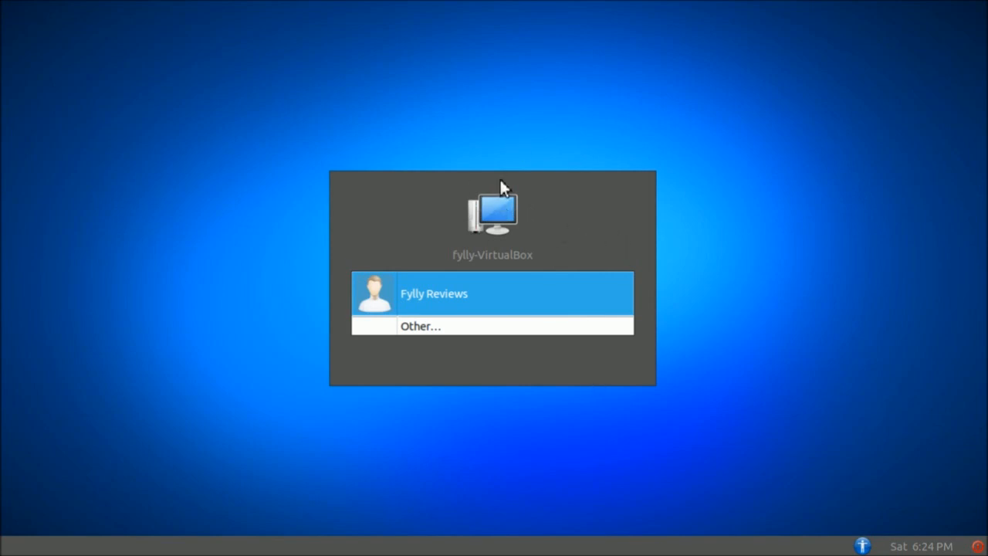
pyautogui.moveTo(507, 120)
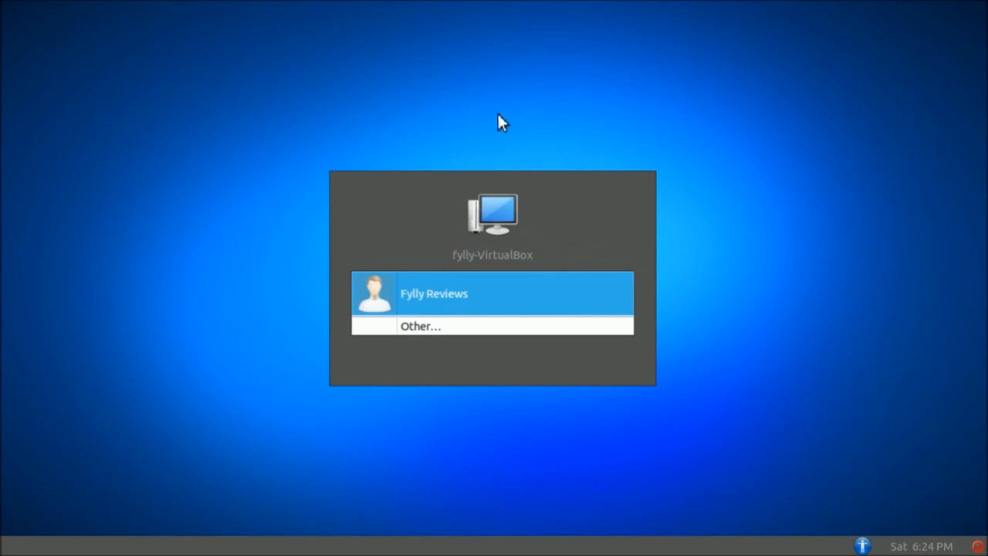
pyautogui.moveTo(608, 232)
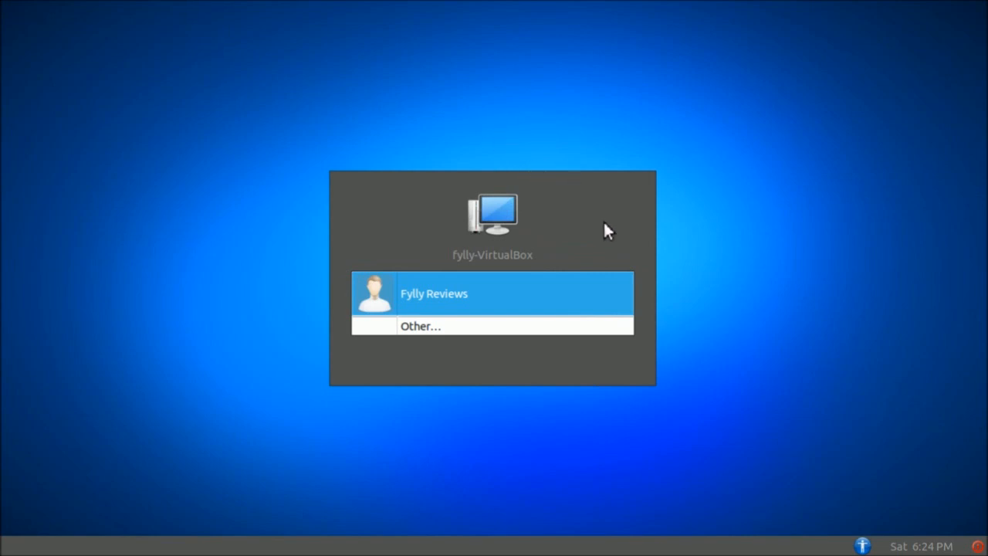
pyautogui.moveTo(577, 233)
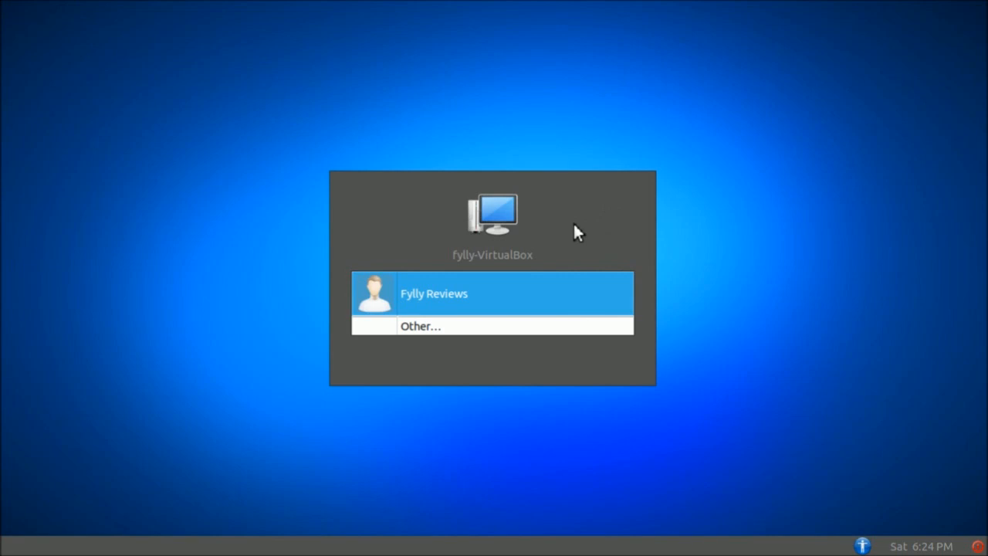
pyautogui.moveTo(556, 255)
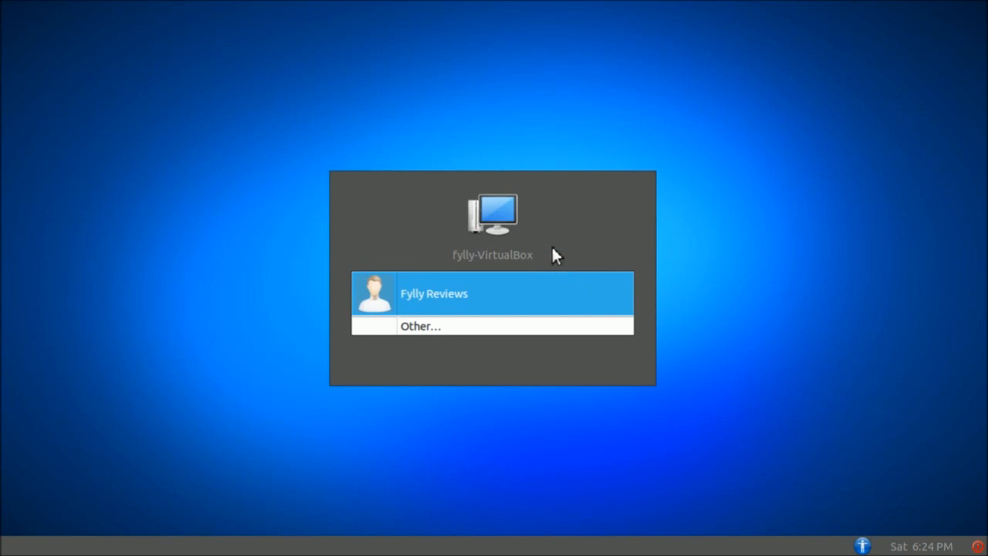
pyautogui.moveTo(870, 544)
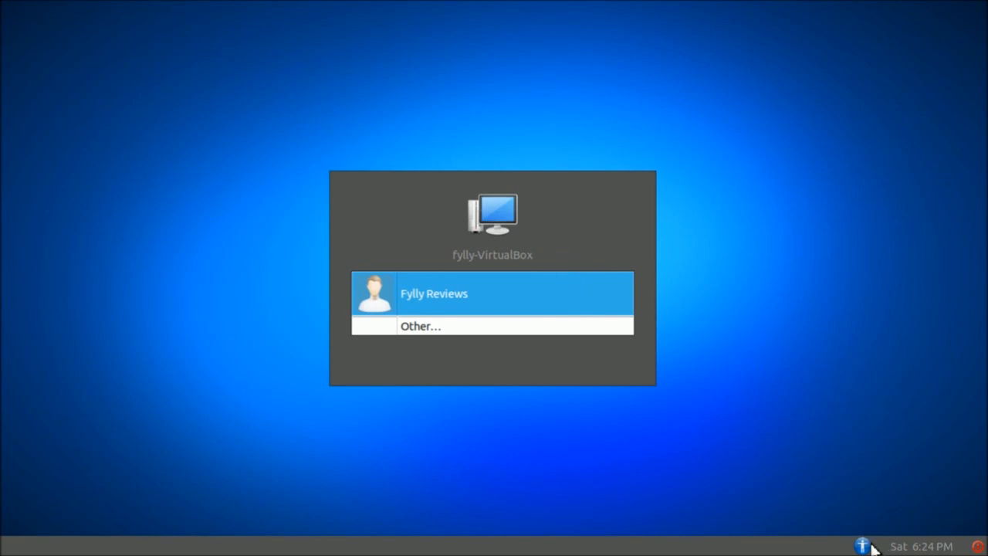
pyautogui.moveTo(599, 292)
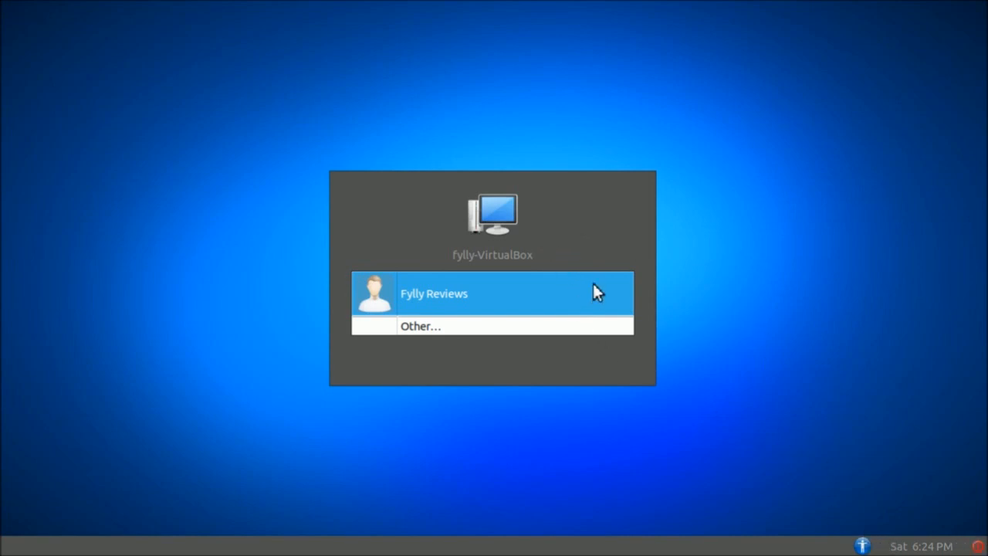
pyautogui.moveTo(594, 292)
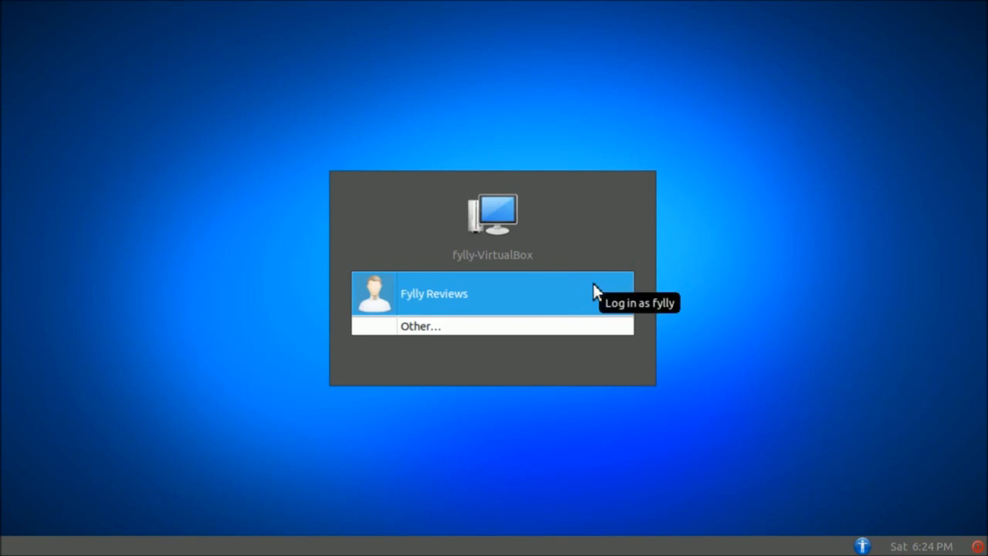
pyautogui.moveTo(612, 227)
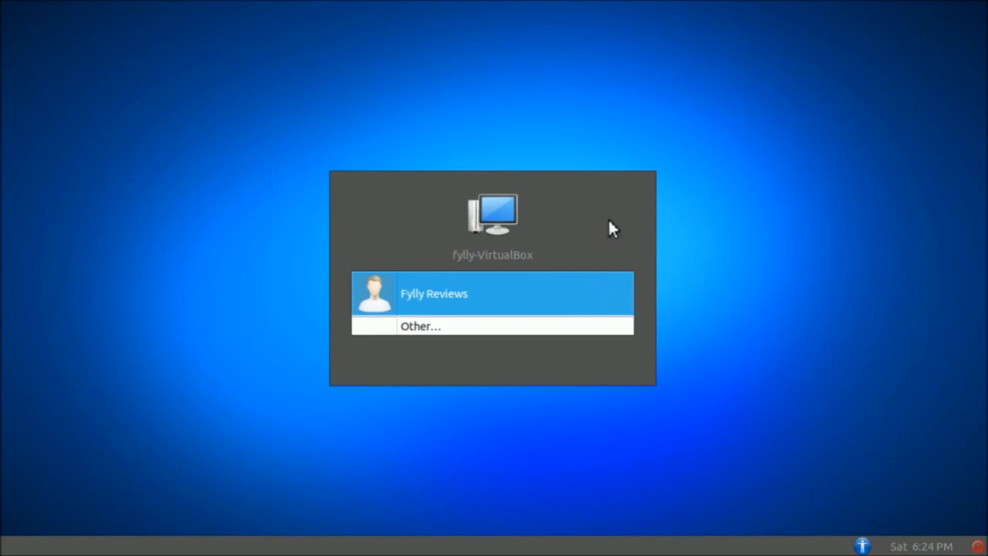
pyautogui.moveTo(519, 141)
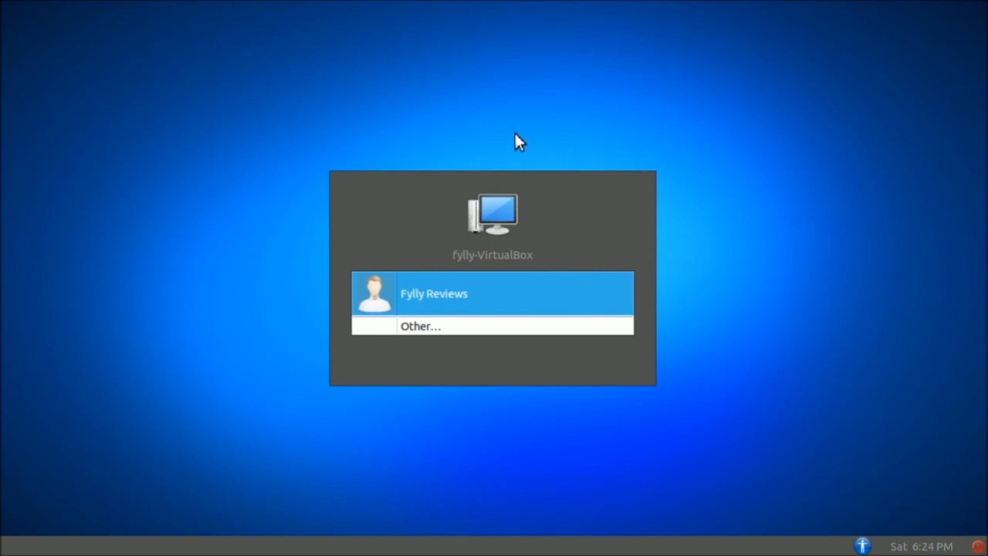
pyautogui.moveTo(500, 147)
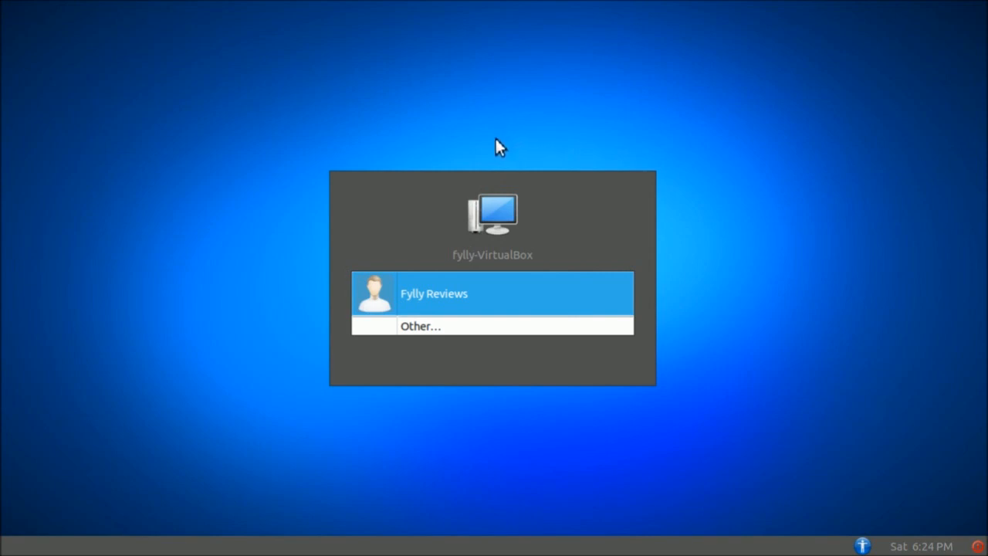
pyautogui.moveTo(311, 406)
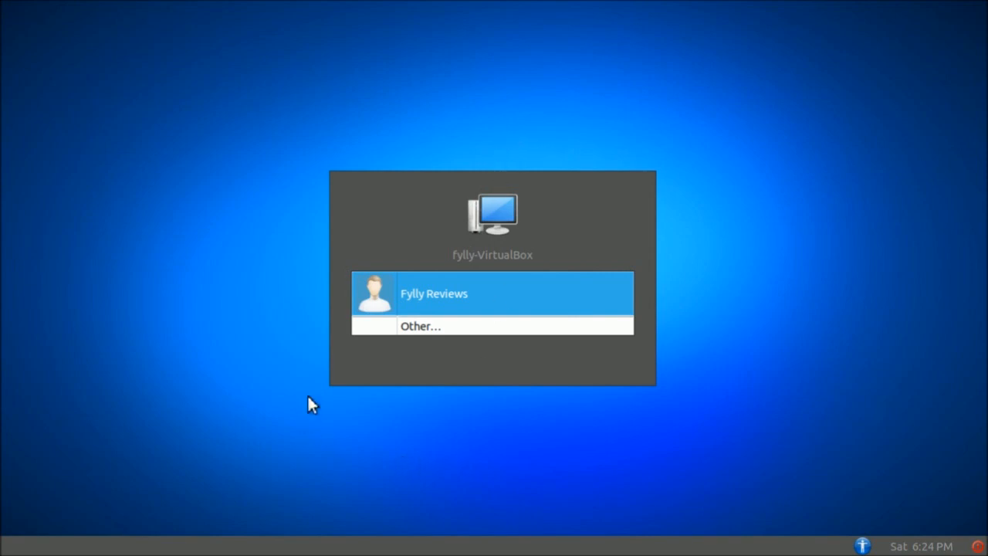
pyautogui.moveTo(494, 279)
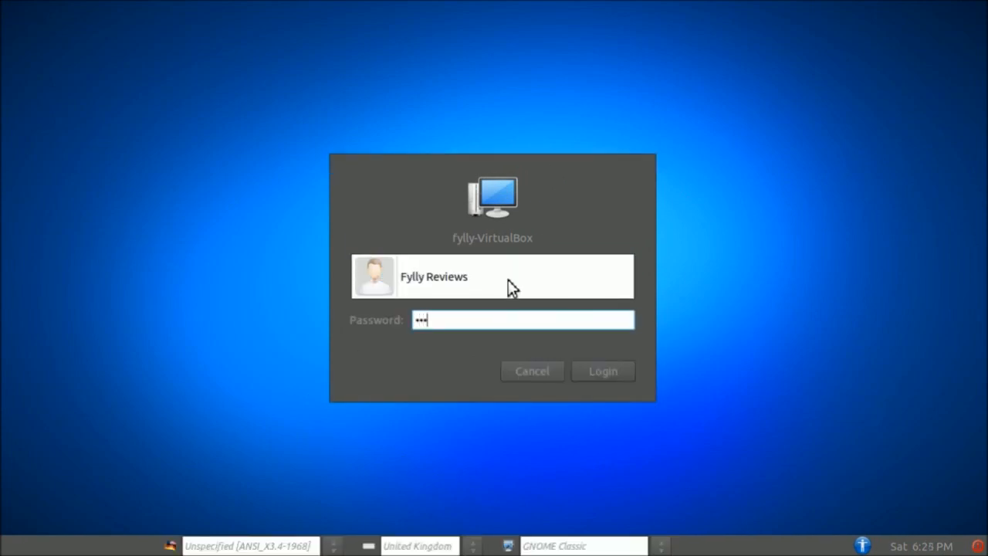
# Log in with the password, then dismiss the Panel Properties dialog without changes.
pyautogui.click(603, 370)
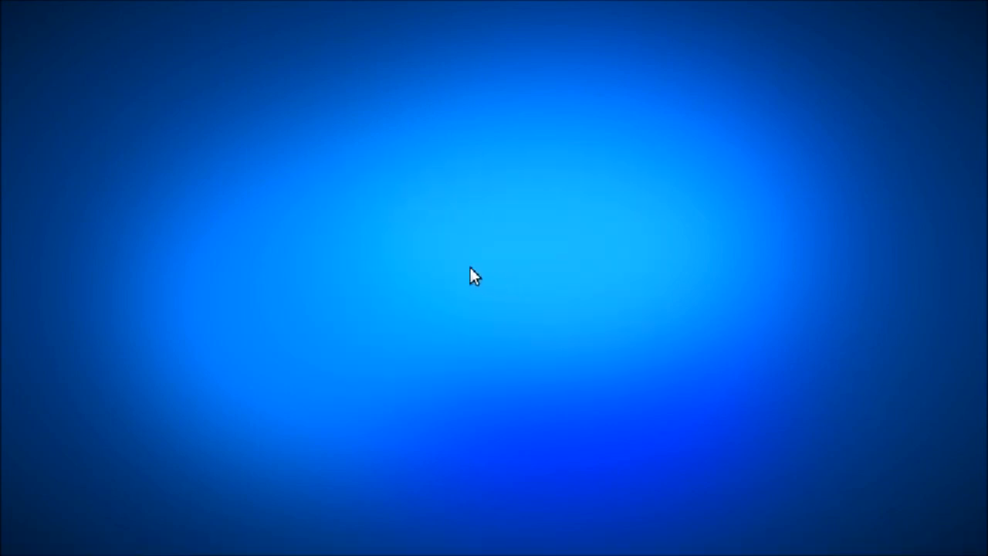
pyautogui.moveTo(529, 357)
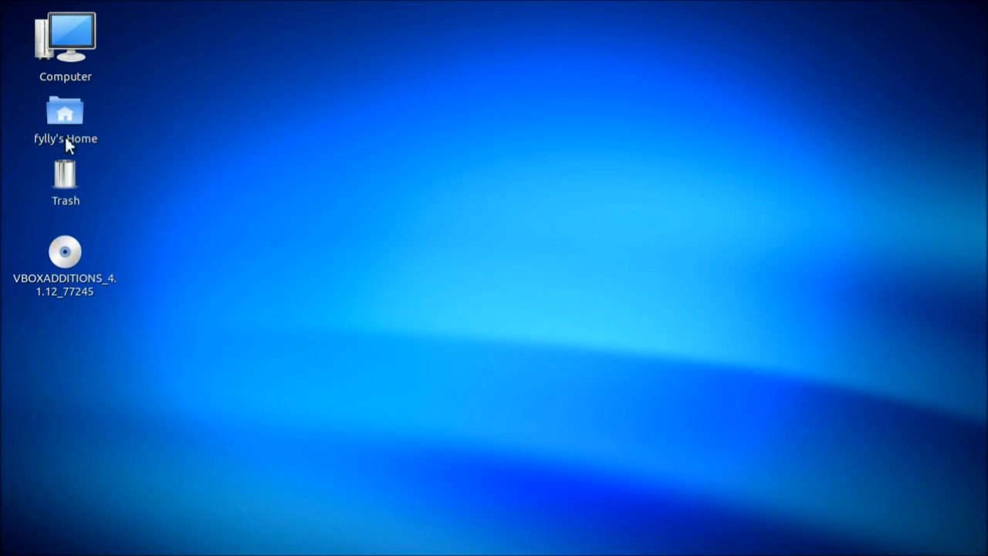
pyautogui.moveTo(331, 366)
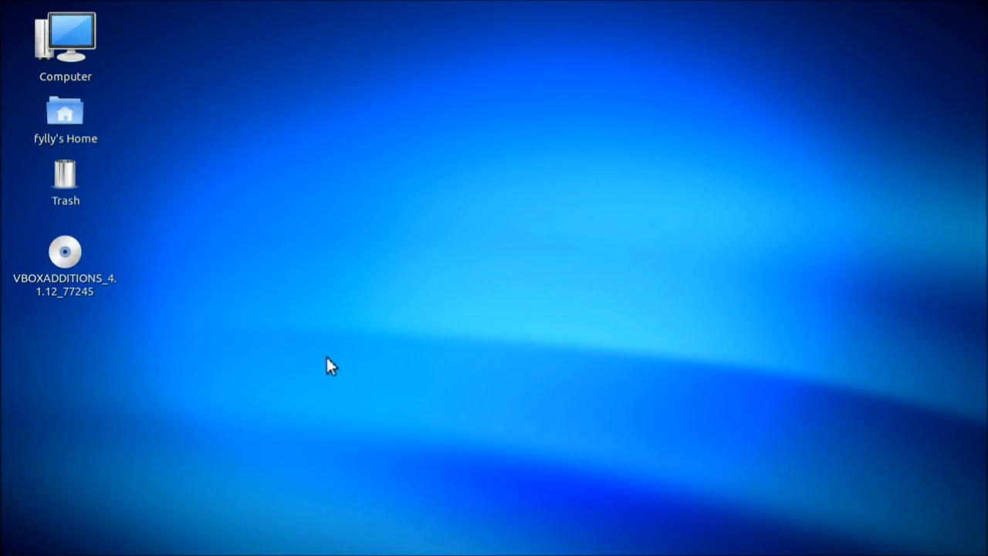
pyautogui.moveTo(62, 515)
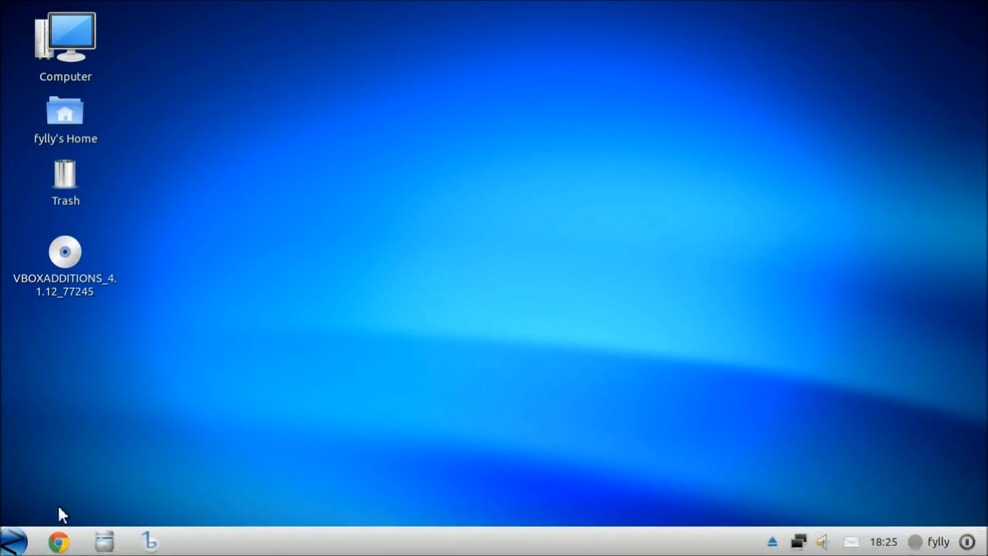
pyautogui.moveTo(298, 474)
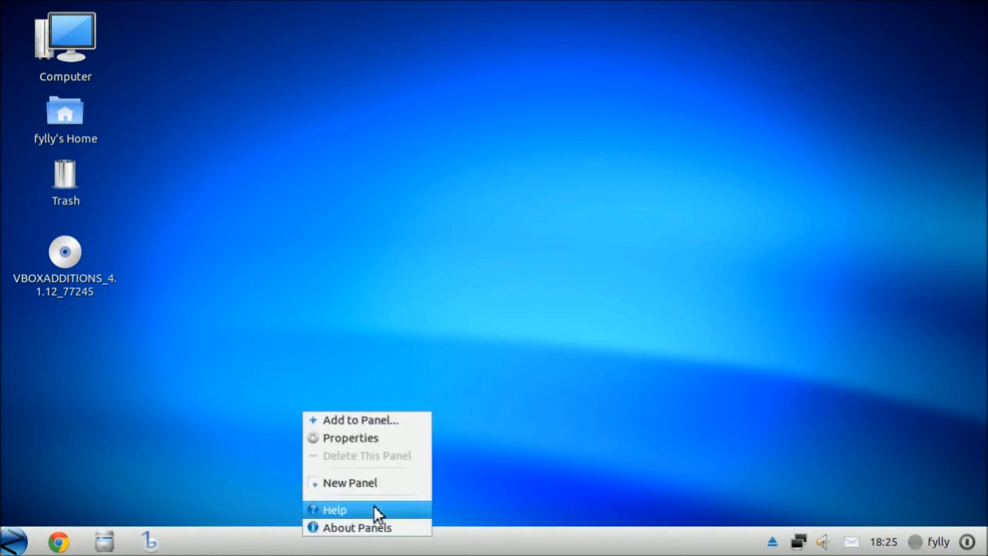
pyautogui.click(350, 438)
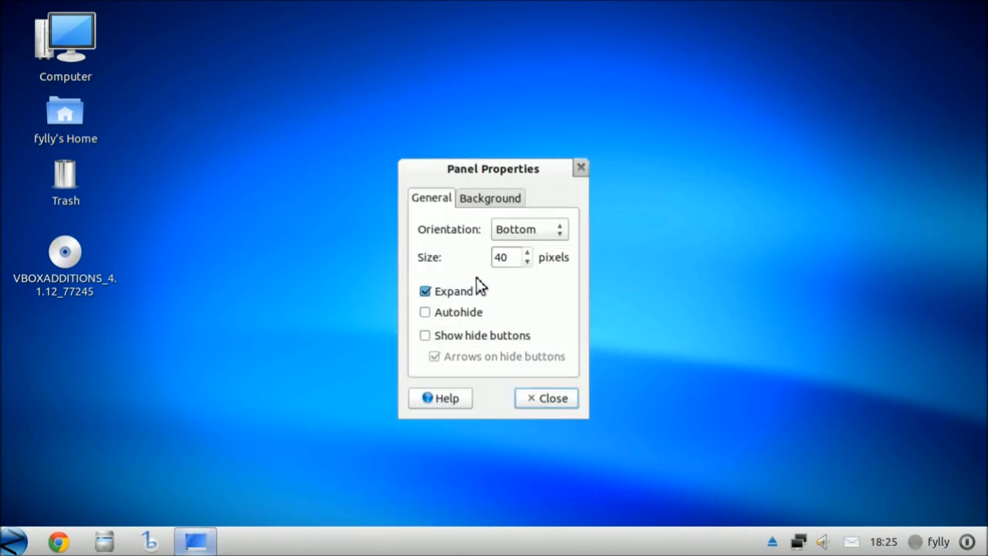
pyautogui.click(546, 398)
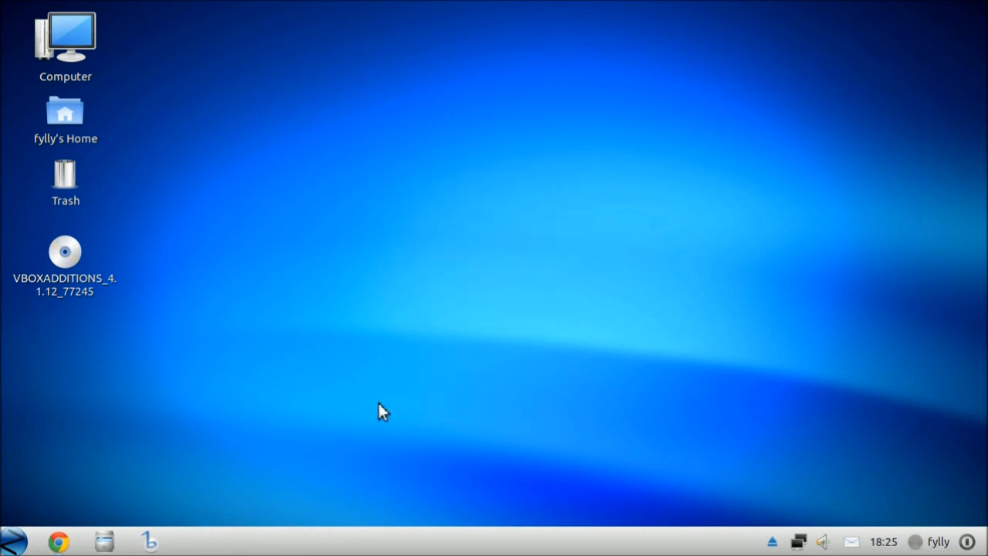
pyautogui.moveTo(128, 490)
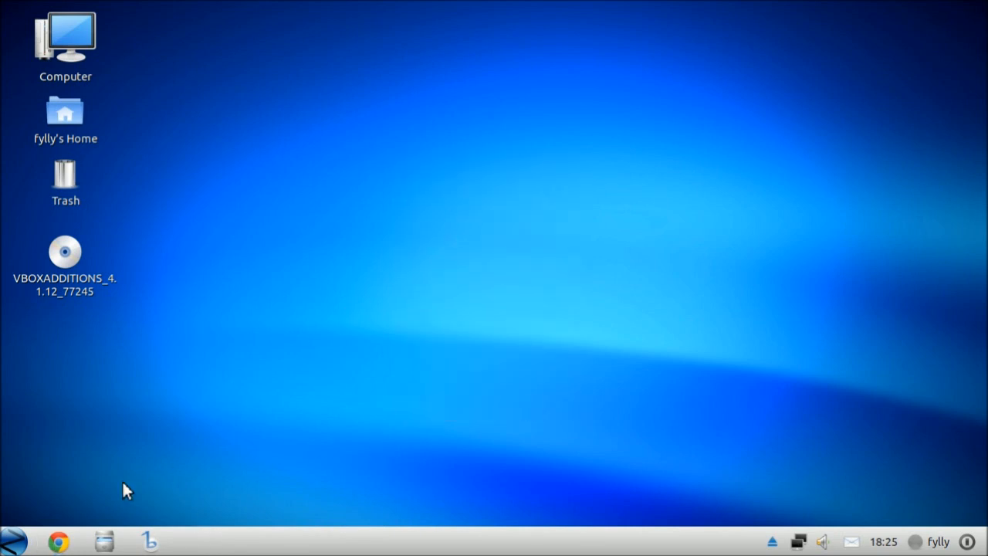
pyautogui.click(13, 540)
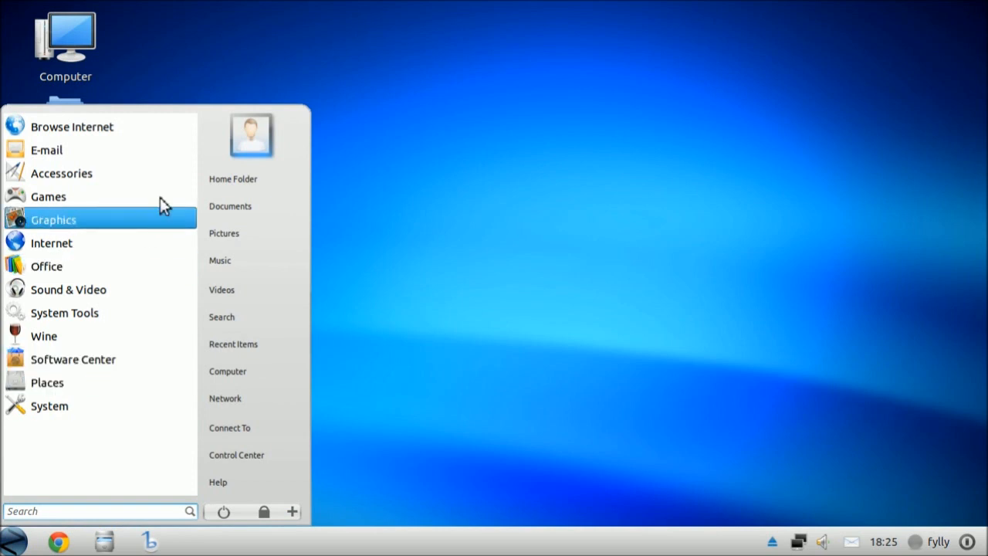
pyautogui.moveTo(89, 462)
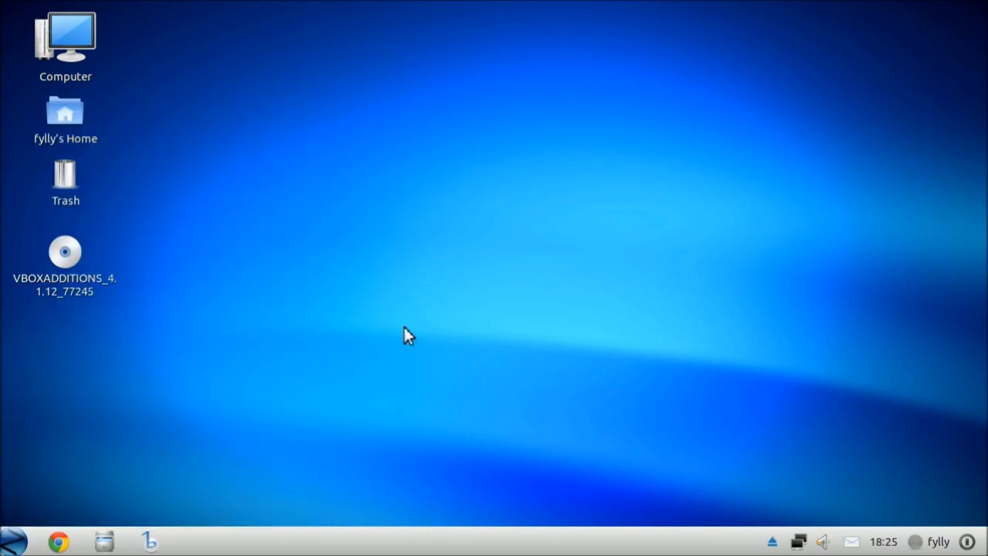
pyautogui.moveTo(105, 541)
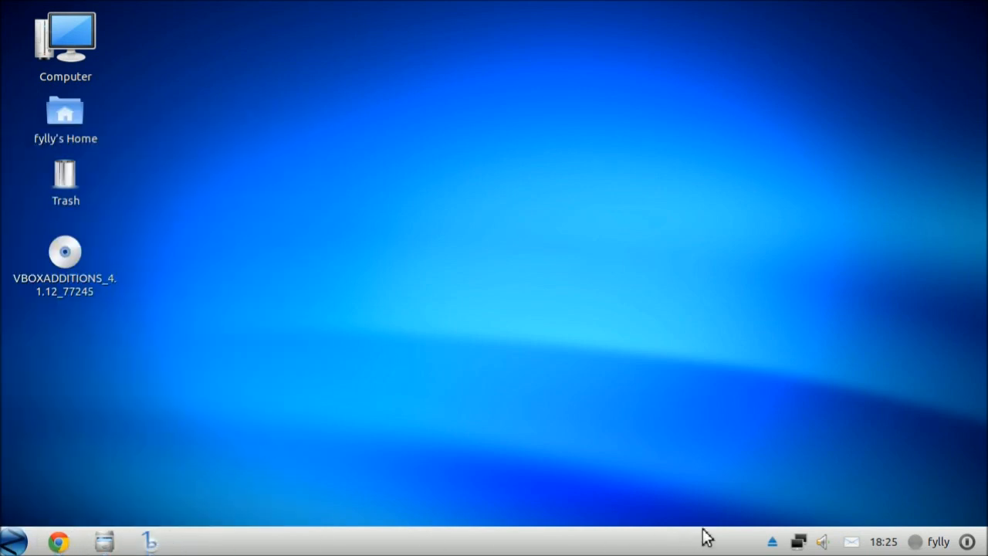
# Eject the VBOXADDITIONS_4.1.12_77245 disc from the panel, then glance at the chat status menu.
pyautogui.click(771, 541)
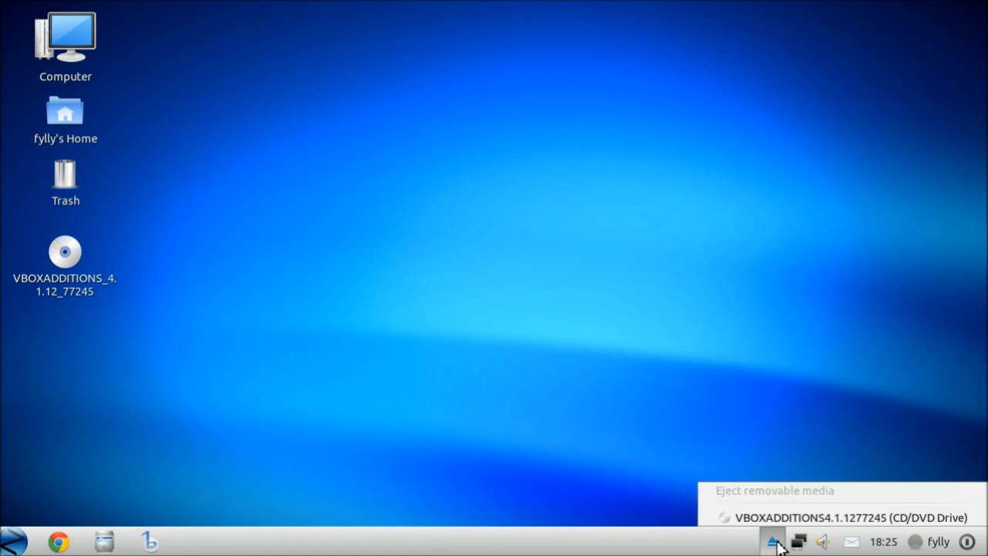
pyautogui.click(849, 517)
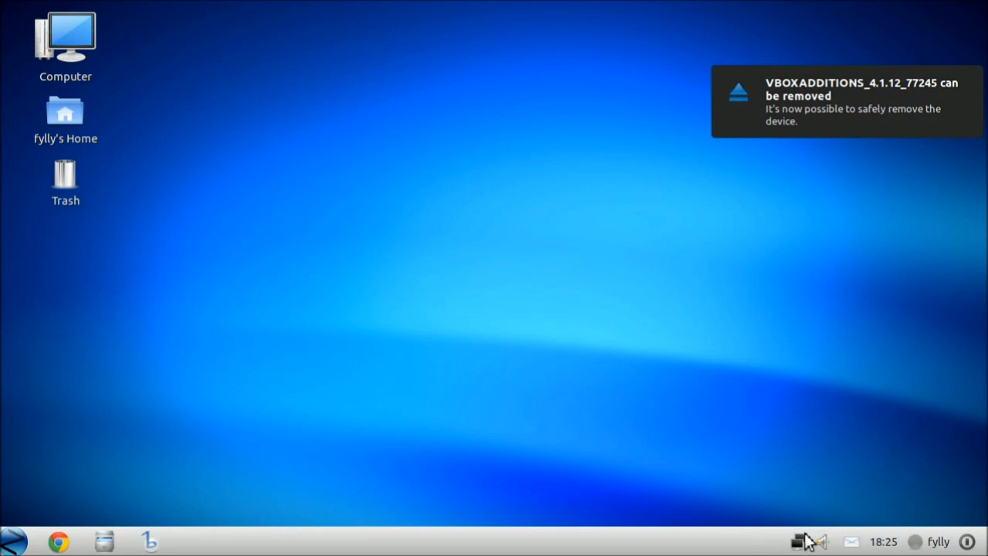
pyautogui.click(825, 540)
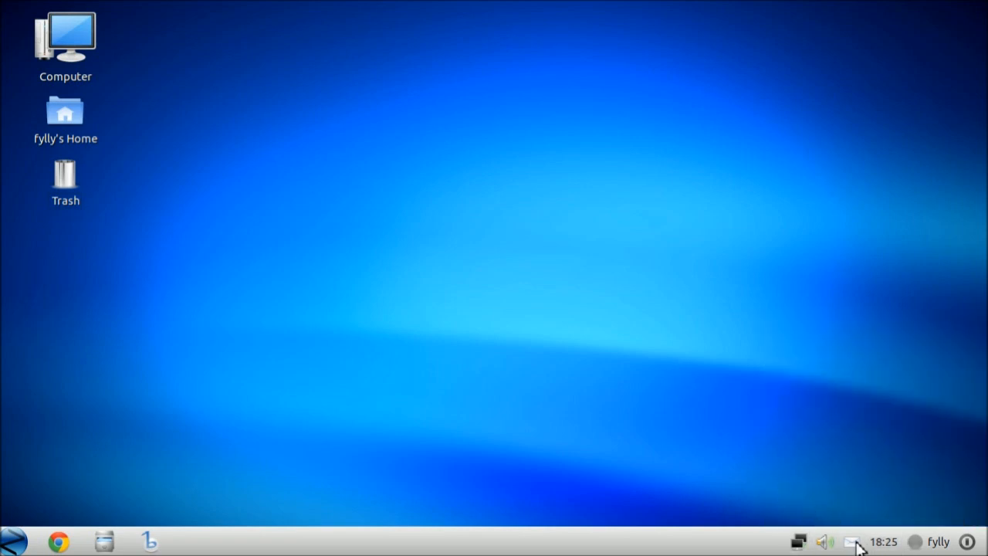
pyautogui.click(851, 541)
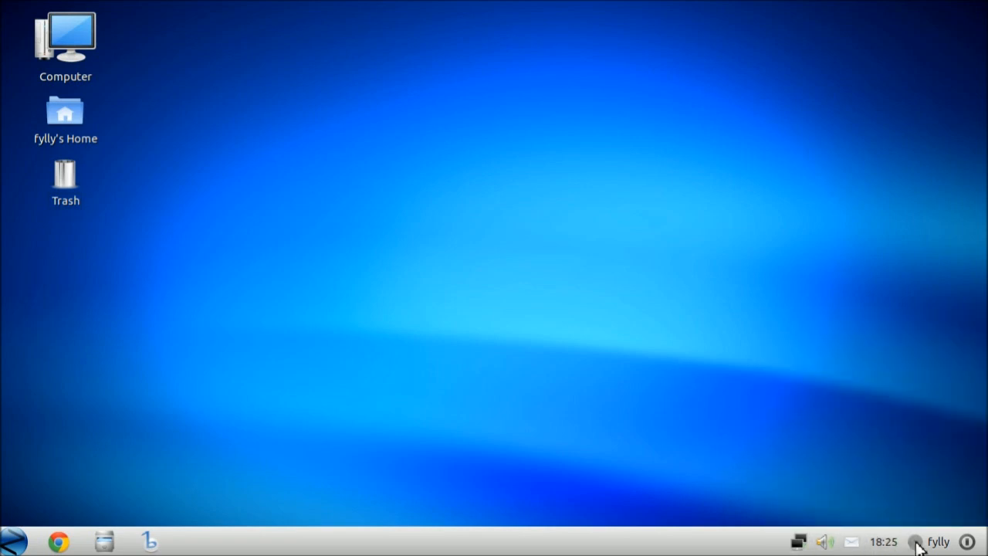
pyautogui.click(926, 541)
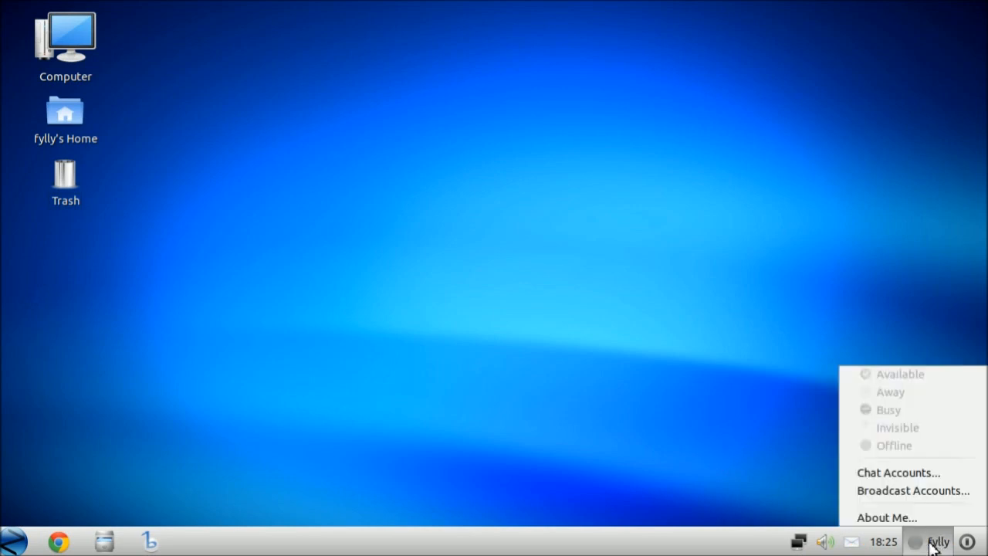
pyautogui.click(967, 541)
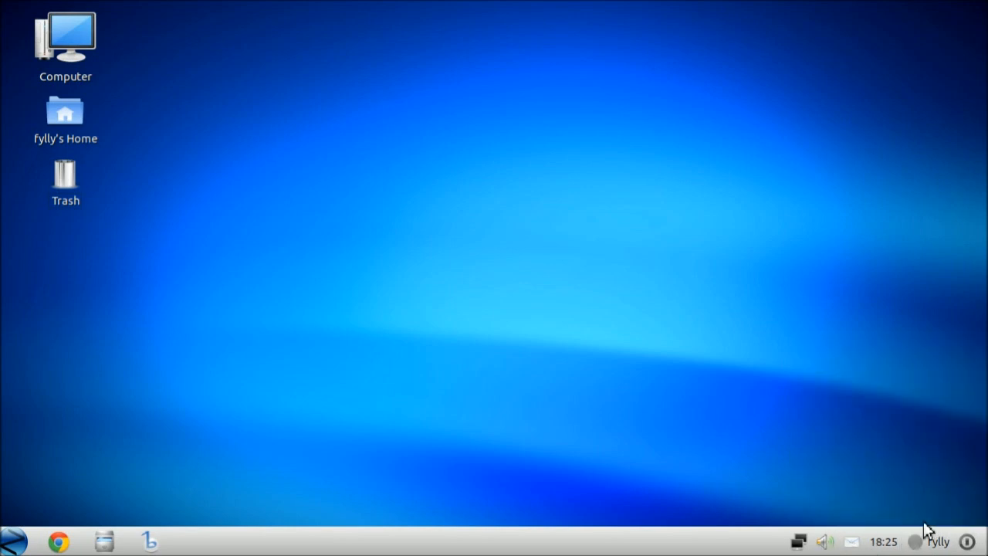
pyautogui.moveTo(95, 237)
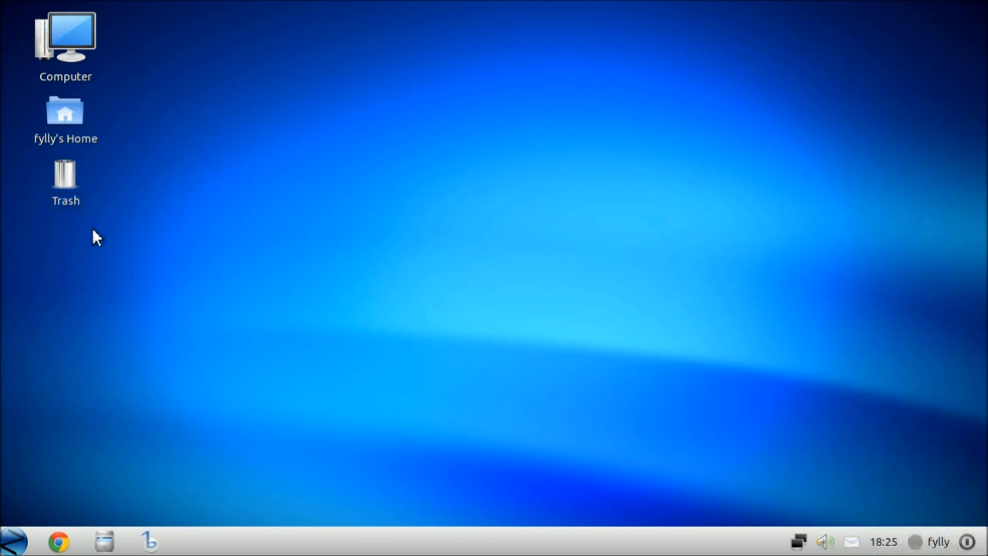
pyautogui.click(13, 540)
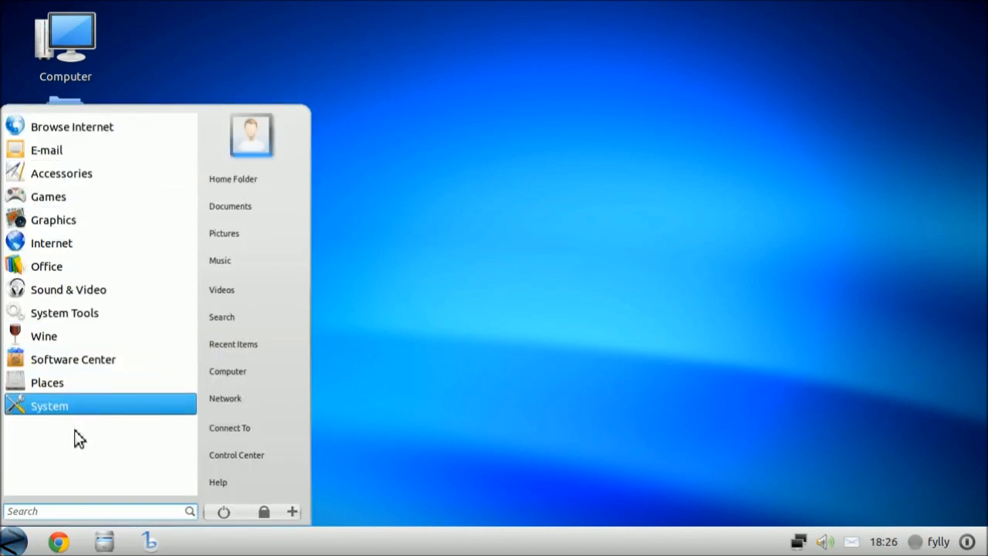
pyautogui.moveTo(83, 497)
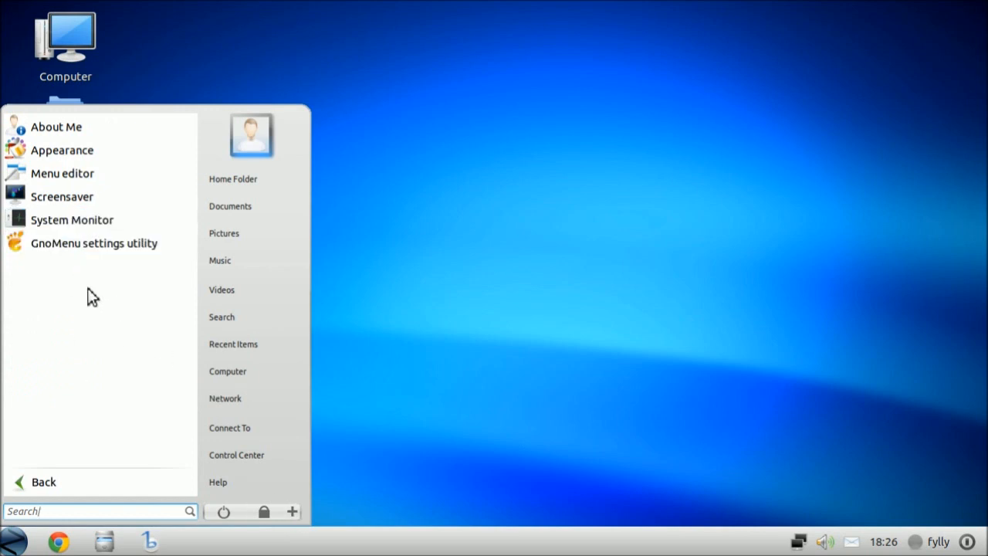
pyautogui.click(43, 482)
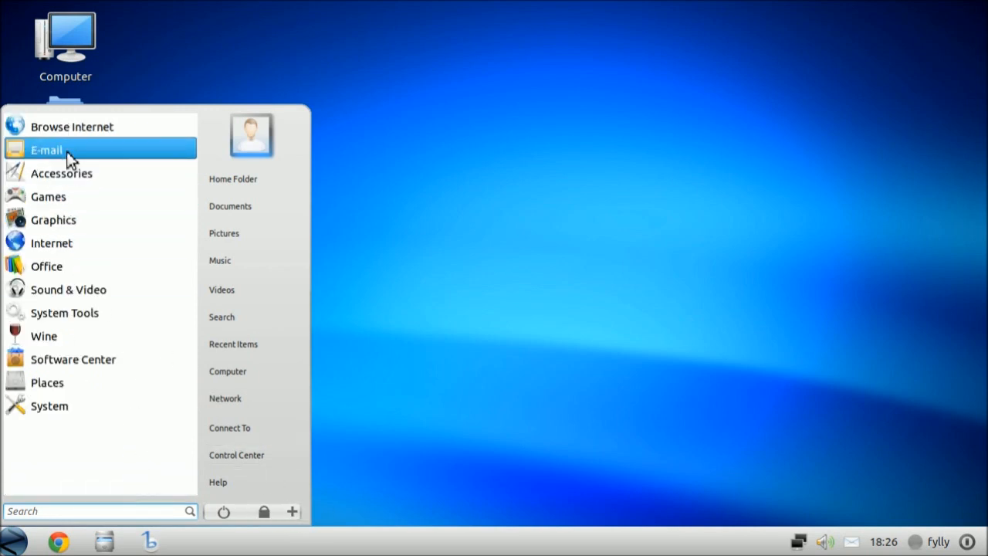
pyautogui.click(62, 173)
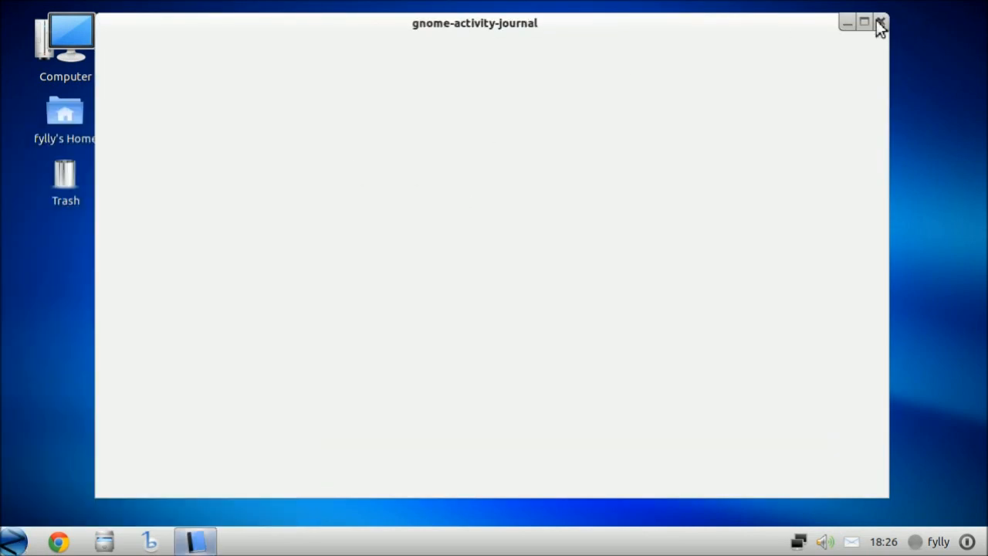
pyautogui.click(11, 540)
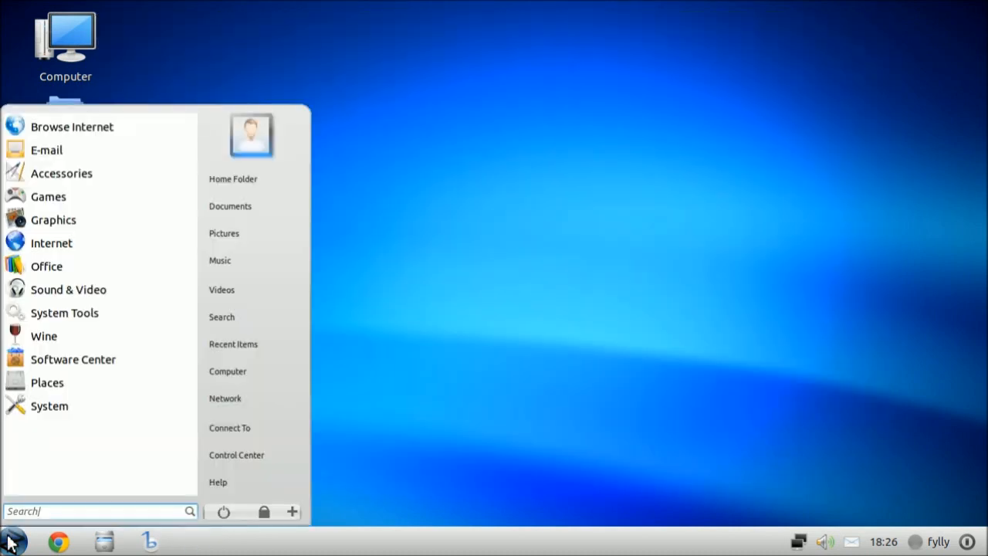
pyautogui.click(49, 405)
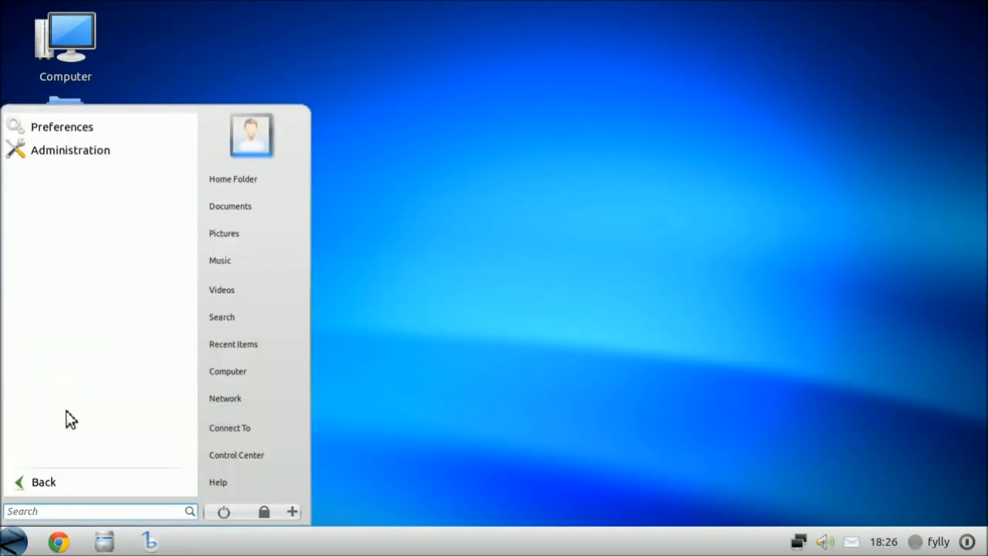
pyautogui.click(44, 481)
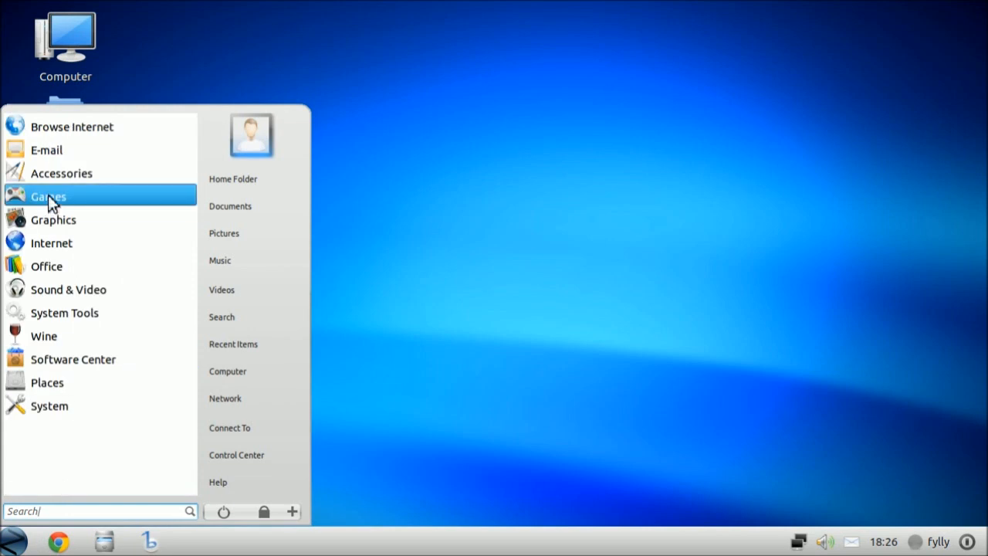
pyautogui.click(482, 206)
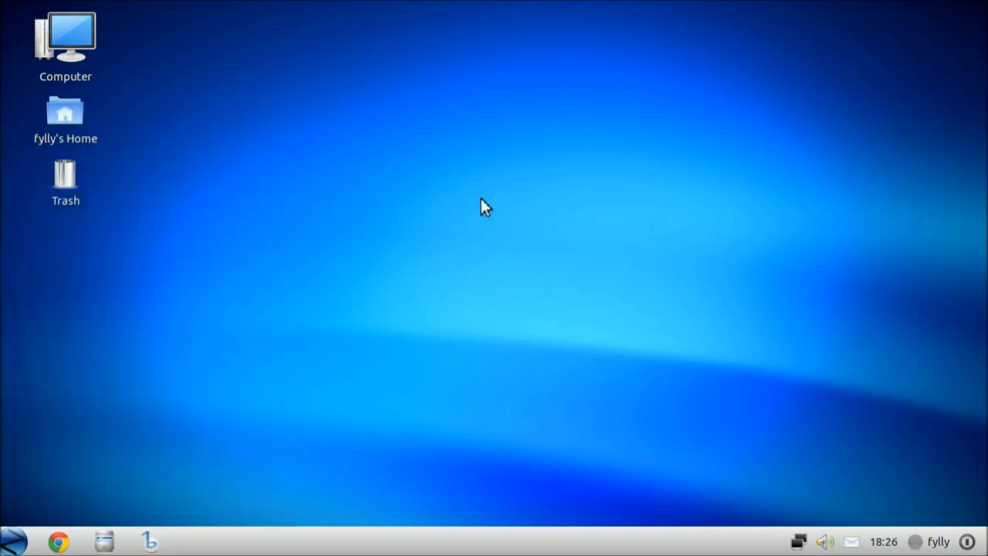
pyautogui.moveTo(69, 534)
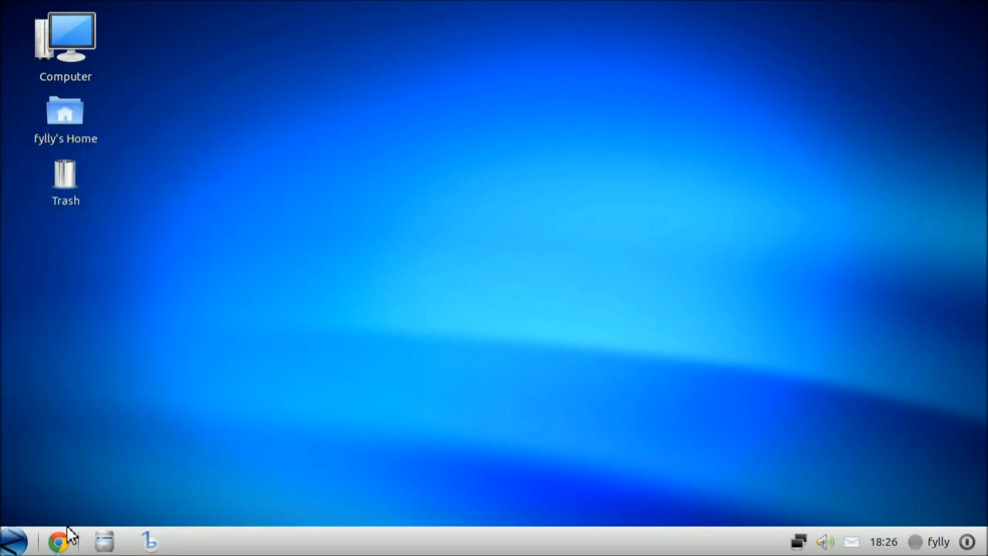
pyautogui.moveTo(148, 399)
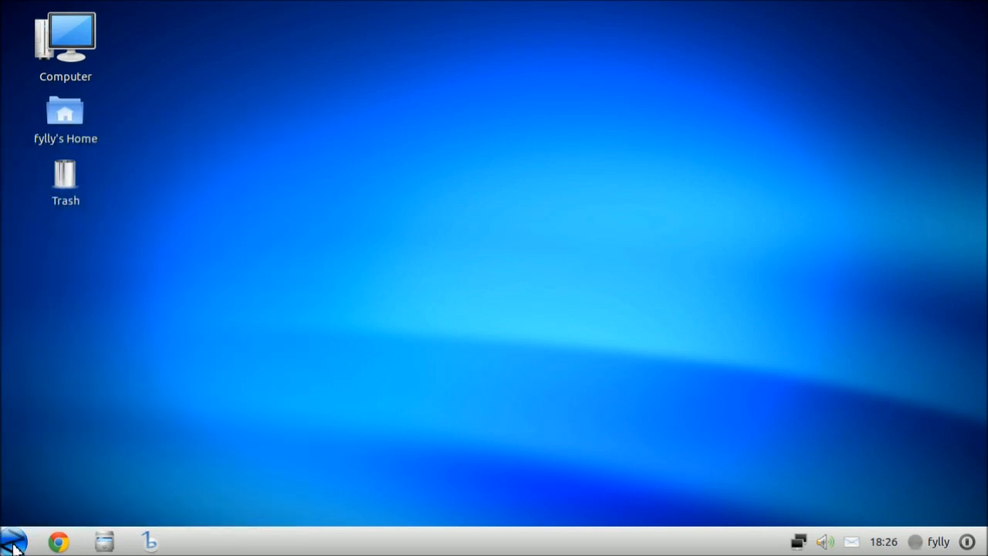
# Launch Chrome to a new tab, close it, and reopen the Z application menu.
pyautogui.click(58, 540)
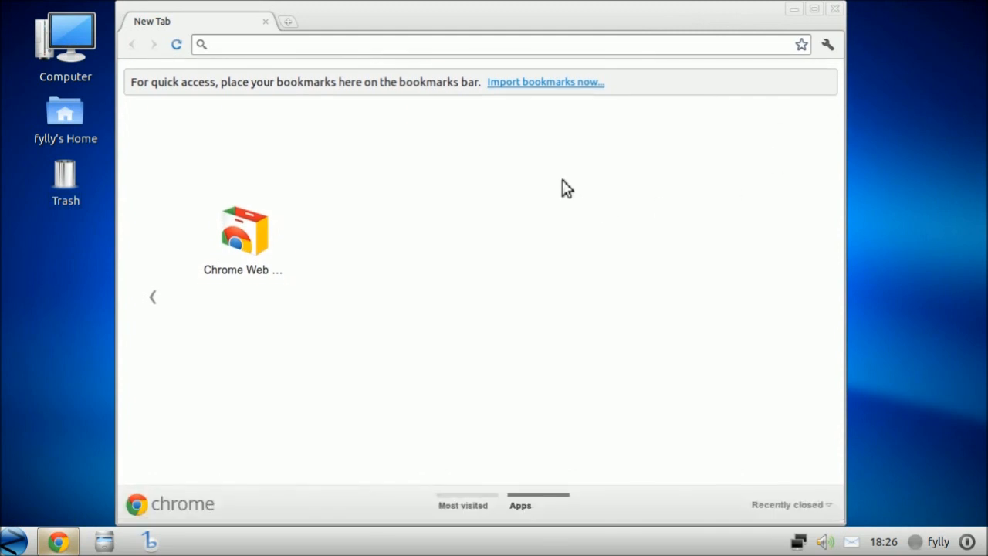
pyautogui.click(834, 8)
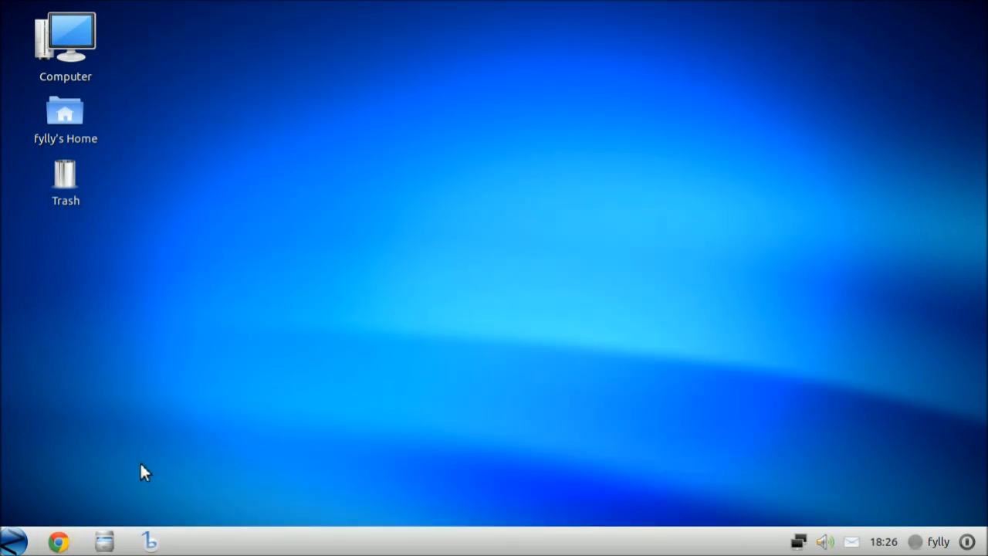
pyautogui.moveTo(127, 138)
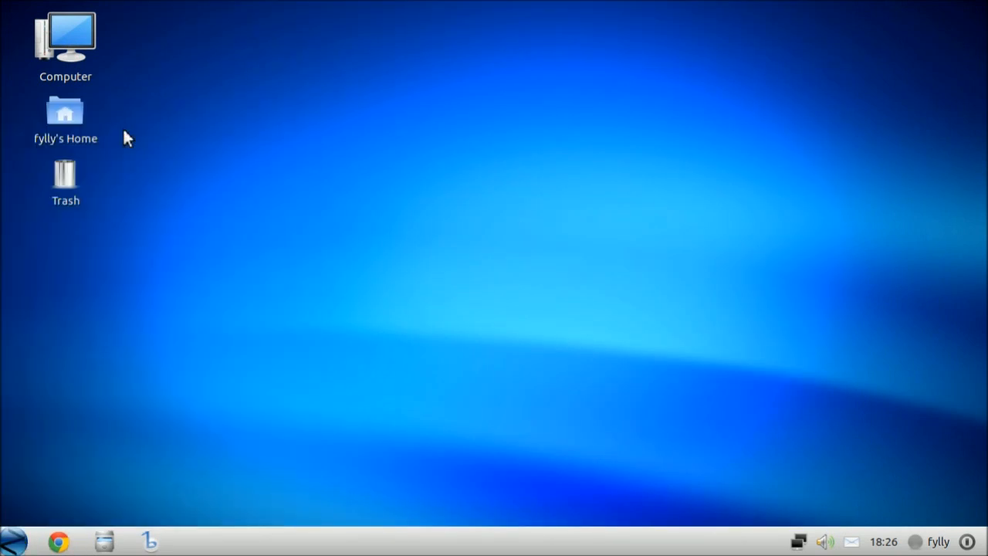
pyautogui.moveTo(120, 389)
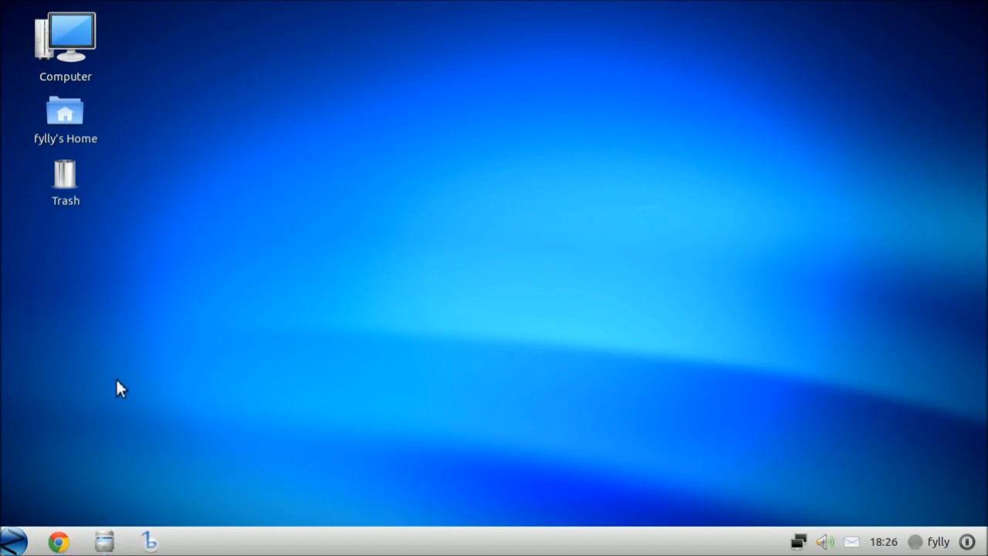
pyautogui.click(13, 540)
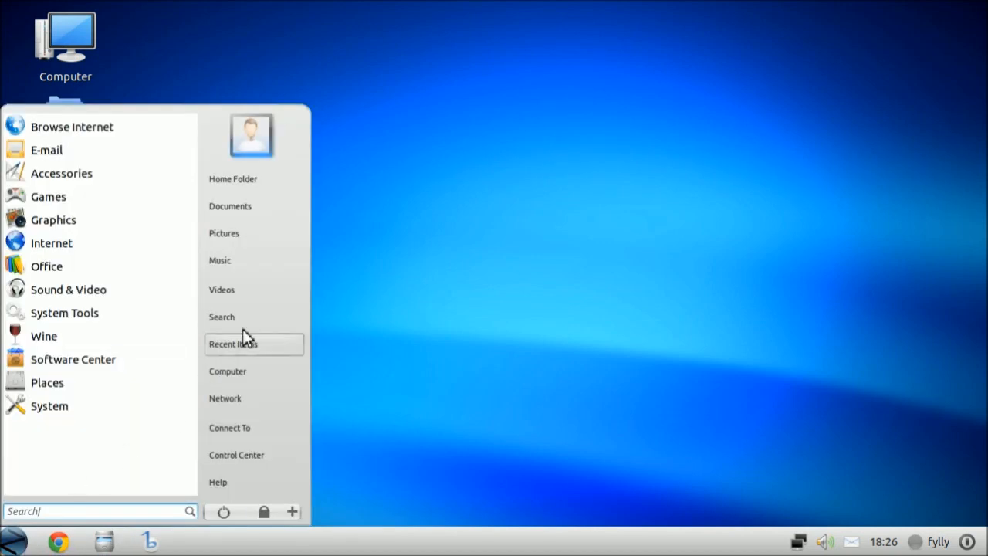
pyautogui.click(384, 385)
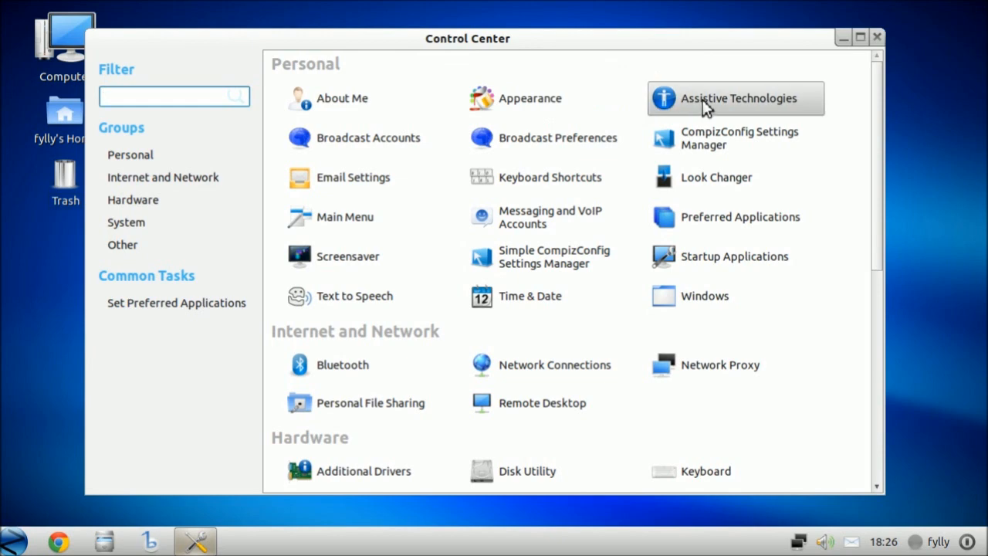
pyautogui.scroll(-3)
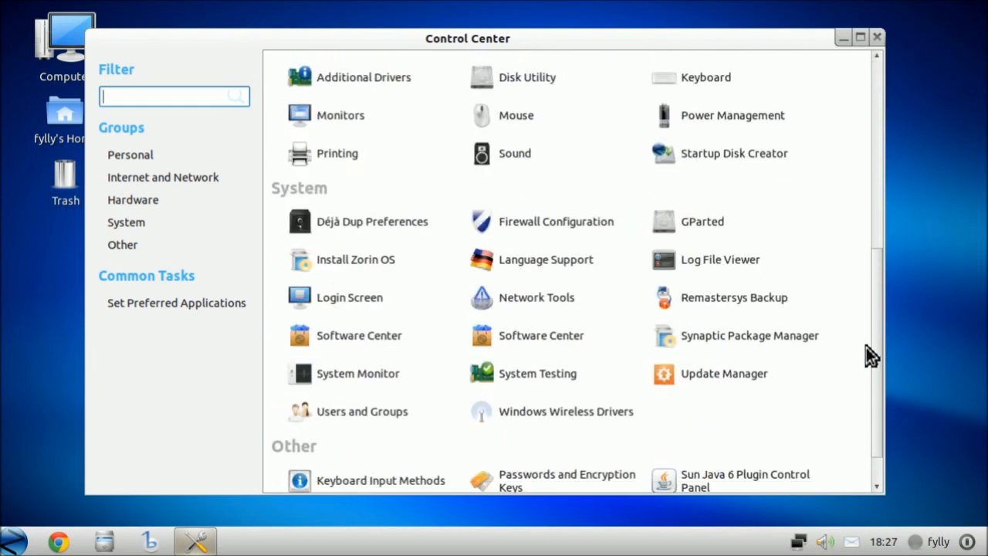
pyautogui.scroll(3)
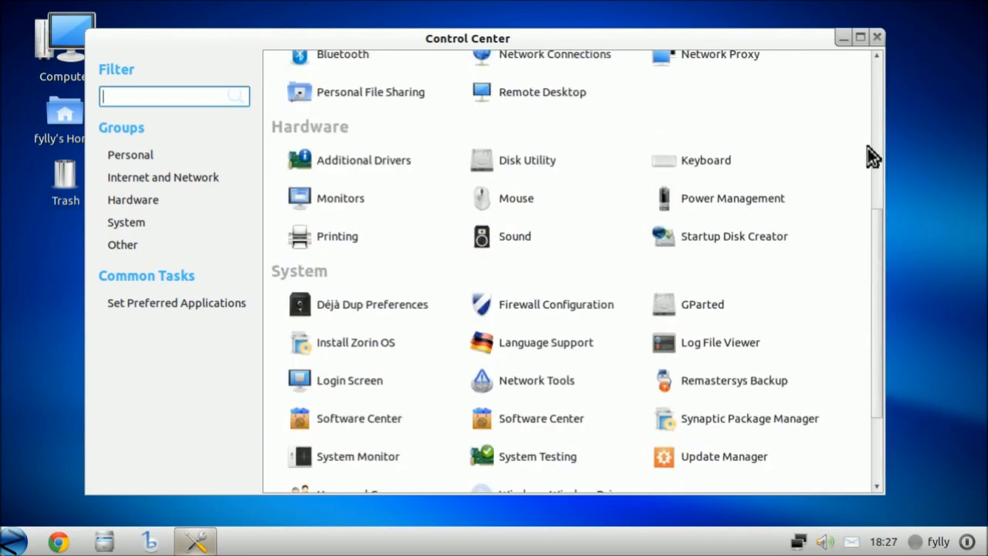
pyautogui.scroll(3)
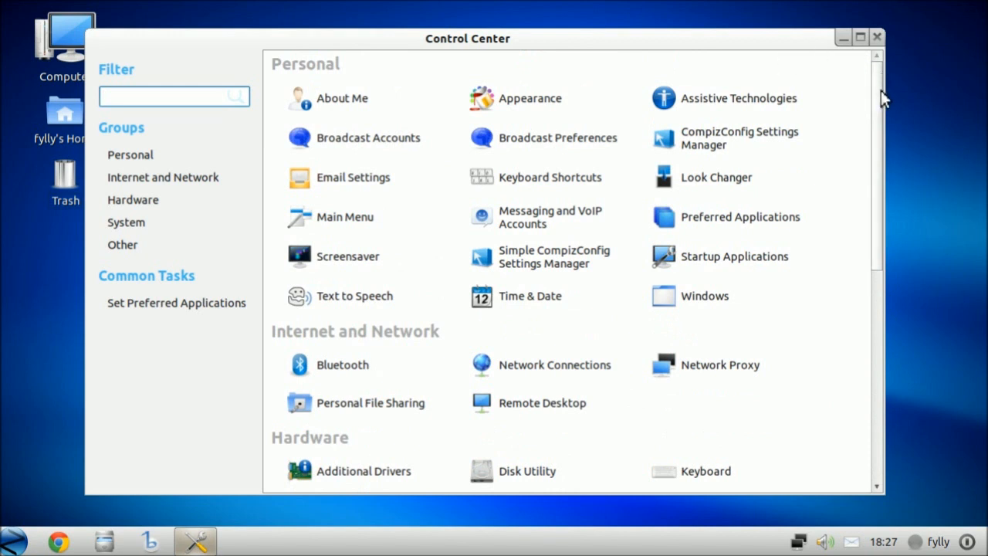
pyautogui.moveTo(683, 162)
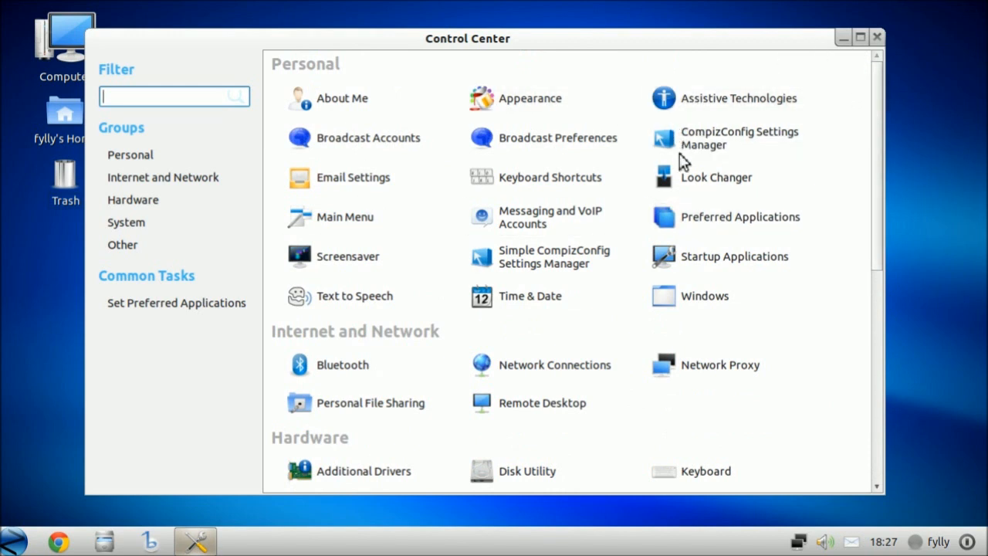
pyautogui.moveTo(870, 179)
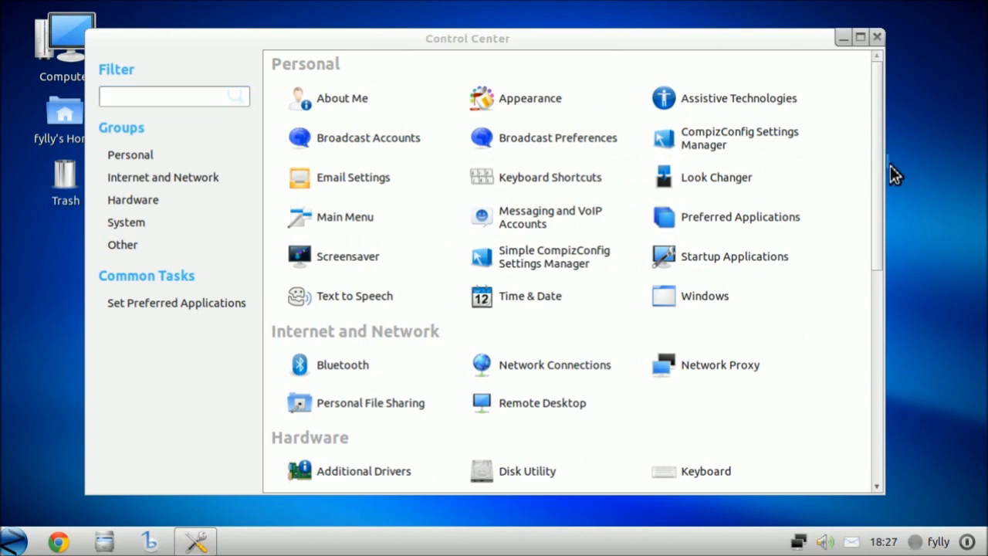
pyautogui.scroll(-3)
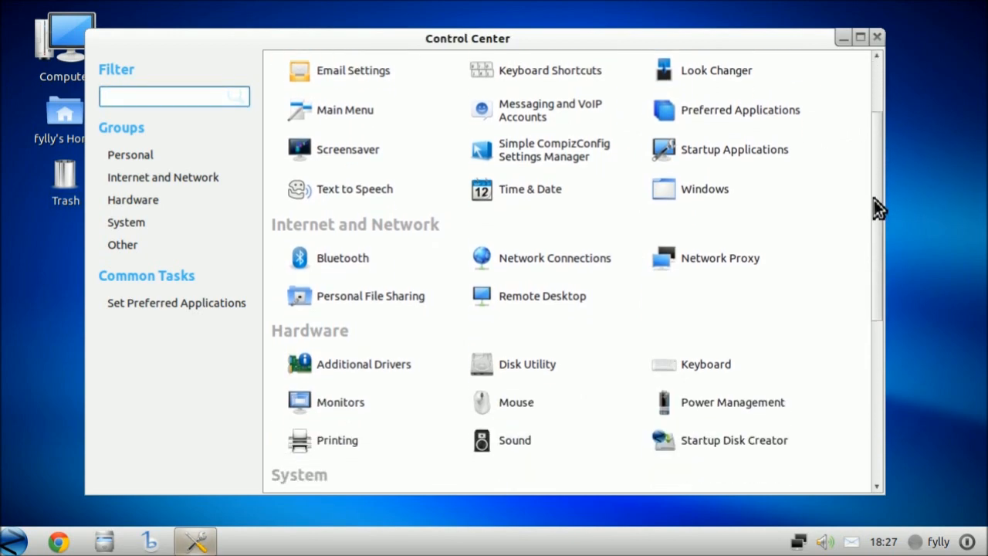
pyautogui.scroll(-3)
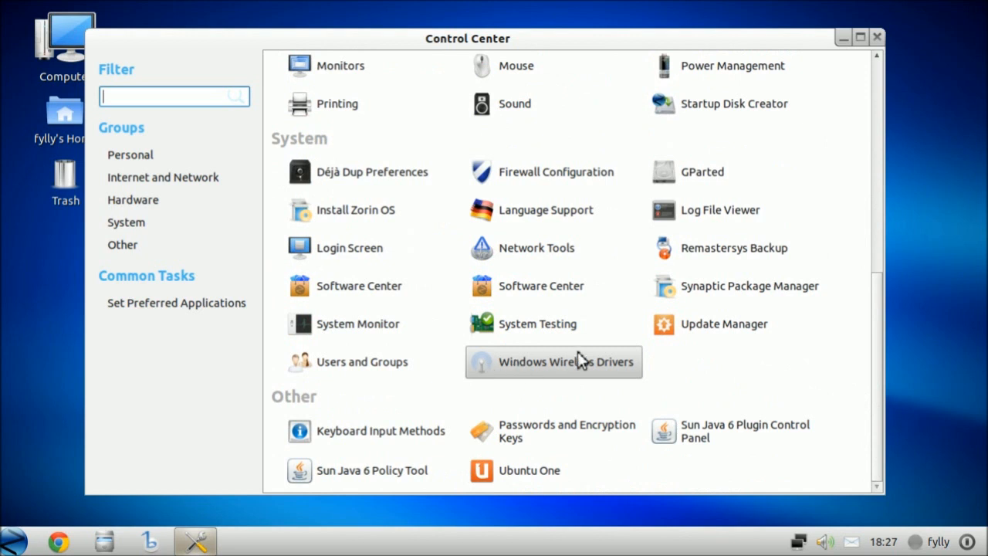
pyautogui.moveTo(621, 375)
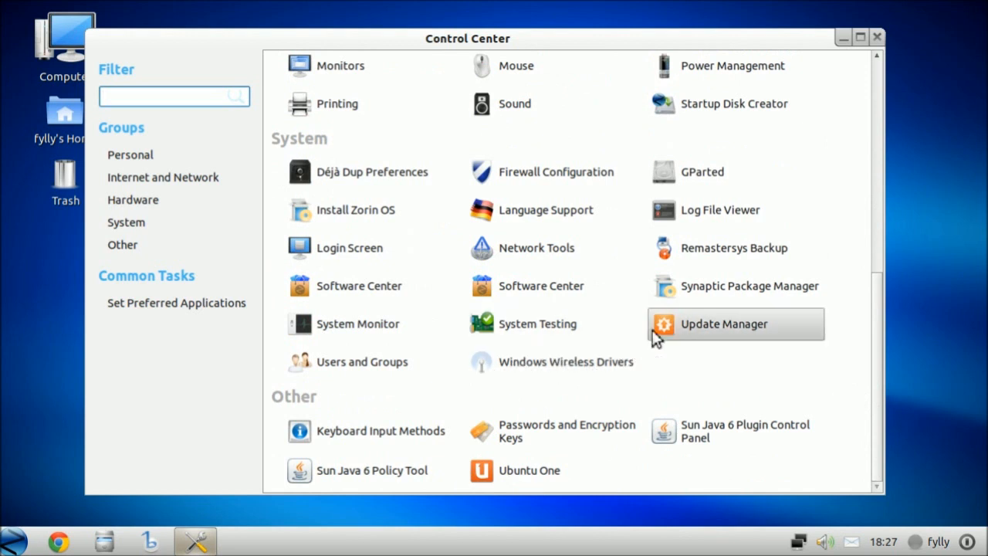
pyautogui.moveTo(556, 171)
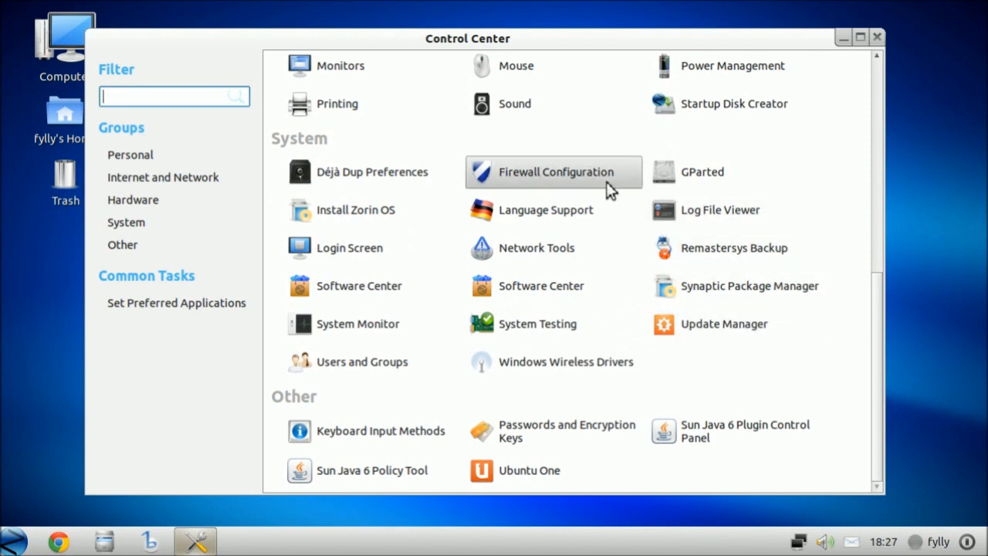
pyautogui.moveTo(886, 345)
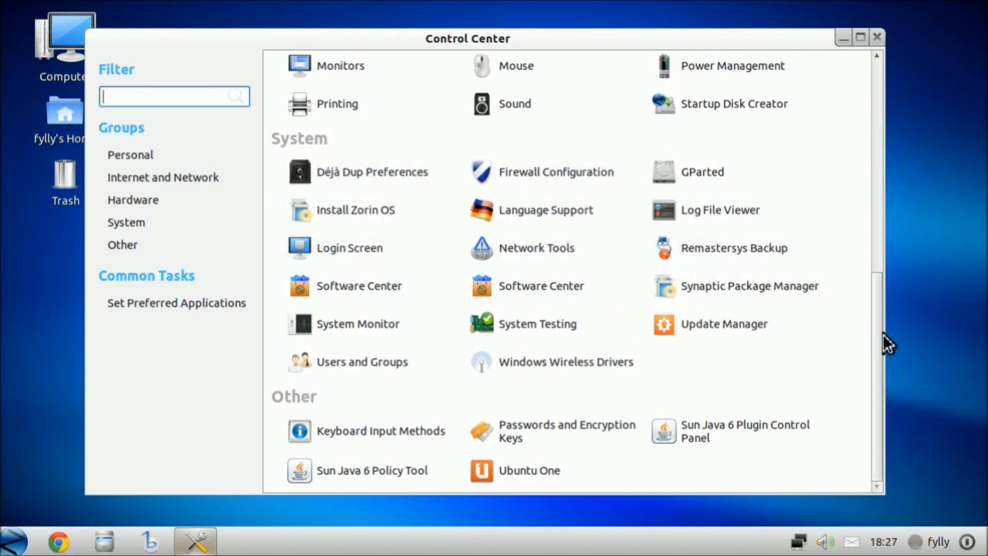
pyautogui.scroll(3)
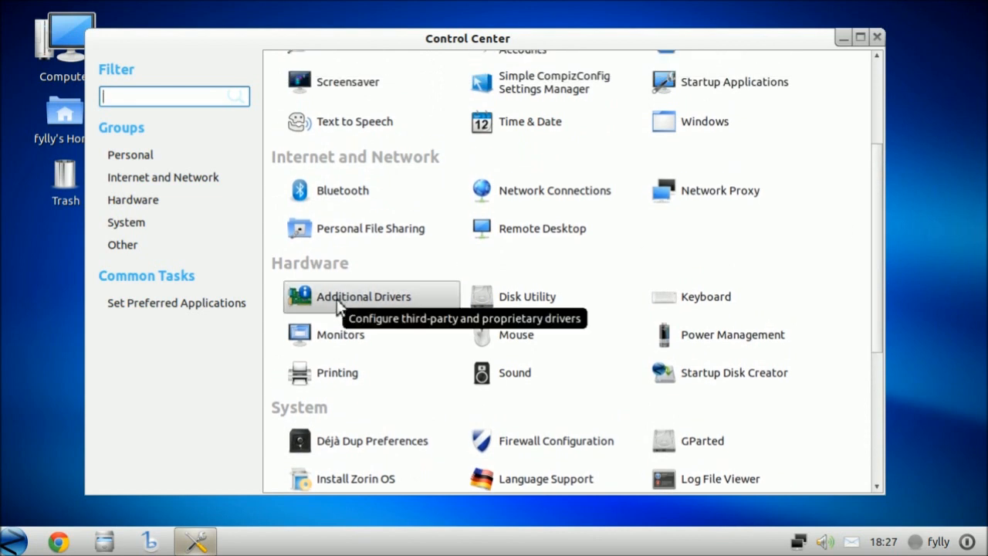
pyautogui.scroll(3)
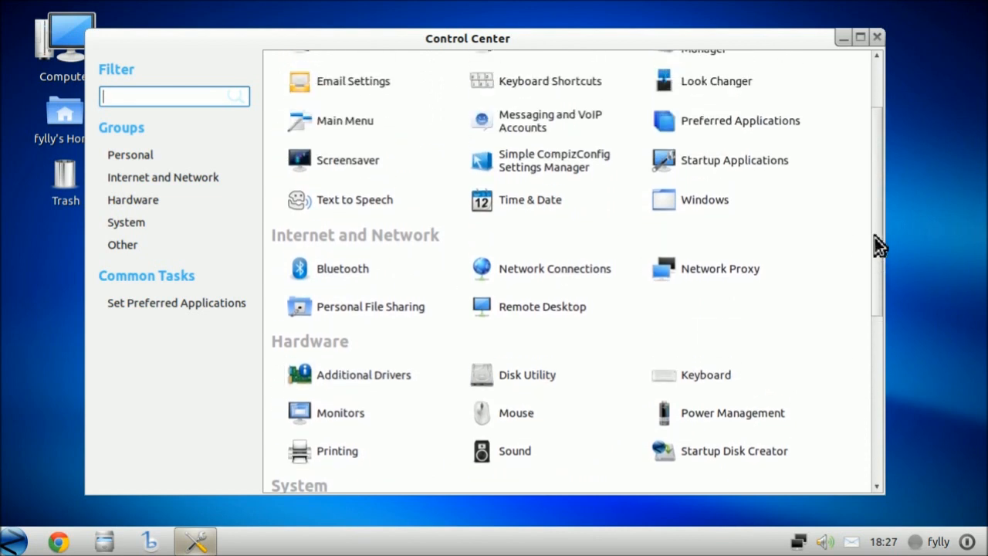
pyautogui.scroll(3)
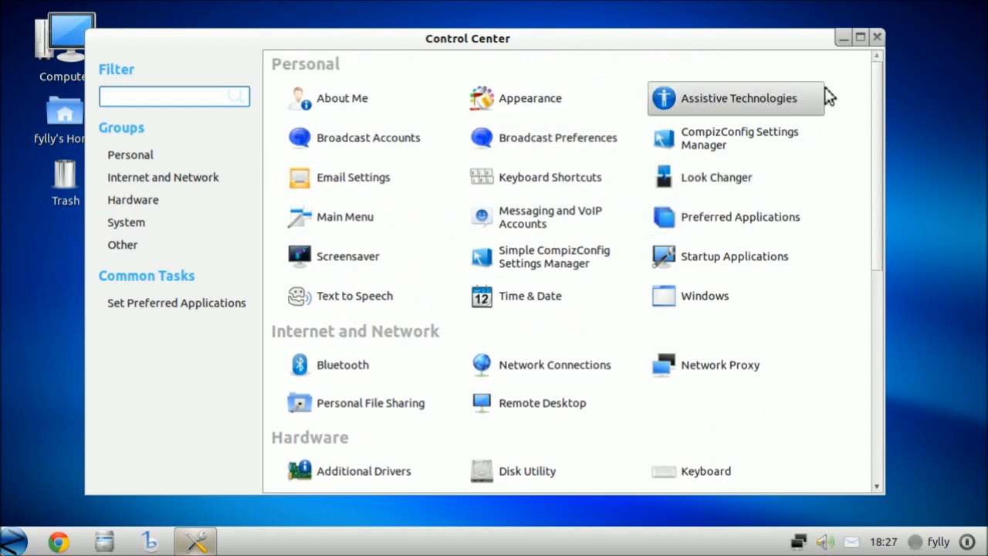
pyautogui.click(162, 177)
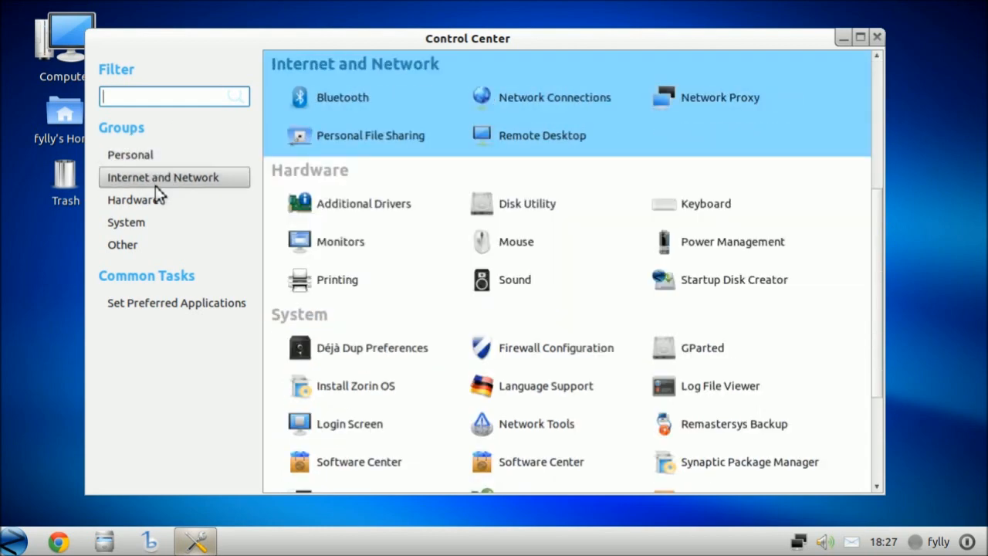
pyautogui.scroll(-3)
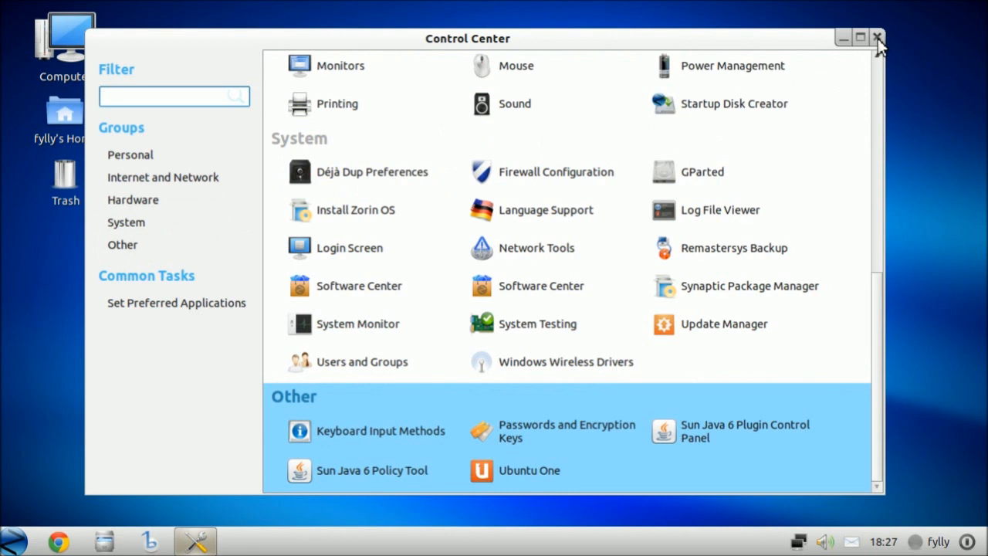
pyautogui.moveTo(895, 43)
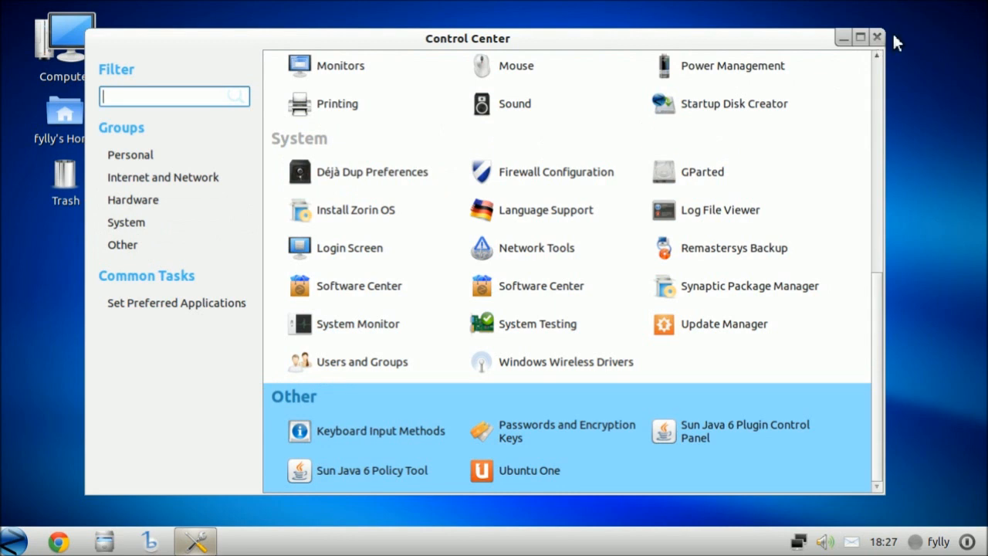
# Close Control Center, open Computer from the start menu, and minimize Update Manager.
pyautogui.click(877, 36)
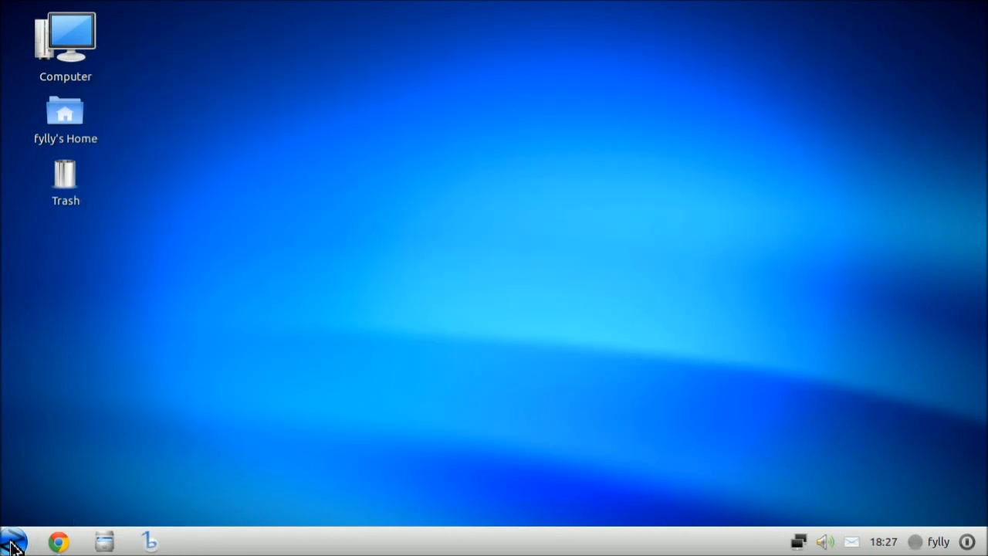
pyautogui.click(11, 540)
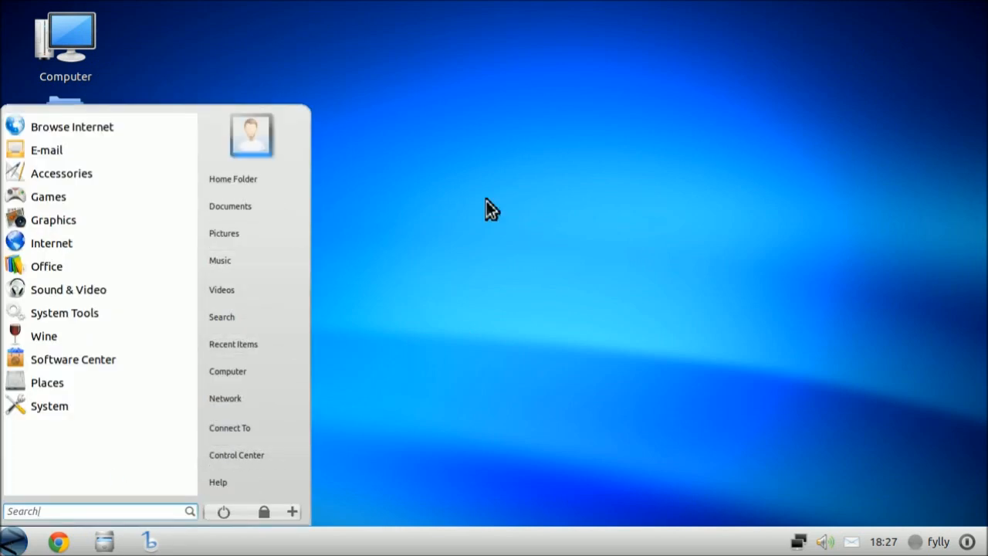
pyautogui.click(228, 371)
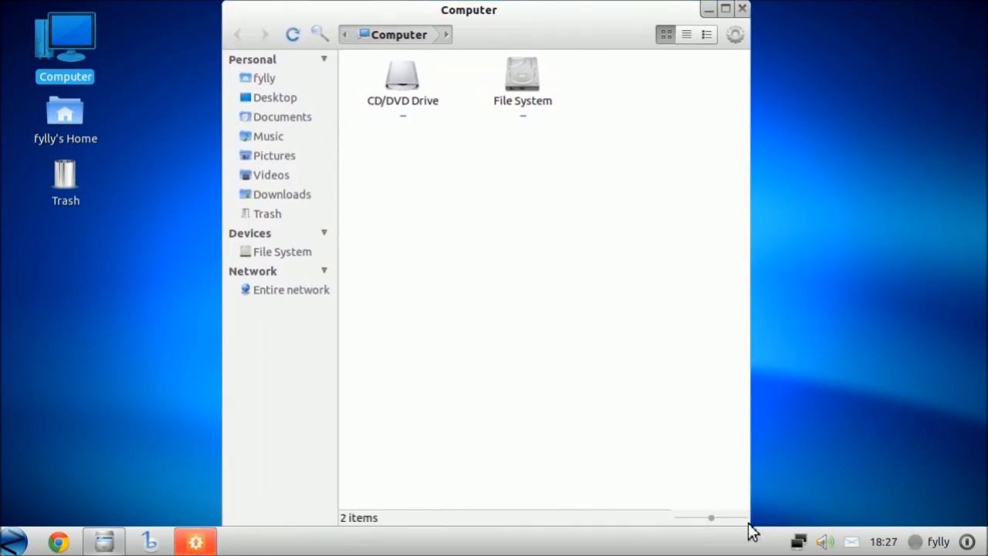
pyautogui.moveTo(721, 7)
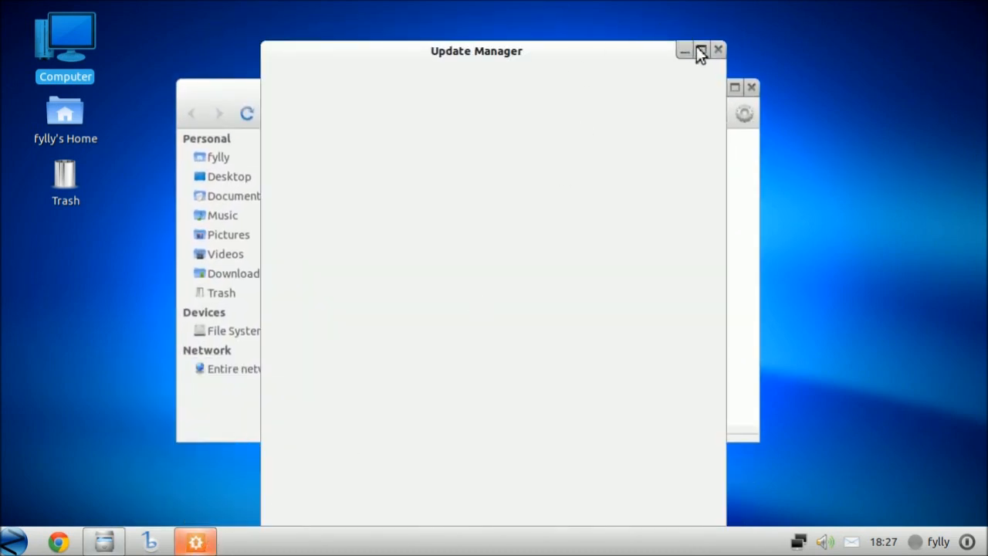
pyautogui.click(717, 50)
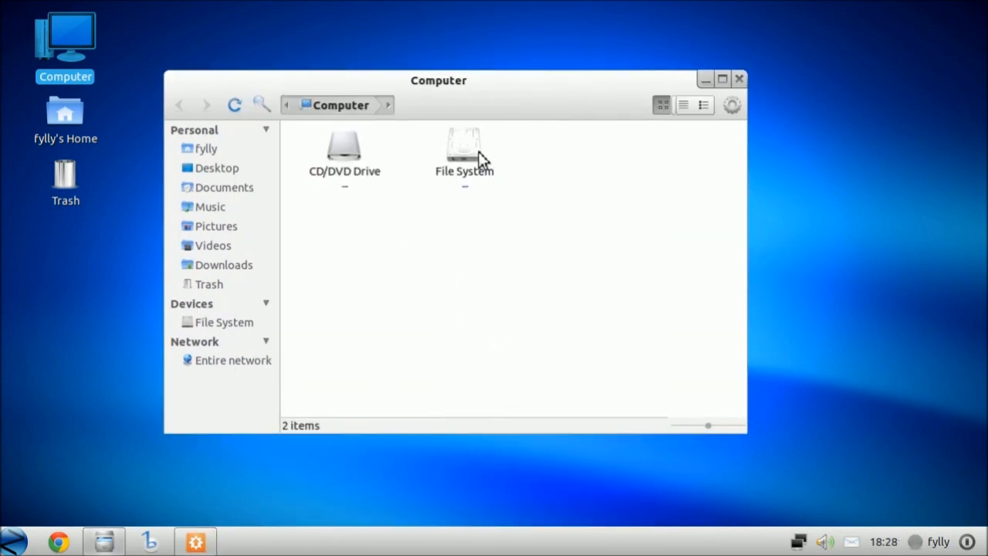
pyautogui.moveTo(363, 166)
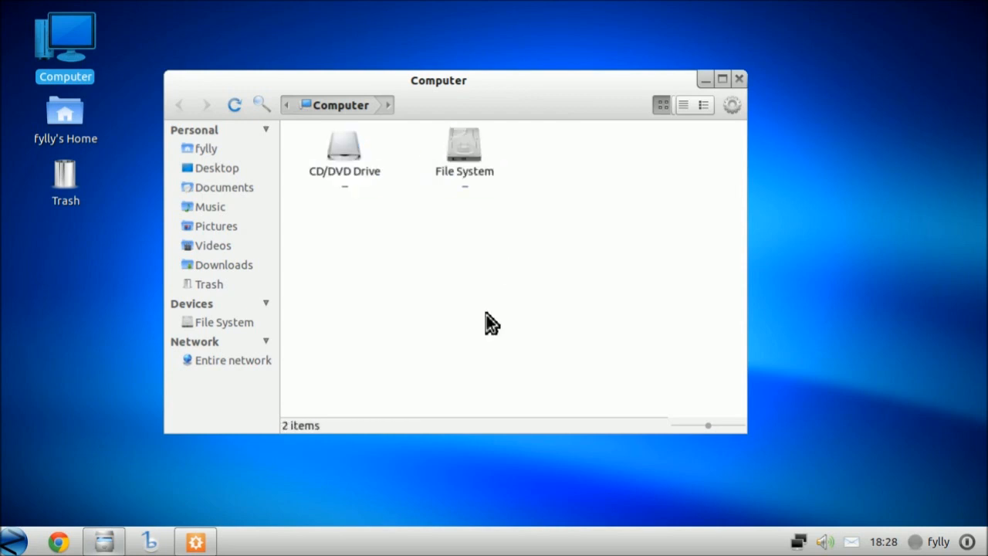
# Browse the home folder and the File System root, then close Nautilus.
pyautogui.click(206, 148)
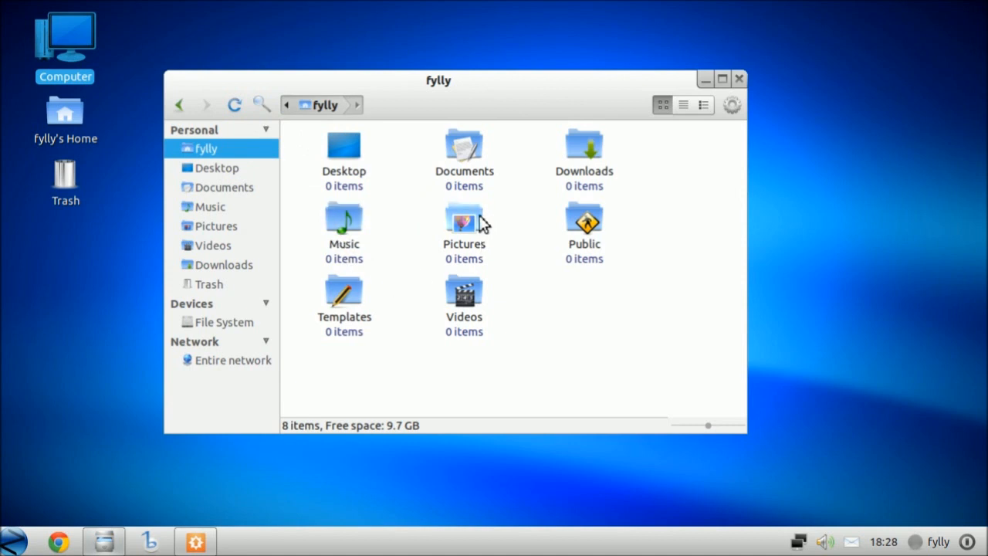
pyautogui.click(229, 322)
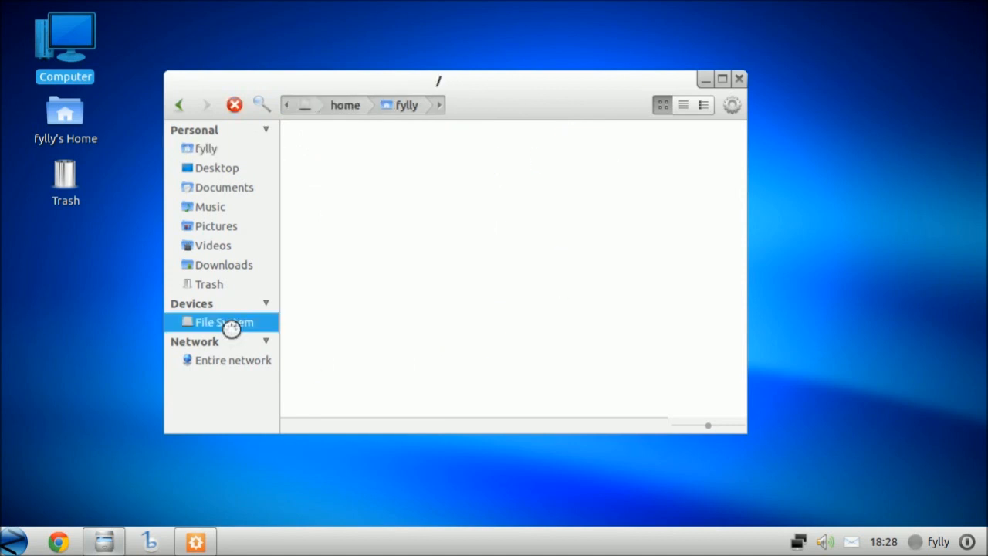
pyautogui.click(224, 322)
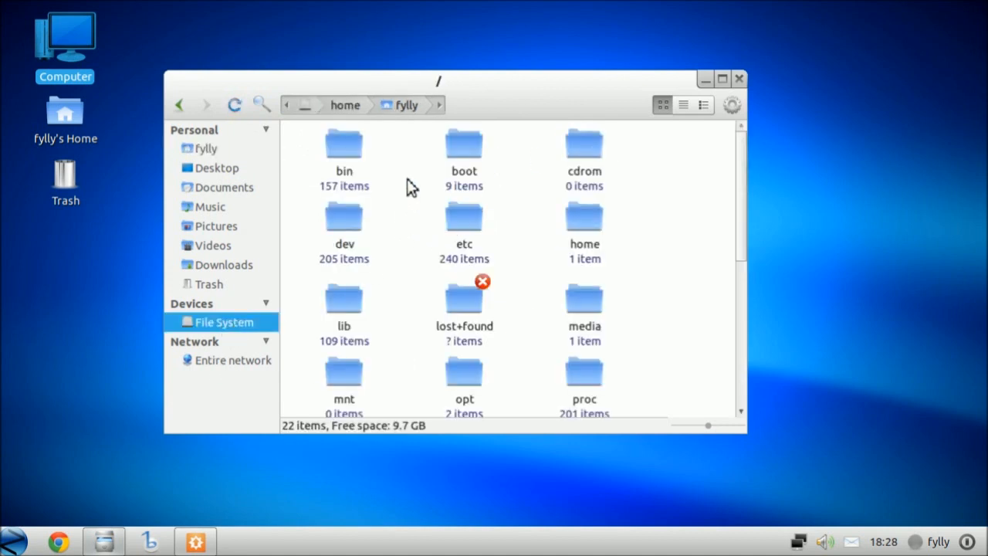
pyautogui.moveTo(450, 293)
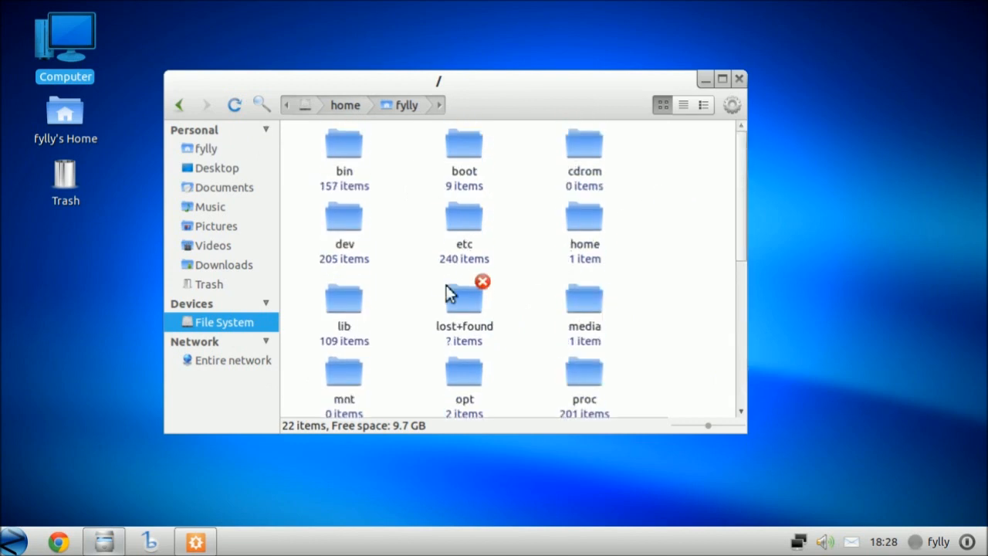
pyautogui.moveTo(227, 417)
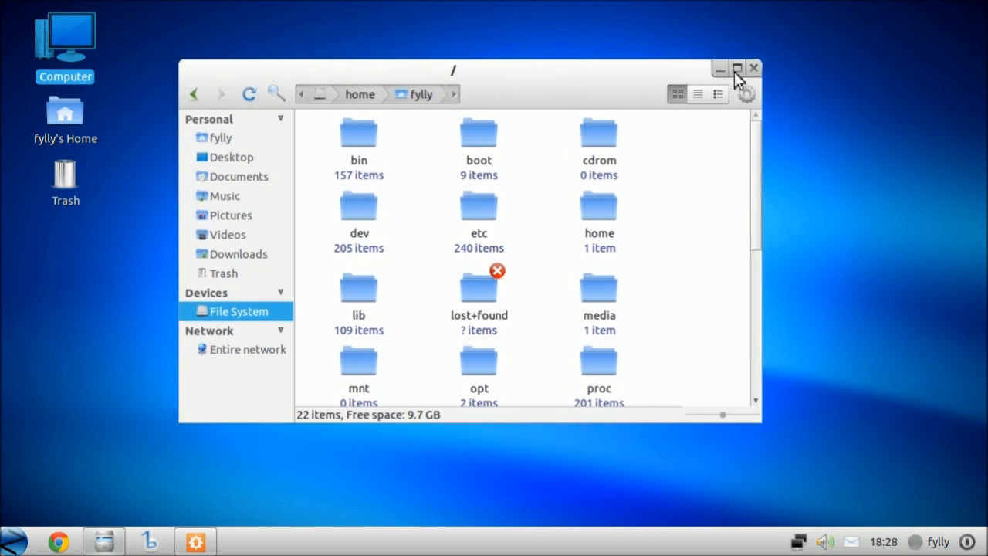
pyautogui.moveTo(768, 69)
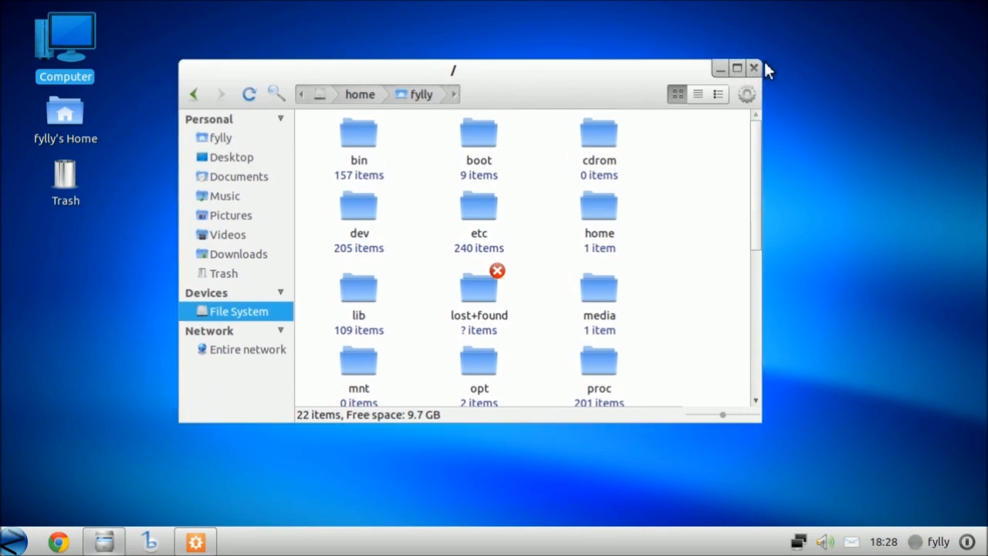
pyautogui.click(754, 69)
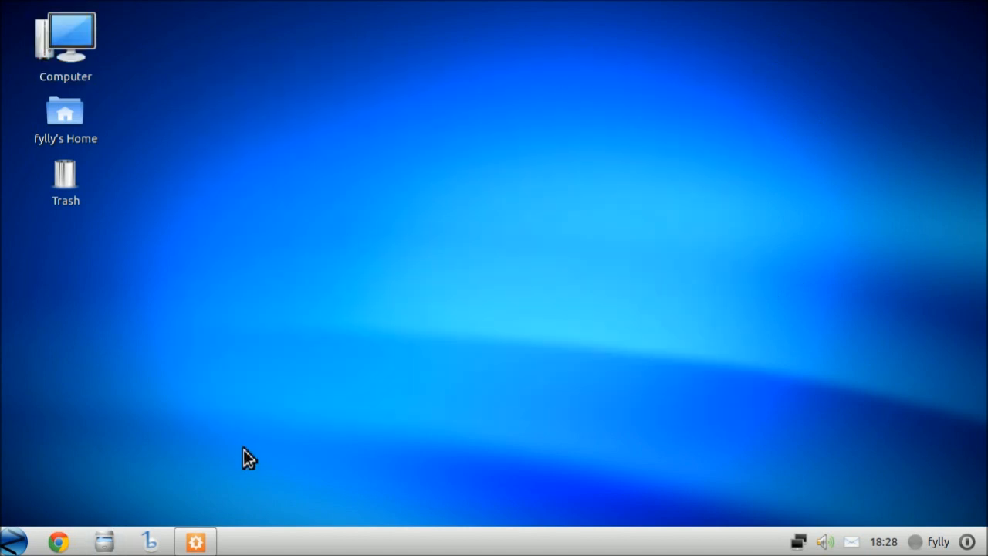
pyautogui.moveTo(200, 400)
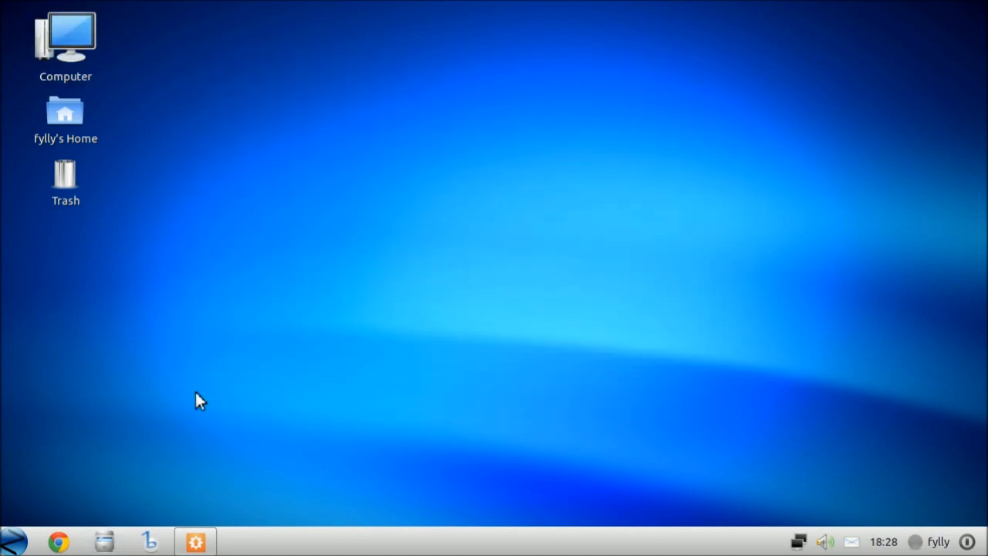
pyautogui.moveTo(233, 380)
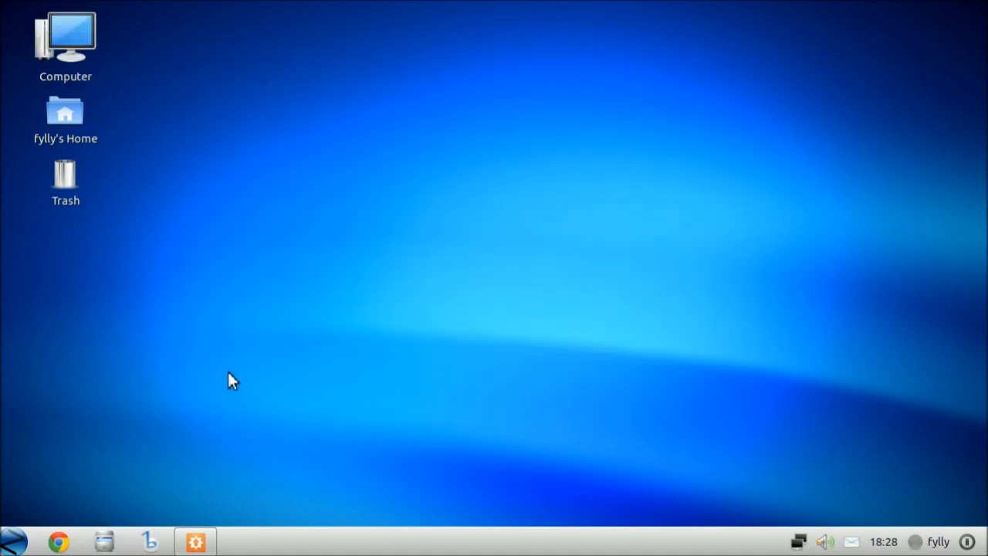
pyautogui.moveTo(129, 481)
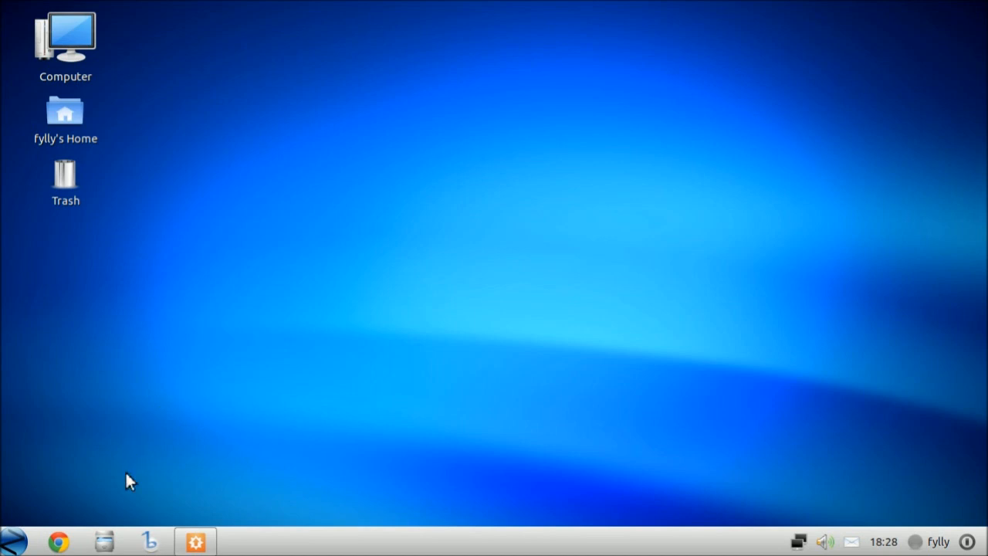
# Launch Chrome, load google.com, then close the browser window.
pyautogui.click(58, 540)
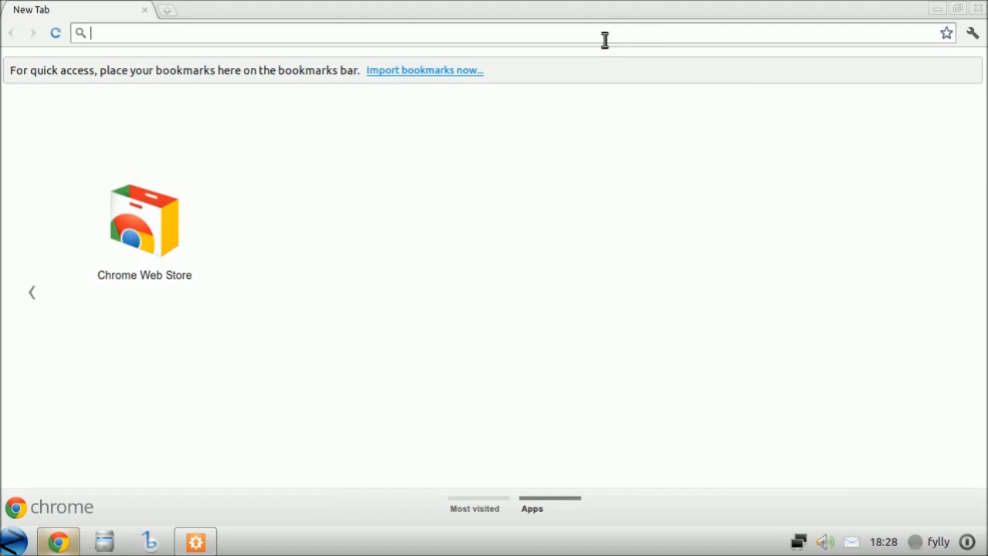
pyautogui.write('google.com')
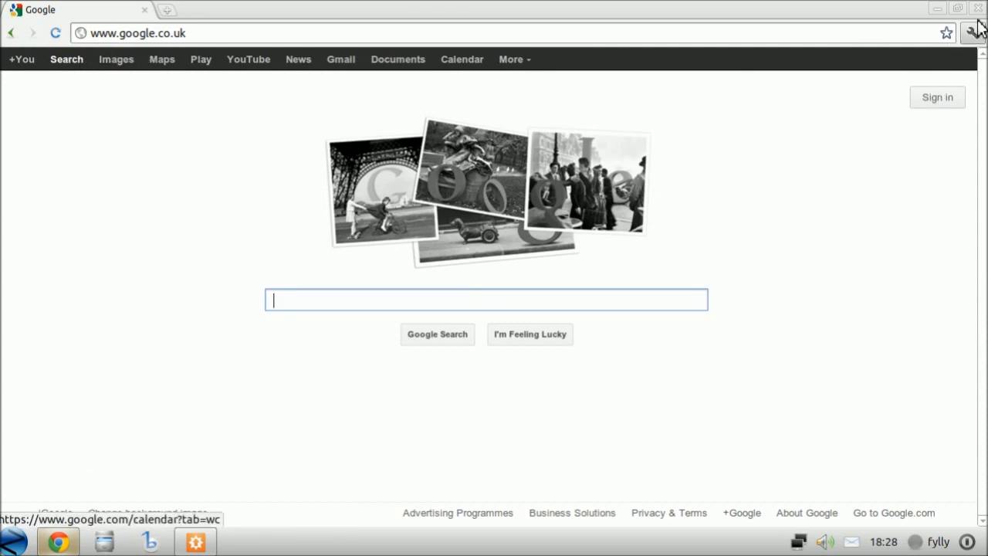
pyautogui.click(979, 8)
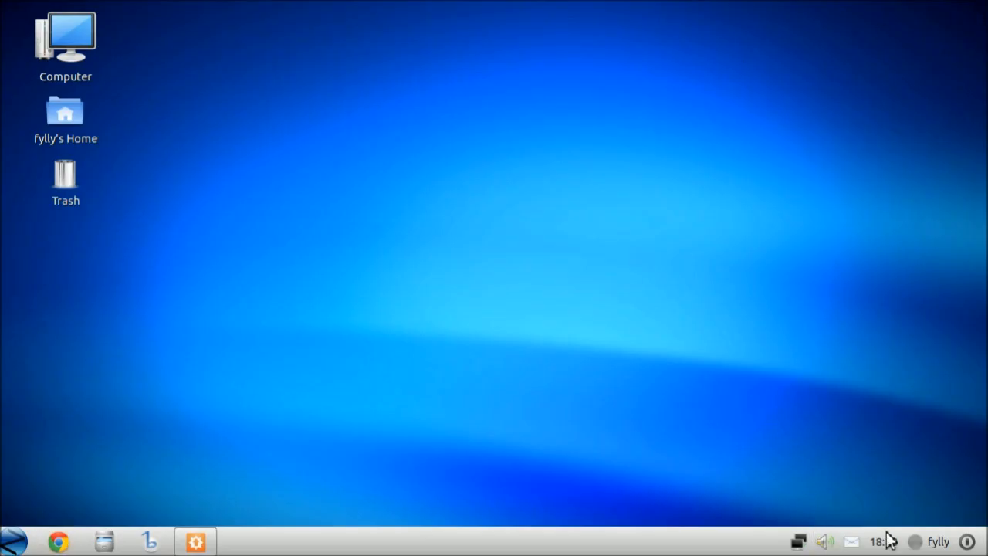
pyautogui.moveTo(386, 408)
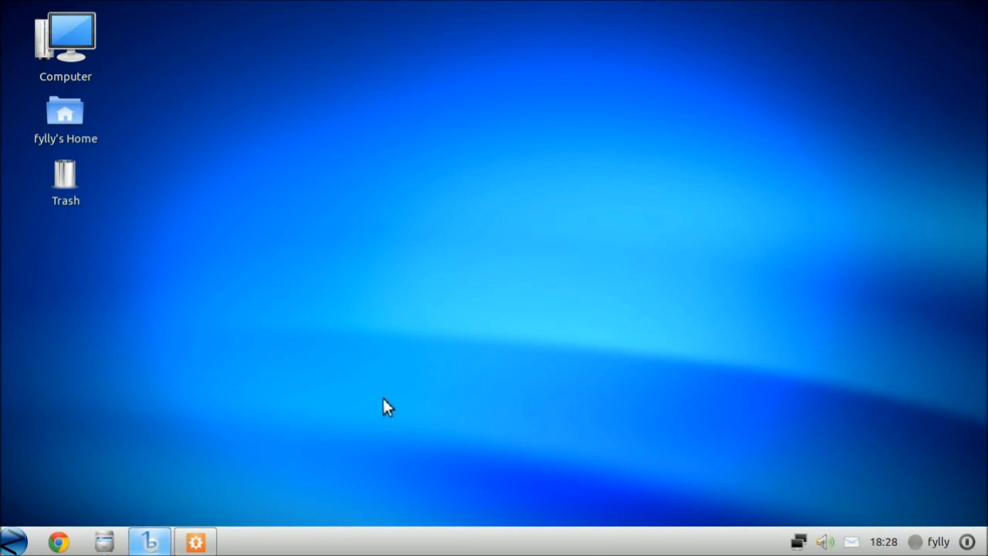
pyautogui.moveTo(309, 406)
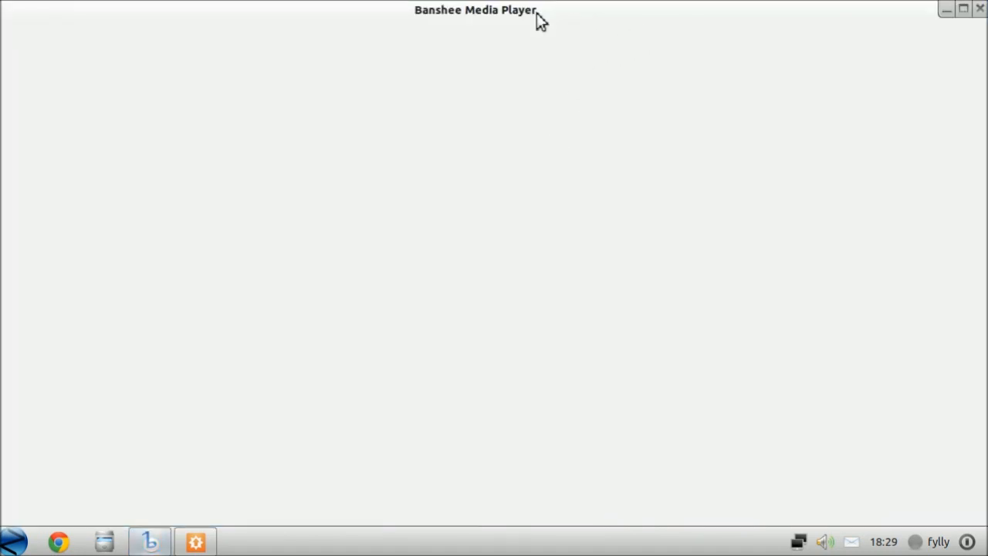
pyautogui.moveTo(706, 164)
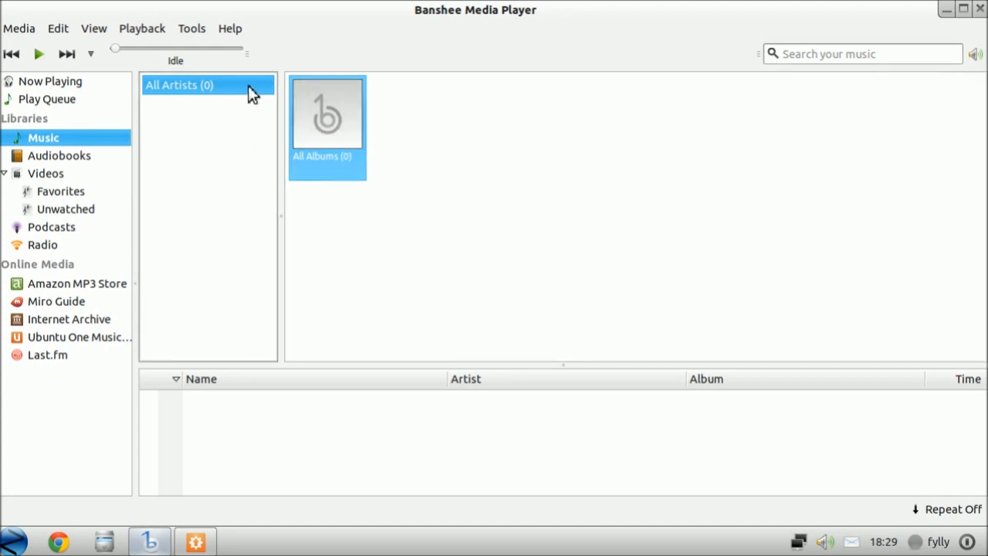
pyautogui.moveTo(69, 270)
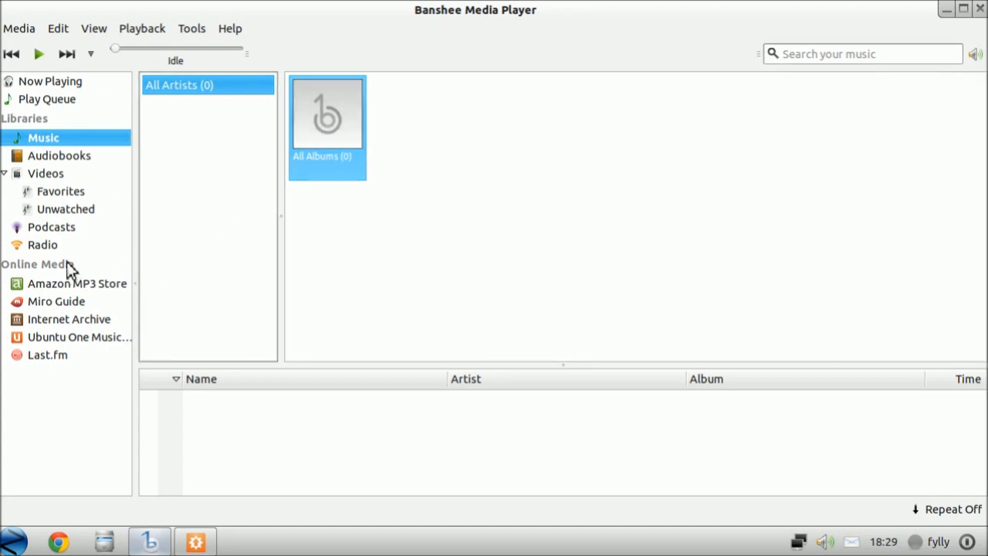
pyautogui.moveTo(66, 172)
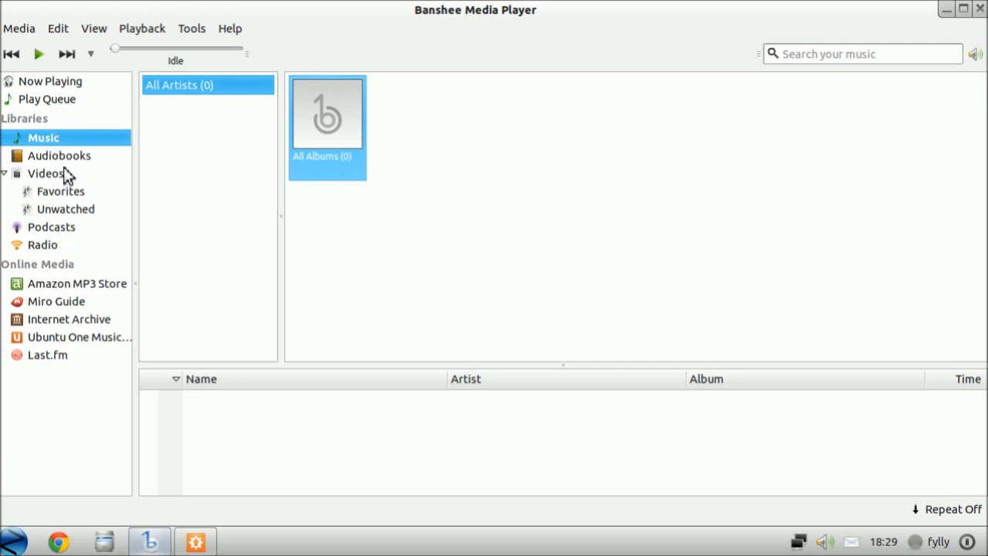
# Browse Banshee's Radio, Last.fm, Ubuntu One, Internet Archive and Amazon MP3 sources, ending on Radio.
pyautogui.click(42, 245)
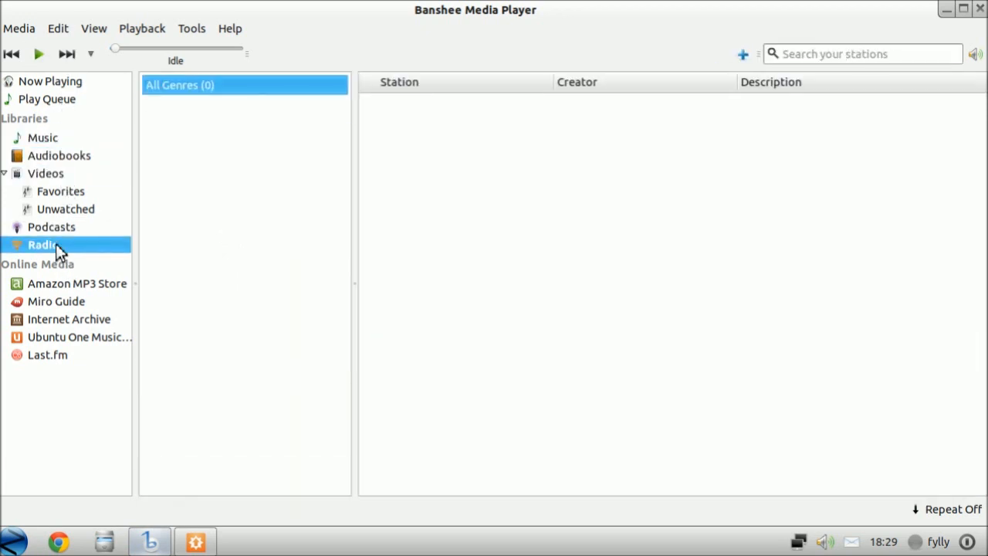
pyautogui.click(47, 355)
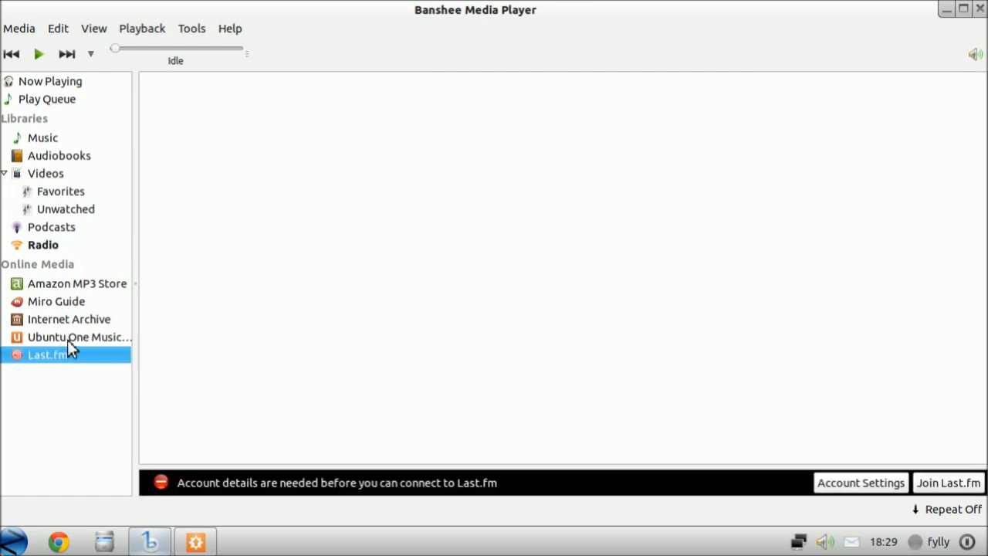
pyautogui.click(77, 336)
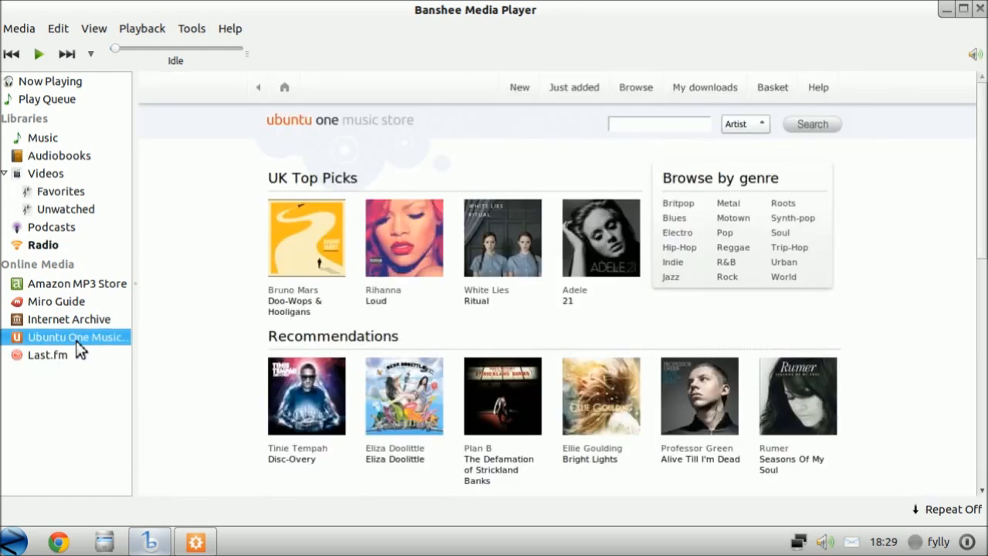
pyautogui.click(69, 318)
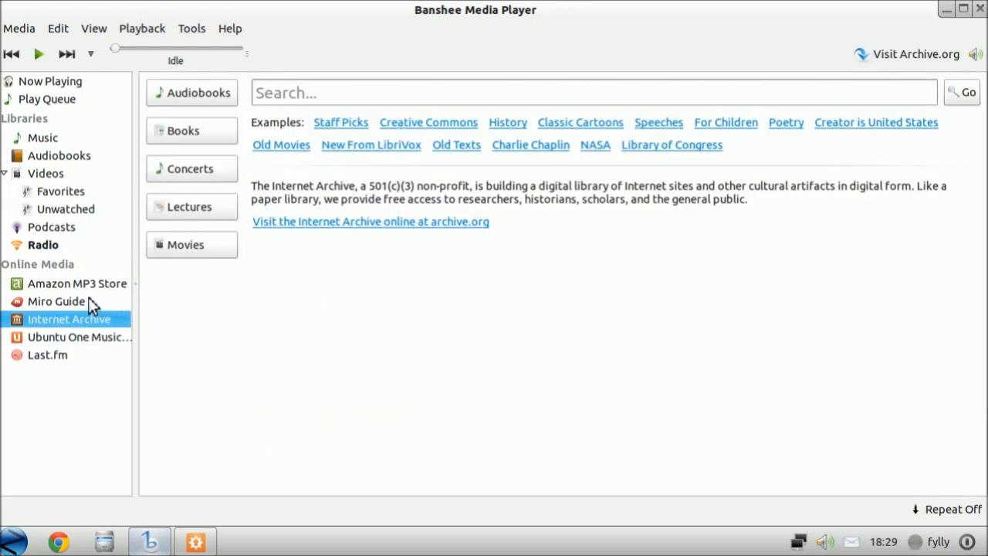
pyautogui.click(77, 283)
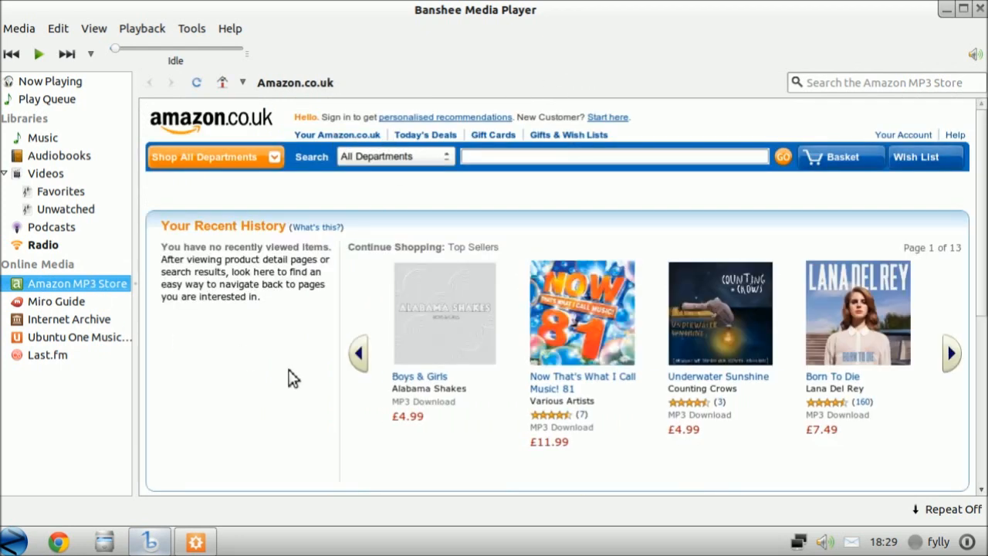
pyautogui.moveTo(74, 262)
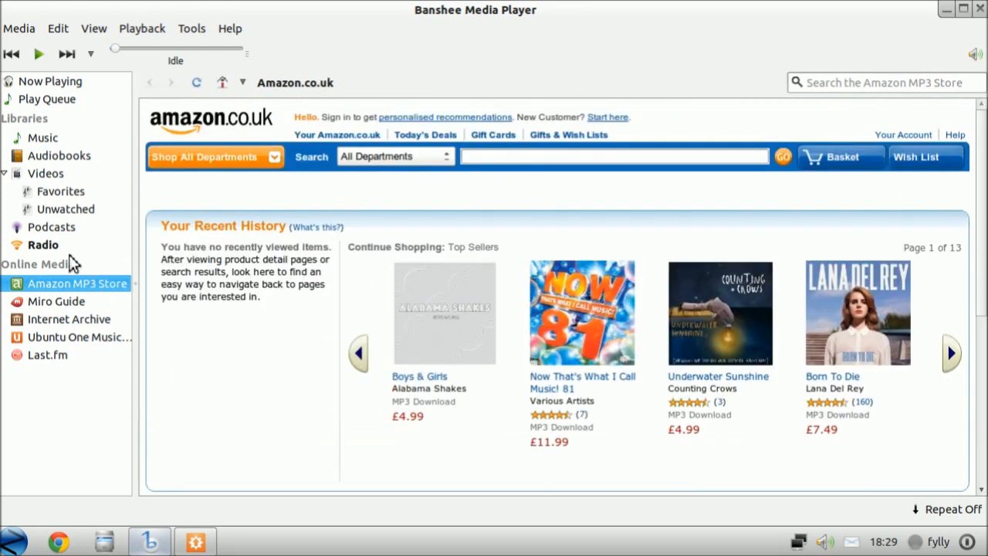
pyautogui.click(44, 244)
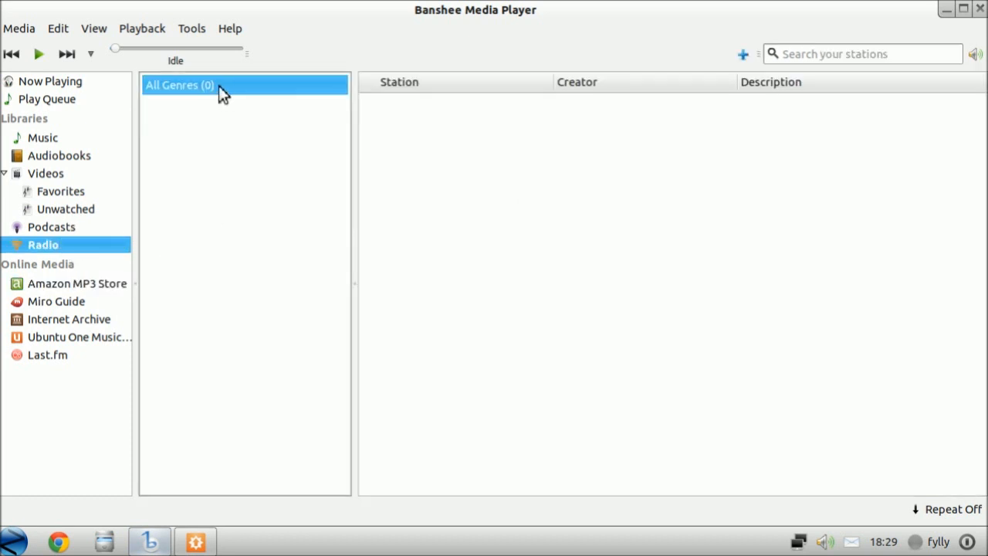
pyautogui.click(230, 29)
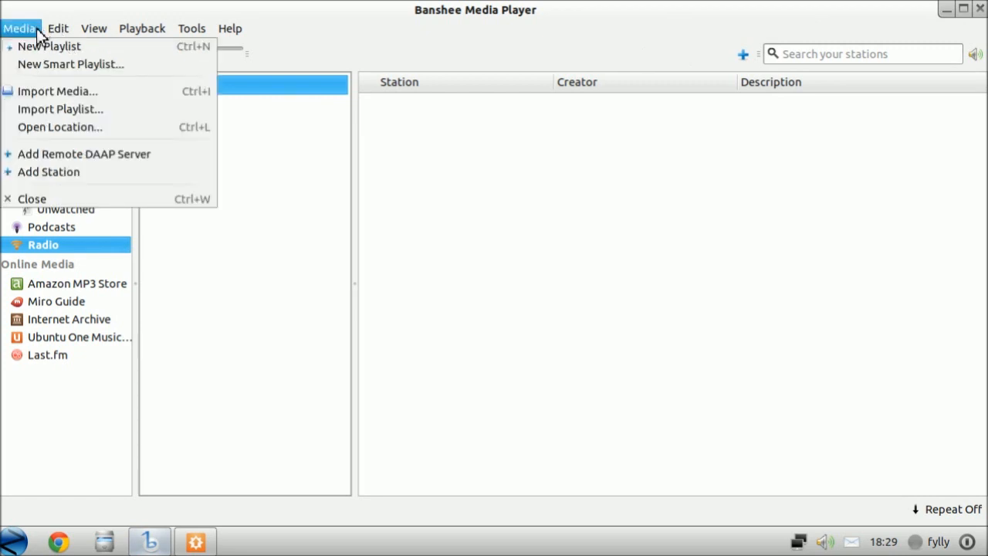
pyautogui.moveTo(50, 46)
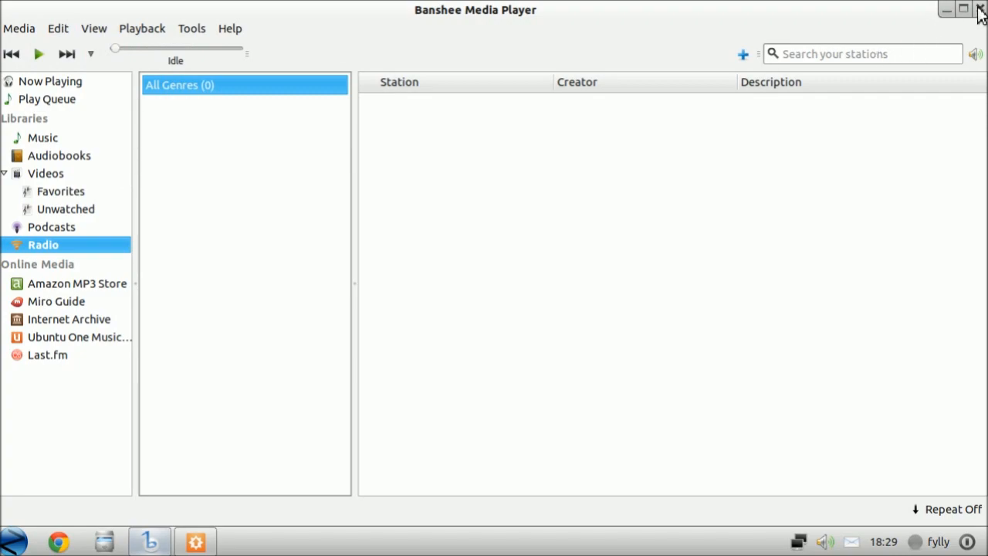
# Close Banshee, view and close the empty Trash, then launch Software Center from the menu.
pyautogui.click(979, 9)
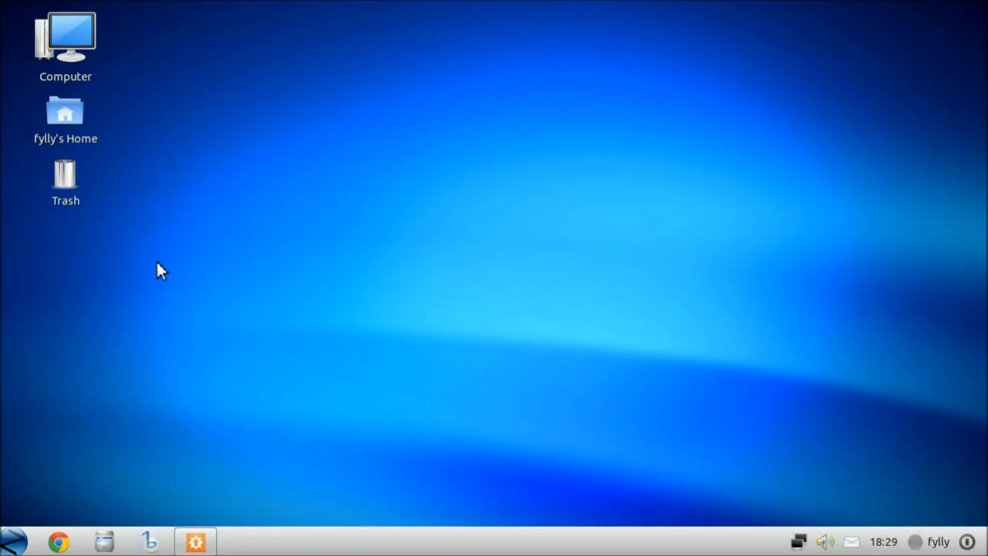
pyautogui.doubleClick(64, 174)
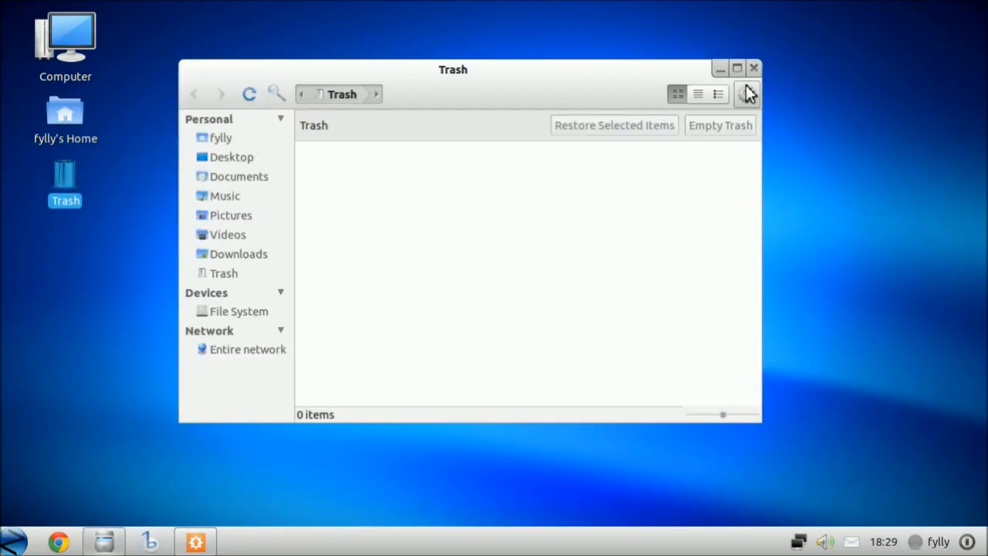
pyautogui.moveTo(746, 88)
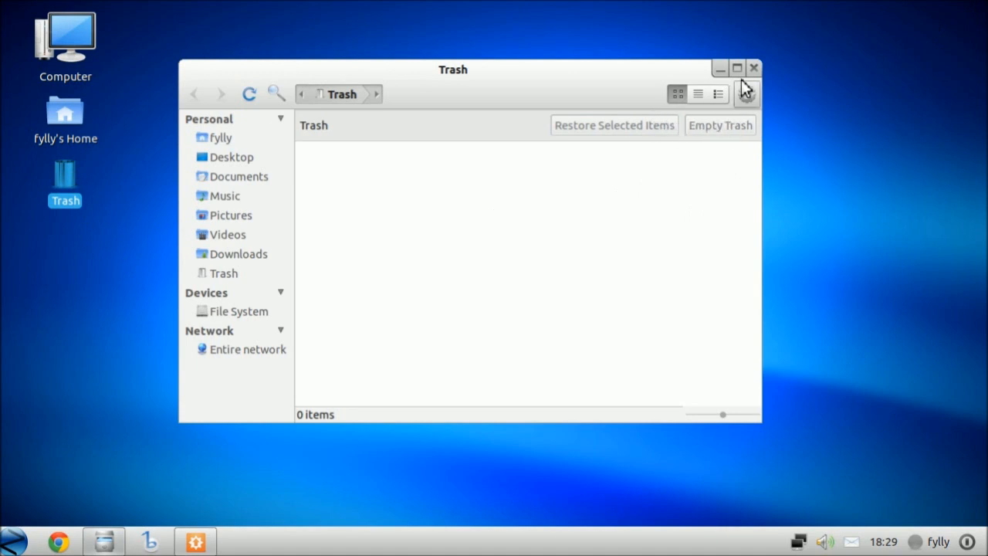
pyautogui.click(754, 68)
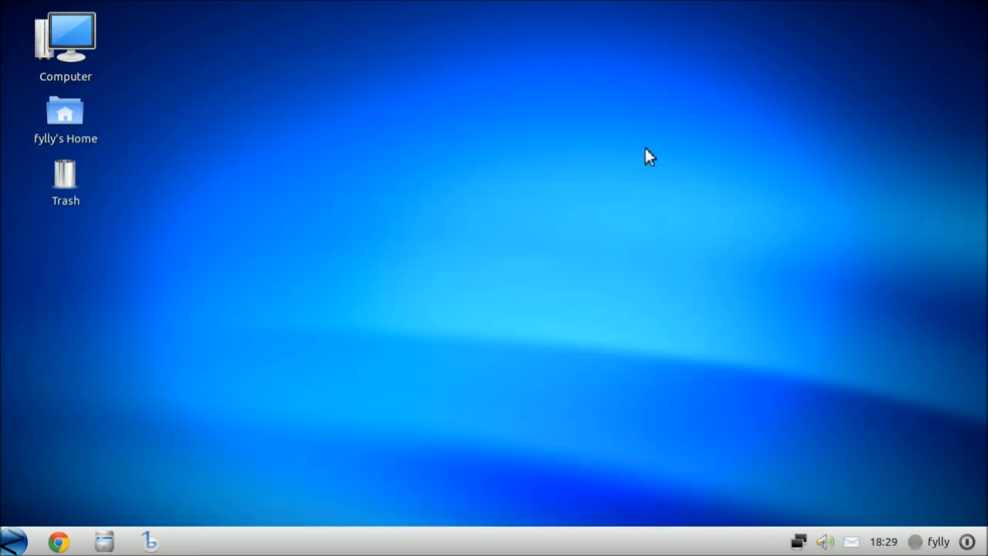
pyautogui.click(11, 540)
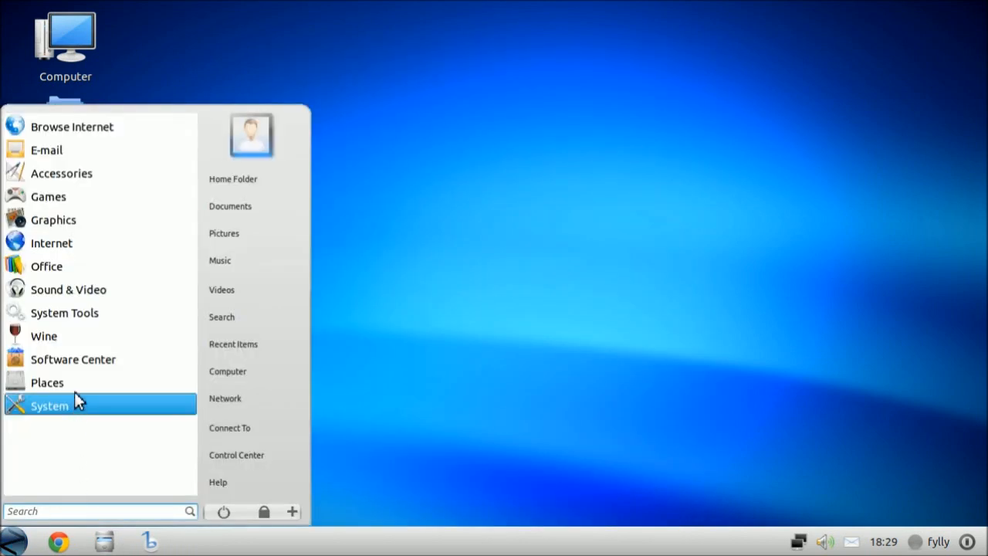
pyautogui.click(276, 363)
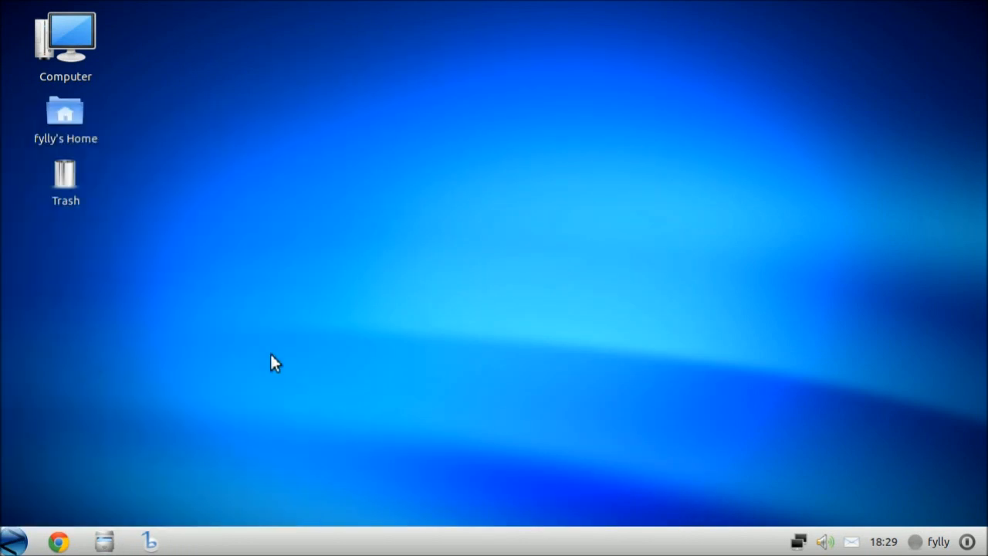
# Toggle the software sources list, then browse Internet > Web Browsers and go back.
pyautogui.click(195, 540)
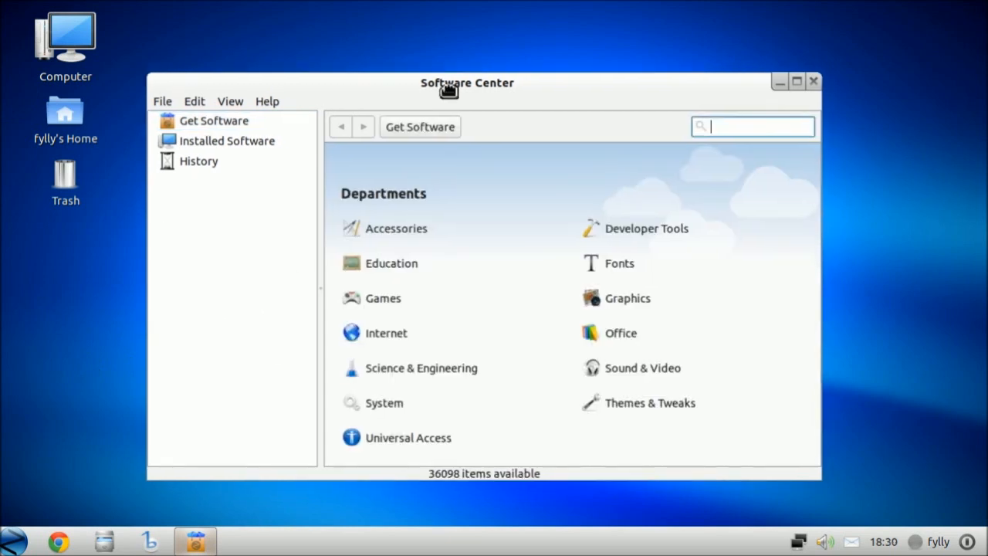
pyautogui.click(214, 120)
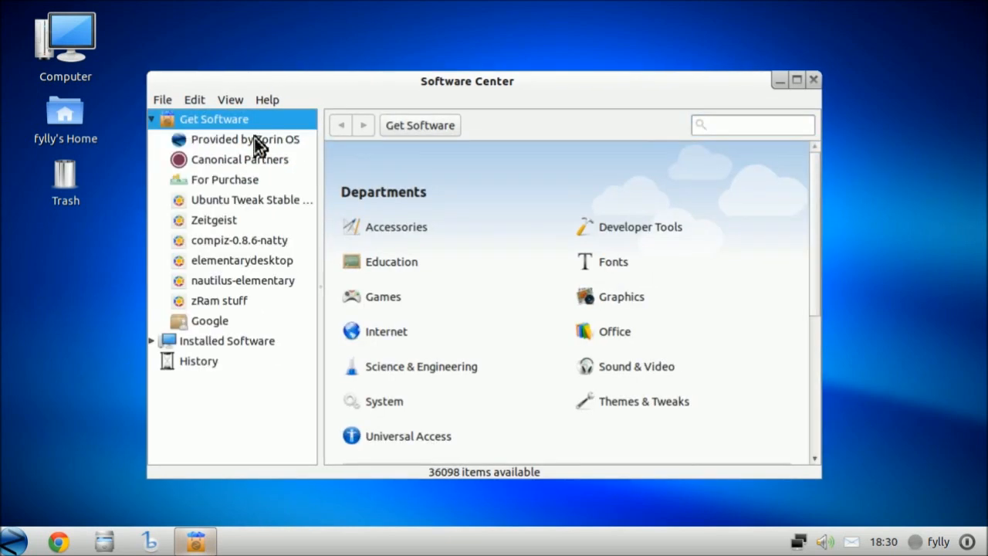
pyautogui.click(153, 119)
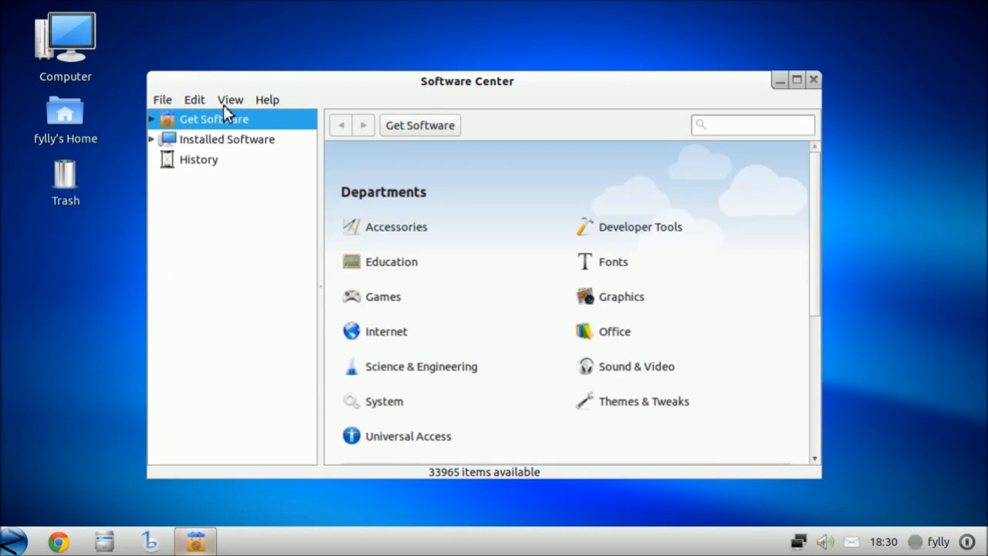
pyautogui.moveTo(341, 239)
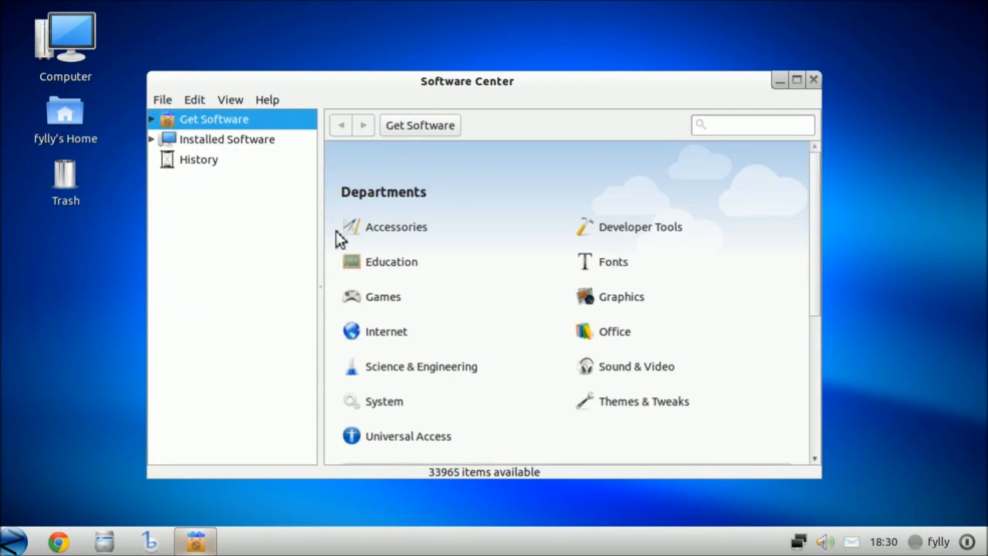
pyautogui.moveTo(563, 417)
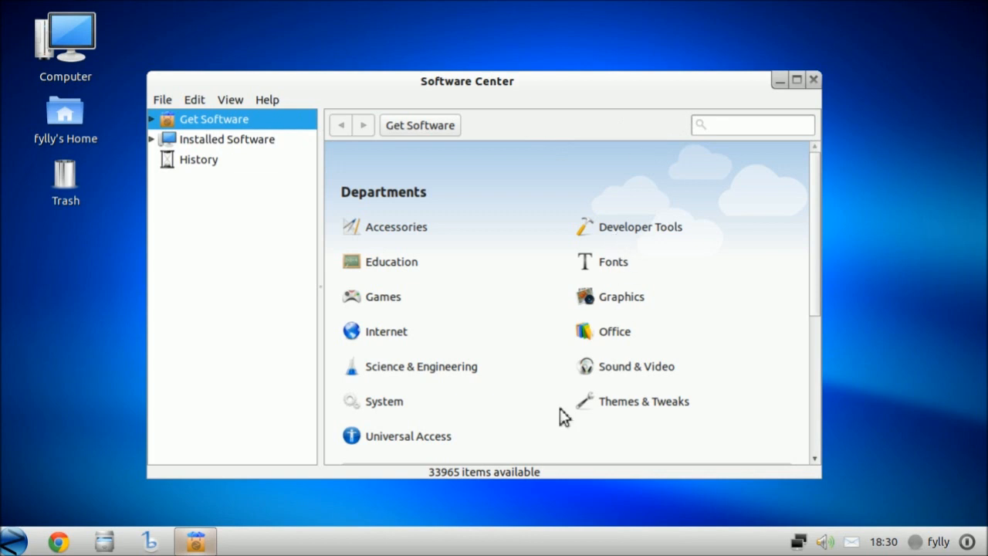
pyautogui.moveTo(466, 197)
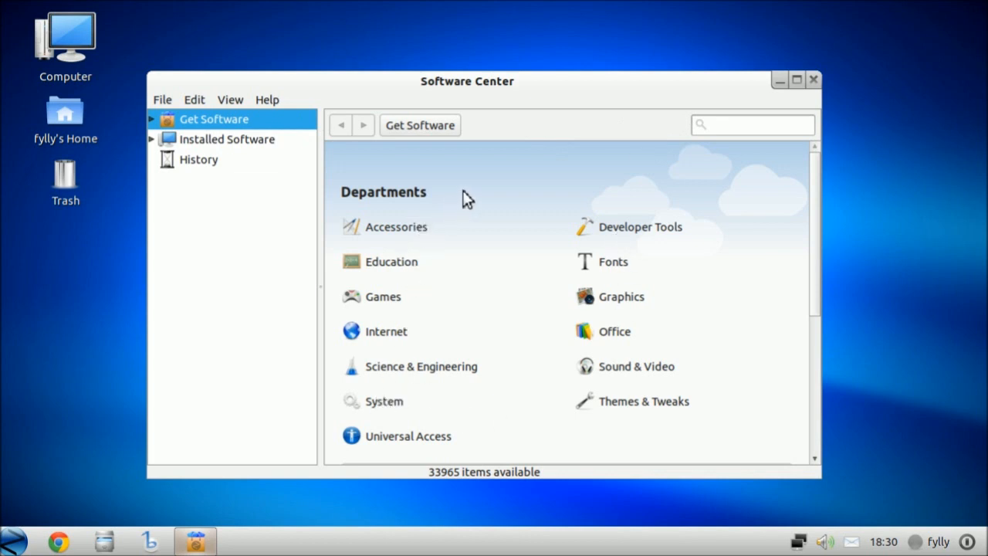
pyautogui.moveTo(386, 135)
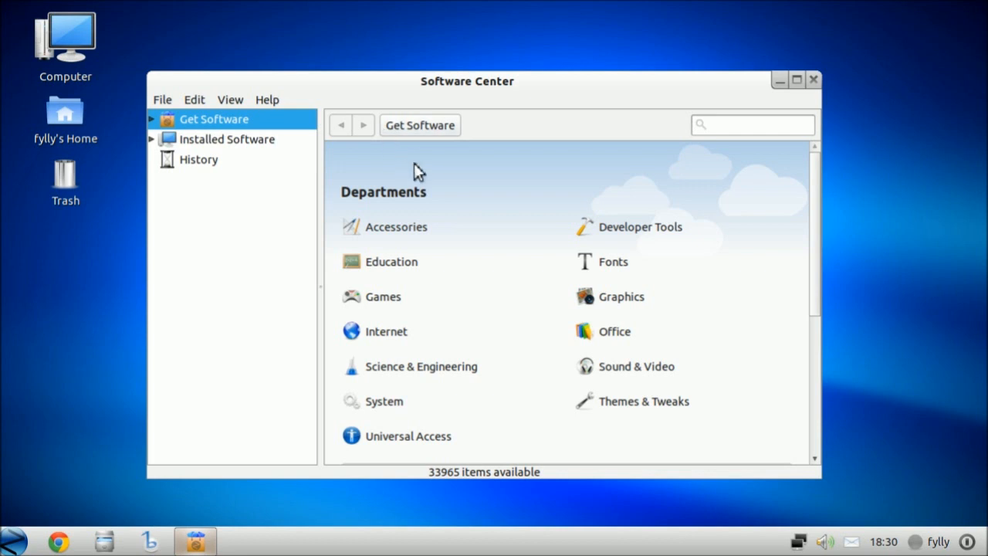
pyautogui.moveTo(435, 239)
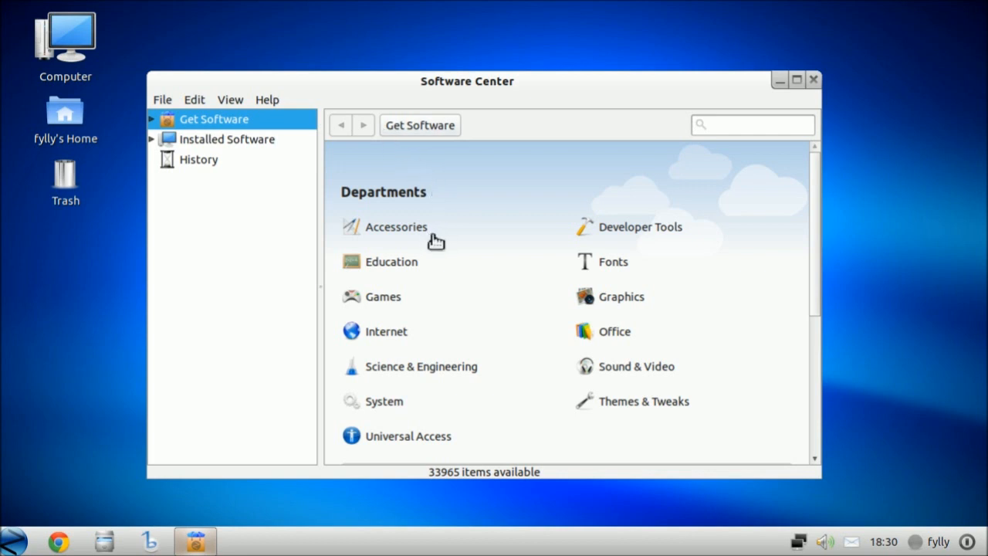
pyautogui.click(386, 331)
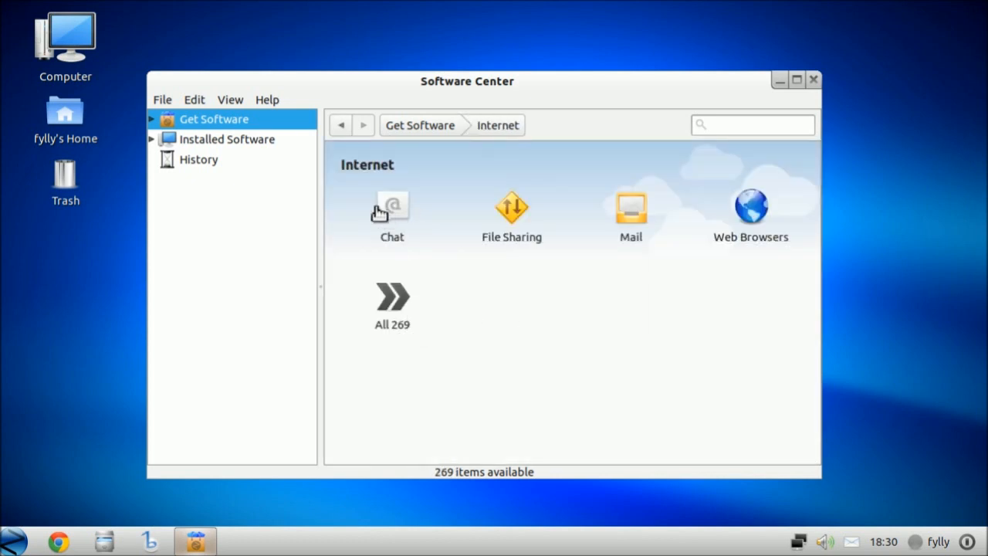
pyautogui.moveTo(758, 243)
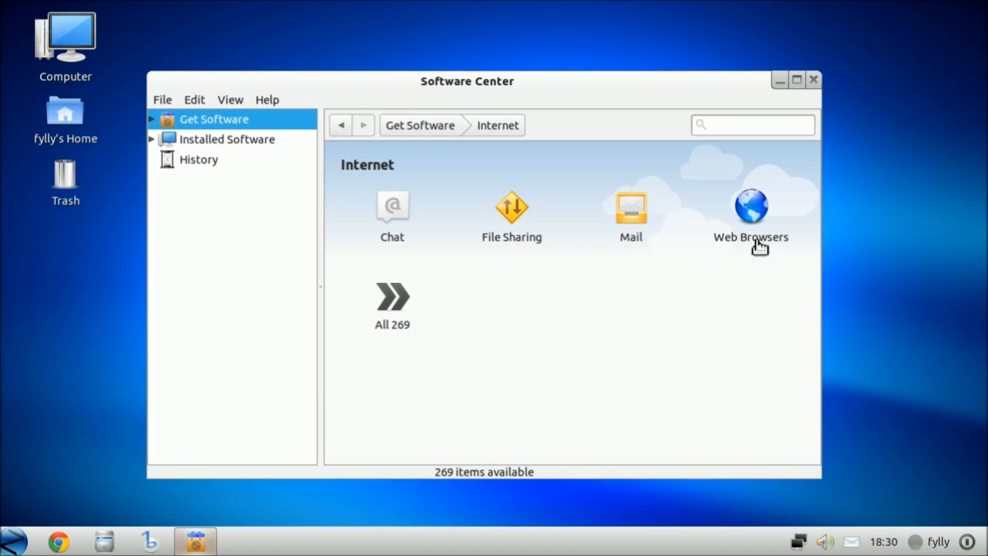
pyautogui.click(750, 206)
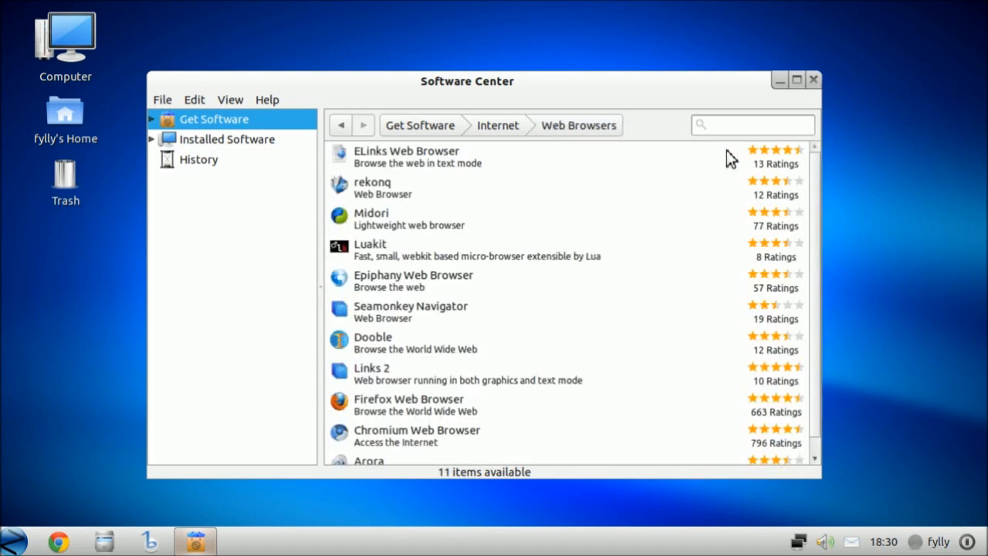
pyautogui.click(409, 404)
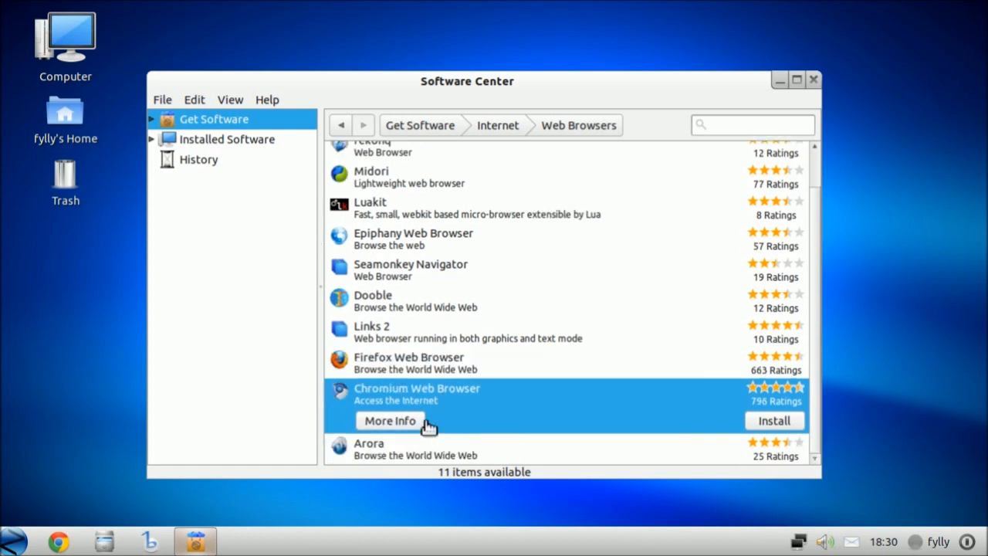
pyautogui.scroll(3)
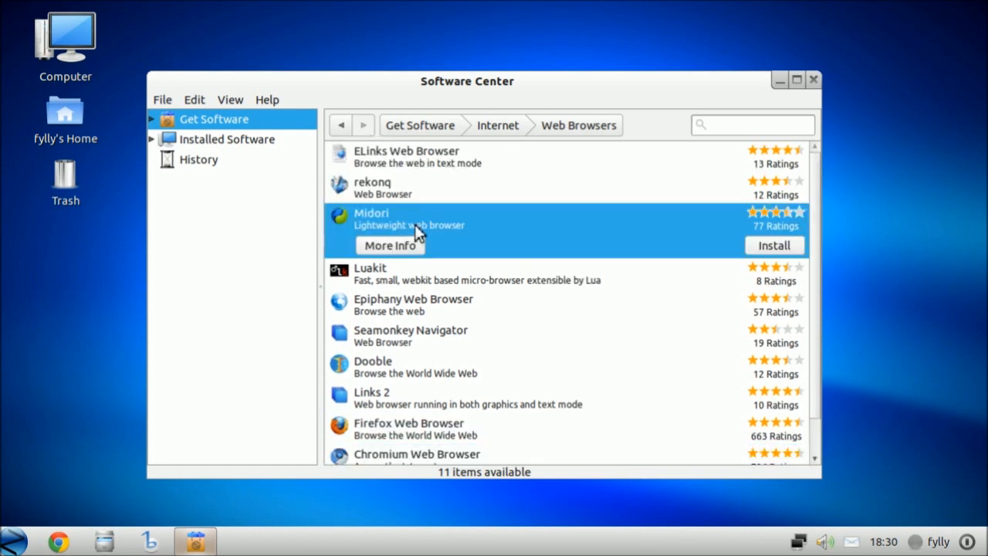
pyautogui.moveTo(446, 370)
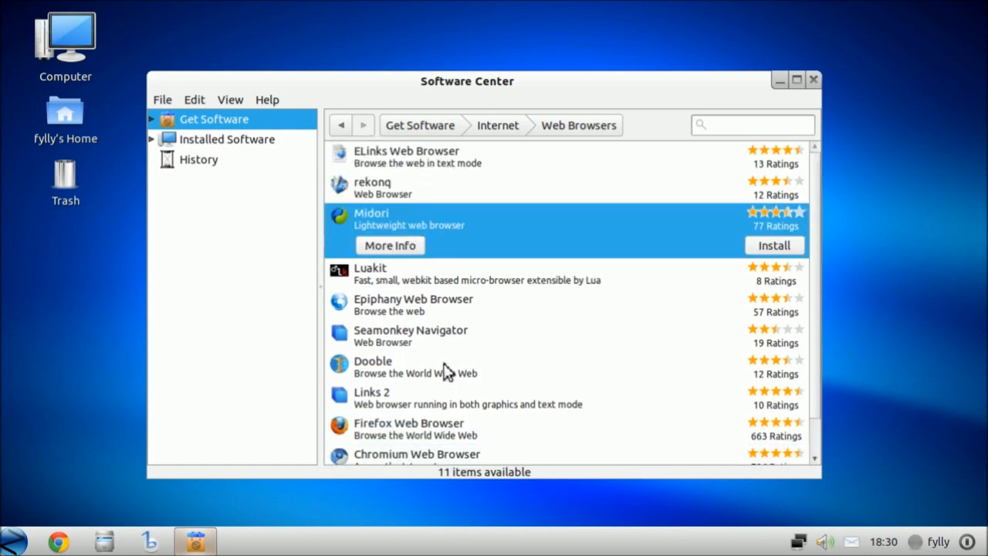
pyautogui.moveTo(378, 151)
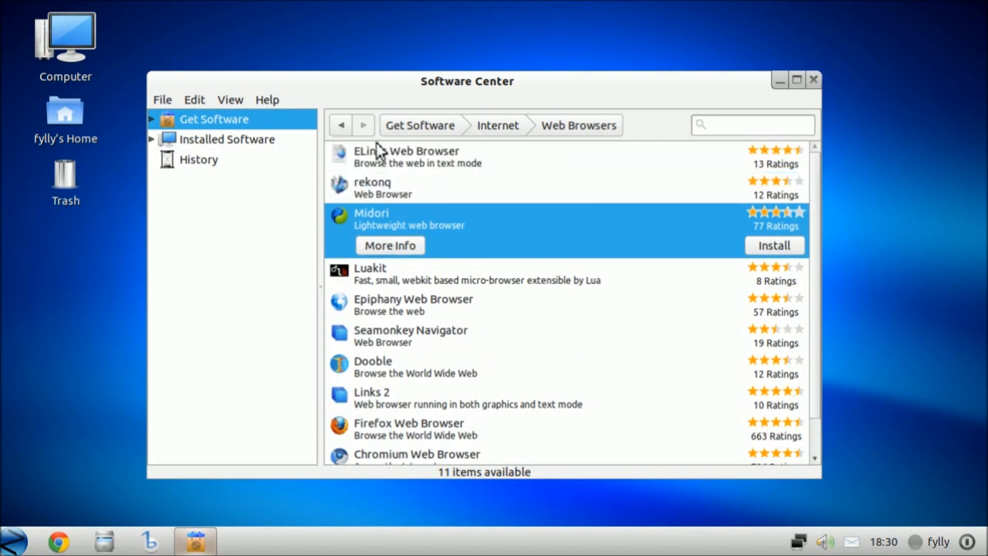
pyautogui.click(342, 125)
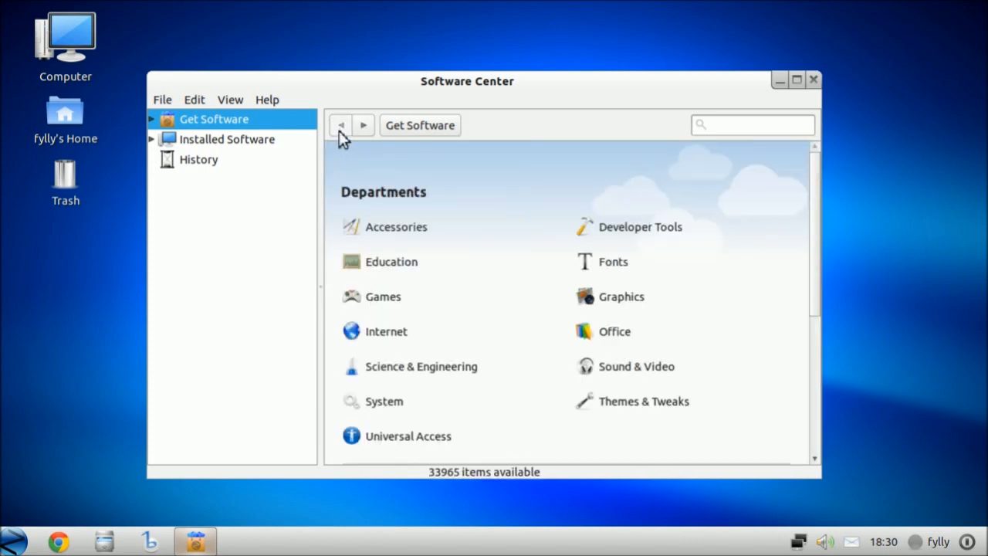
pyautogui.moveTo(609, 401)
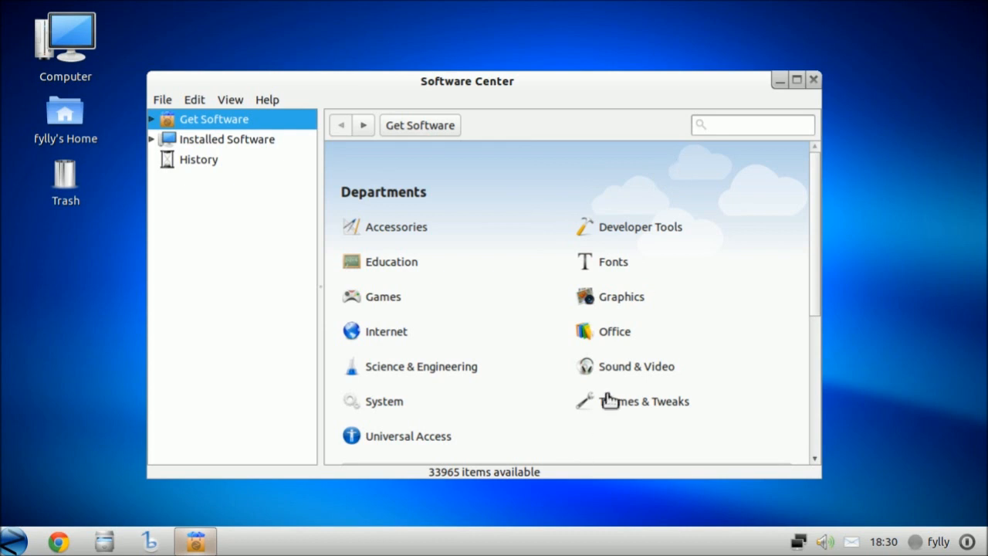
# Browse the Themes & Tweaks, Office and Graphics departments, returning to Departments.
pyautogui.click(644, 401)
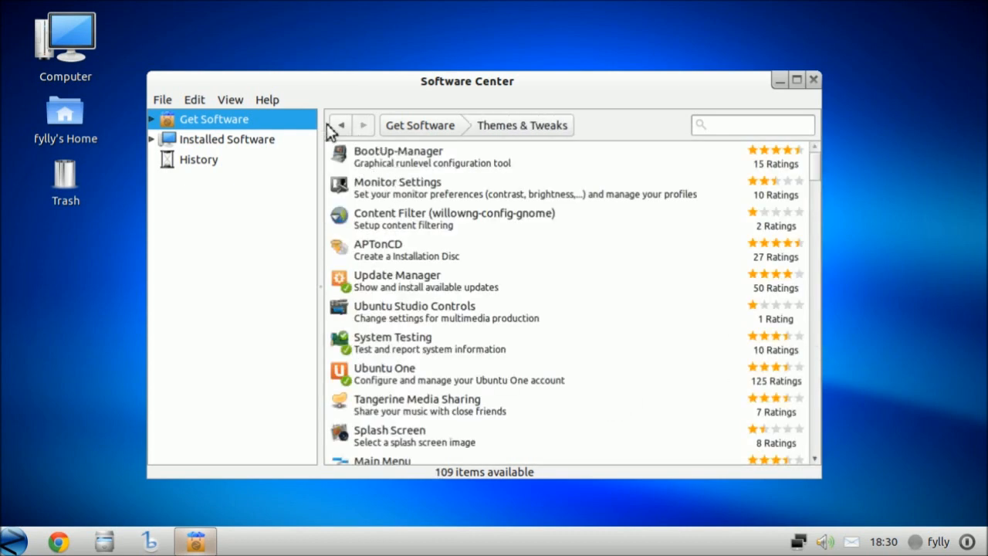
pyautogui.click(340, 125)
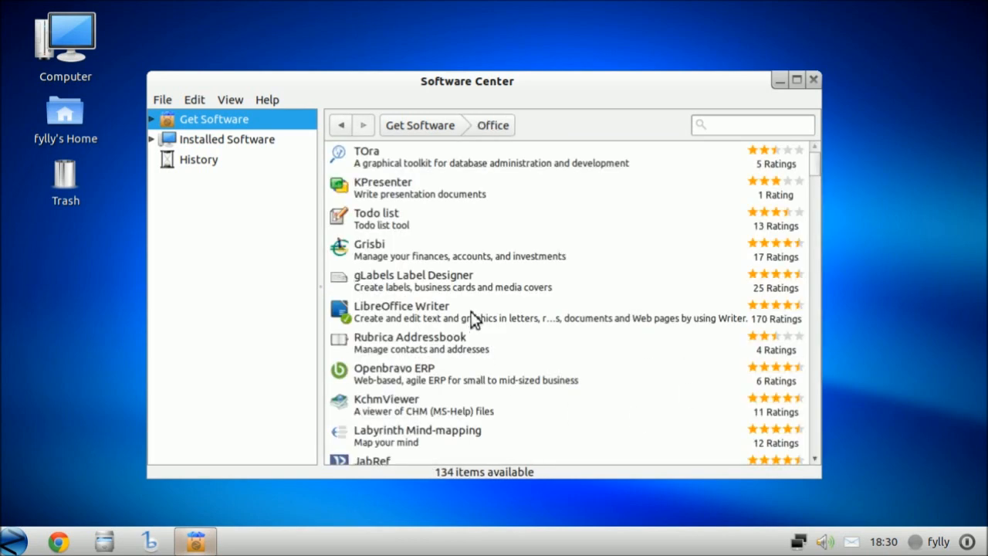
pyautogui.click(463, 311)
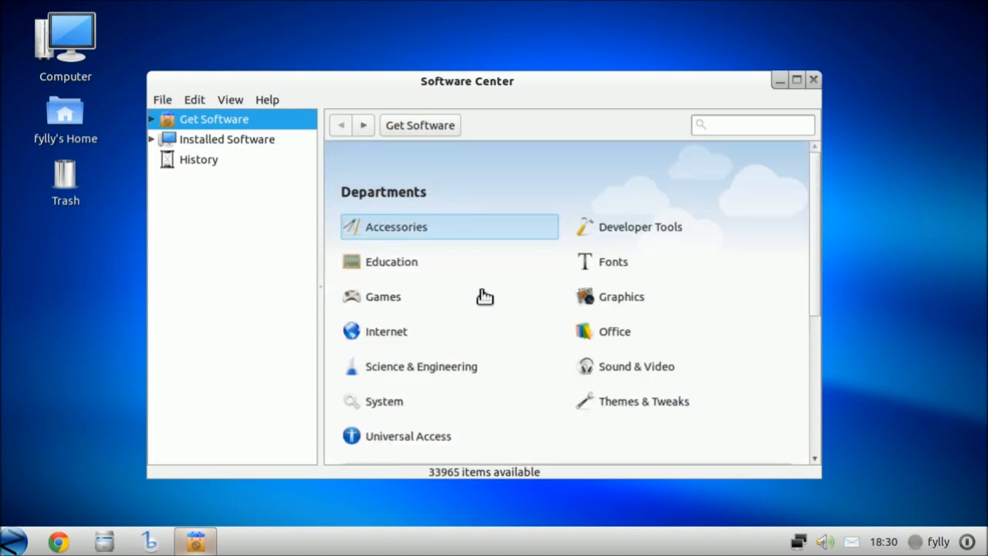
pyautogui.click(621, 297)
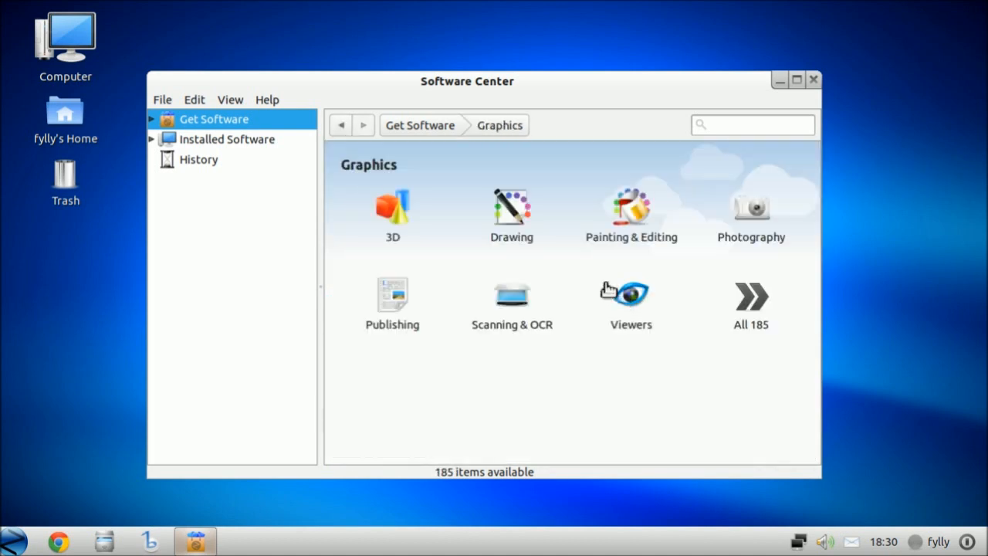
pyautogui.moveTo(511, 309)
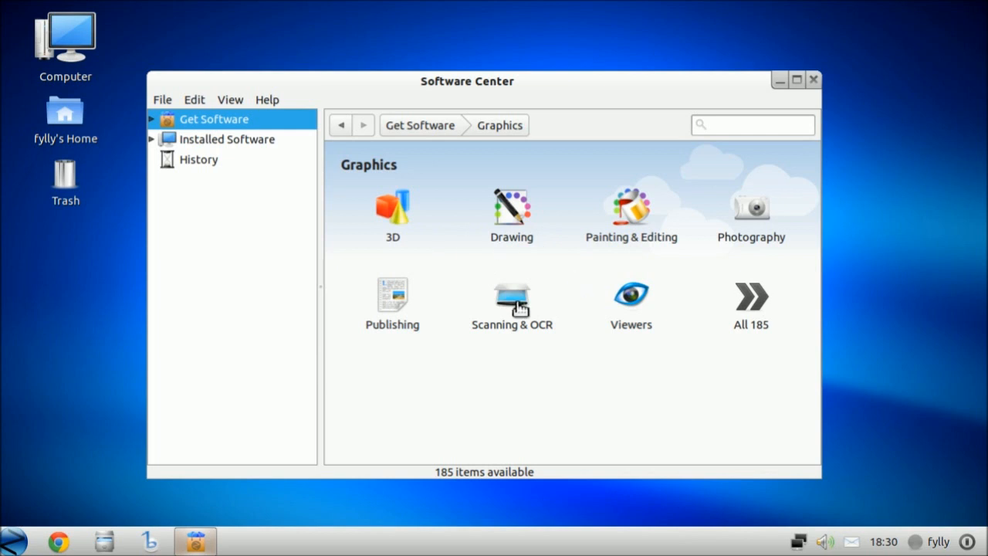
pyautogui.moveTo(438, 237)
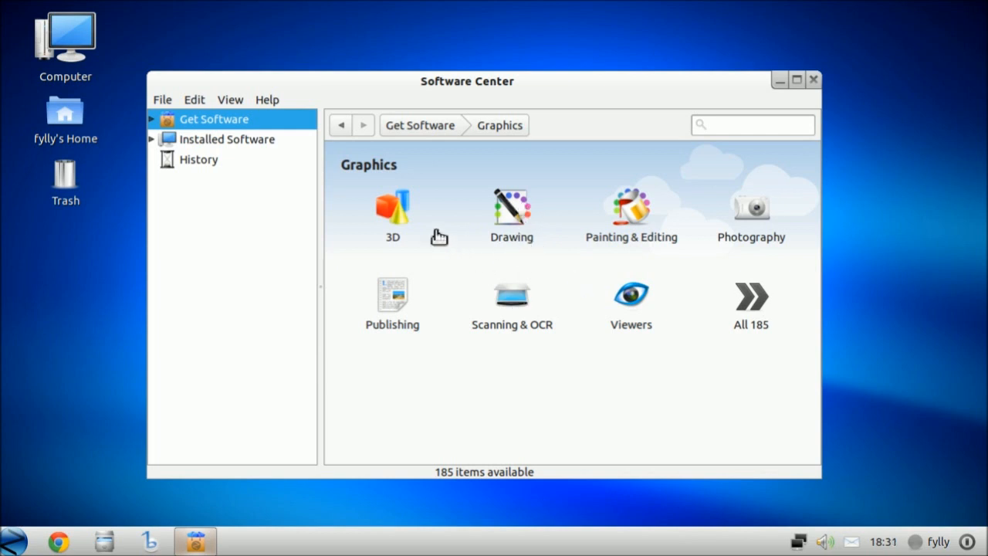
pyautogui.moveTo(644, 303)
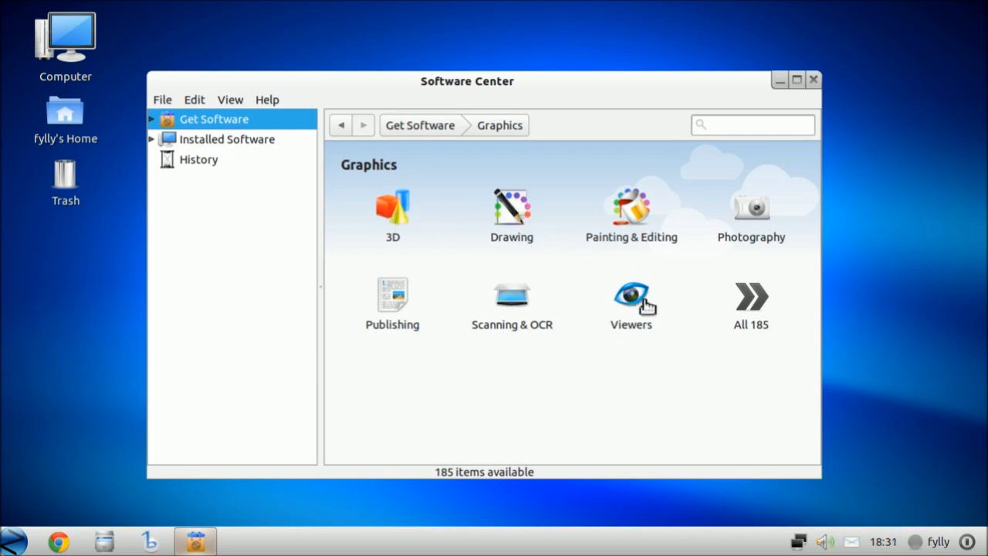
pyautogui.click(340, 126)
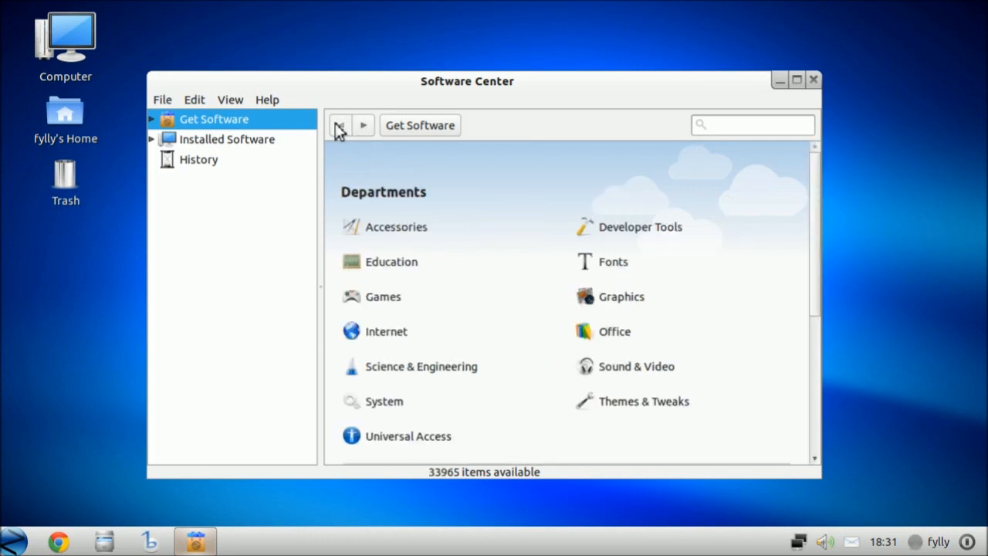
pyautogui.moveTo(581, 193)
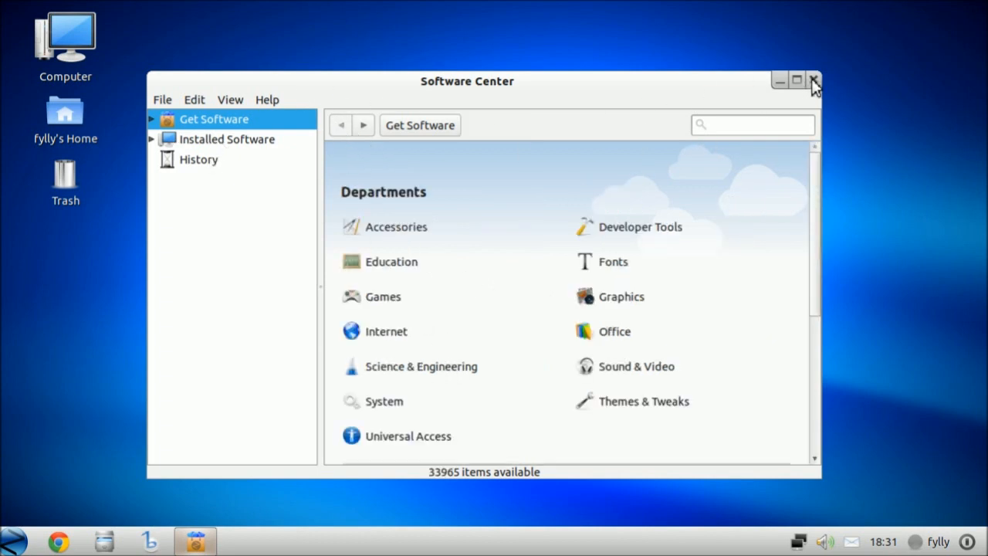
# Close Software Center and sweep selection boxes across the empty desktop.
pyautogui.click(813, 80)
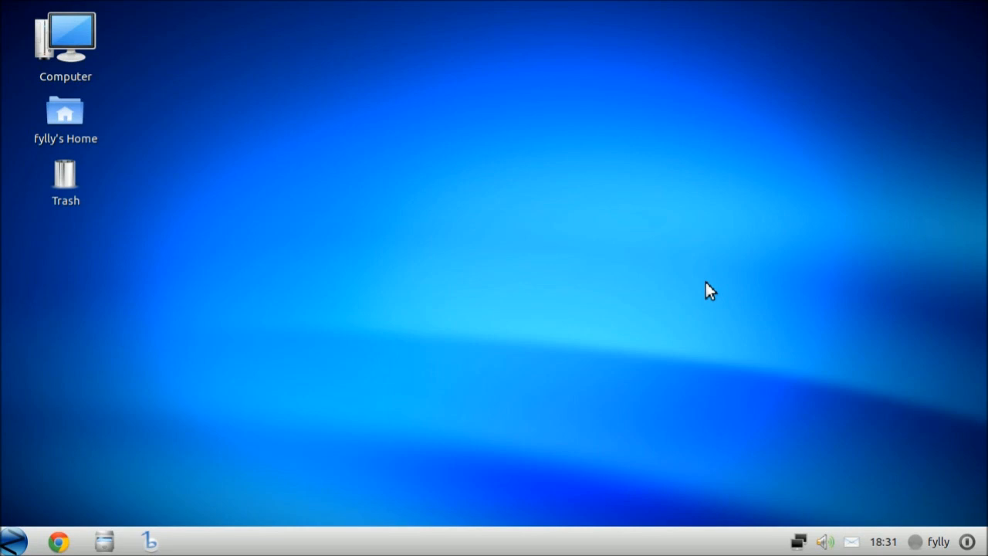
pyautogui.moveTo(411, 60)
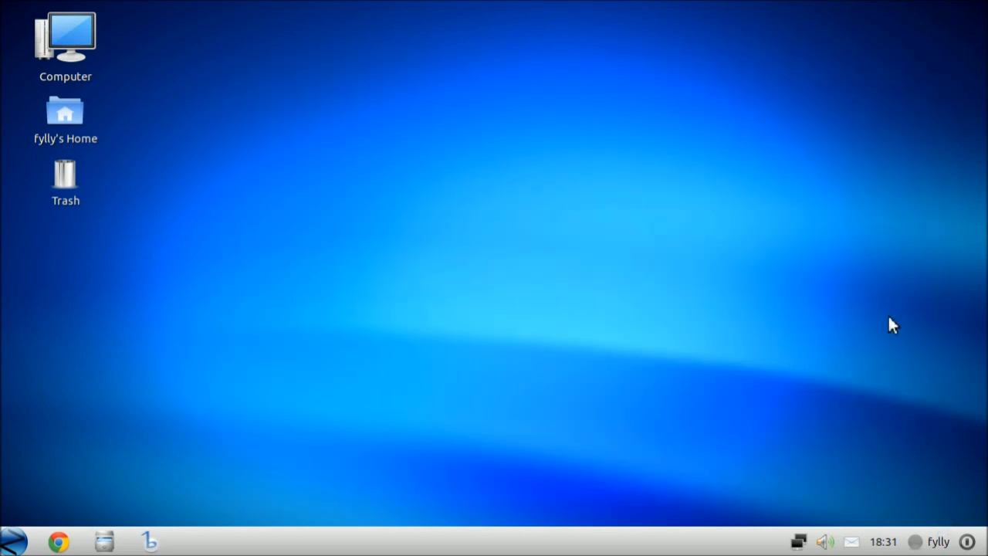
pyautogui.moveTo(891, 324); pyautogui.dragTo(436, 498)
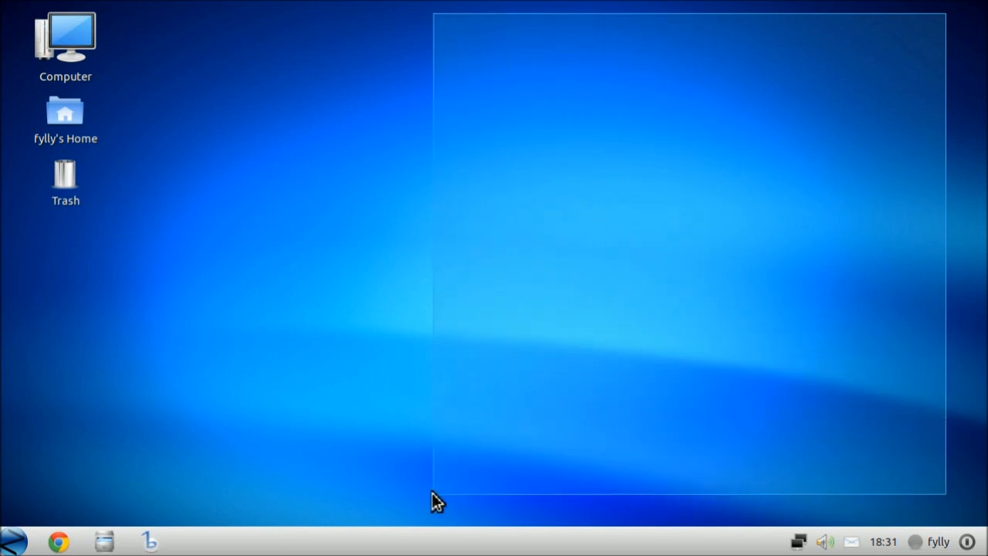
pyautogui.moveTo(436, 502); pyautogui.dragTo(22, 486)
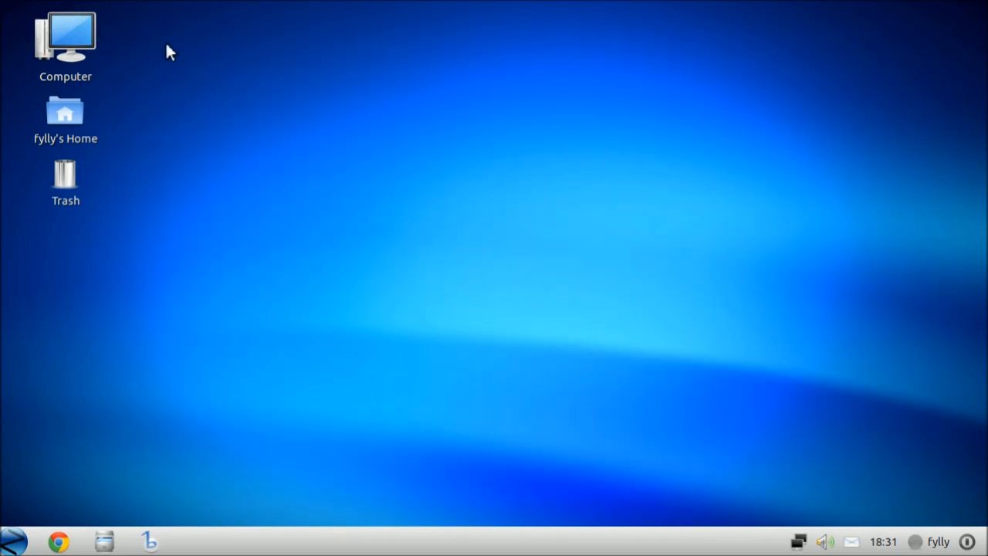
pyautogui.moveTo(133, 26)
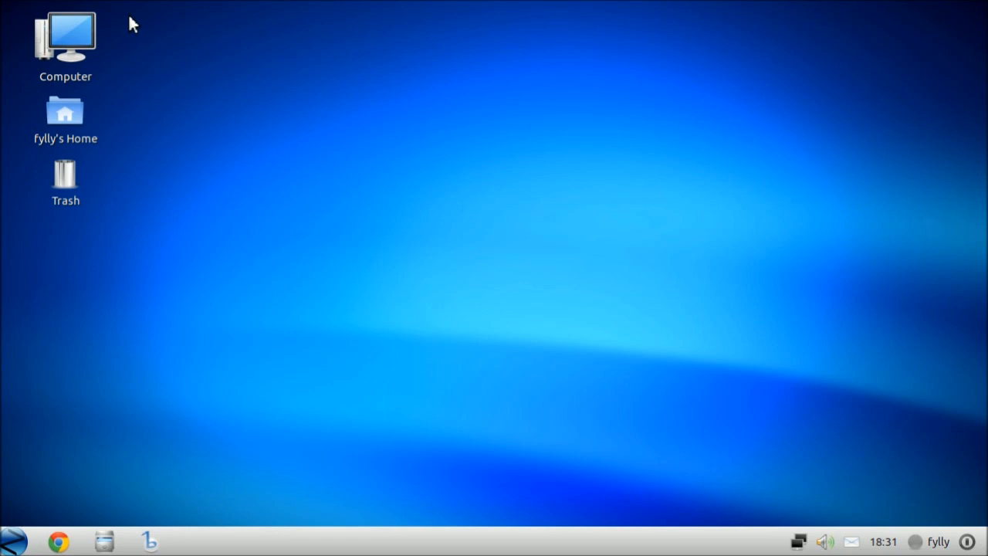
pyautogui.moveTo(137, 0)
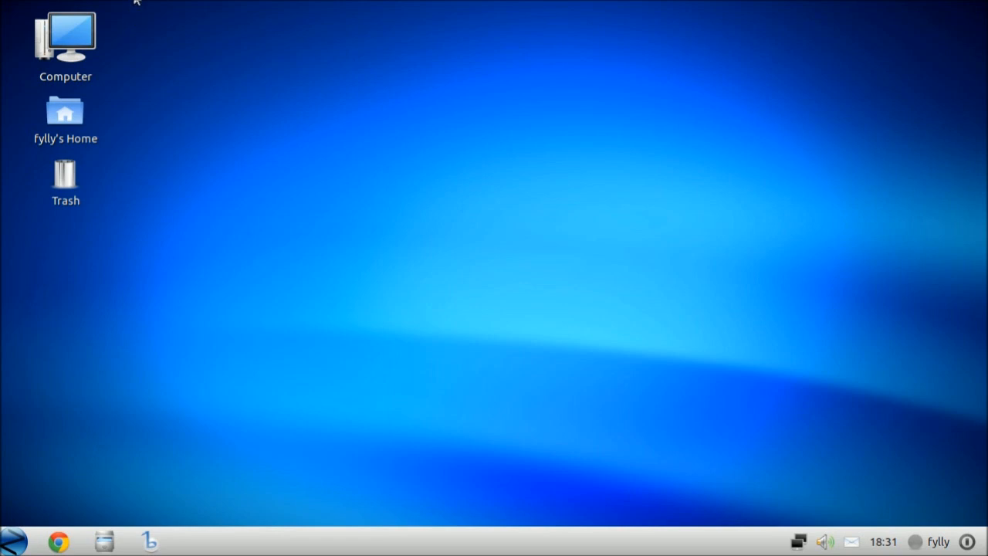
pyautogui.moveTo(97, 291)
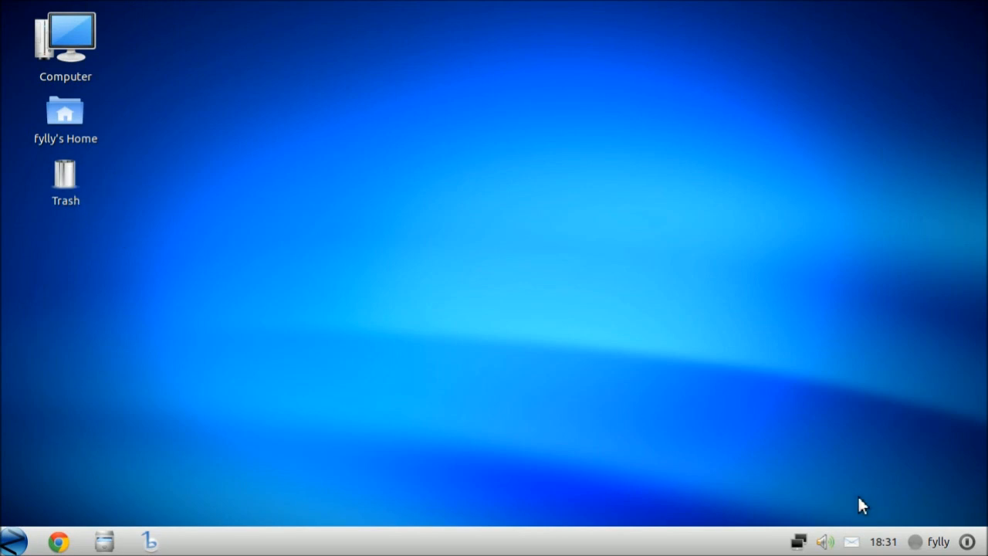
pyautogui.moveTo(457, 352)
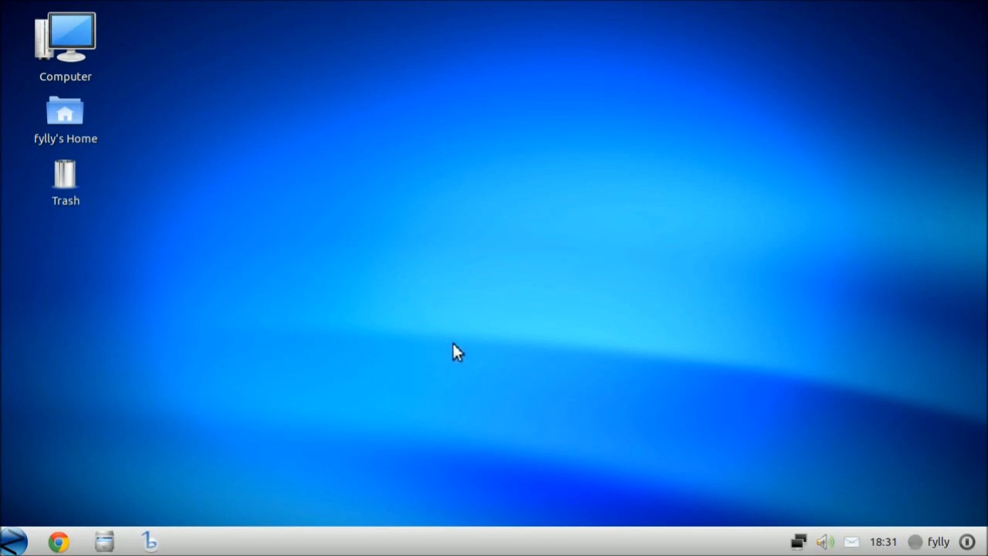
pyautogui.moveTo(275, 409)
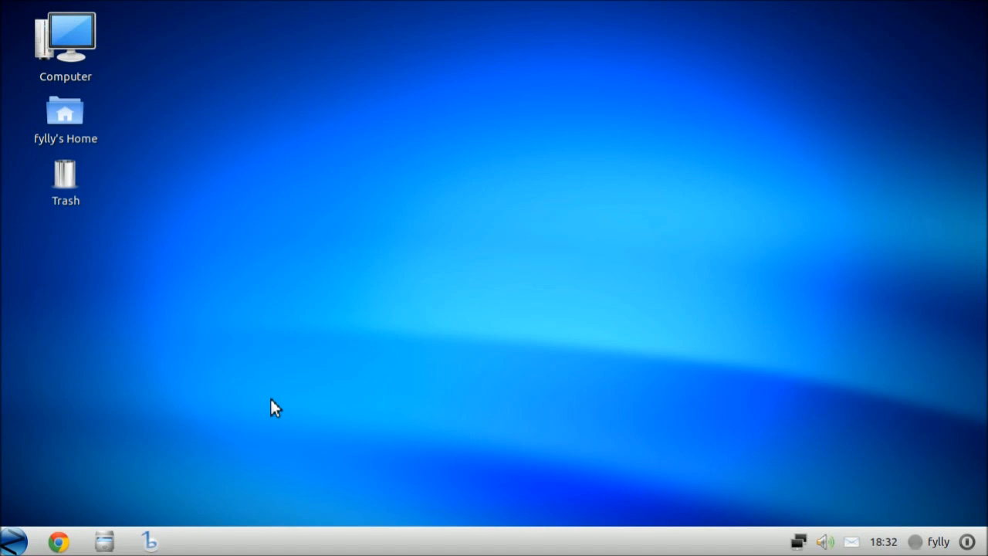
pyautogui.moveTo(301, 398)
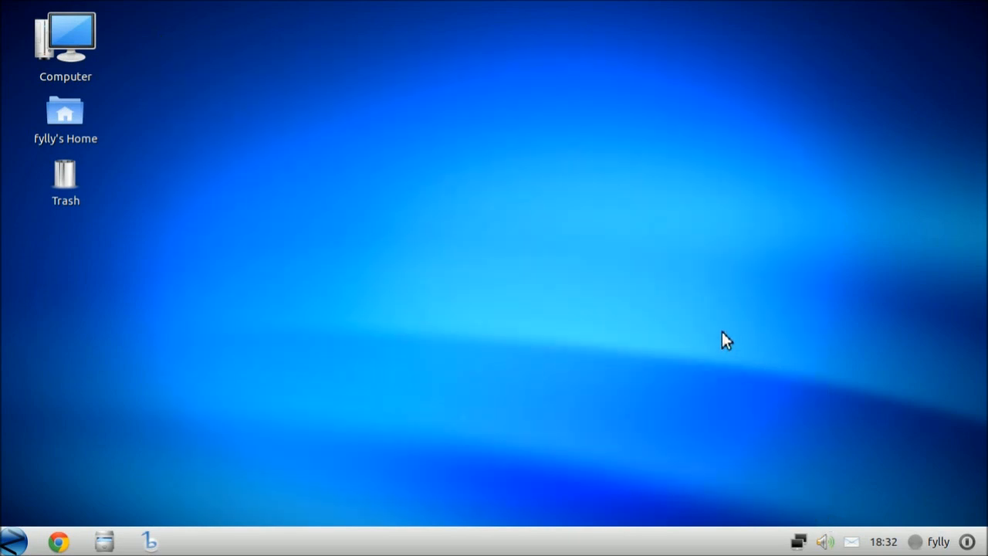
pyautogui.moveTo(19, 516)
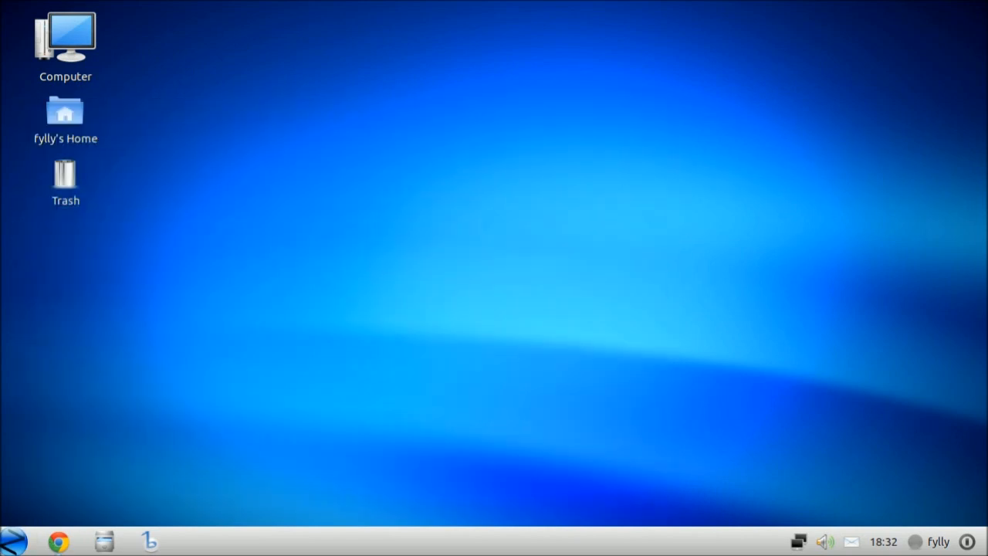
# Launch the Terminal from the applications menu and reposition its window.
pyautogui.click(11, 540)
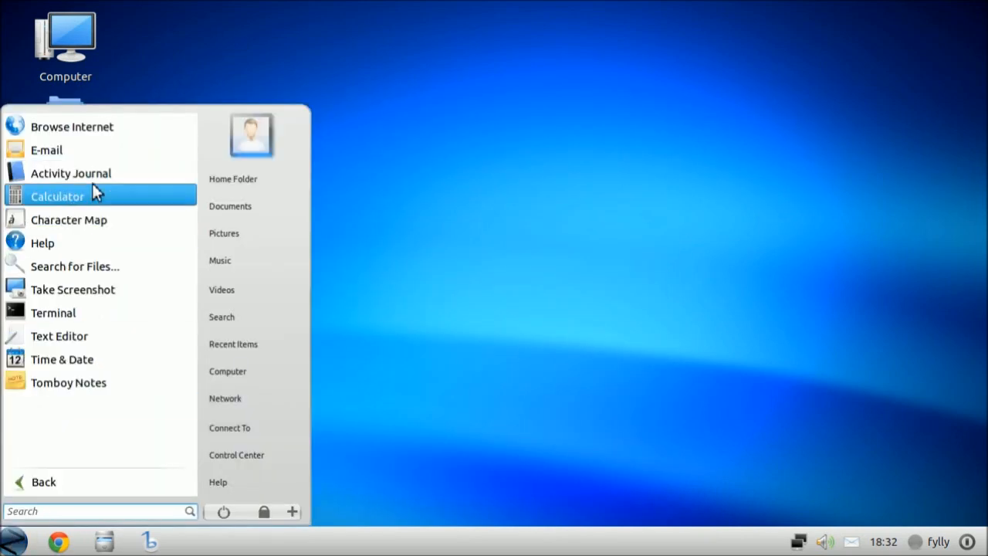
pyautogui.click(53, 312)
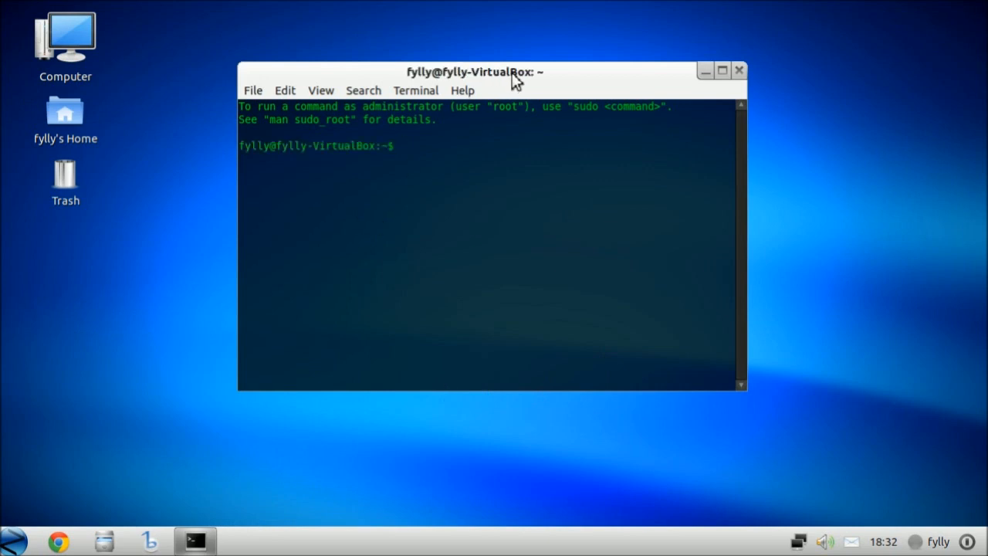
pyautogui.moveTo(475, 72); pyautogui.dragTo(452, 83)
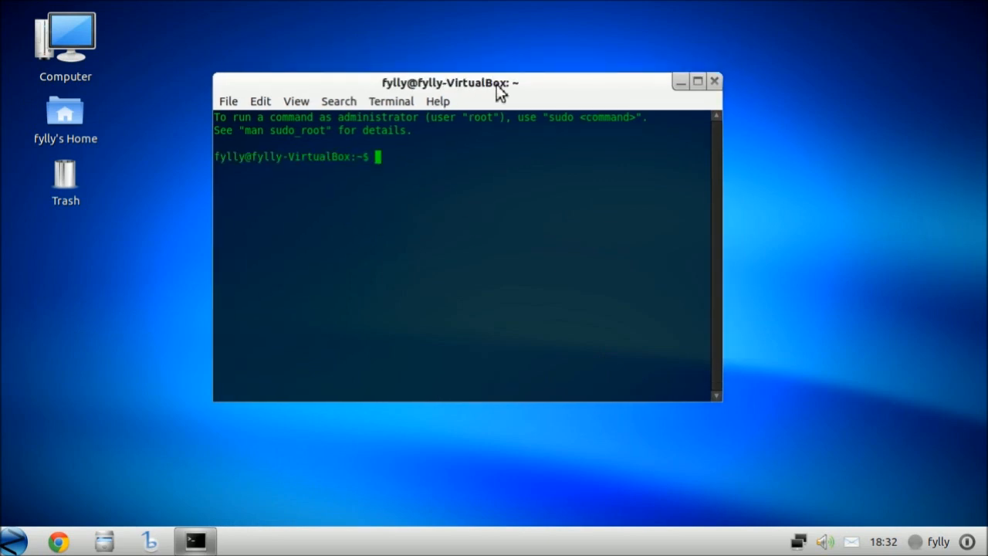
pyautogui.moveTo(632, 91)
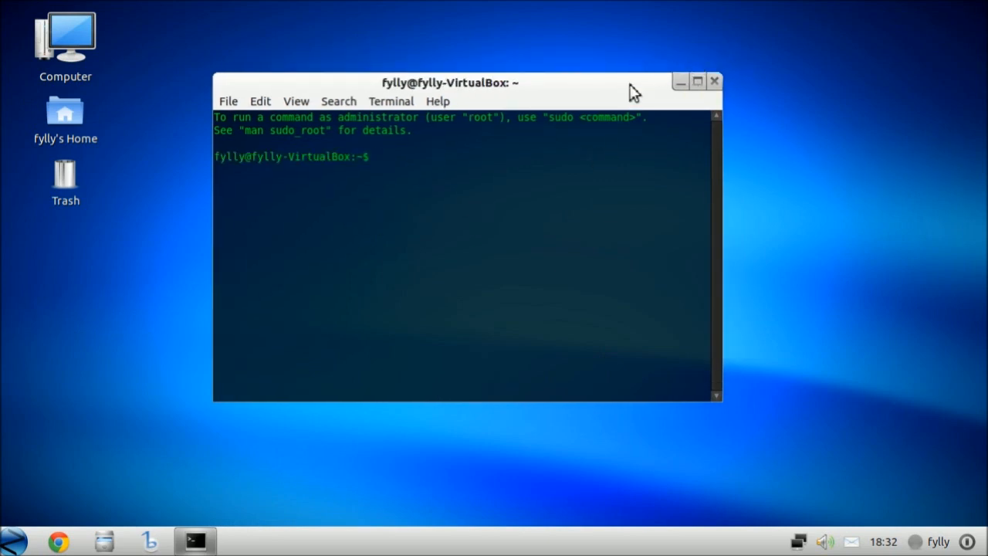
pyautogui.moveTo(450, 83); pyautogui.dragTo(501, 111)
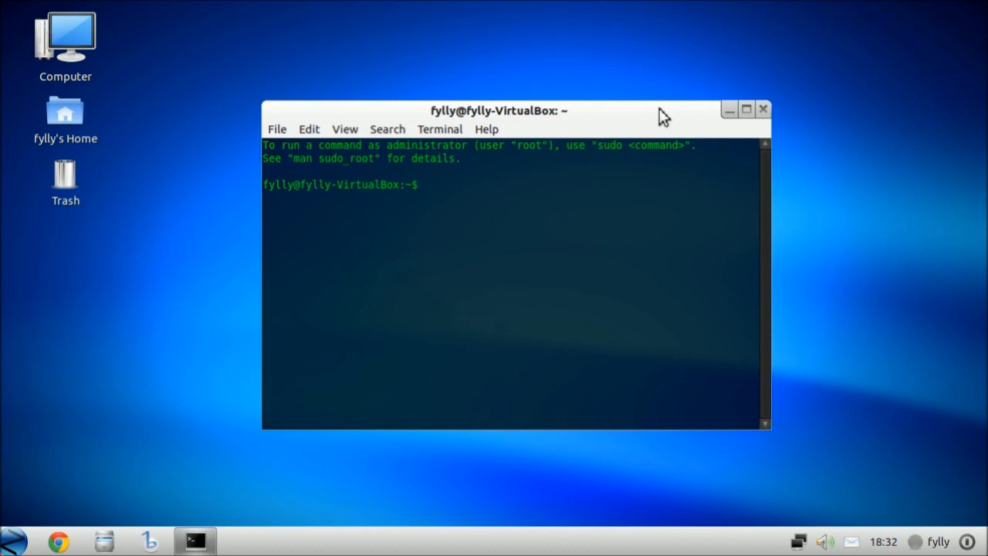
# Run sudo to list its usage, then open a root shell with the password.
pyautogui.write('sudo')
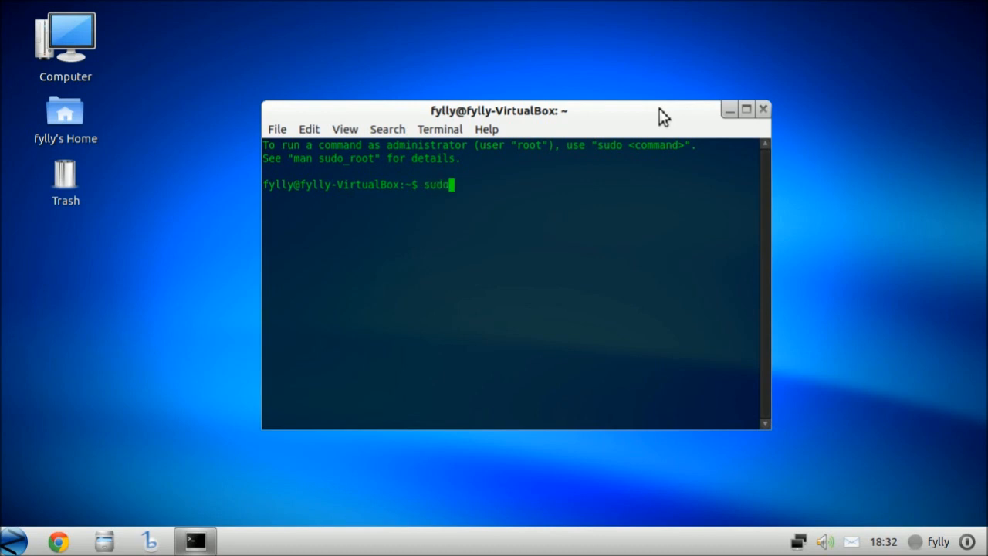
pyautogui.write('-')
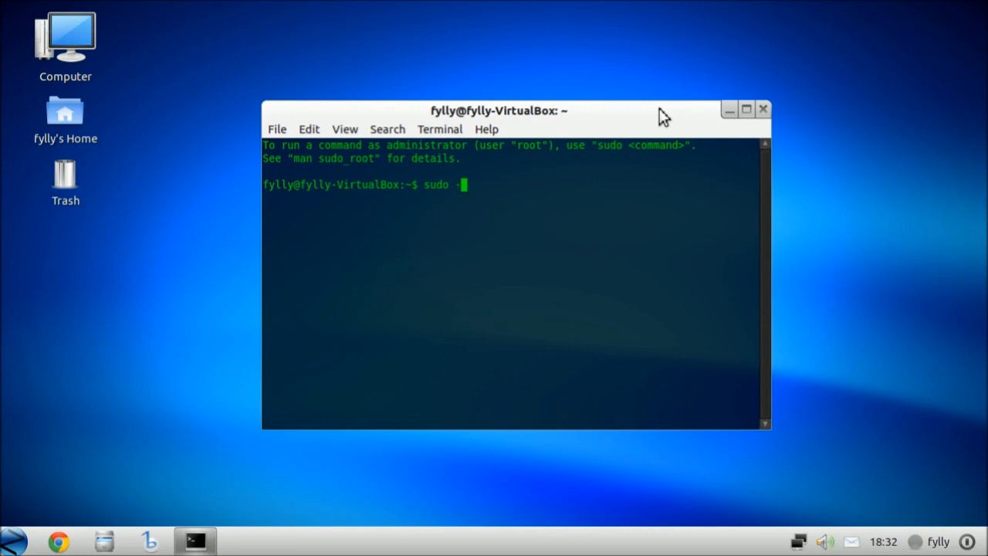
pyautogui.press('Return')
pyautogui.write('sudo -s')
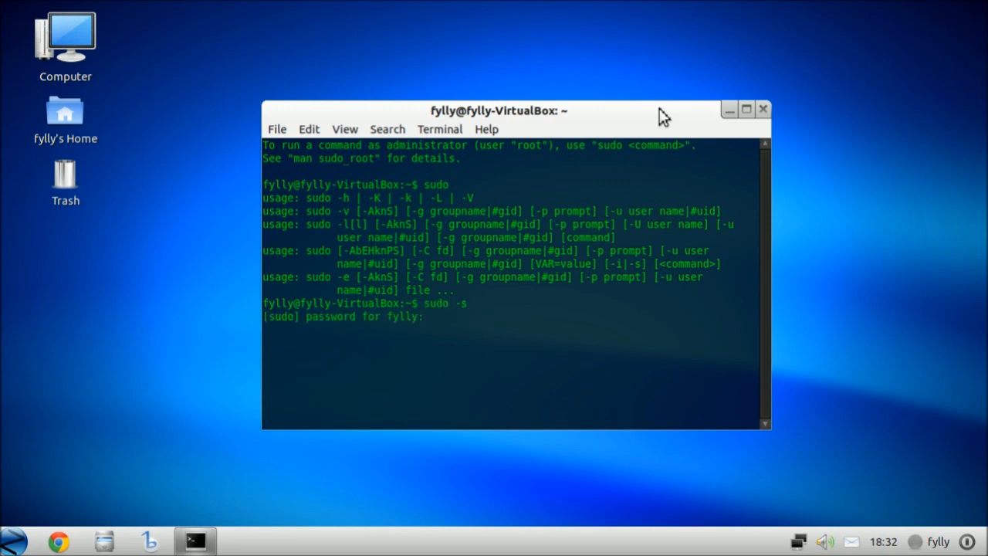
pyautogui.press('Return')
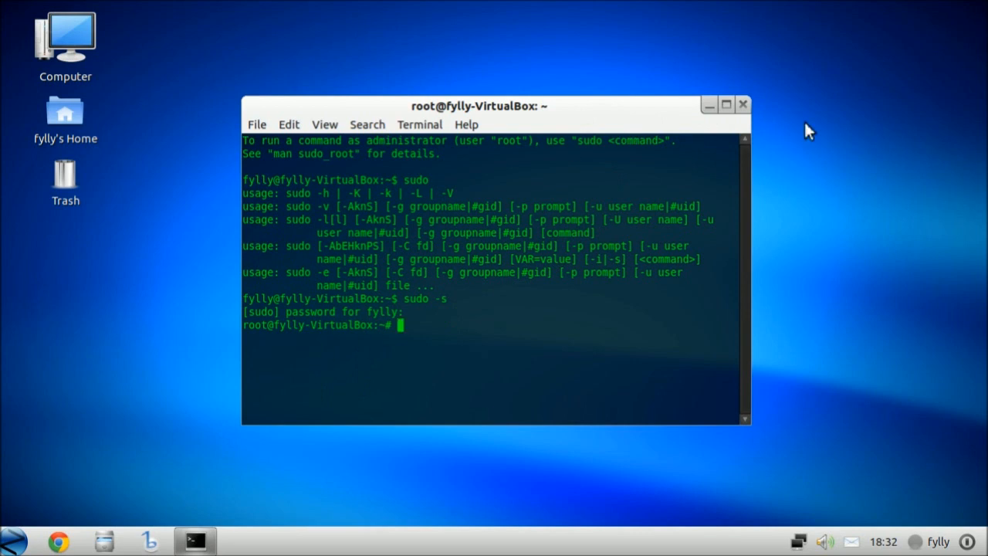
# Close the terminal window and reopen the start menu.
pyautogui.click(743, 104)
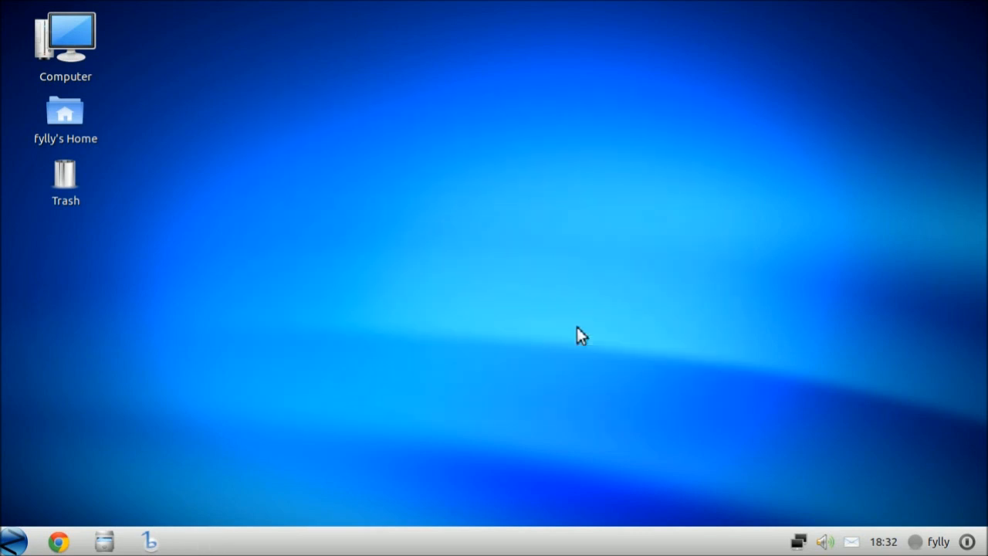
pyautogui.moveTo(512, 274)
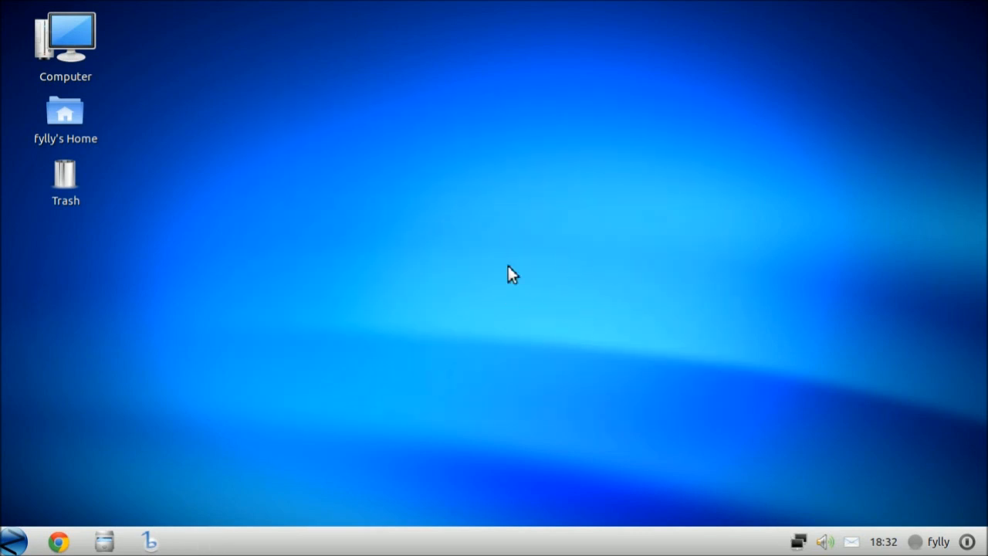
pyautogui.click(14, 540)
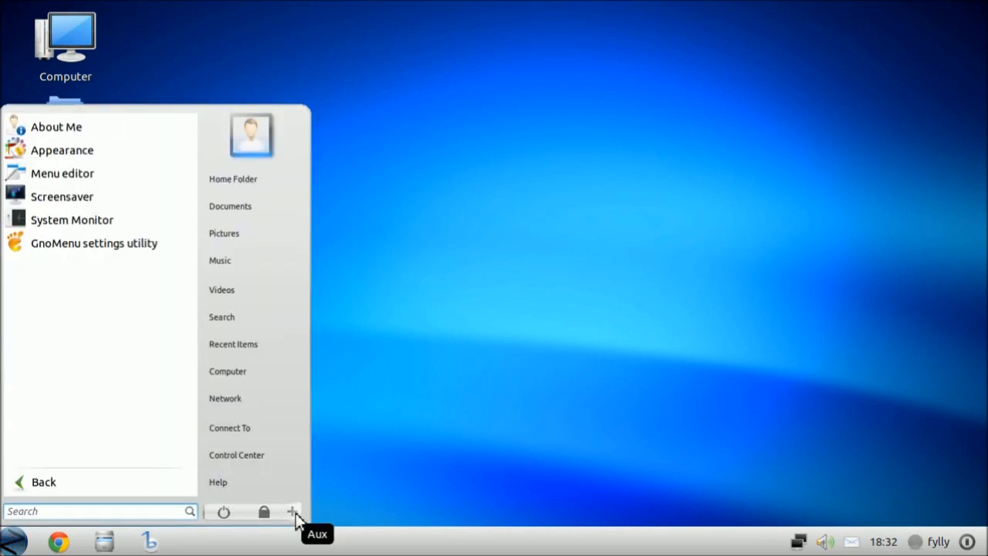
# Switch GnoMenu's menu theme to Avio, restart the menu, and open the restyled menu.
pyautogui.click(94, 242)
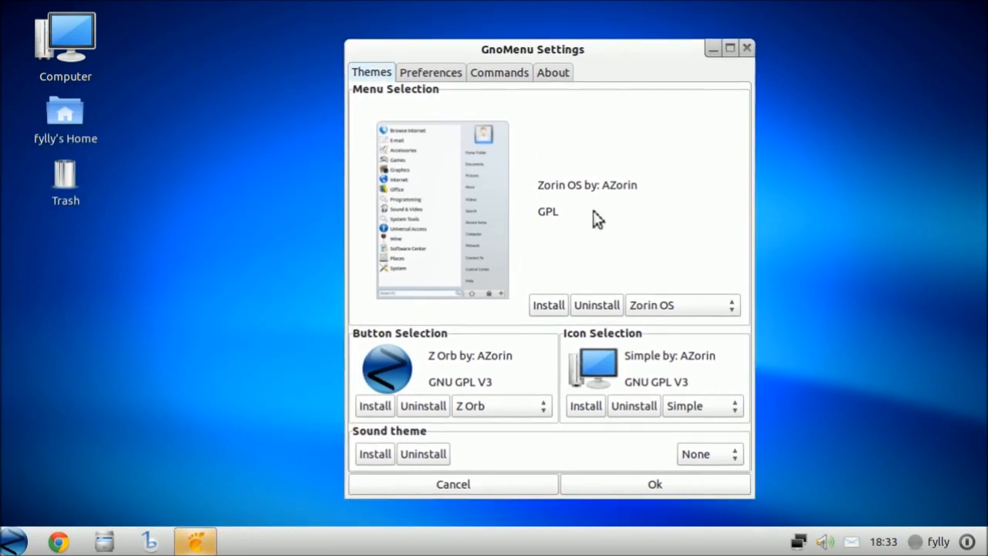
pyautogui.moveTo(585, 251)
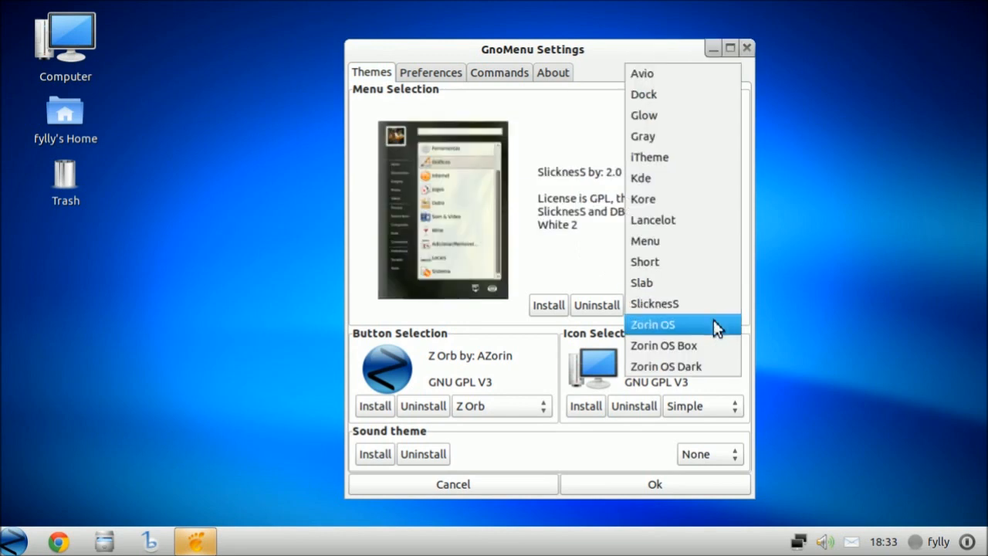
pyautogui.click(652, 324)
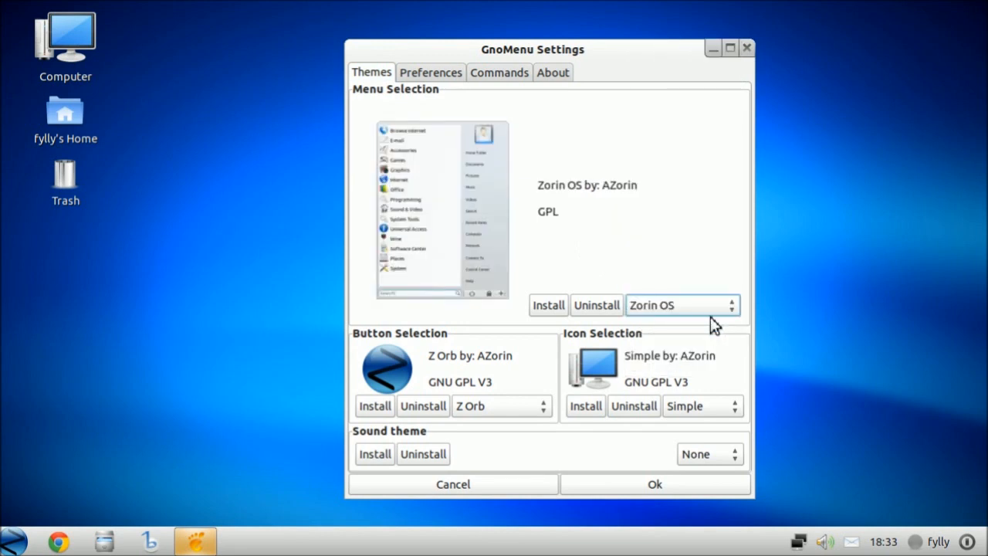
pyautogui.moveTo(228, 451)
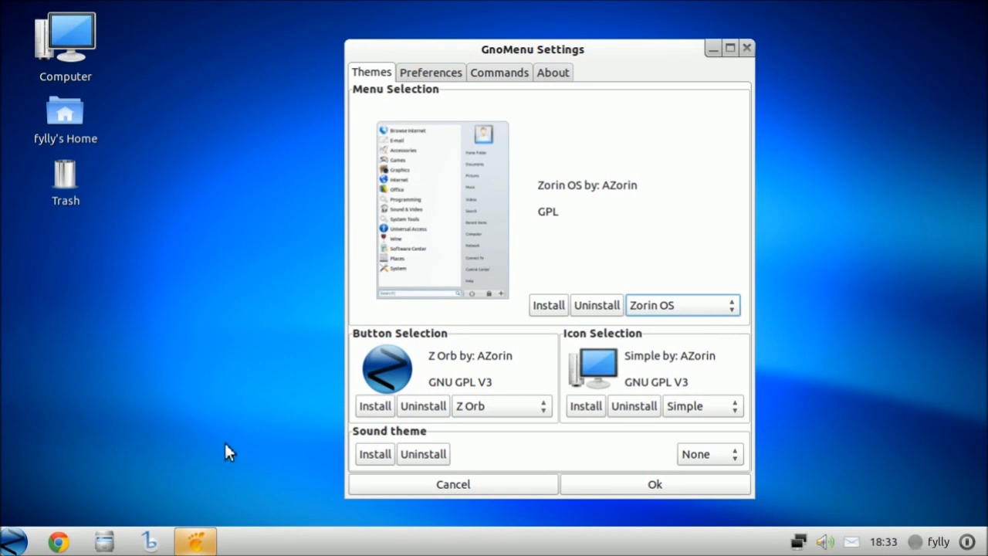
pyautogui.moveTo(397, 433)
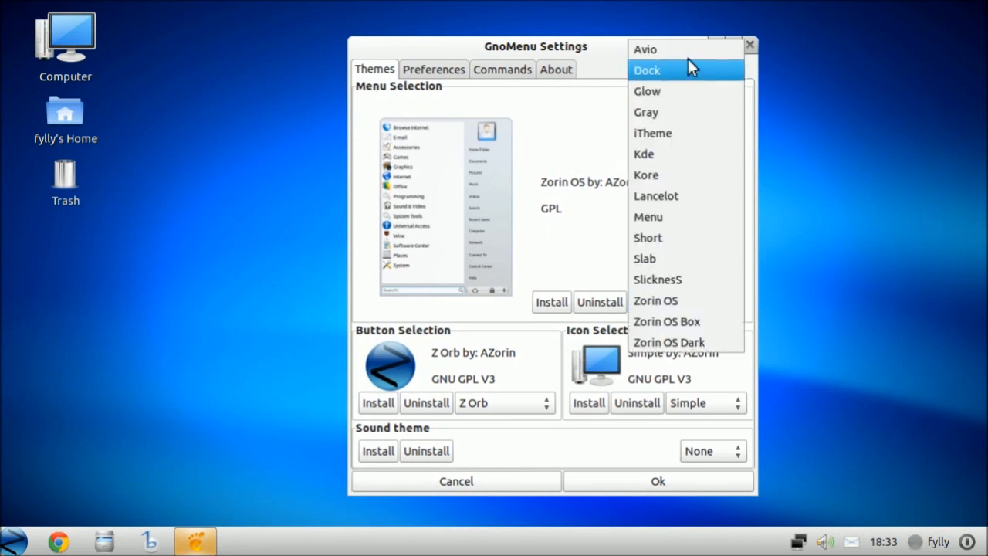
pyautogui.click(645, 50)
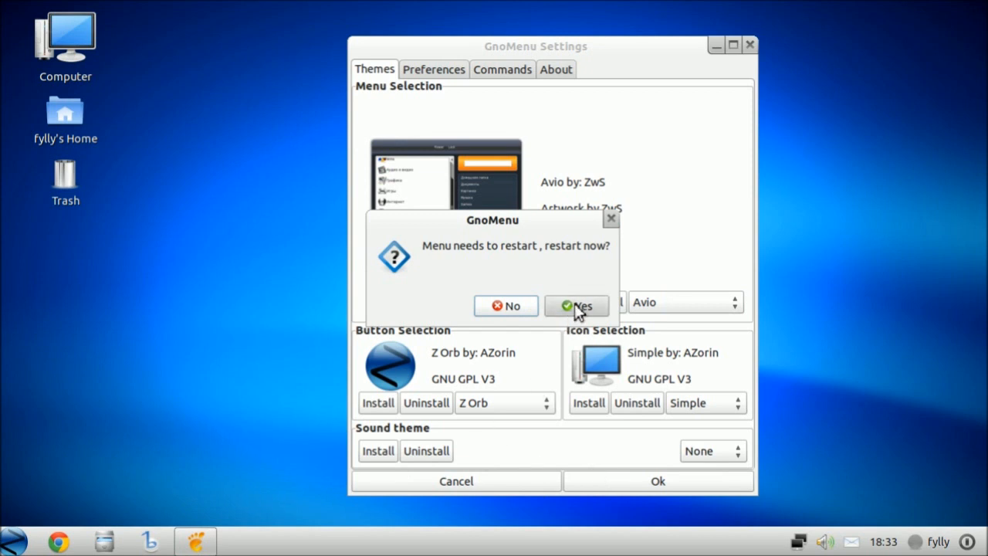
pyautogui.click(576, 305)
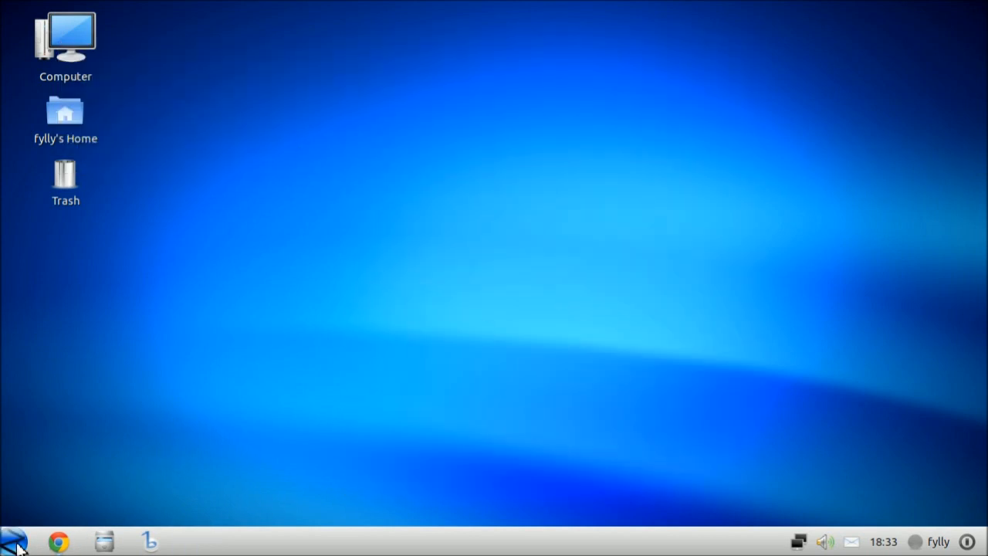
pyautogui.click(12, 540)
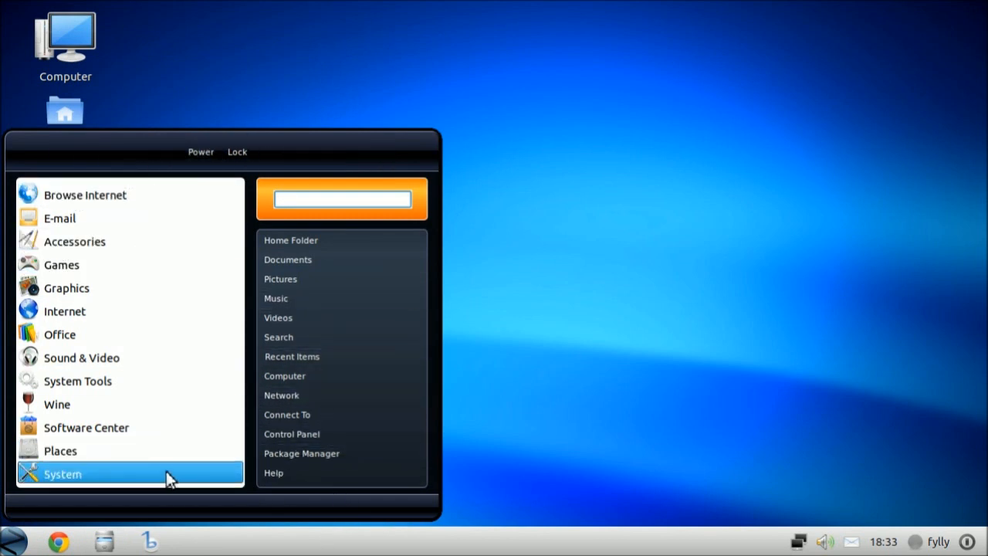
pyautogui.moveTo(116, 241)
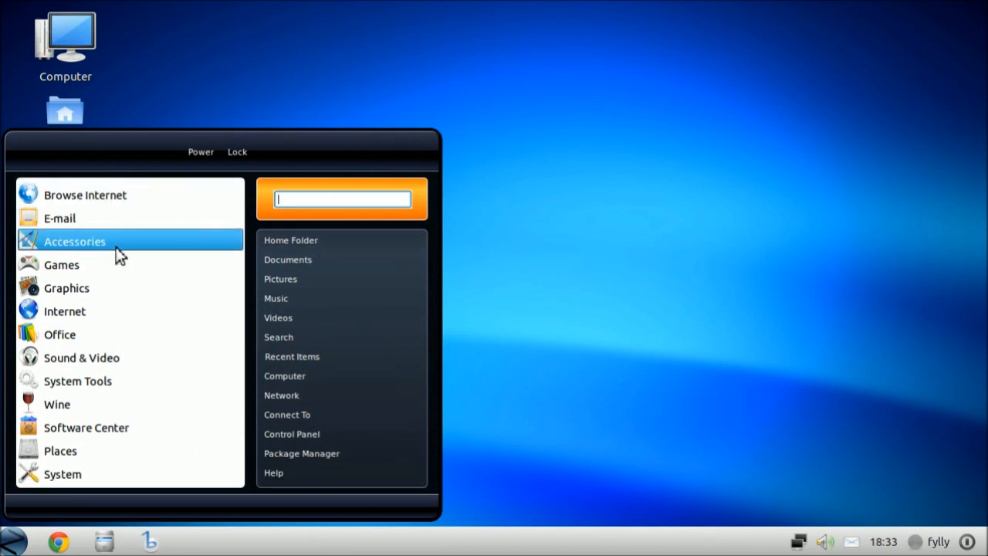
# Browse the Accessories category, return to categories, and search the menu for 'gnolmenu'.
pyautogui.click(74, 240)
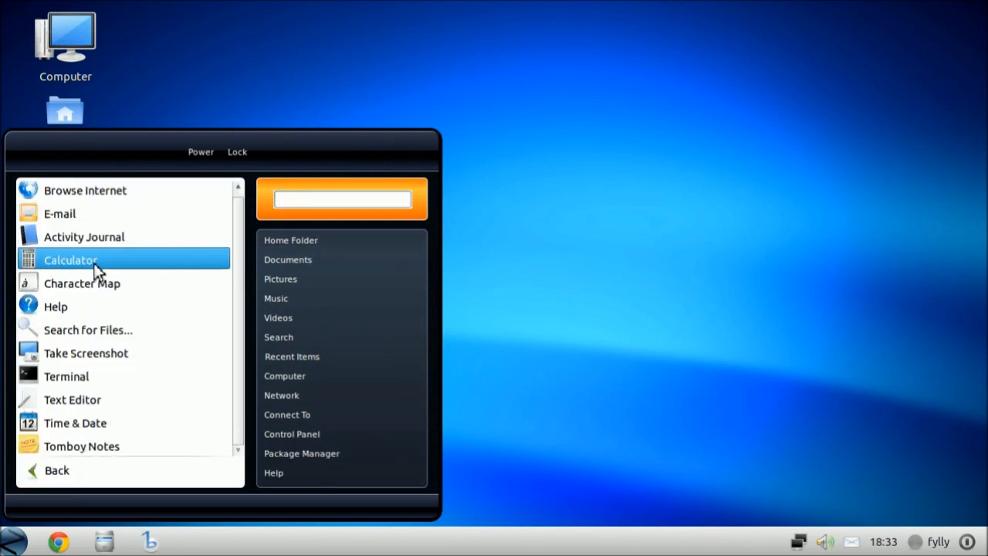
pyautogui.click(56, 470)
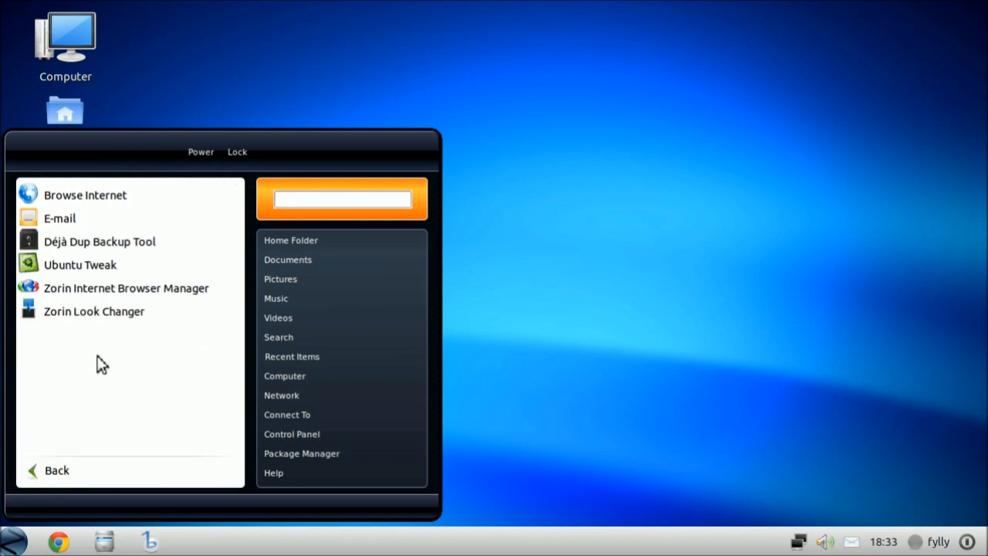
pyautogui.click(56, 470)
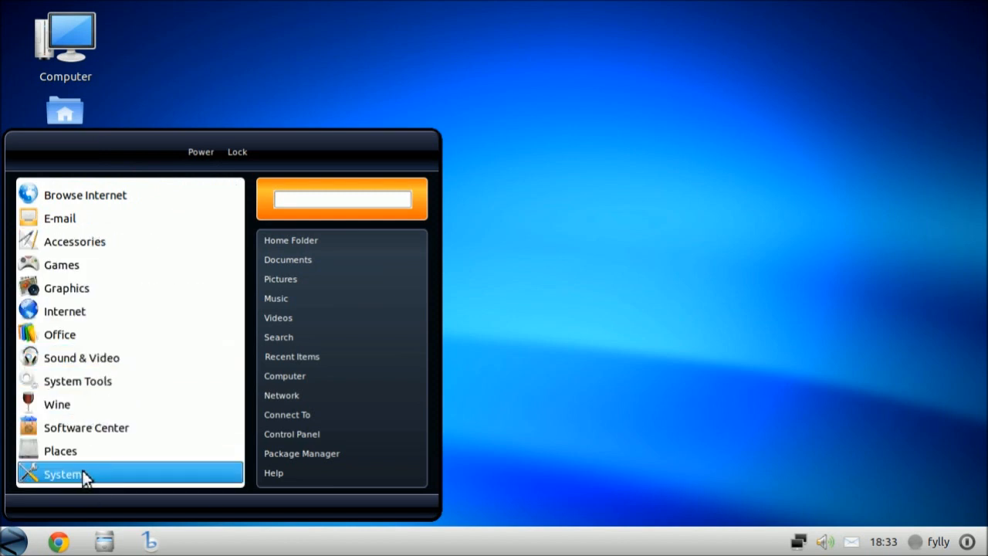
pyautogui.moveTo(61, 450)
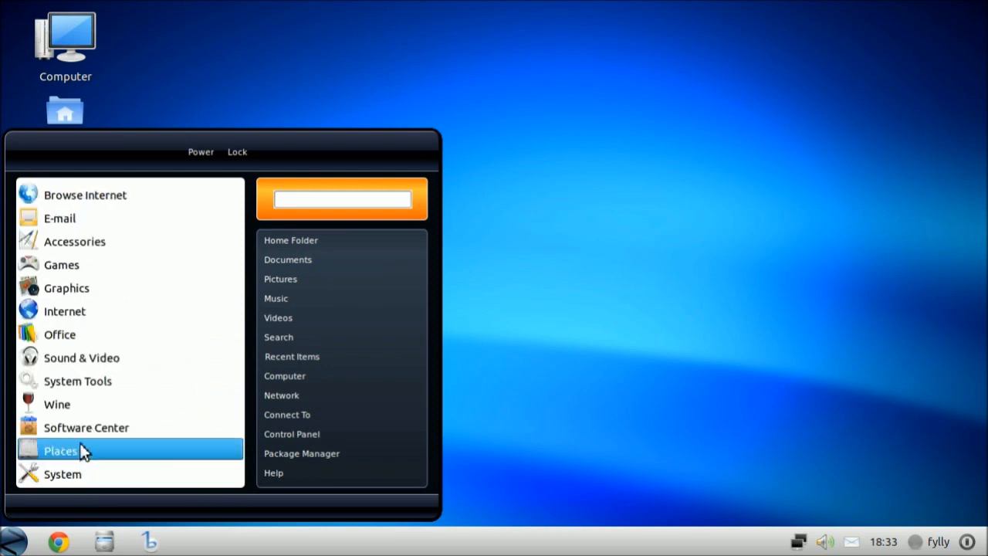
pyautogui.moveTo(286, 274)
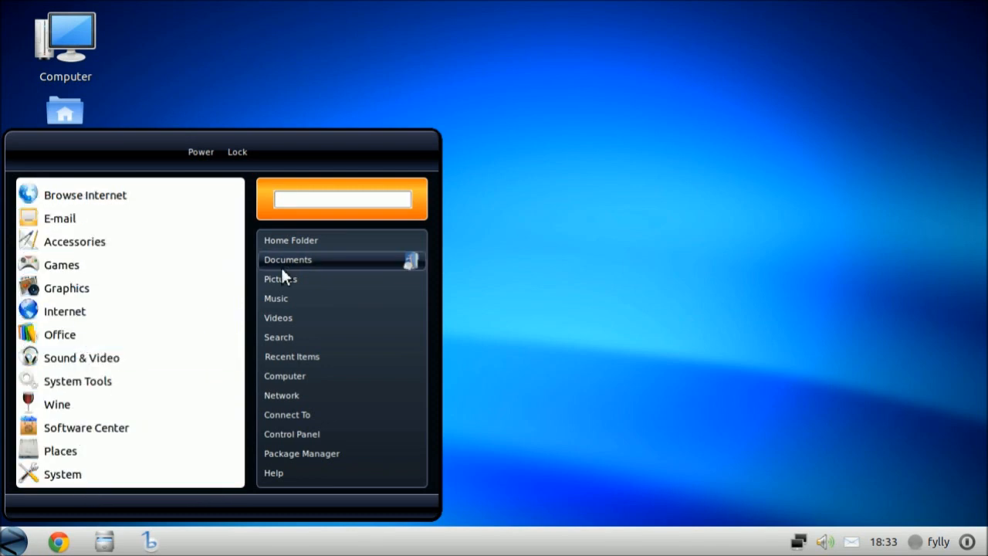
pyautogui.write('gnol')
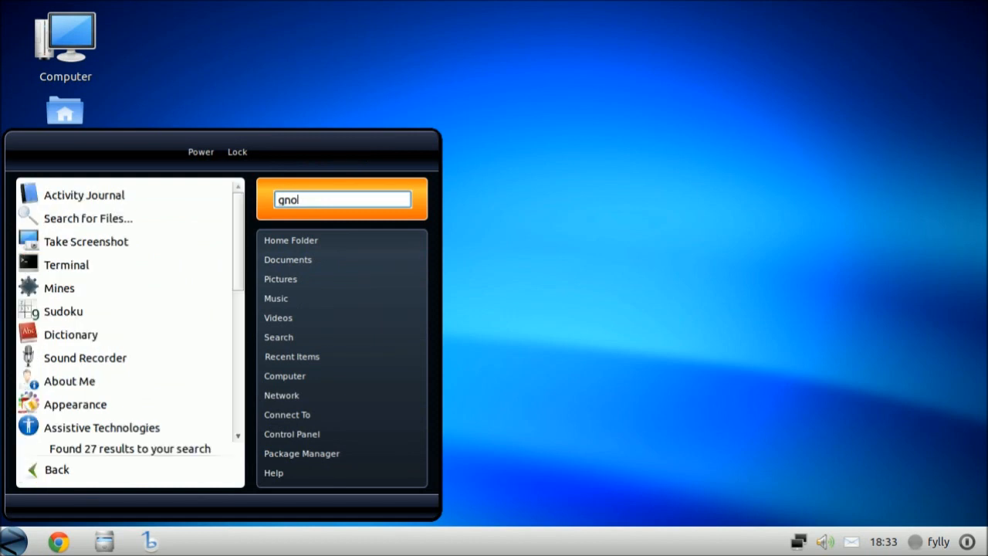
pyautogui.write('menu')
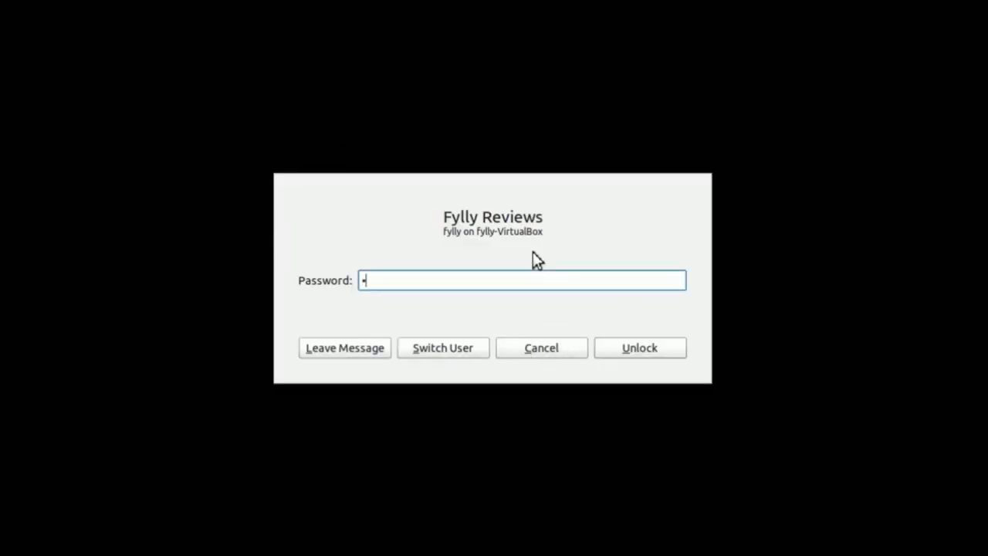
# Unlock the screen, browse the Control Center from the menu, close it, and reopen the menu.
pyautogui.click(639, 347)
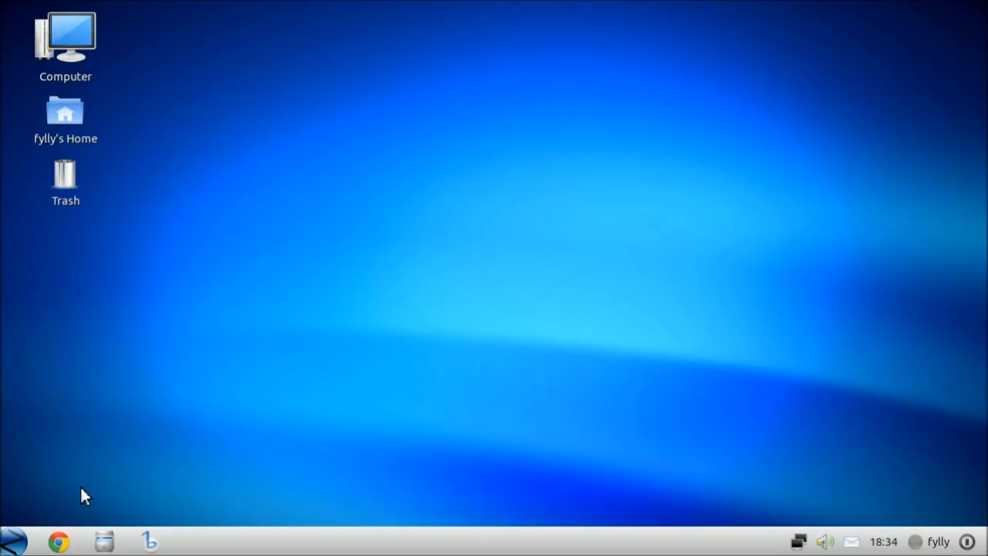
pyautogui.click(11, 540)
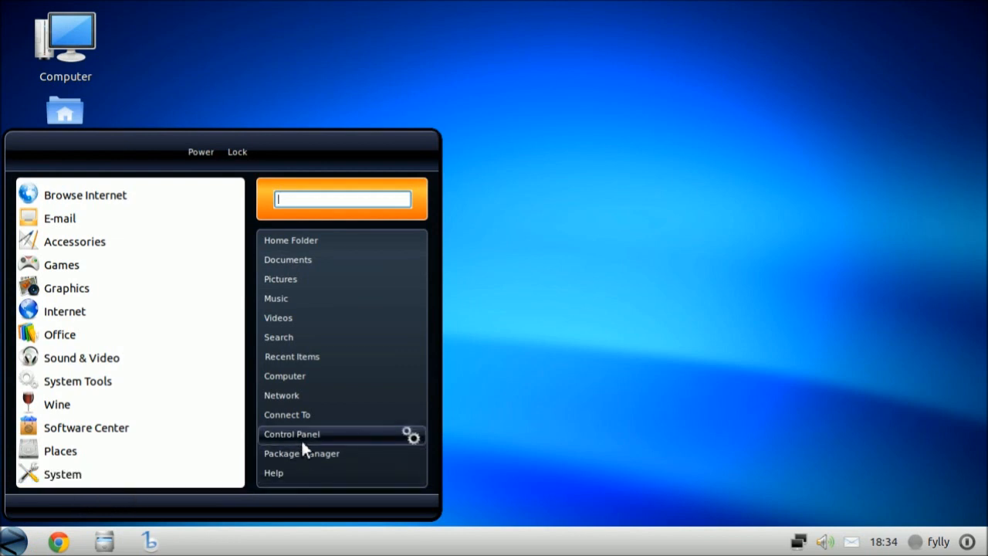
pyautogui.click(291, 433)
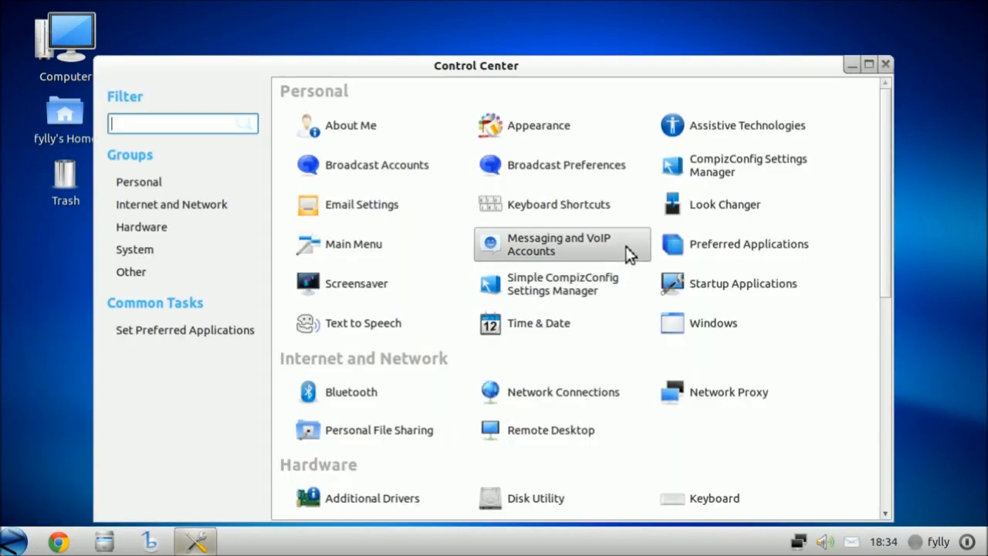
pyautogui.scroll(-3)
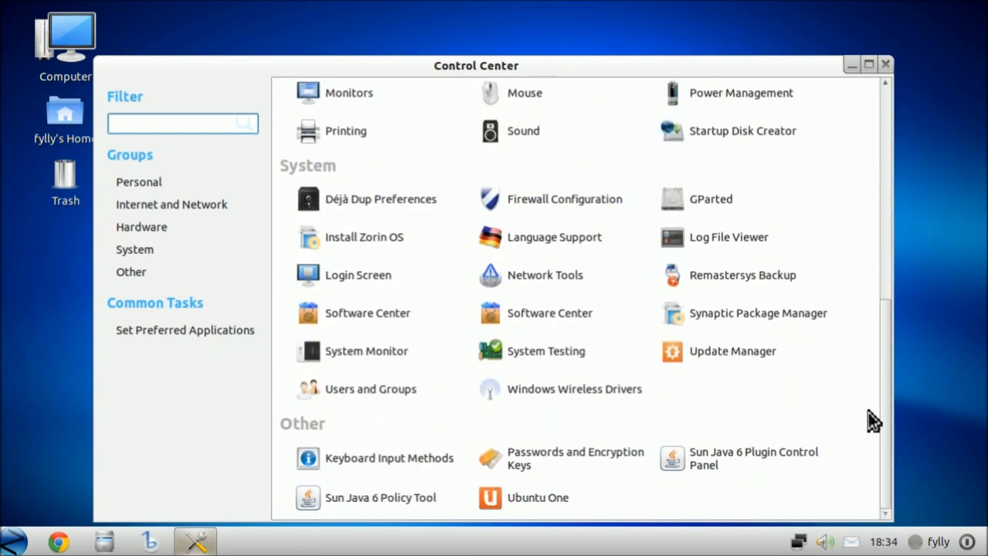
pyautogui.scroll(3)
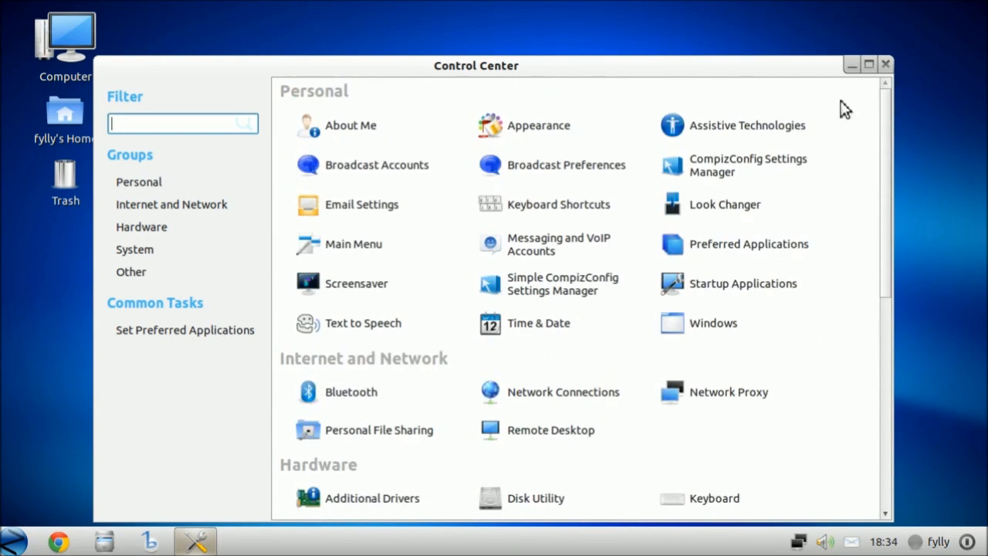
pyautogui.click(885, 64)
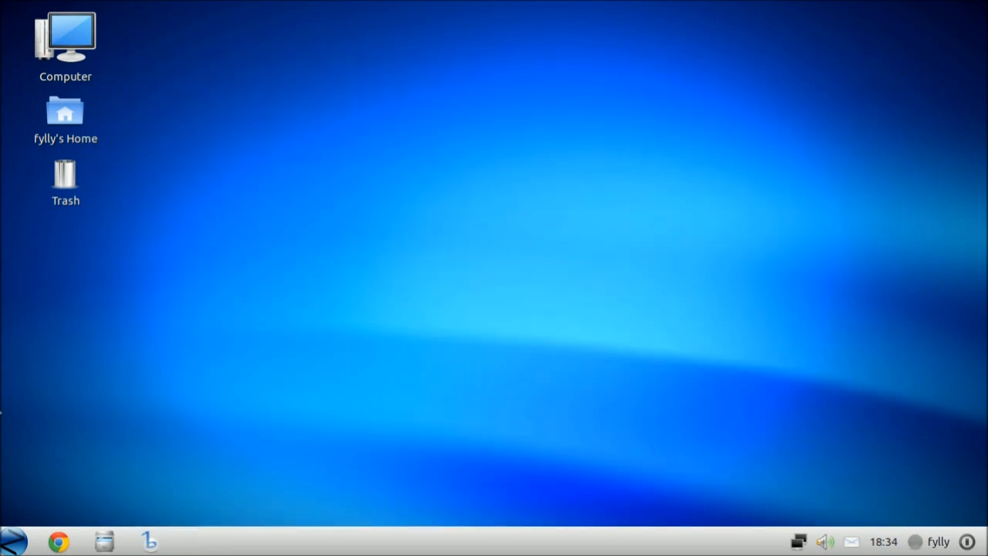
pyautogui.click(13, 540)
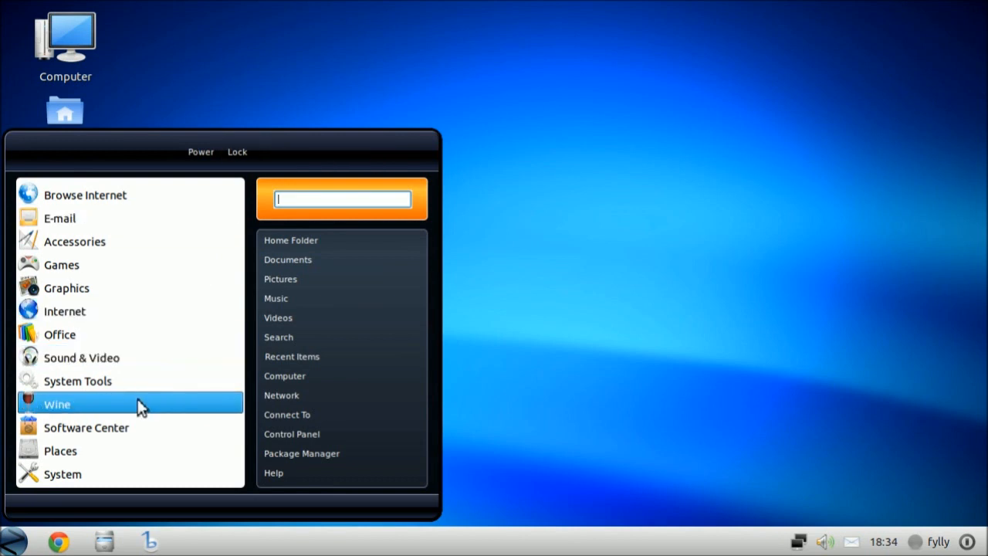
# Browse the Wine category and its Programs entry in the start menu.
pyautogui.click(56, 404)
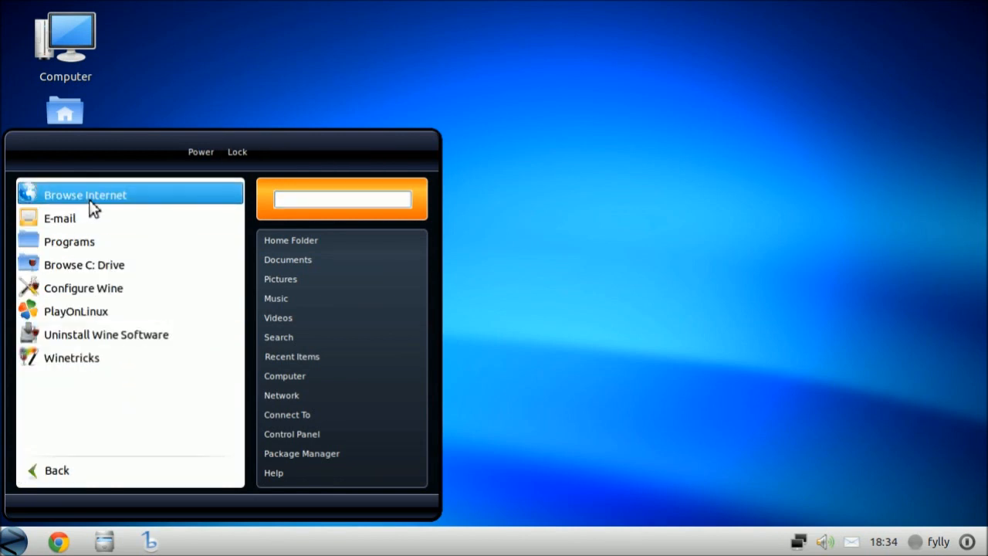
pyautogui.moveTo(84, 264)
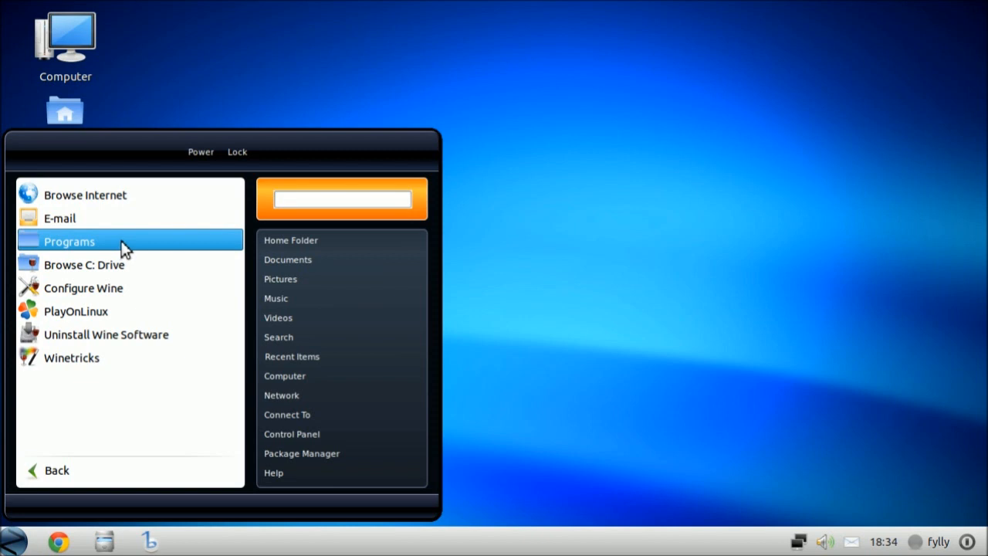
pyautogui.click(412, 325)
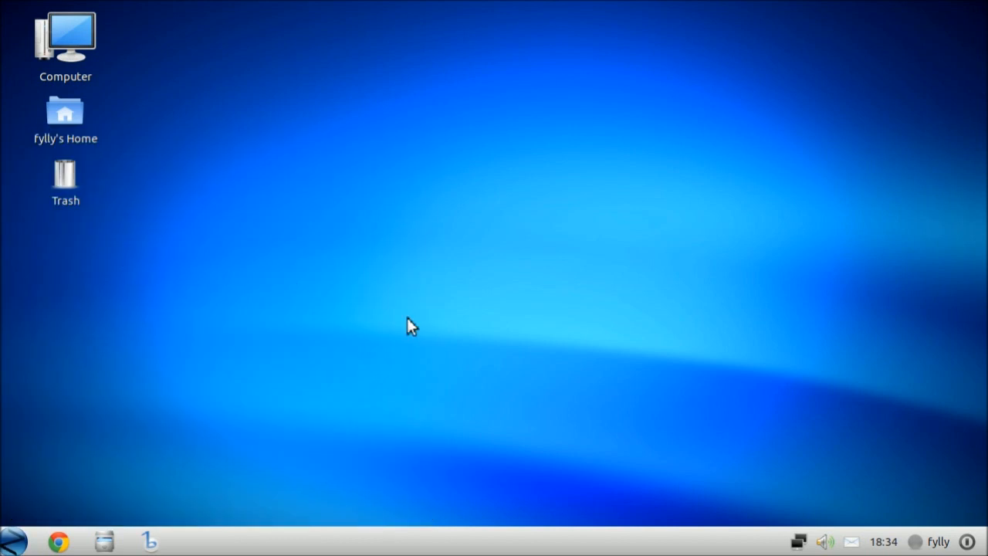
pyautogui.moveTo(502, 336)
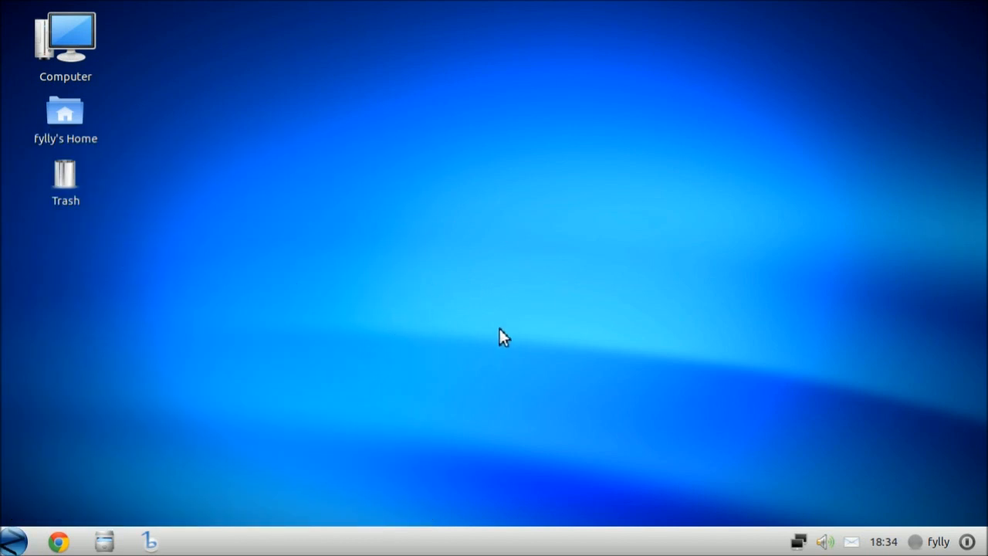
pyautogui.moveTo(550, 185)
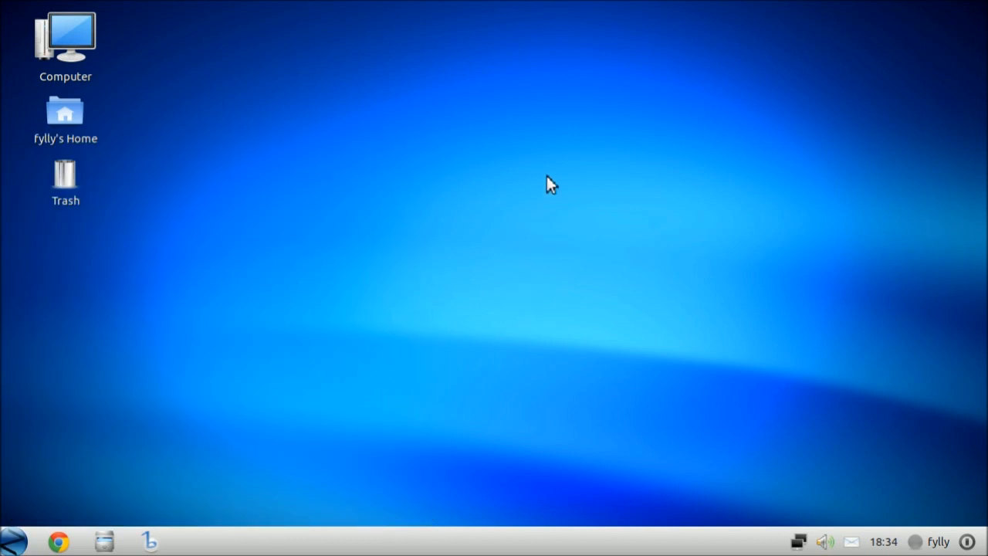
pyautogui.moveTo(461, 263)
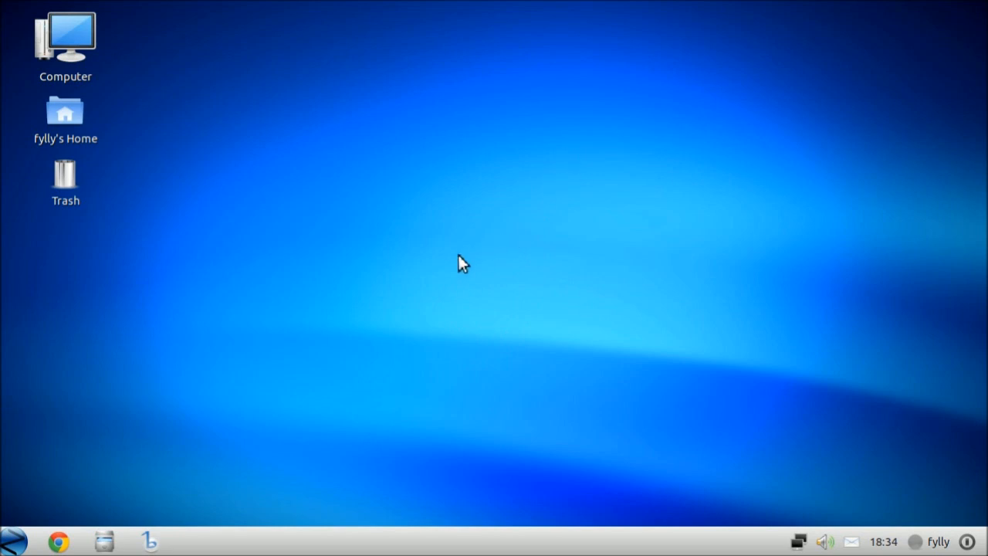
pyautogui.moveTo(40, 517)
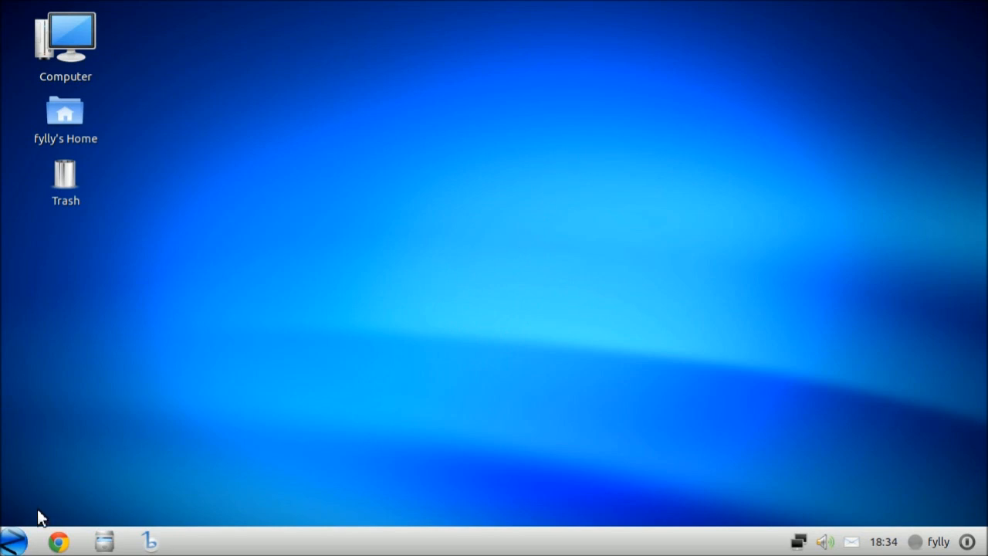
pyautogui.click(11, 541)
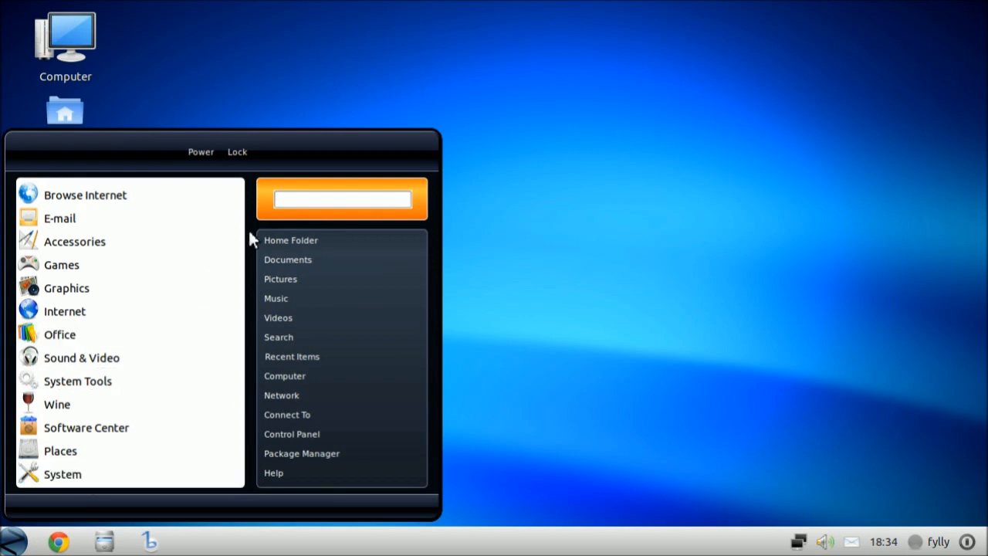
pyautogui.moveTo(92, 403)
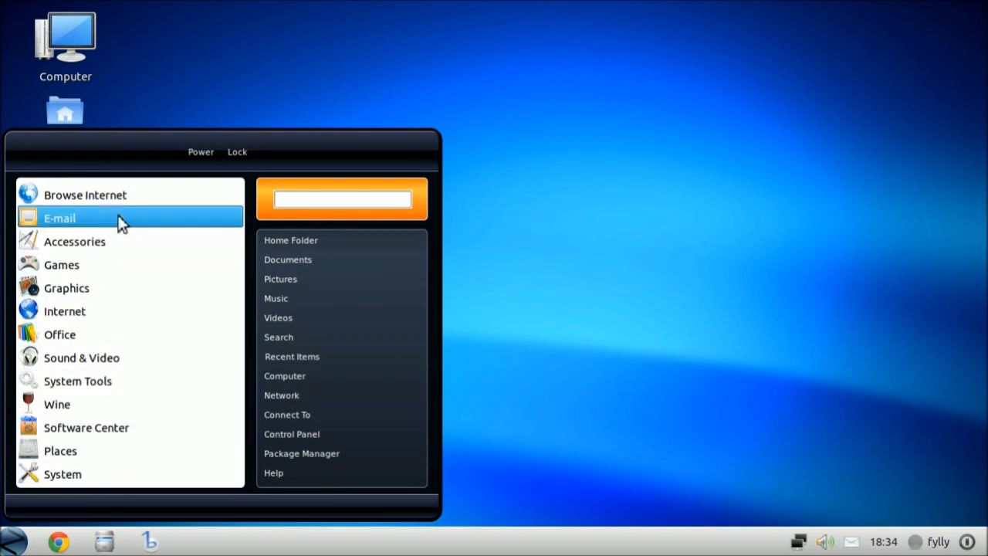
pyautogui.click(60, 451)
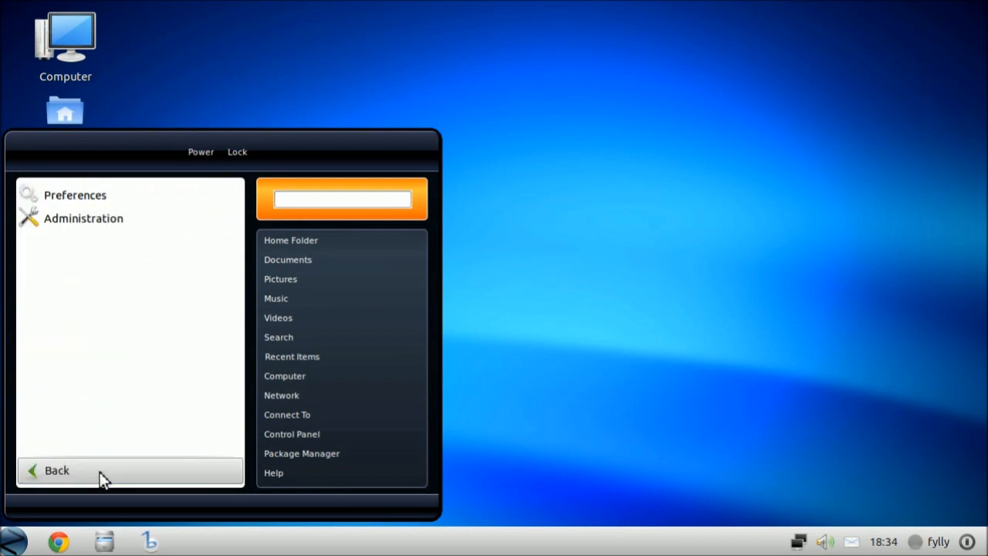
pyautogui.moveTo(120, 194)
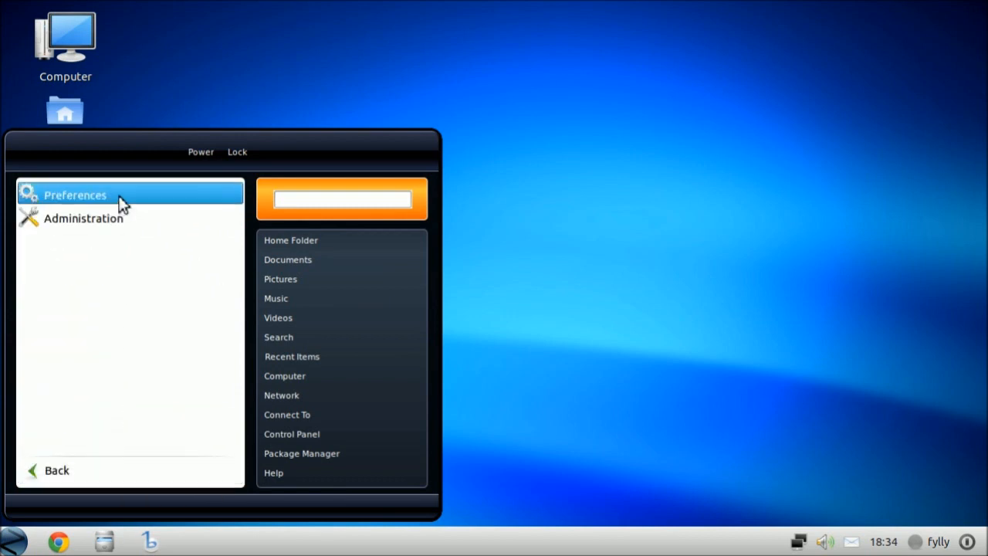
pyautogui.click(75, 194)
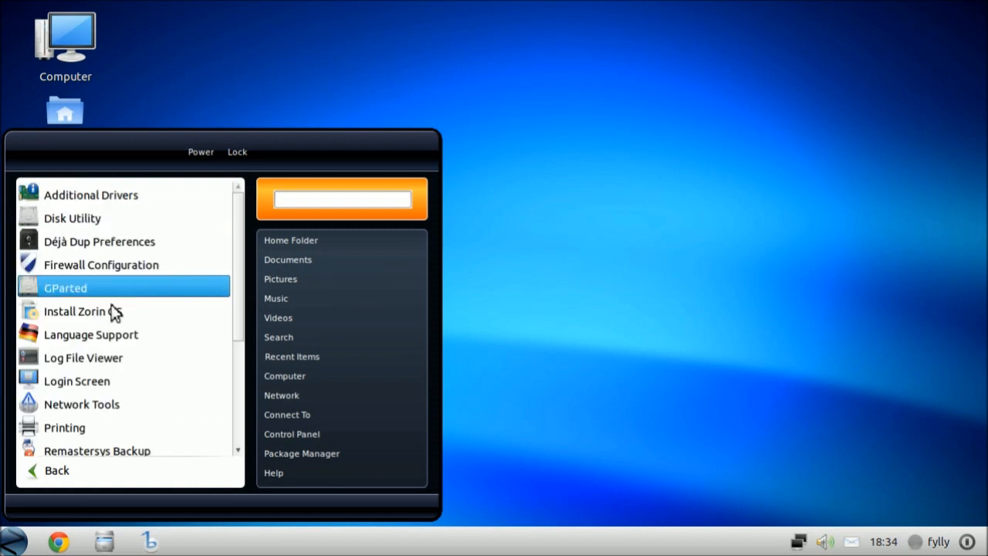
pyautogui.click(56, 470)
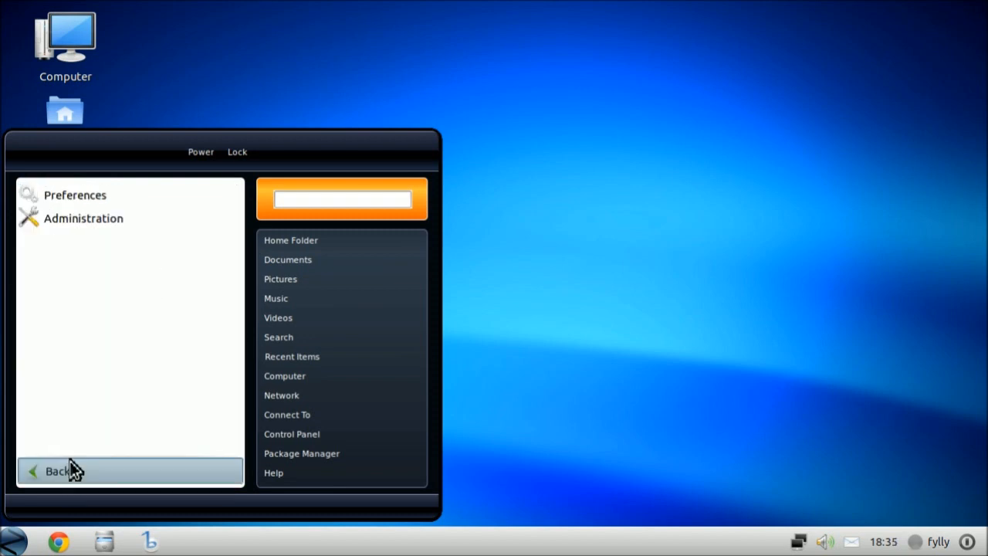
pyautogui.click(56, 471)
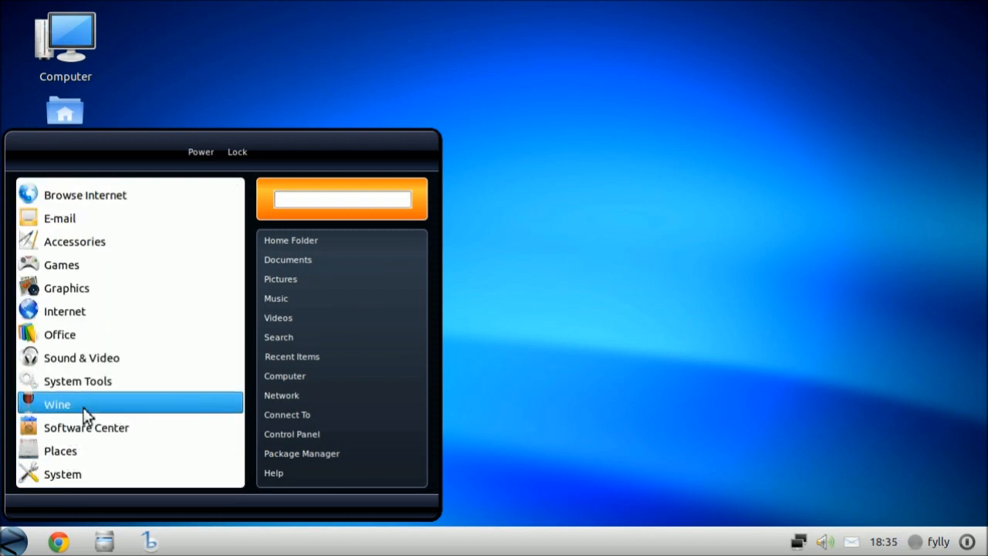
pyautogui.moveTo(84, 479)
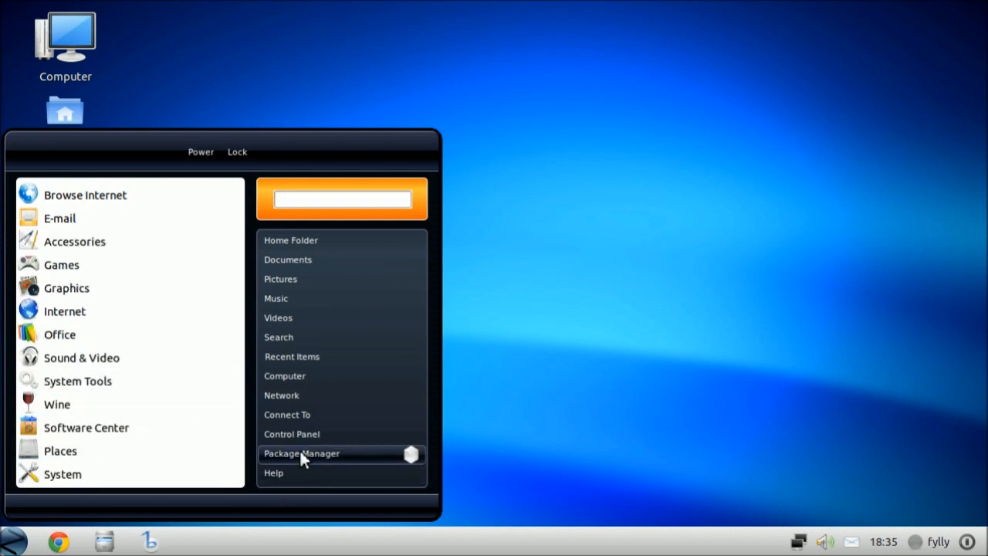
pyautogui.click(273, 472)
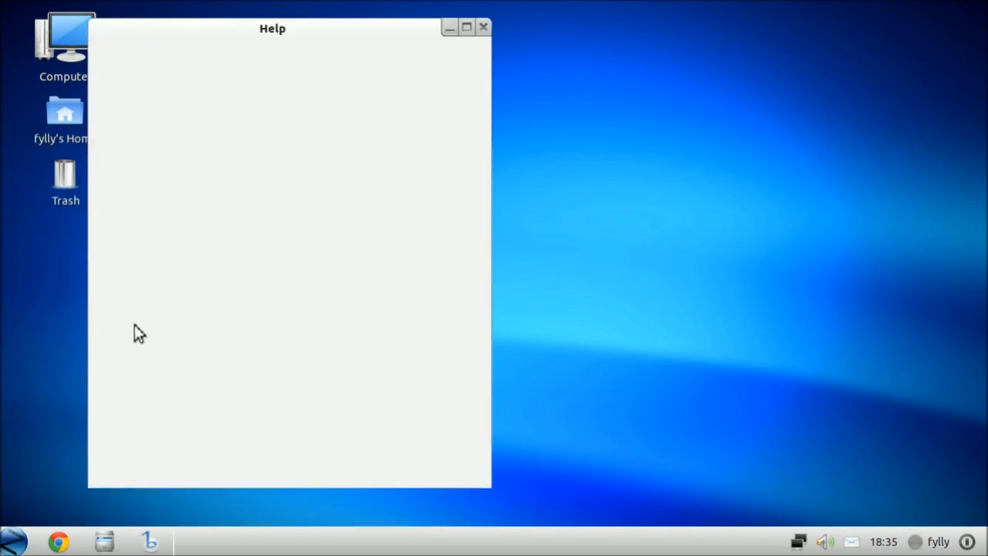
pyautogui.click(484, 27)
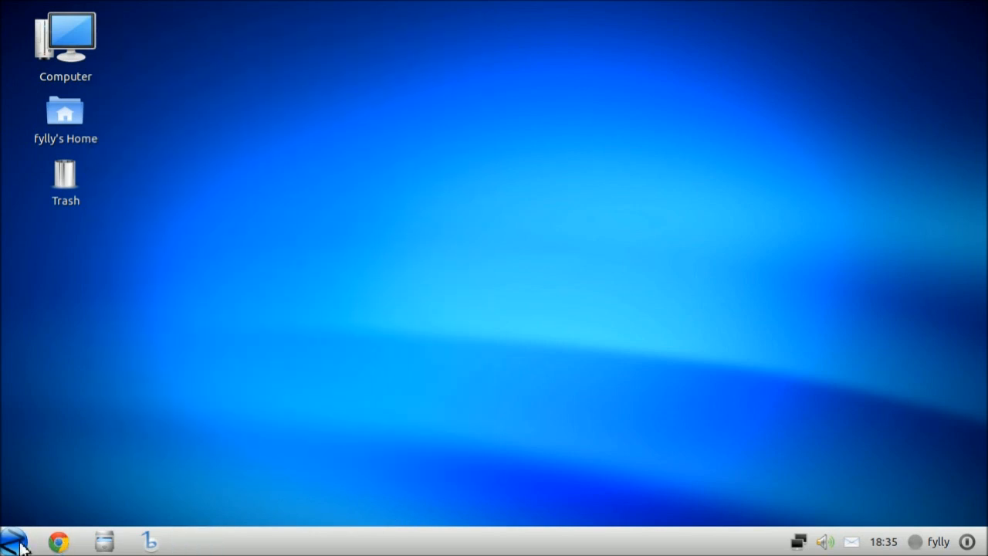
pyautogui.click(13, 541)
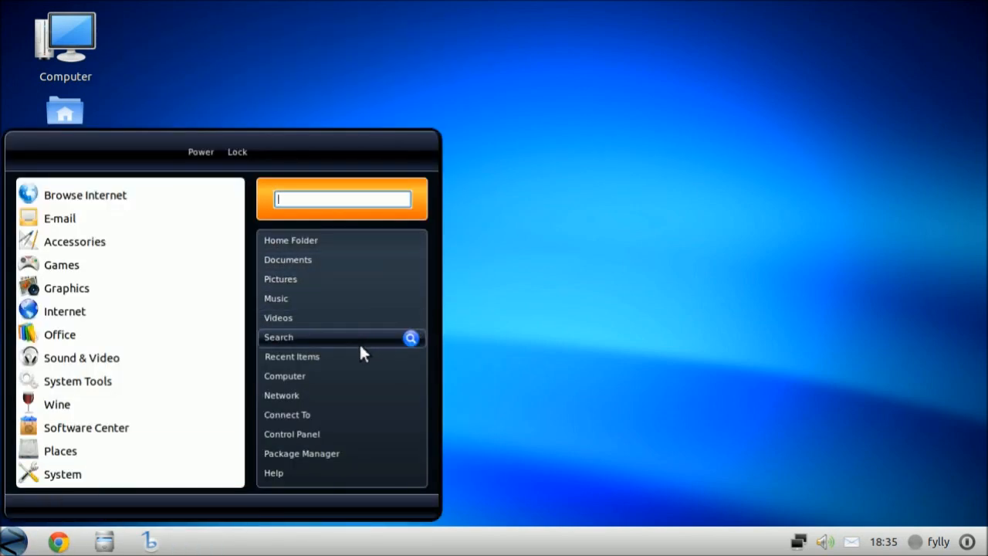
pyautogui.moveTo(332, 433)
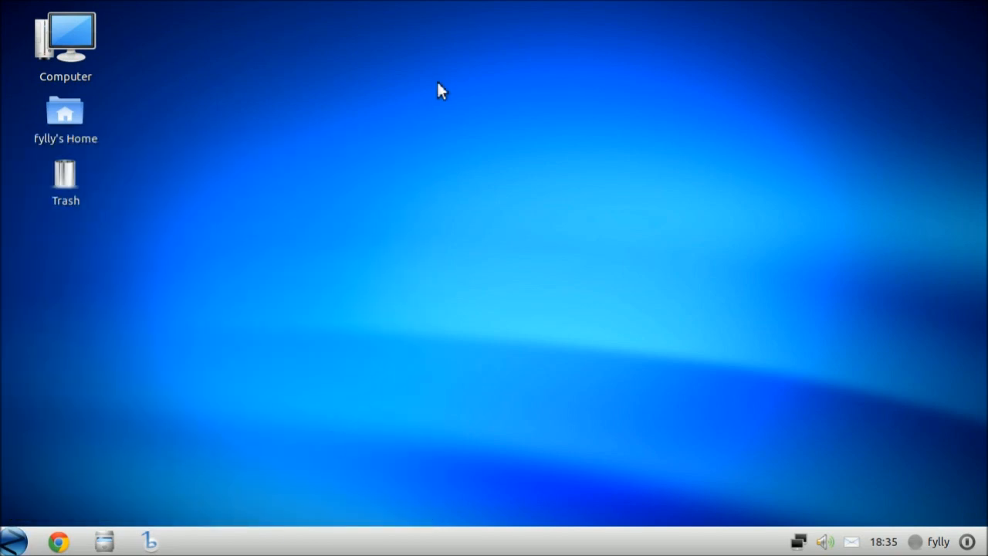
pyautogui.moveTo(283, 436)
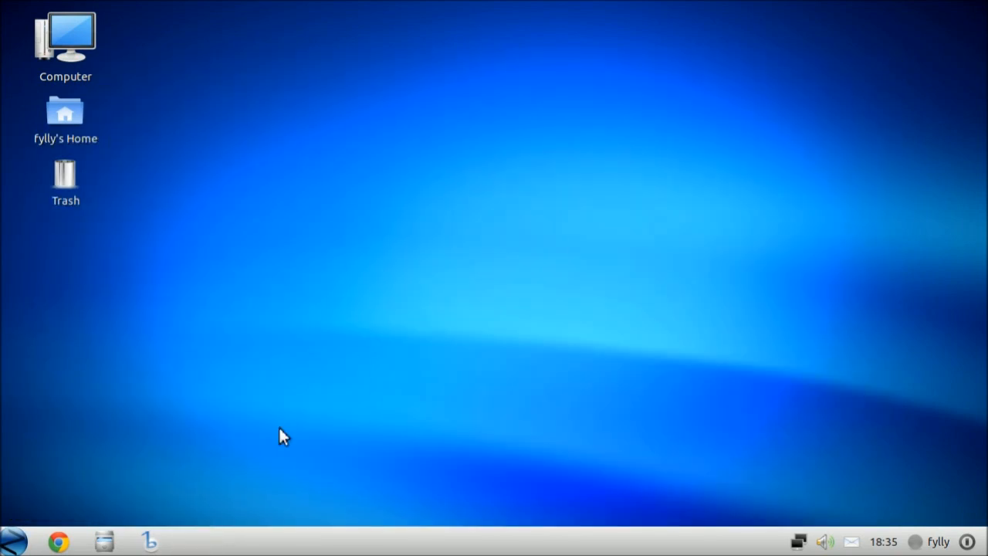
# Search the start menu for 'gnol', then go back to the category list.
pyautogui.click(12, 540)
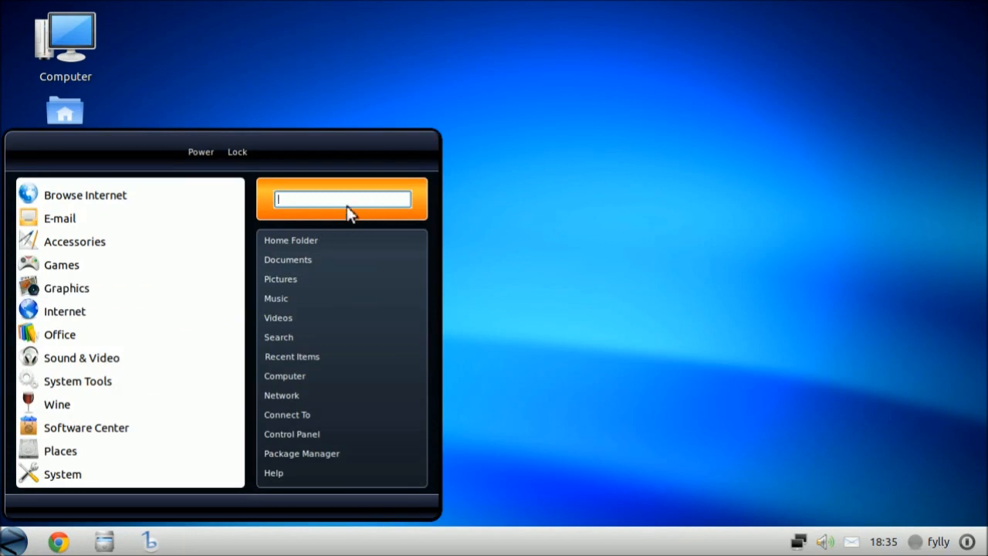
pyautogui.write('gno')
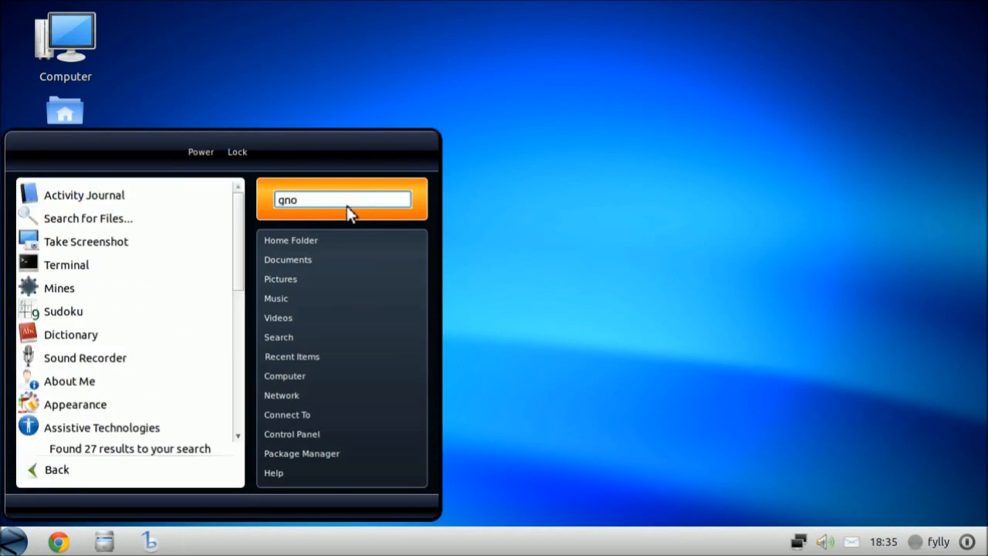
pyautogui.write('l')
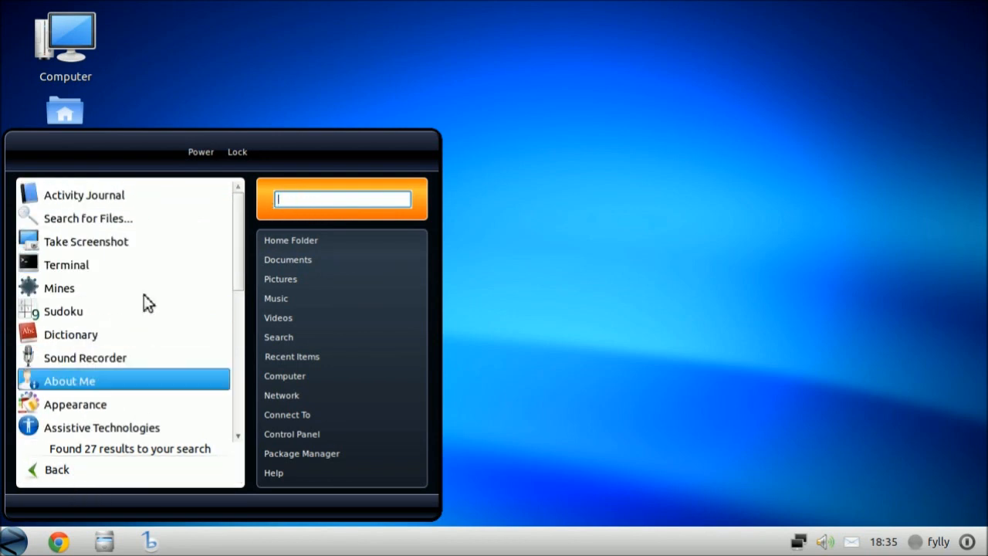
pyautogui.click(57, 469)
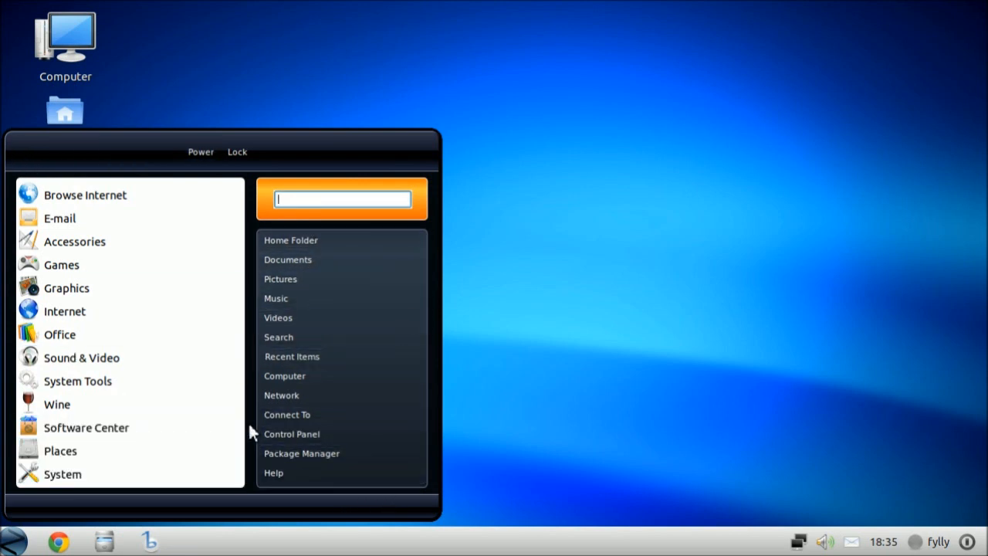
# Open the start button's Properties and pick the Dock menu theme.
pyautogui.rightClick(11, 541)
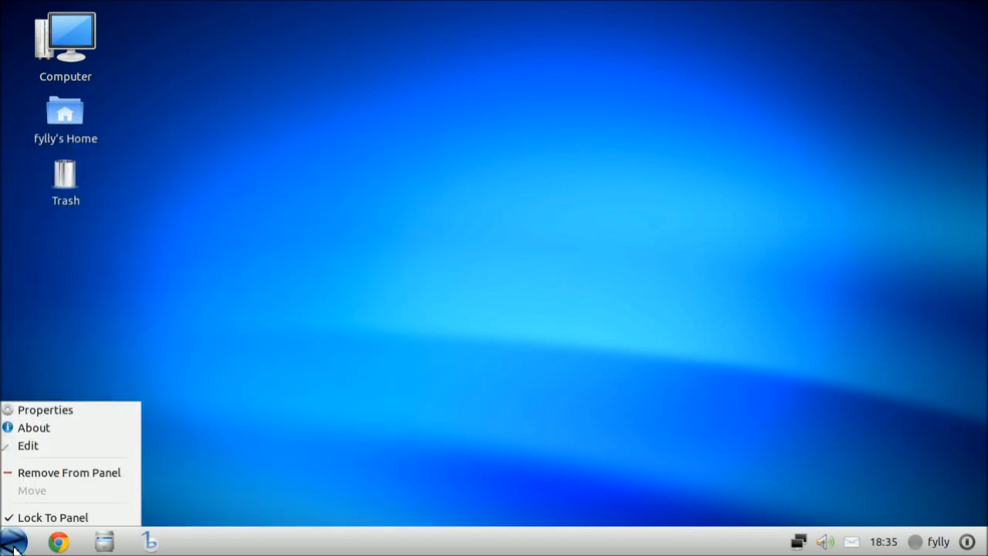
pyautogui.click(45, 409)
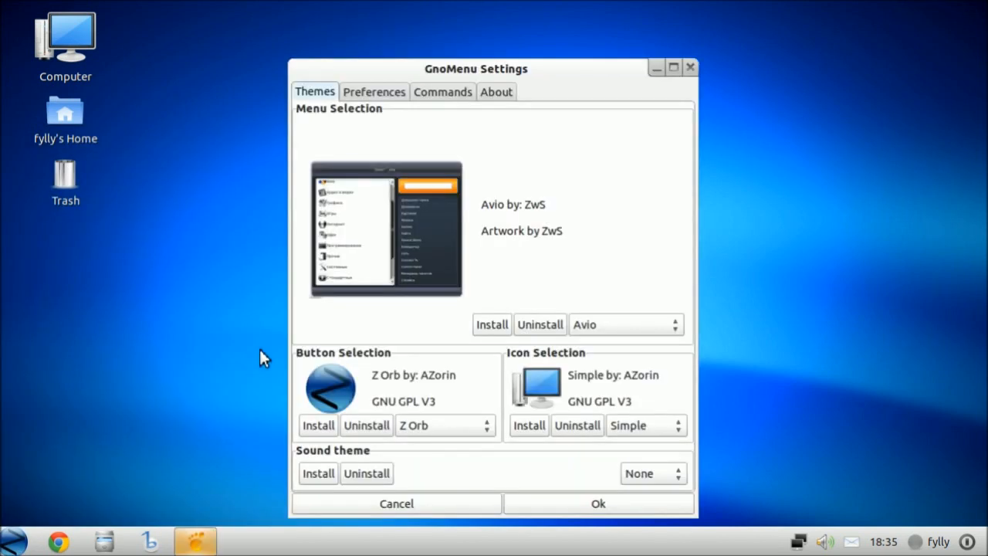
pyautogui.click(625, 324)
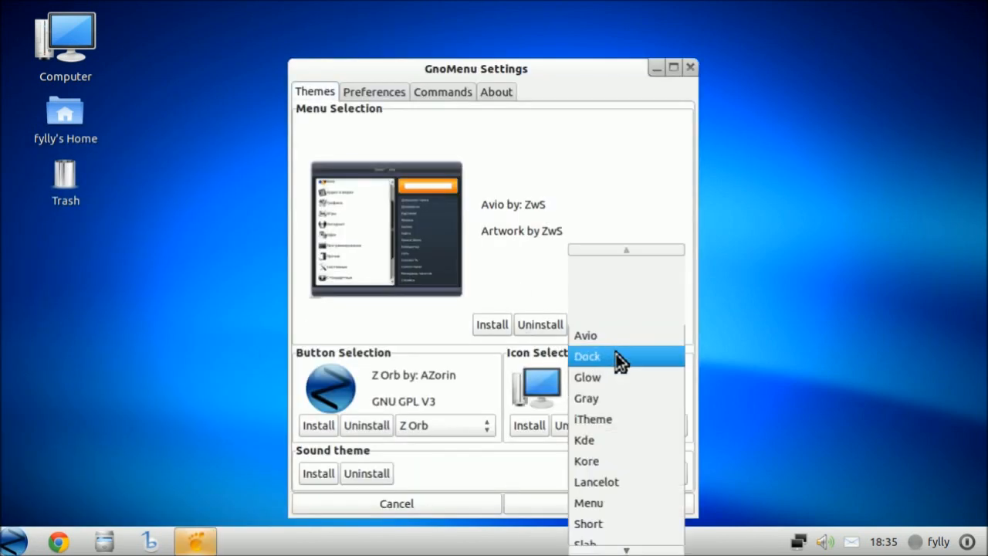
pyautogui.click(586, 356)
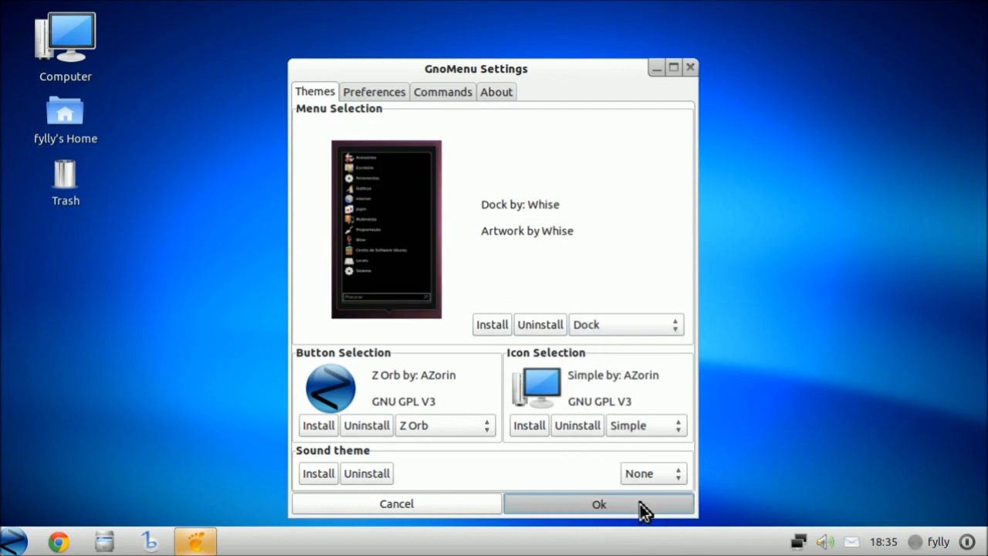
# Apply the Dock theme and reload the crashed menu applet.
pyautogui.click(598, 503)
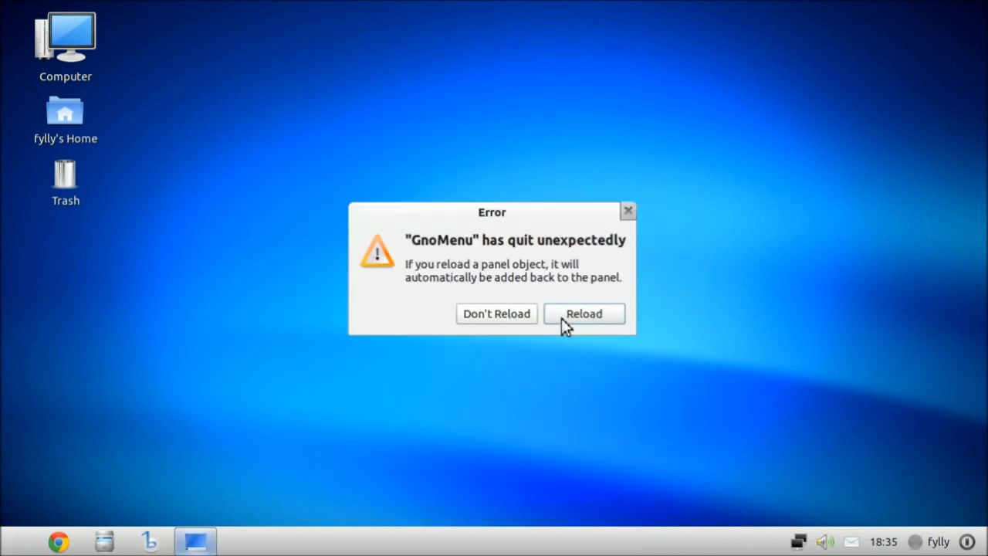
pyautogui.click(583, 314)
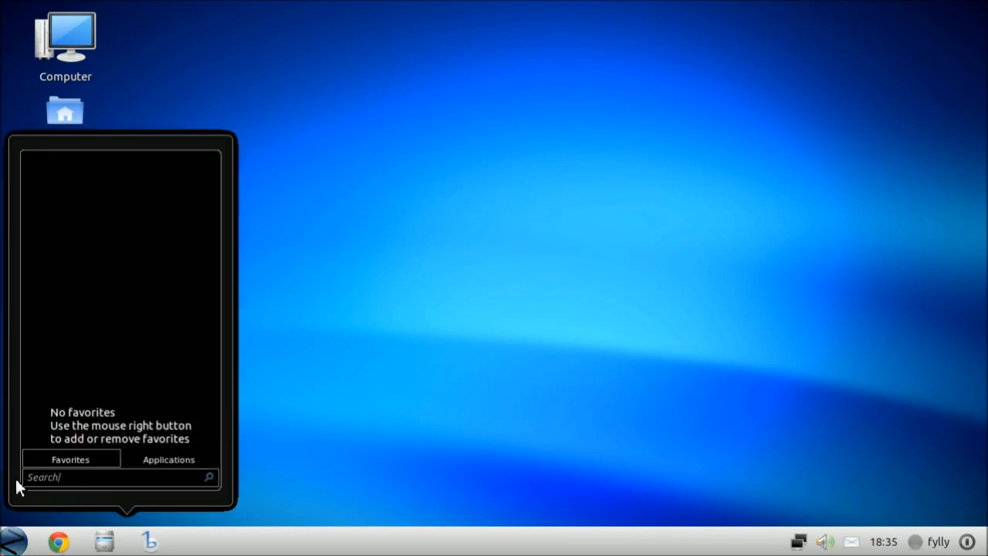
pyautogui.click(168, 459)
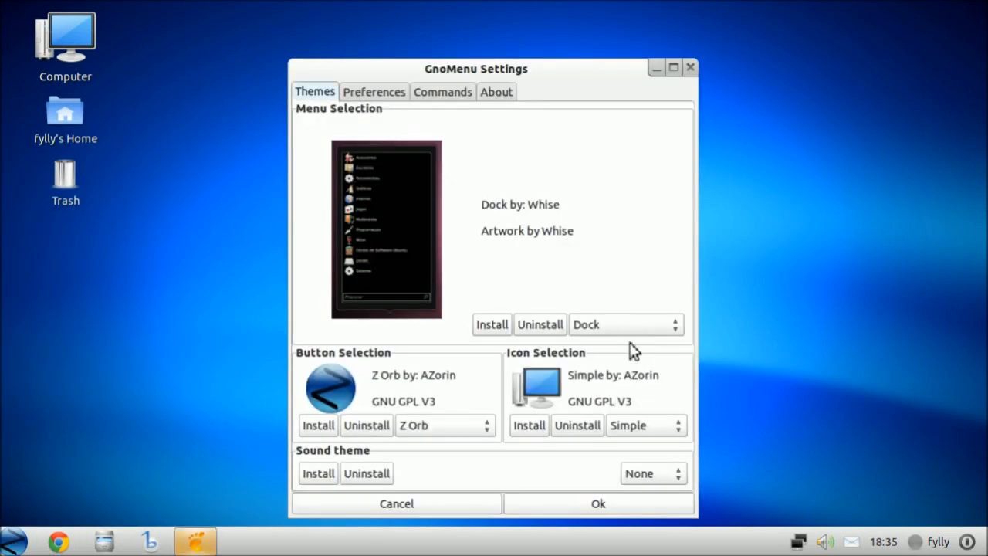
# Preview the Glow and Gray menu themes, then choose iTheme.
pyautogui.click(625, 324)
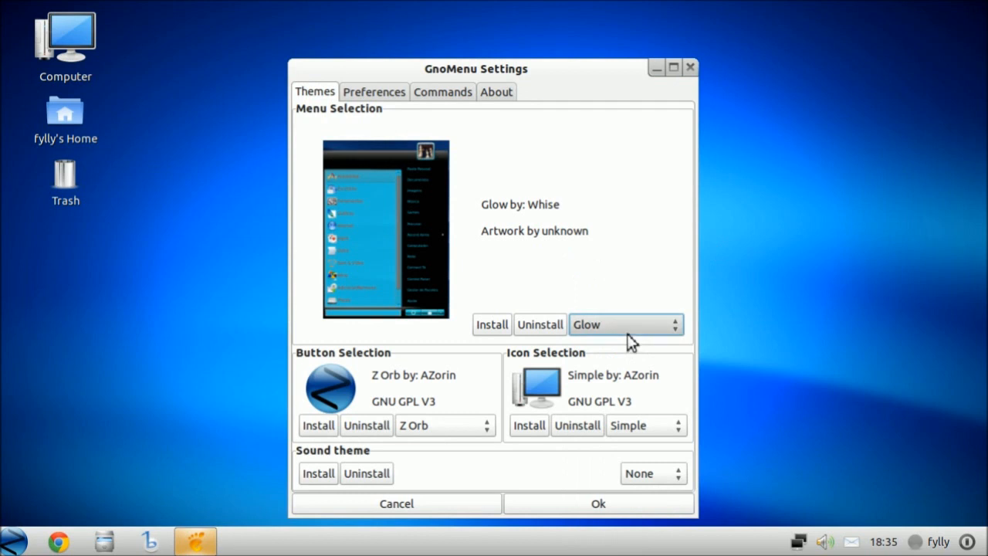
pyautogui.moveTo(666, 373)
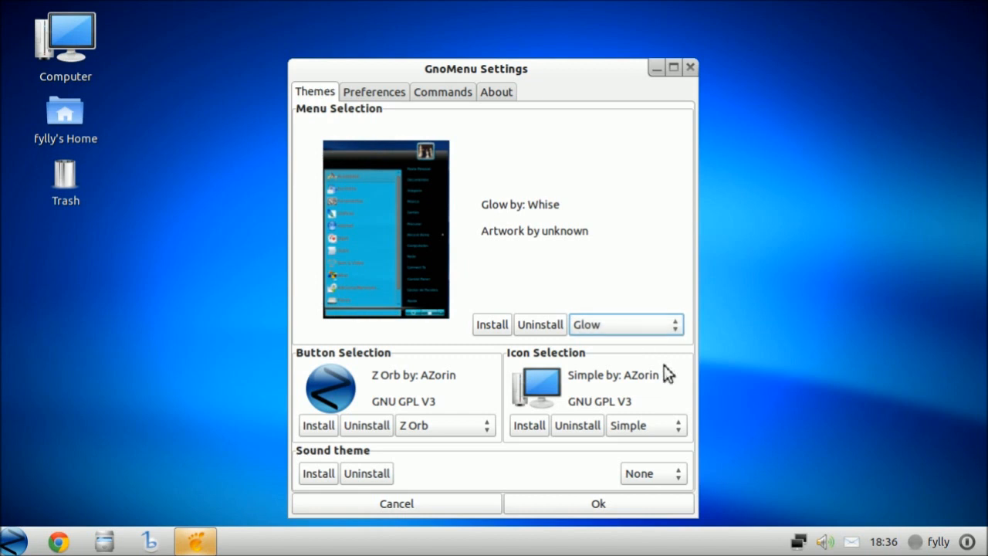
pyautogui.click(621, 324)
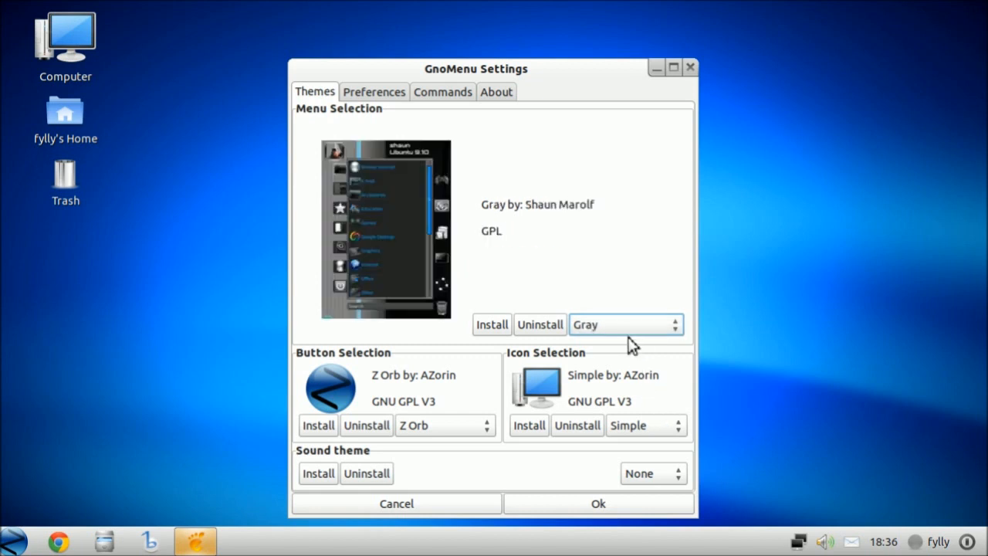
pyautogui.click(677, 324)
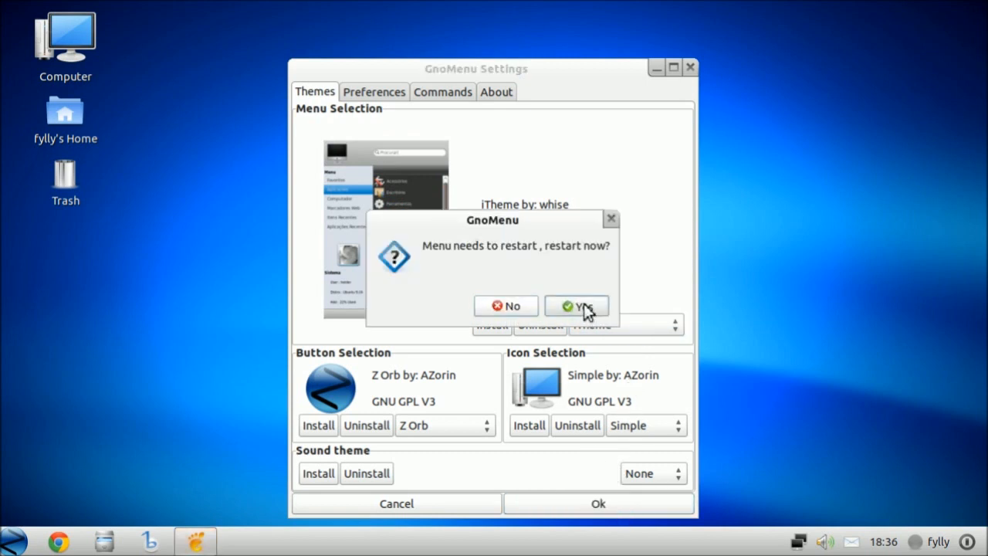
# Restart the menu in iTheme style and browse its Applications and Computer sections.
pyautogui.click(576, 305)
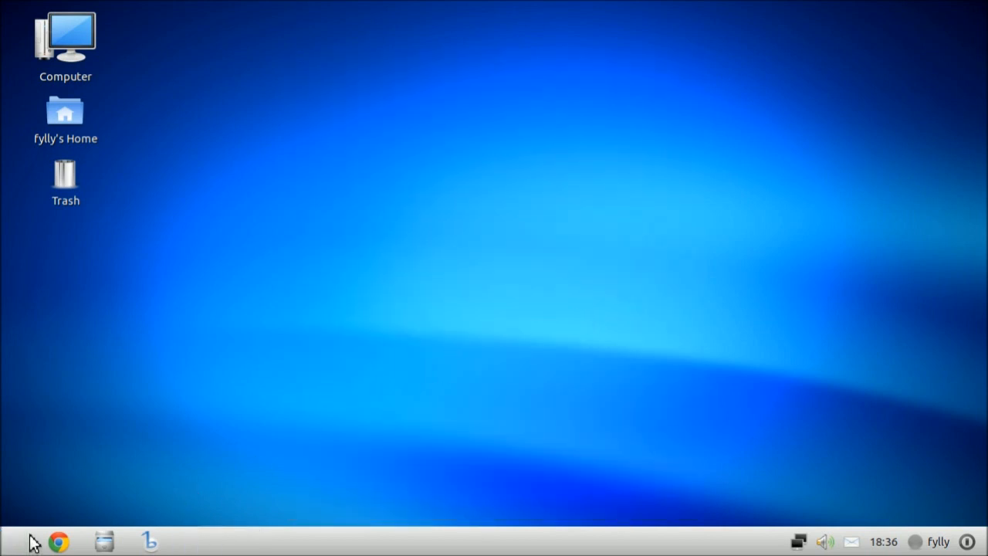
pyautogui.click(12, 541)
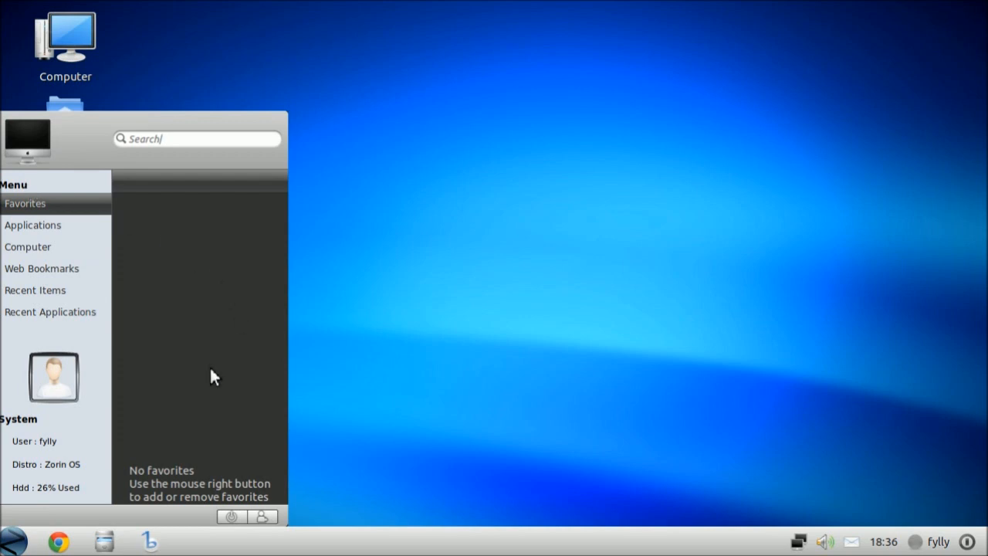
pyautogui.click(33, 225)
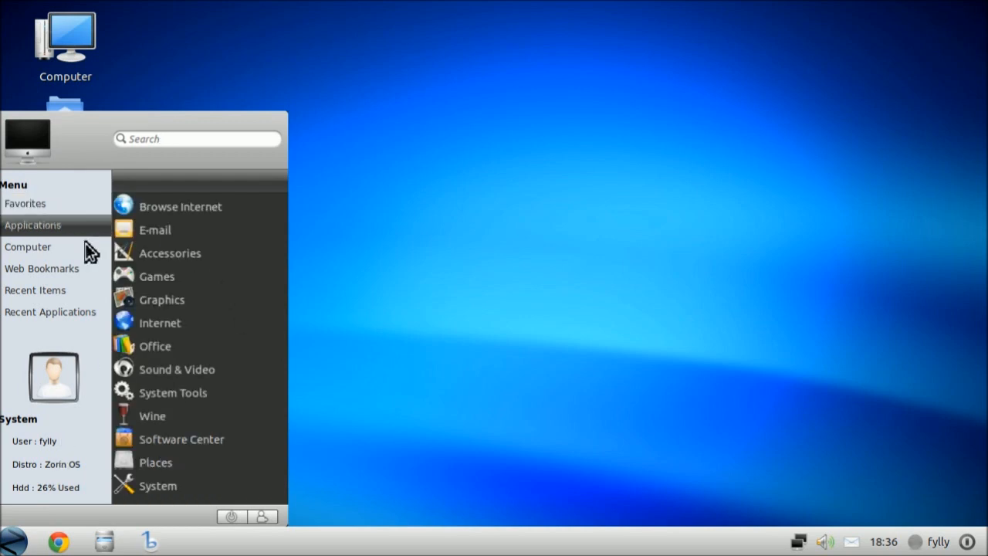
pyautogui.click(28, 246)
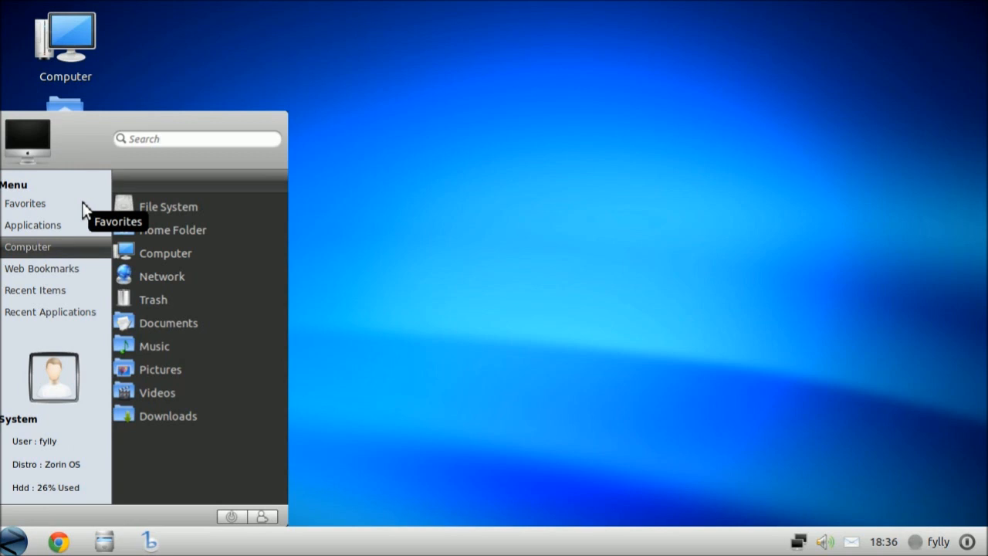
pyautogui.moveTo(81, 423)
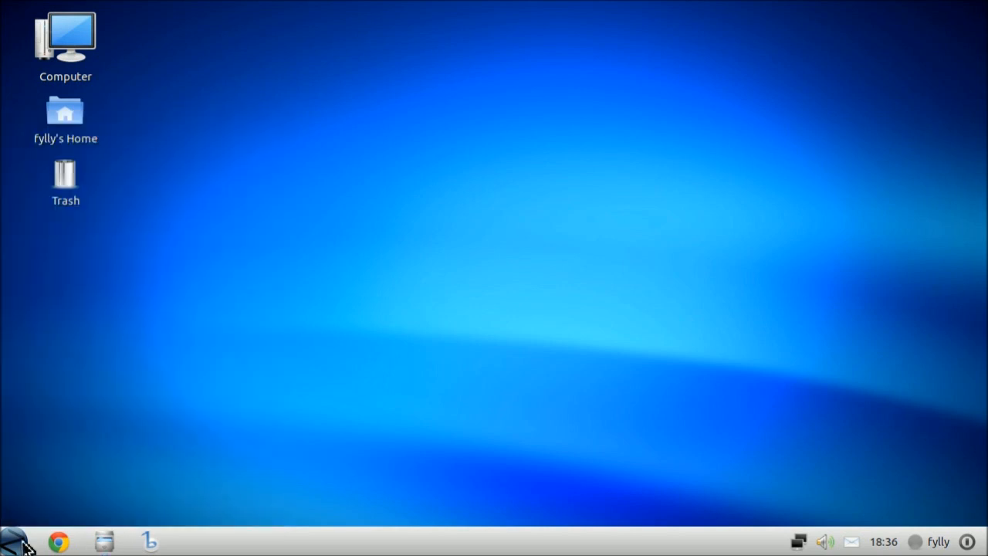
pyautogui.moveTo(50, 416)
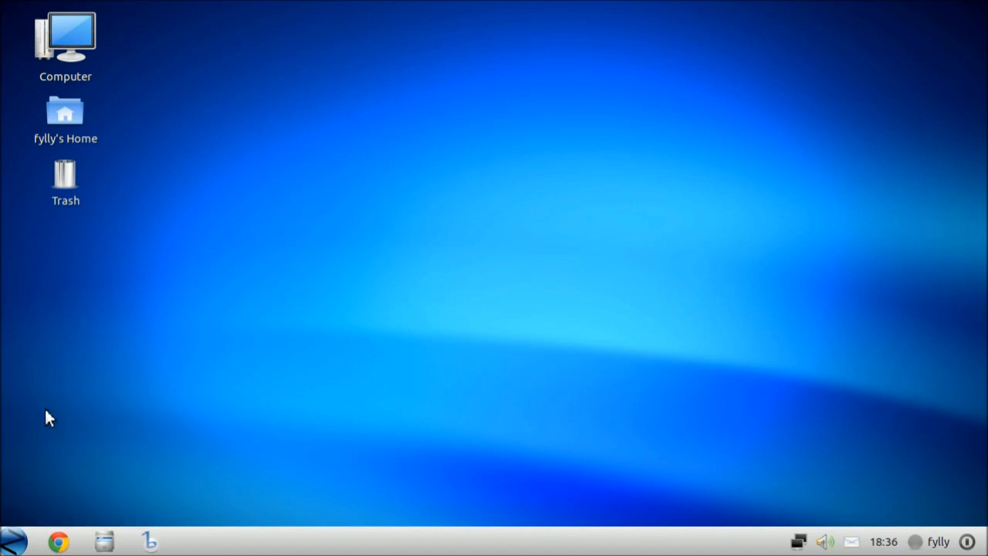
# Switch the GnoMenu theme to Kde and restart the menu.
pyautogui.click(195, 540)
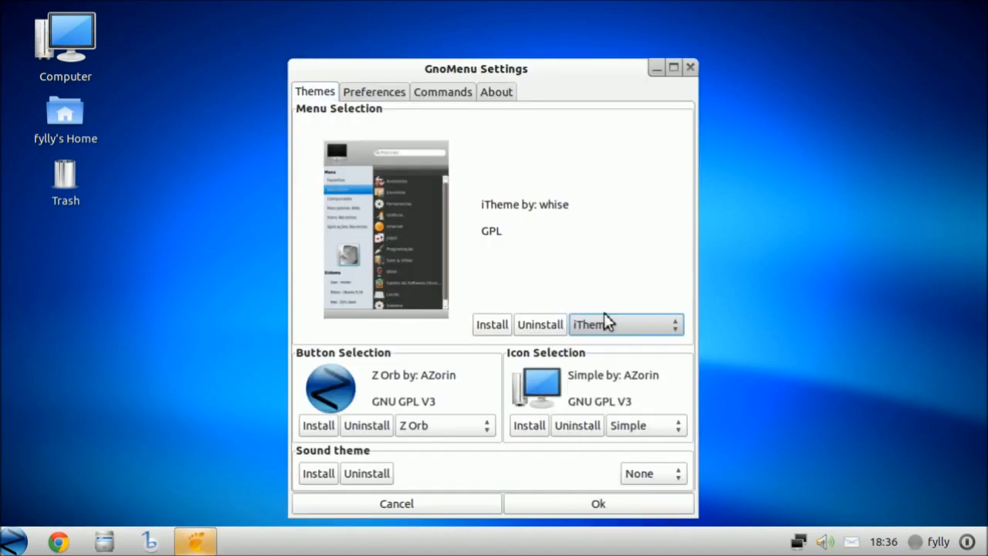
pyautogui.click(625, 324)
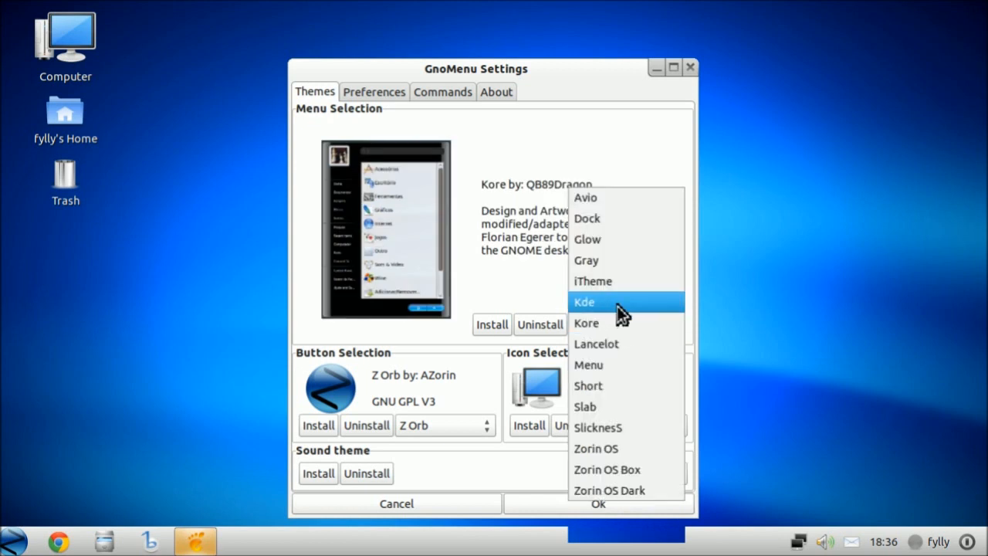
pyautogui.click(584, 302)
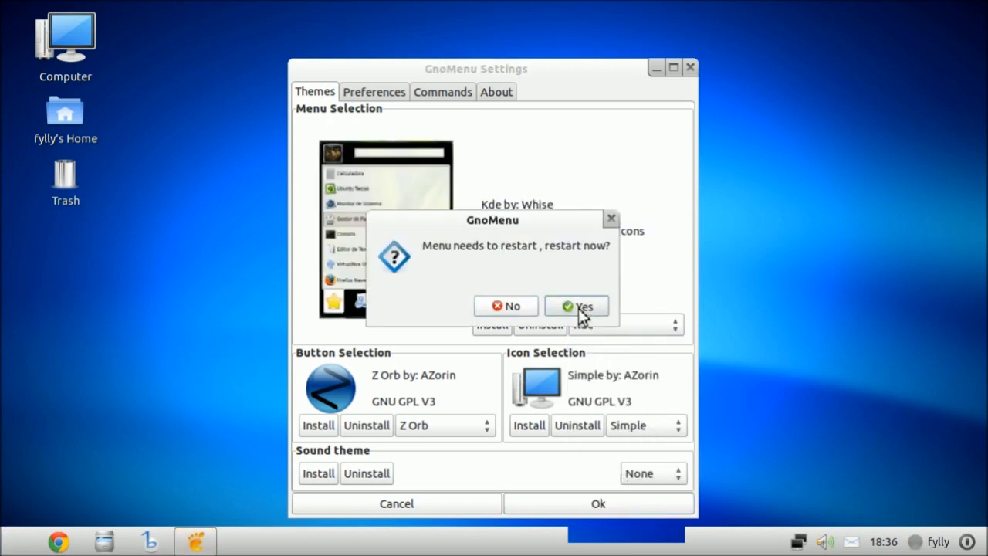
pyautogui.click(576, 305)
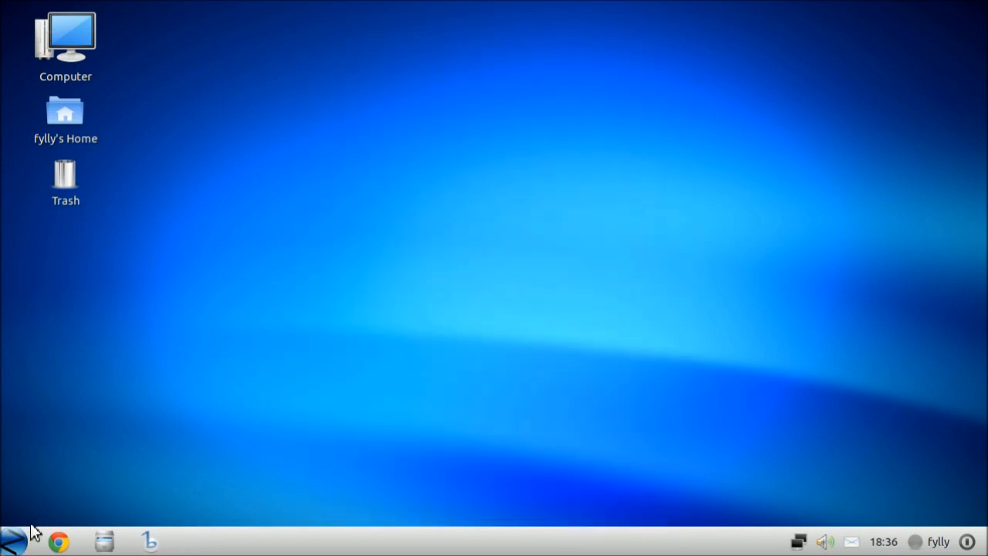
# Browse the restyled menu's Favorites section, then bring up the start button's options.
pyautogui.click(12, 540)
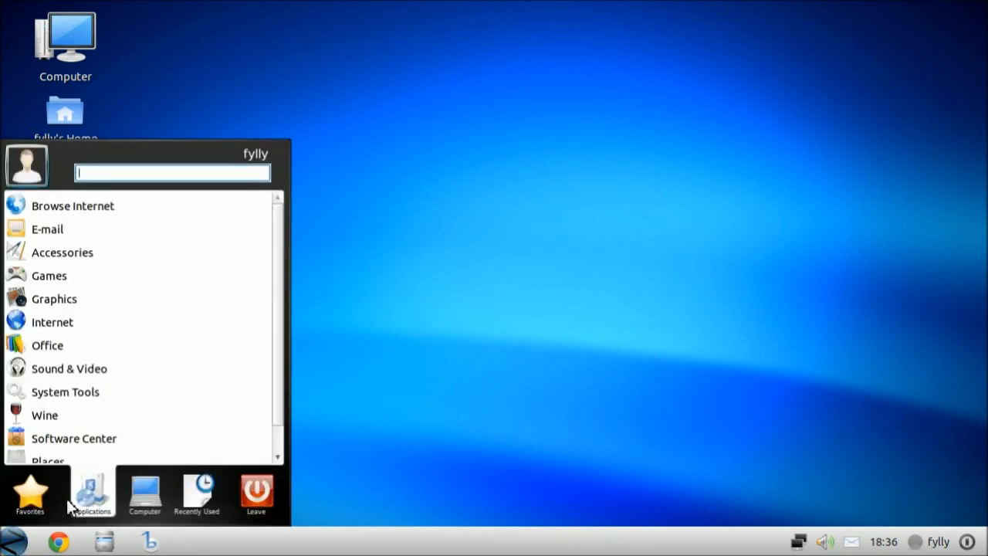
pyautogui.click(30, 494)
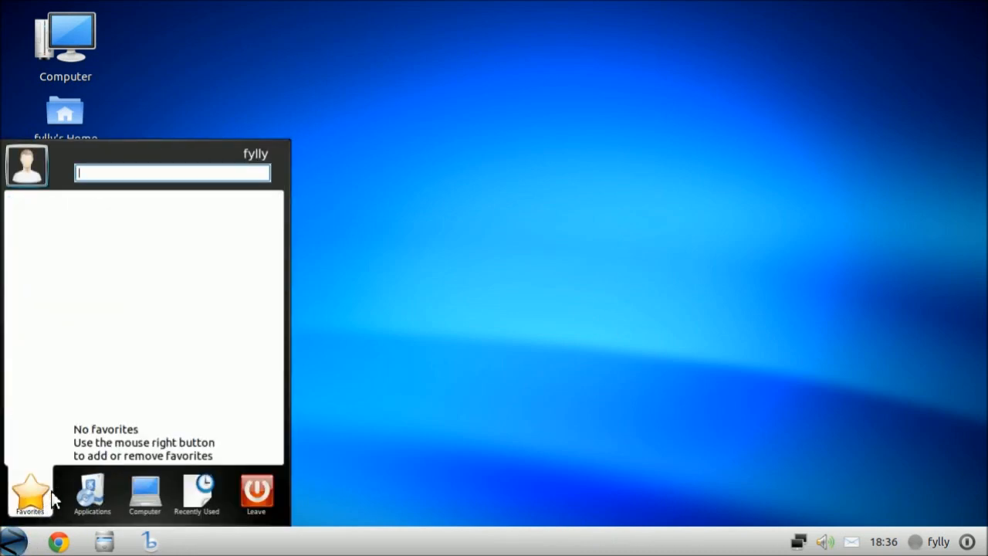
pyautogui.rightClick(13, 542)
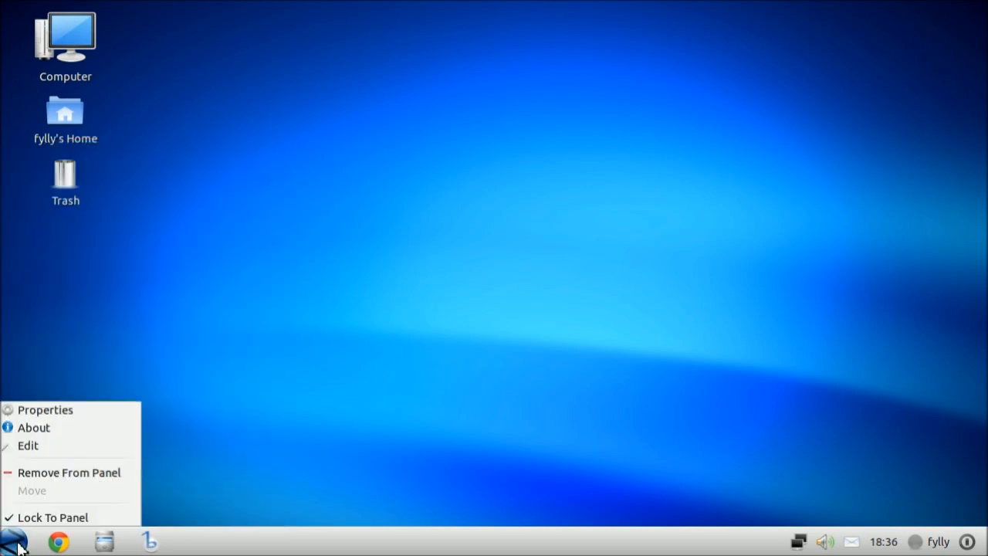
# Preview the Menu, Slab and Zorin OS themes, apply Zorin OS Box, and browse All Applications.
pyautogui.click(45, 410)
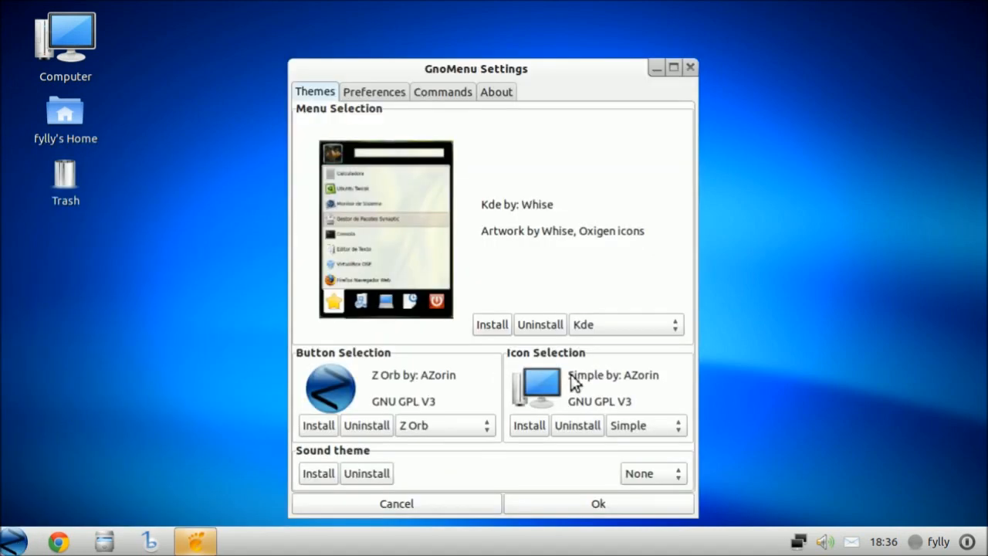
pyautogui.click(626, 324)
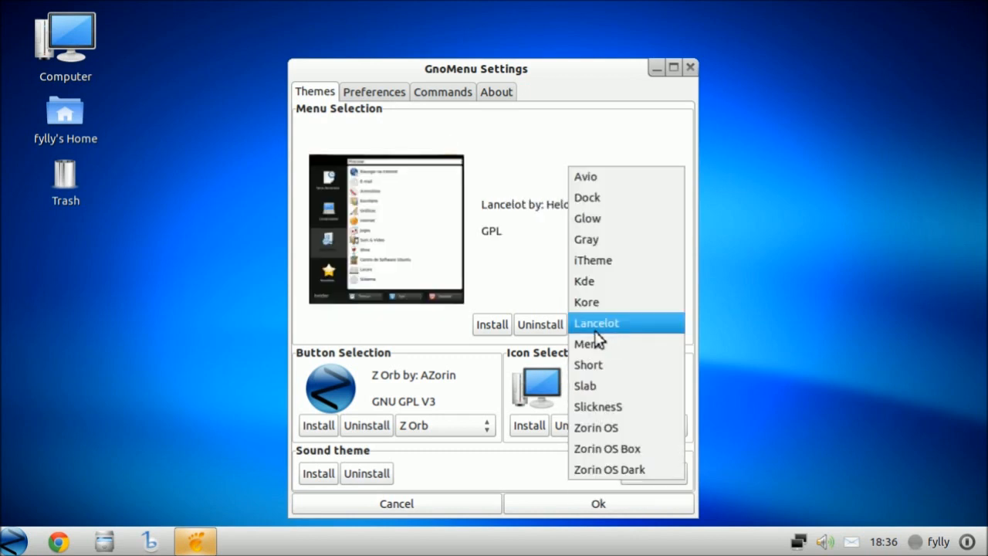
pyautogui.moveTo(606, 343)
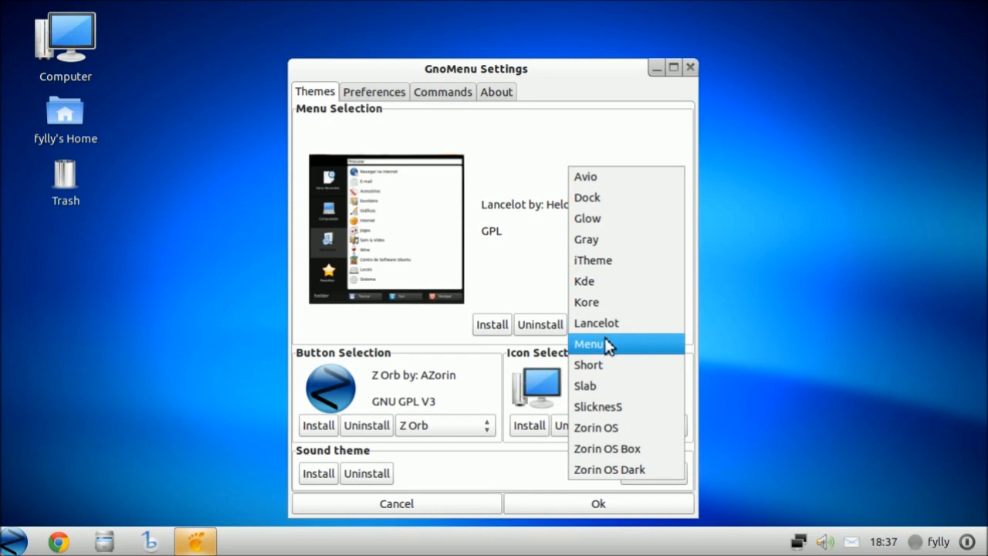
pyautogui.click(591, 344)
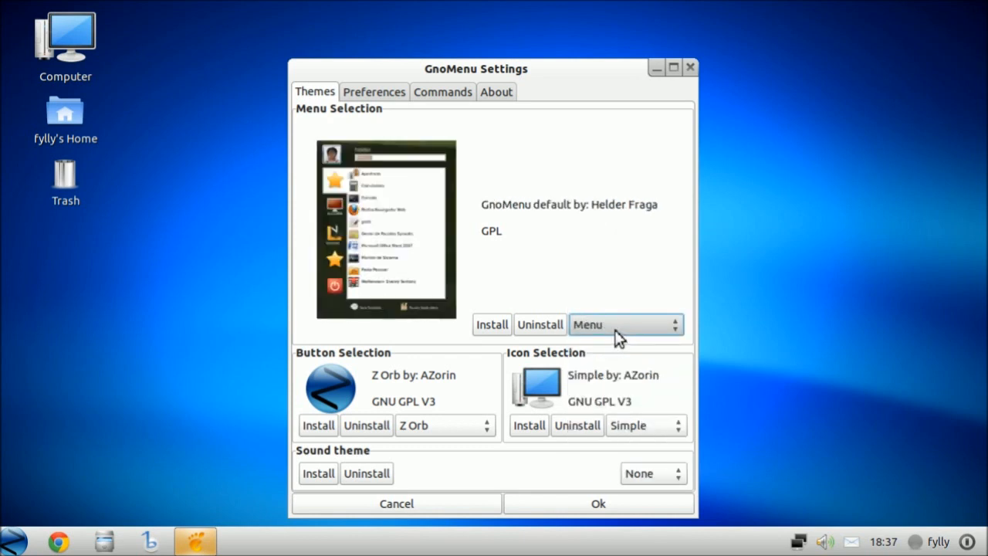
pyautogui.click(676, 324)
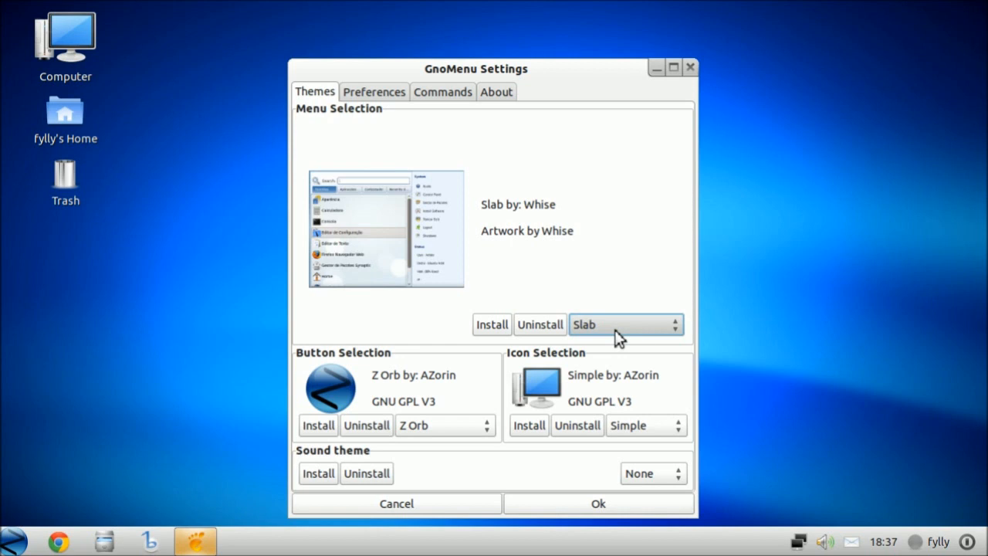
pyautogui.click(675, 324)
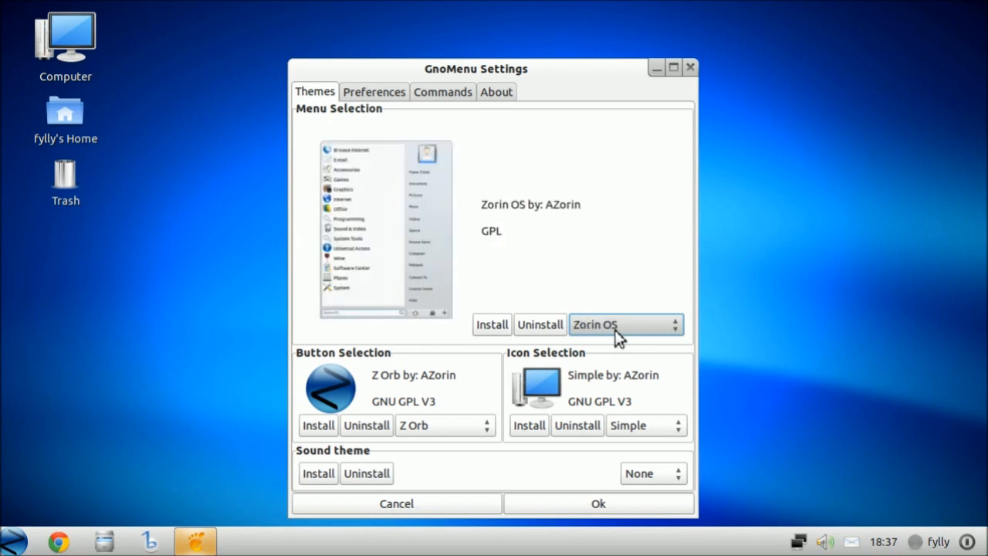
pyautogui.moveTo(614, 337)
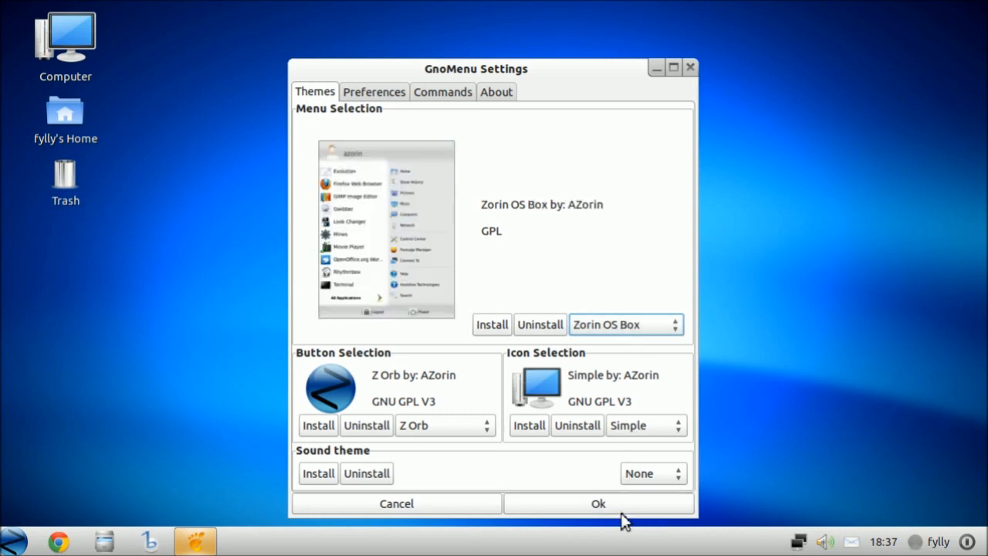
pyautogui.click(598, 504)
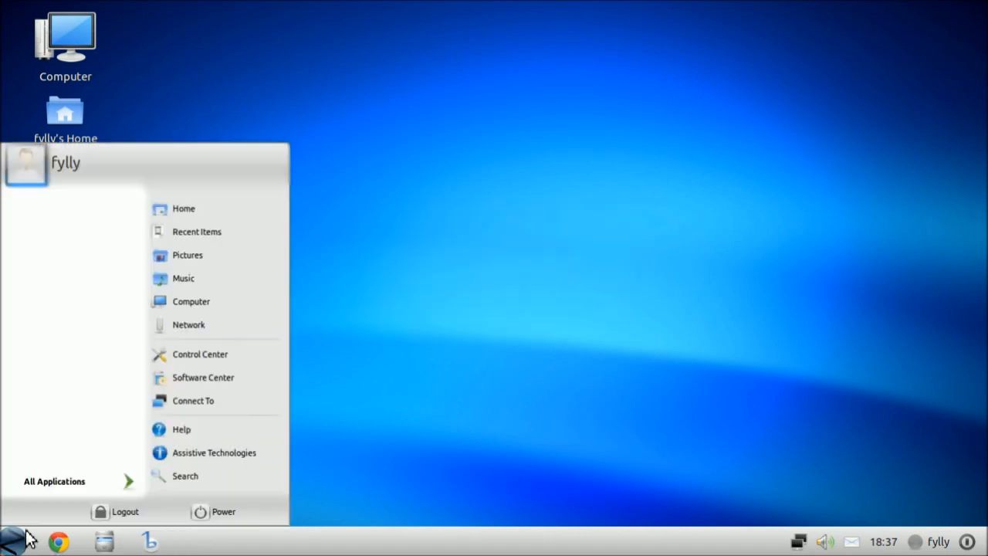
pyautogui.click(54, 480)
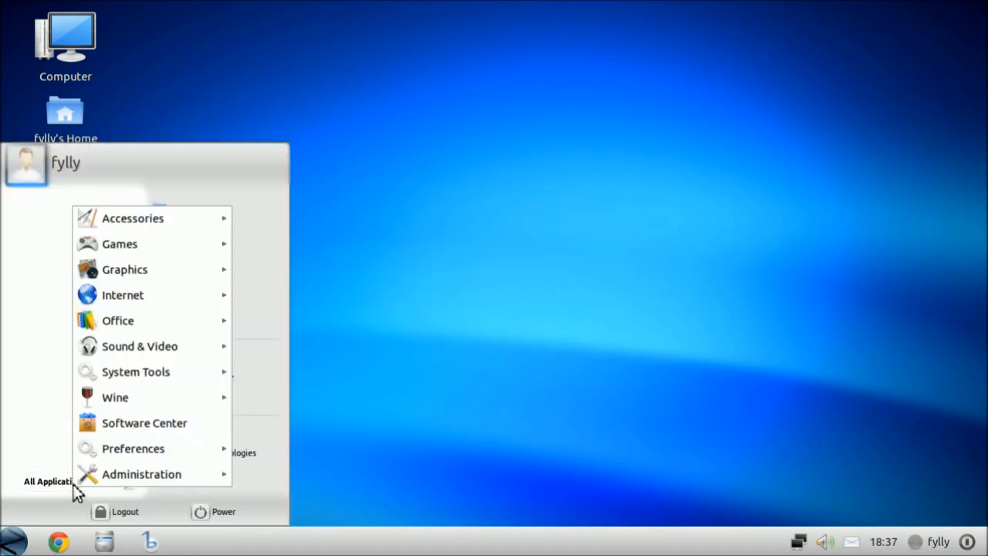
pyautogui.moveTo(40, 431)
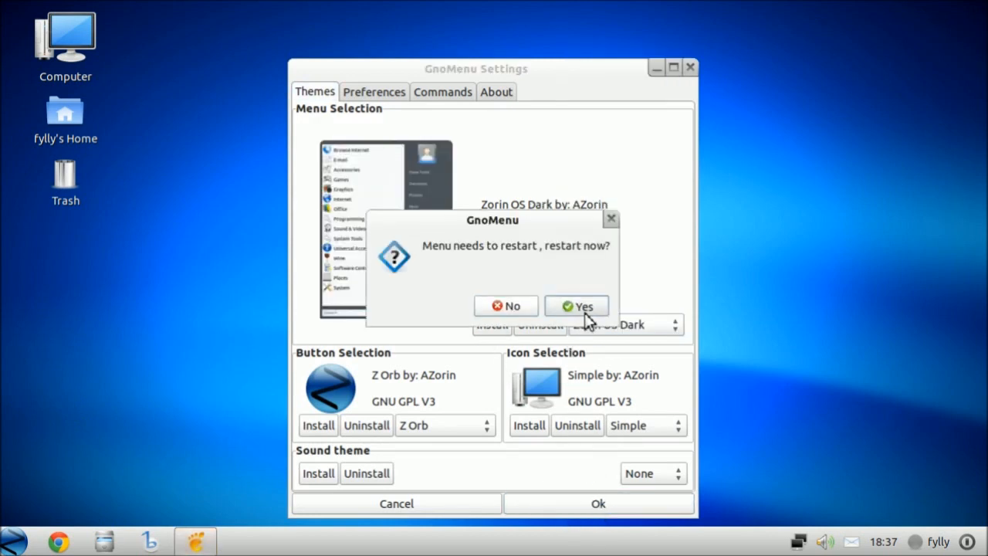
pyautogui.click(577, 306)
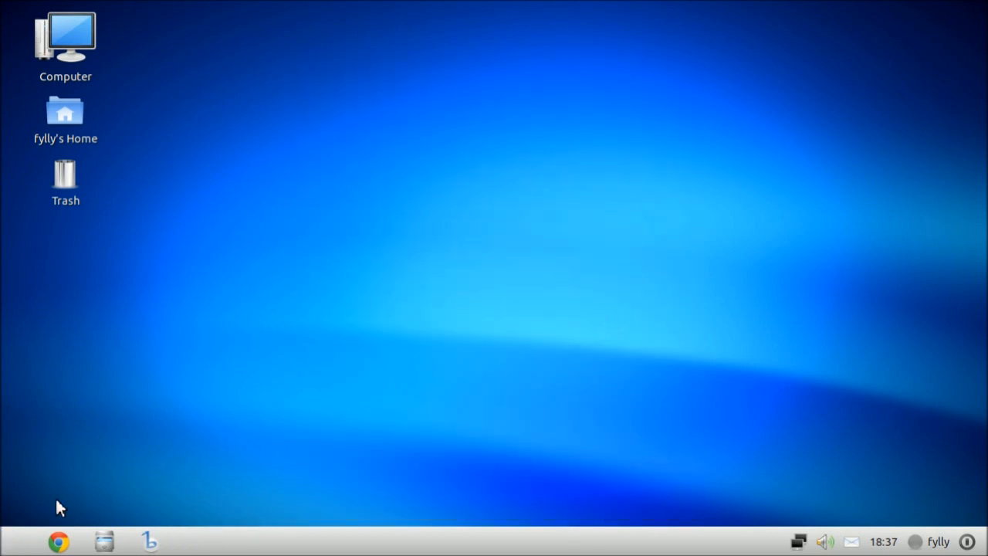
pyautogui.click(12, 541)
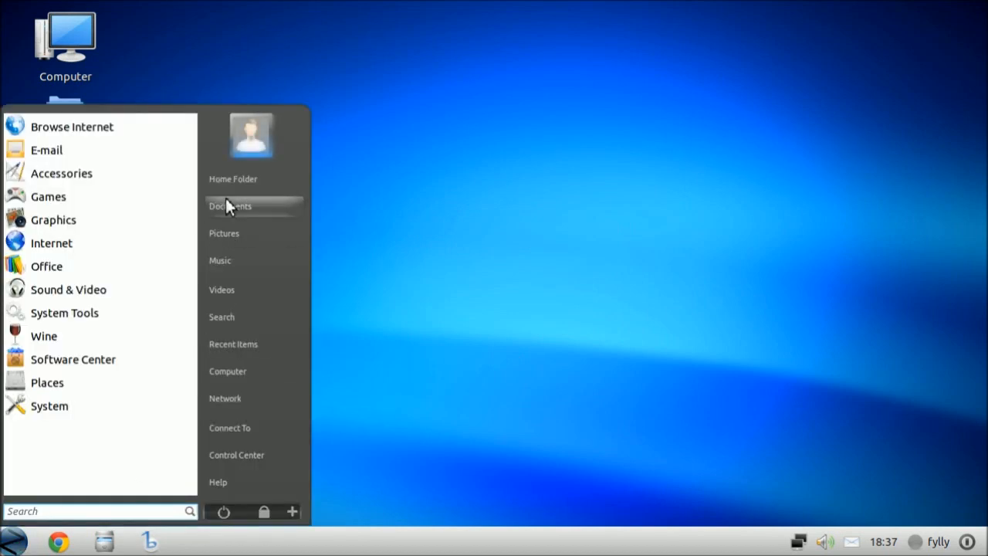
pyautogui.click(49, 405)
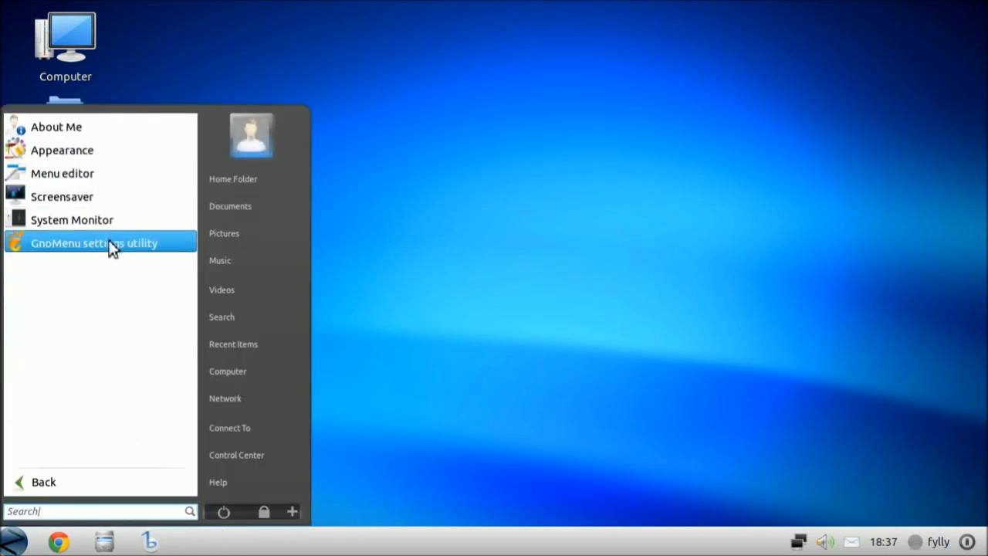
pyautogui.click(94, 243)
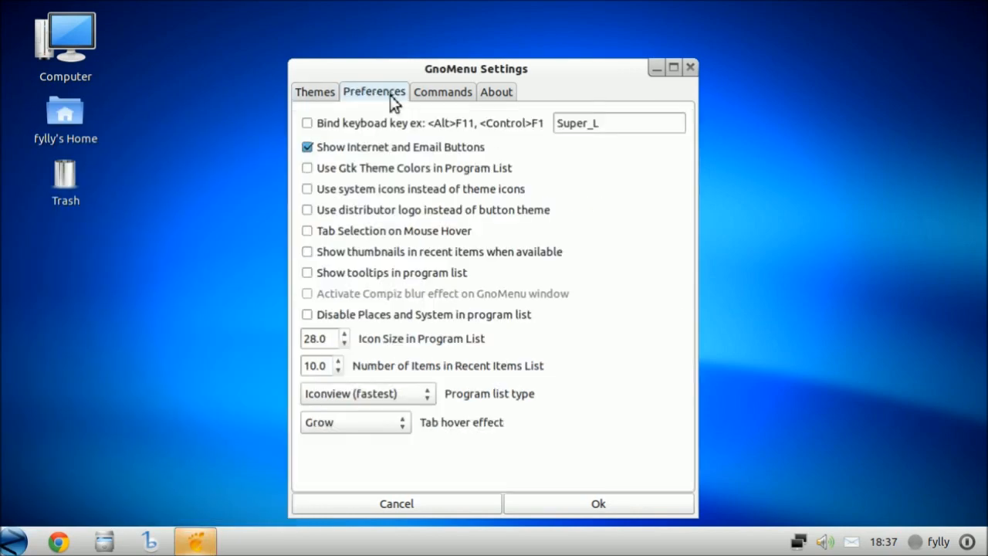
pyautogui.click(443, 91)
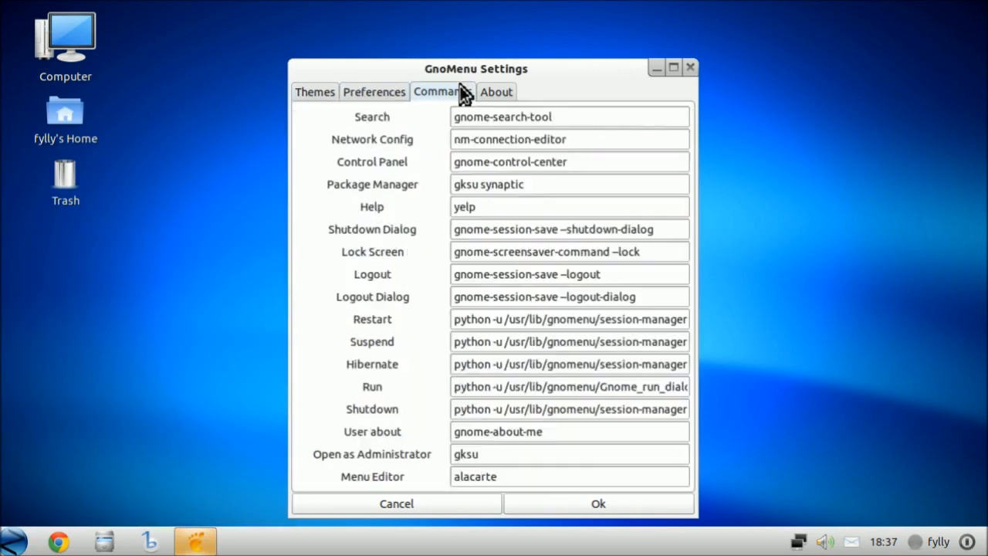
pyautogui.click(314, 91)
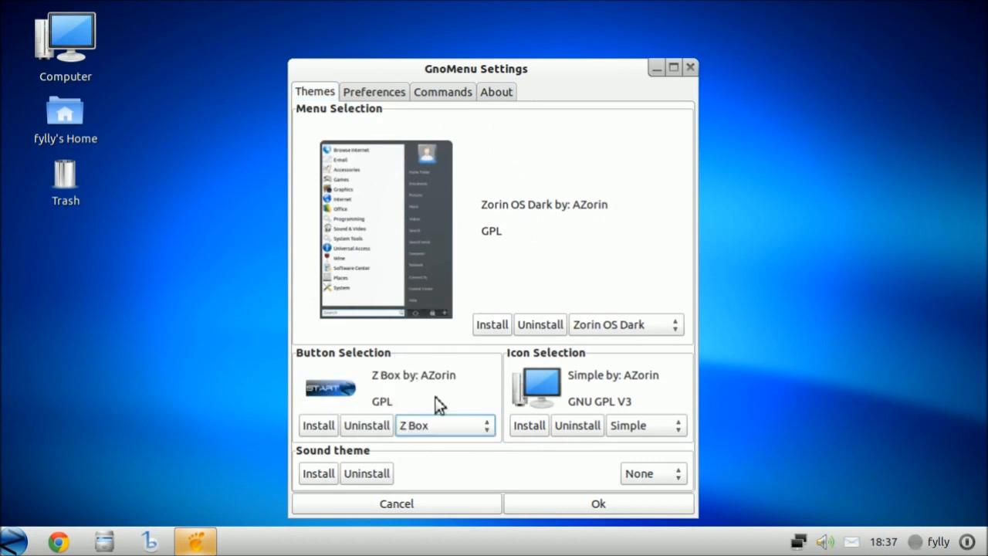
pyautogui.moveTo(604, 284)
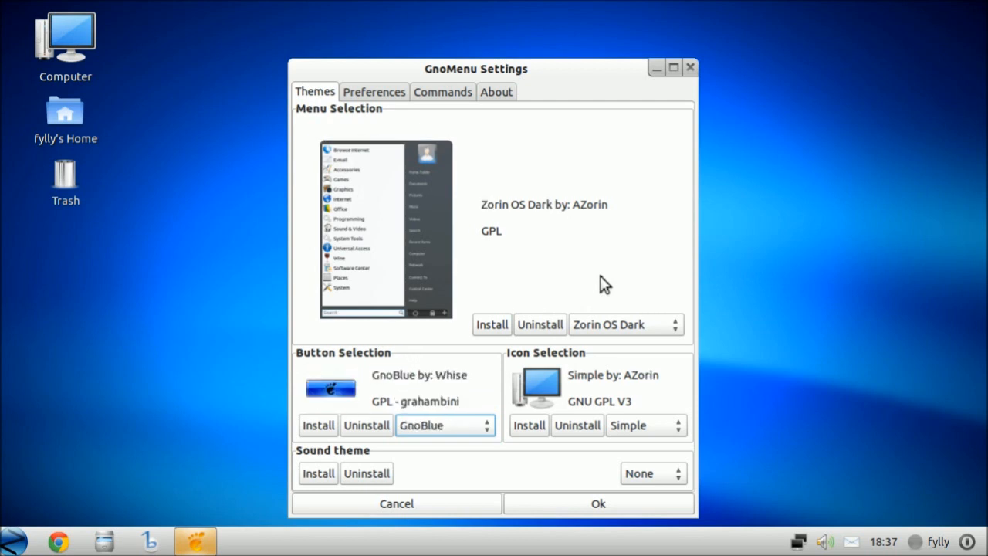
# Set the start button theme to Z and the icon theme to Newstyles.
pyautogui.click(486, 425)
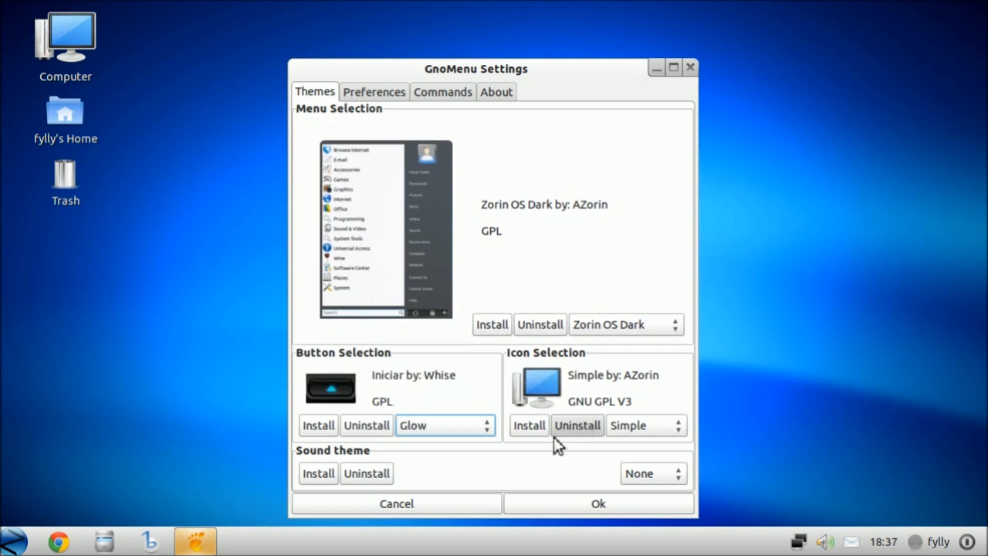
pyautogui.moveTo(406, 540)
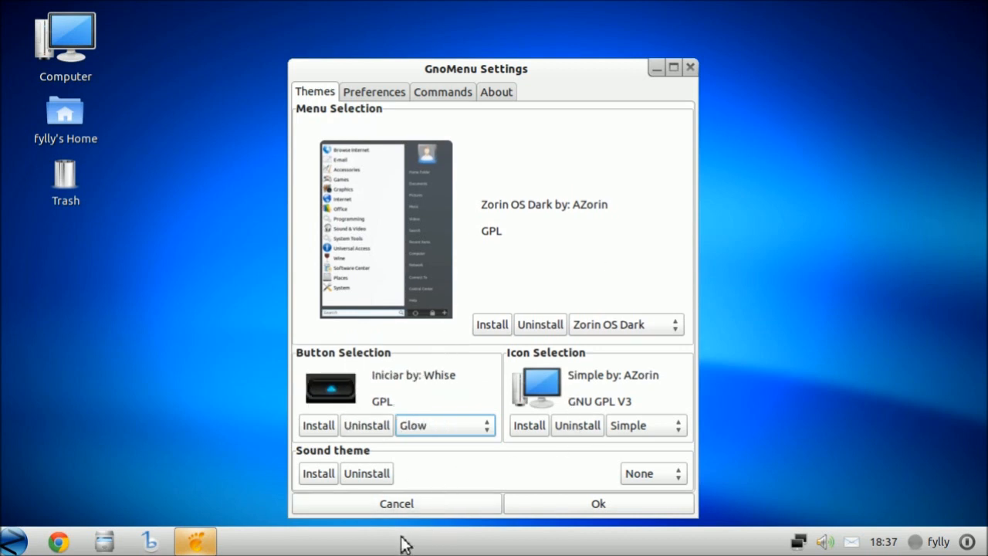
pyautogui.click(440, 425)
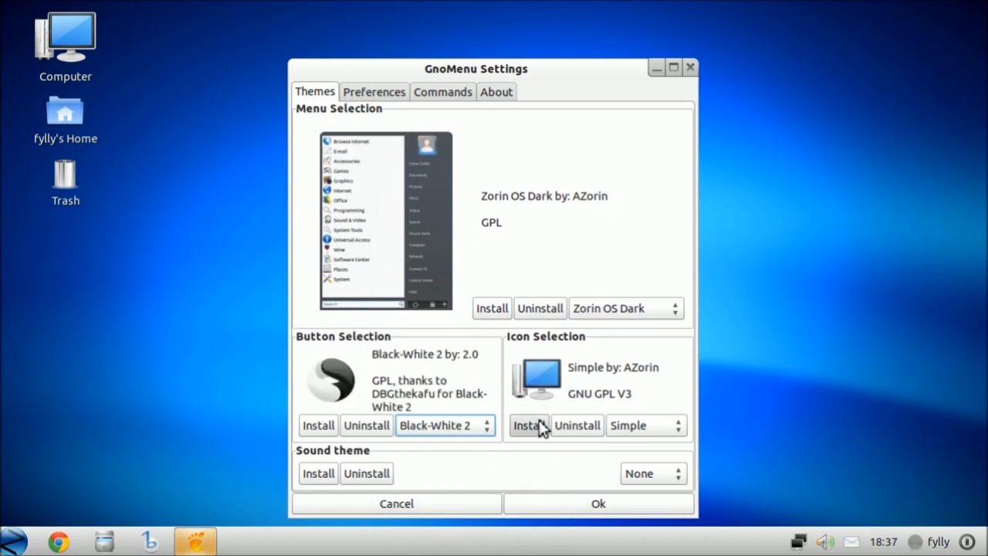
pyautogui.click(466, 425)
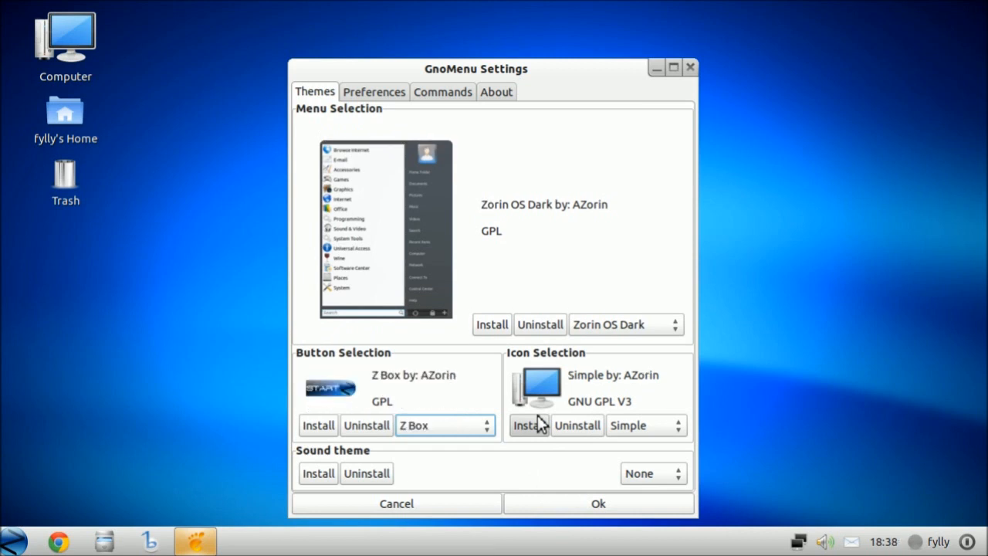
pyautogui.click(678, 425)
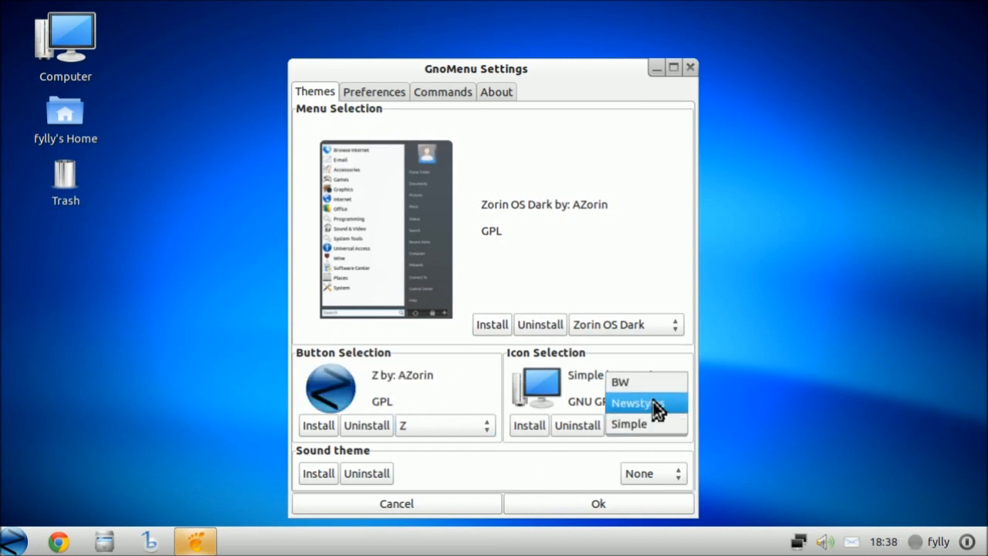
pyautogui.click(633, 402)
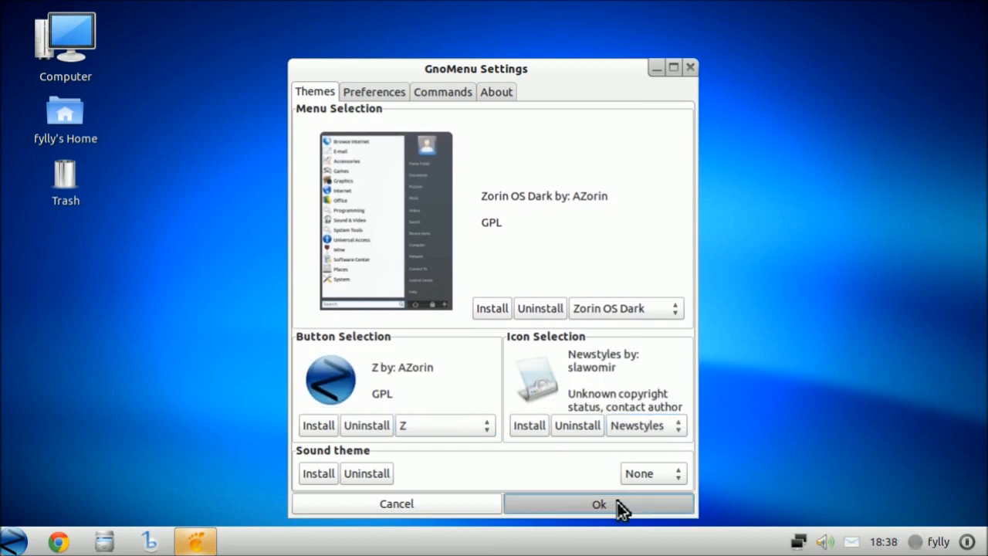
# Apply the chosen themes, reload the crashed GnoMenu, and reopen its options.
pyautogui.click(598, 503)
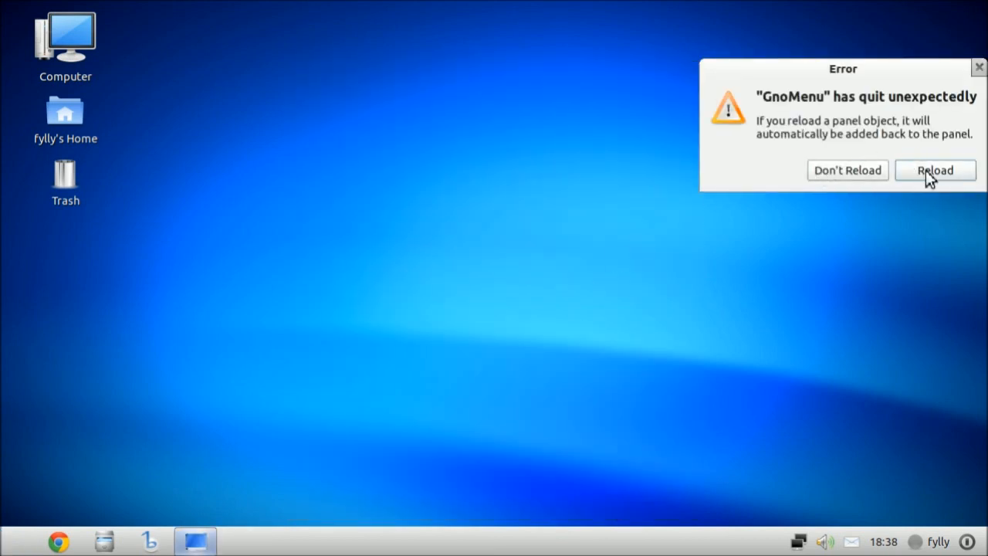
pyautogui.click(934, 169)
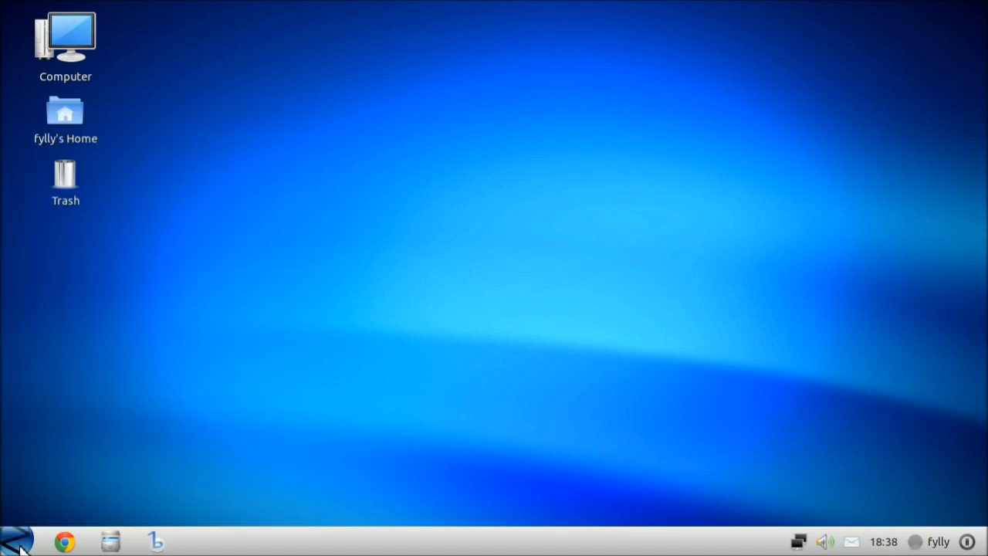
pyautogui.rightClick(15, 540)
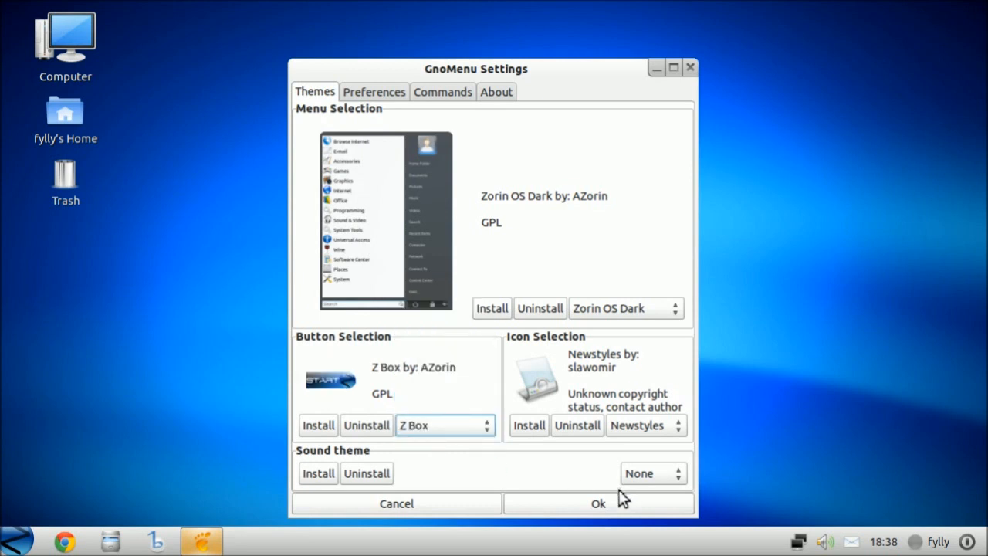
# Apply the Z Box start button, then open and close Panel Properties.
pyautogui.click(598, 503)
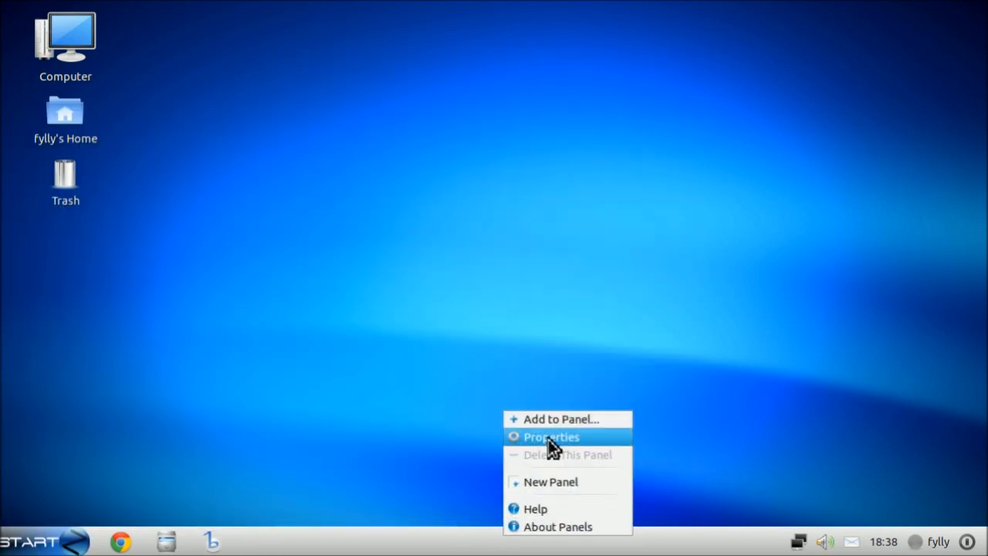
pyautogui.click(551, 436)
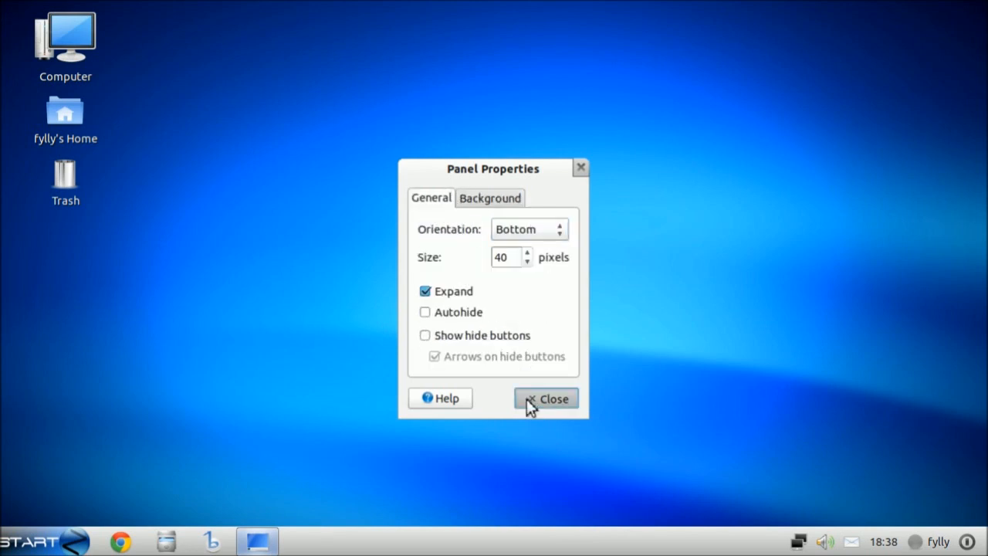
pyautogui.click(546, 398)
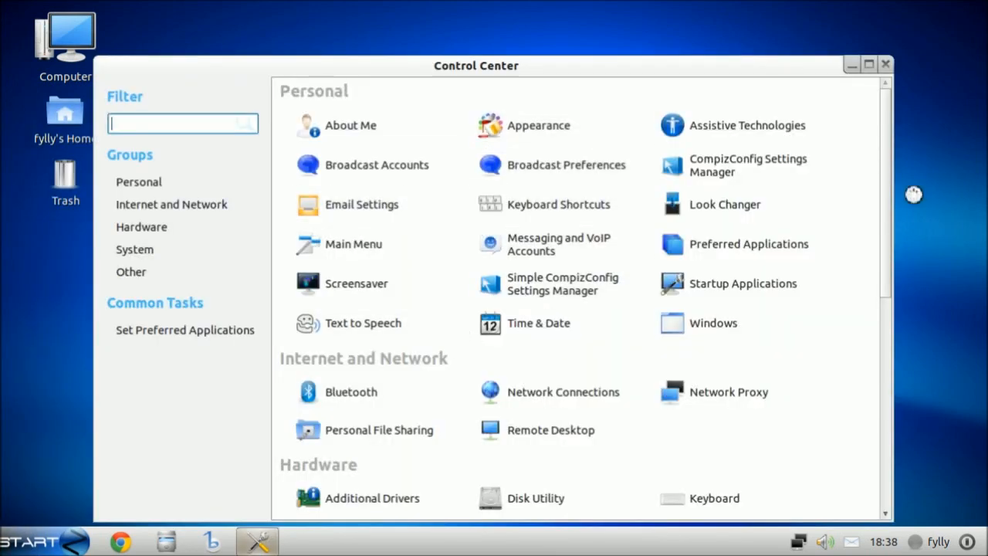
# Try the Zorin OS Mac theme in Appearance Preferences.
pyautogui.click(539, 125)
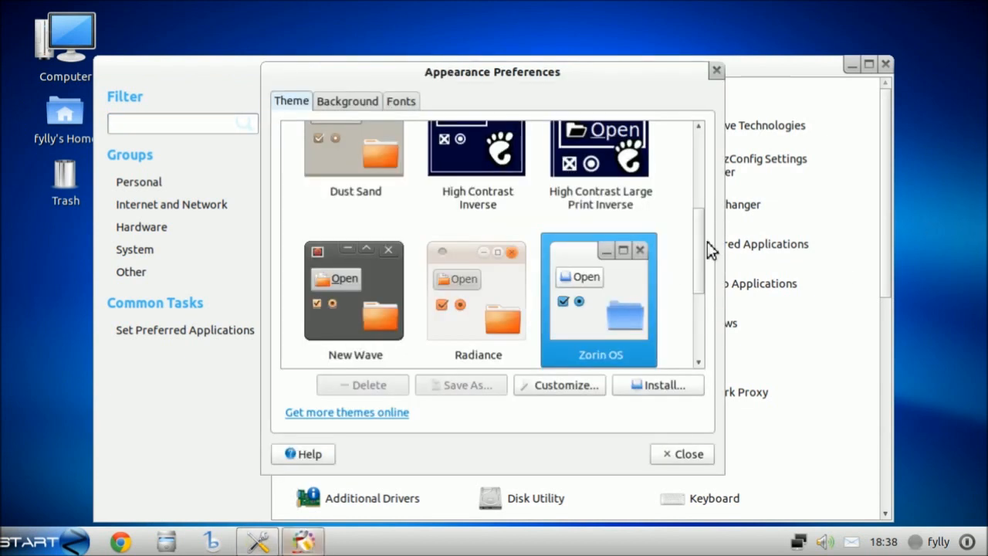
pyautogui.scroll(-3)
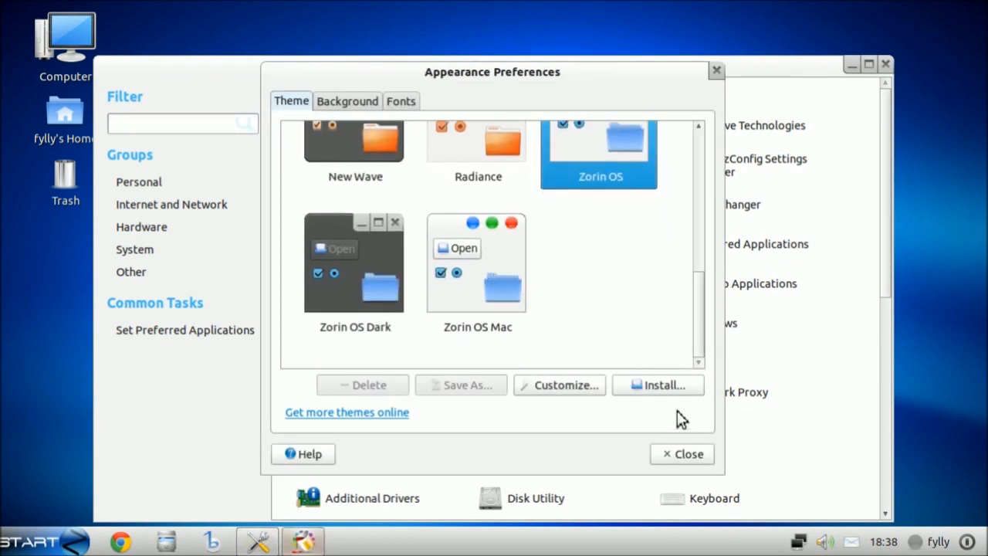
pyautogui.click(477, 270)
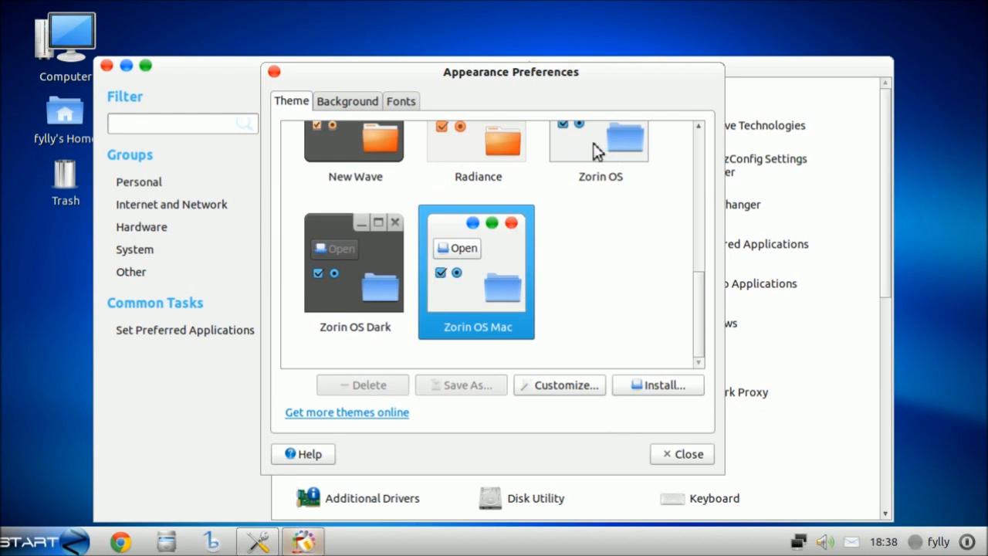
pyautogui.moveTo(511, 72); pyautogui.dragTo(548, 57)
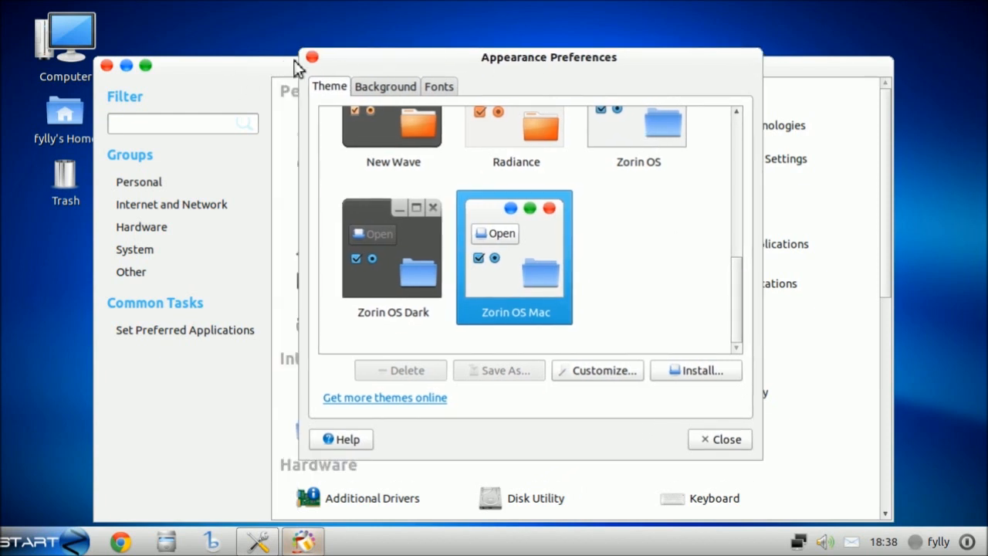
pyautogui.moveTo(145, 65)
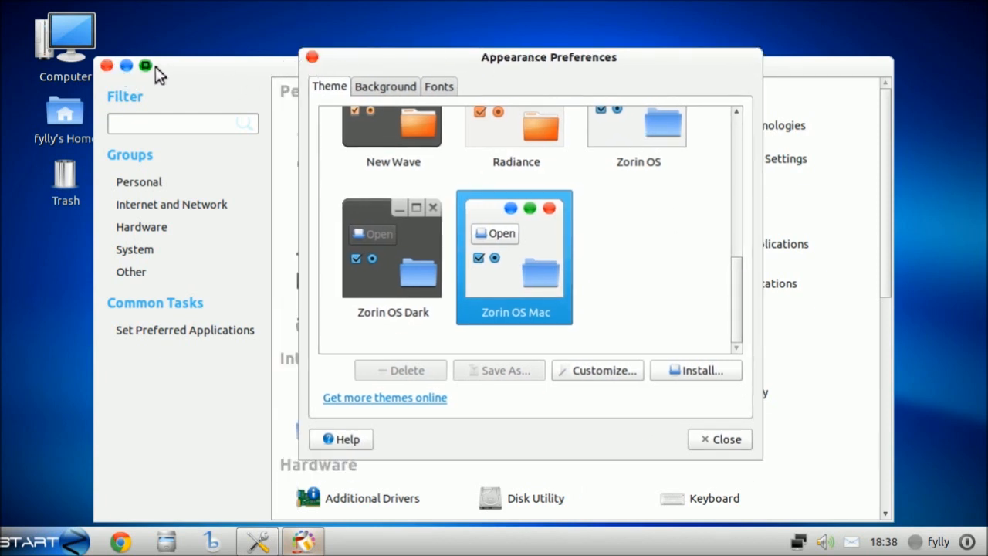
pyautogui.moveTo(371, 297)
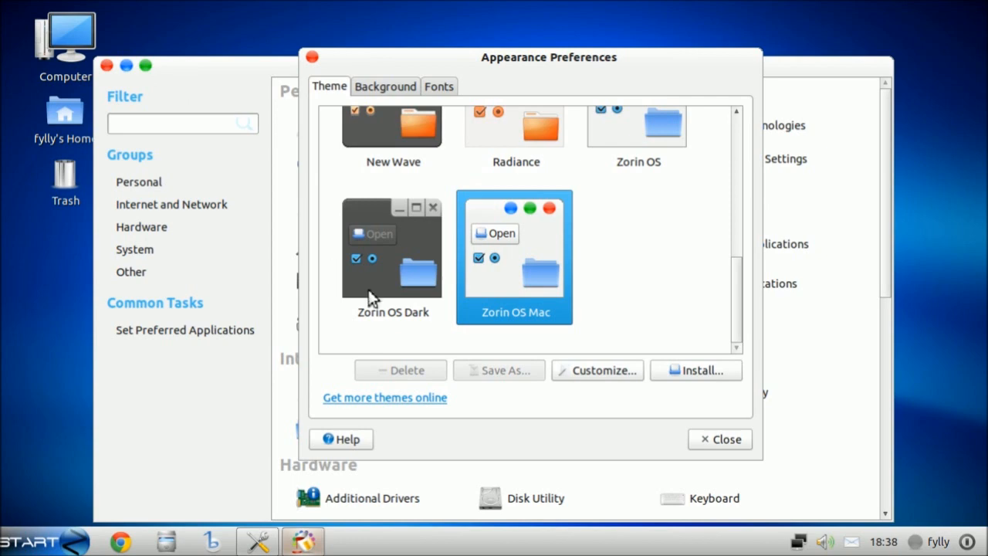
# Apply the Zorin OS Dark theme and close Appearance Preferences and the Control Center.
pyautogui.click(31, 541)
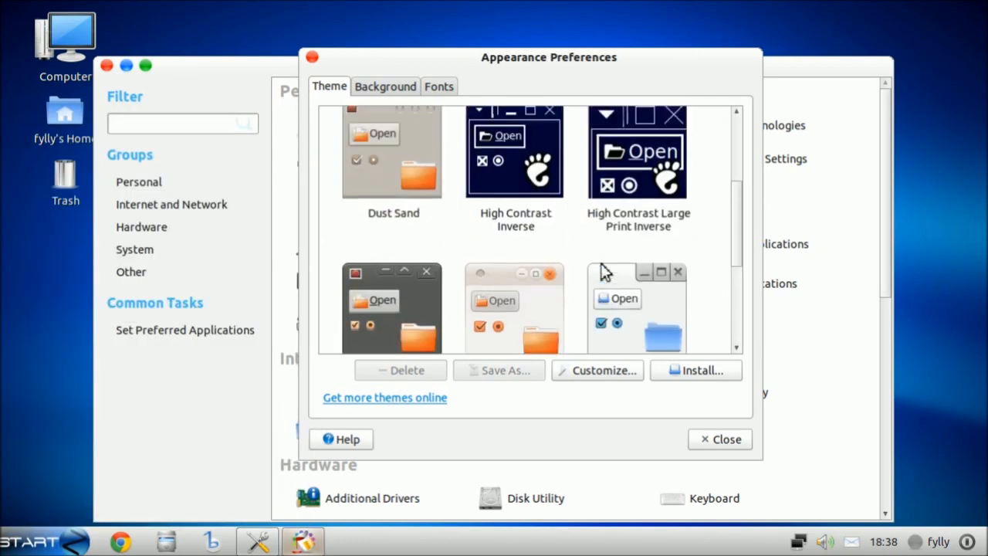
pyautogui.scroll(-3)
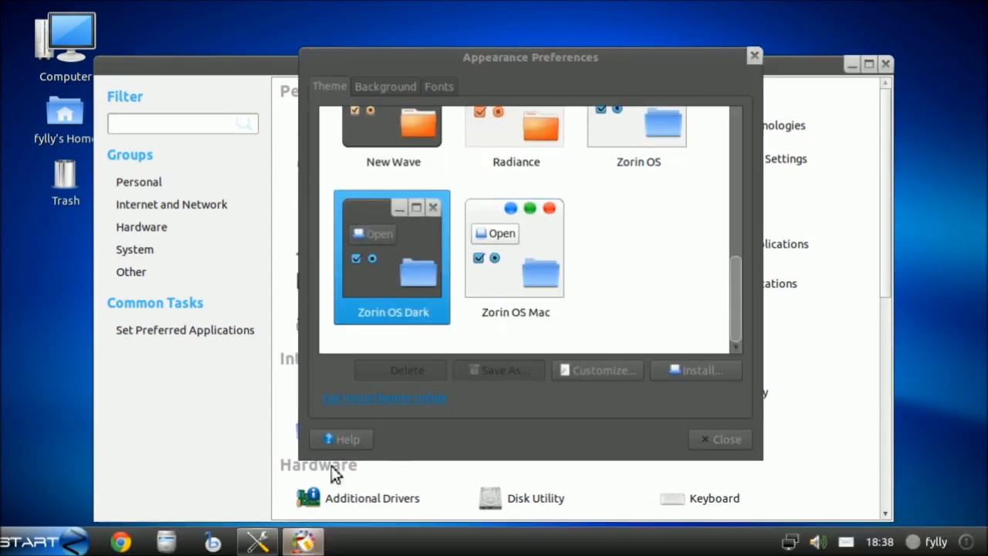
pyautogui.click(719, 438)
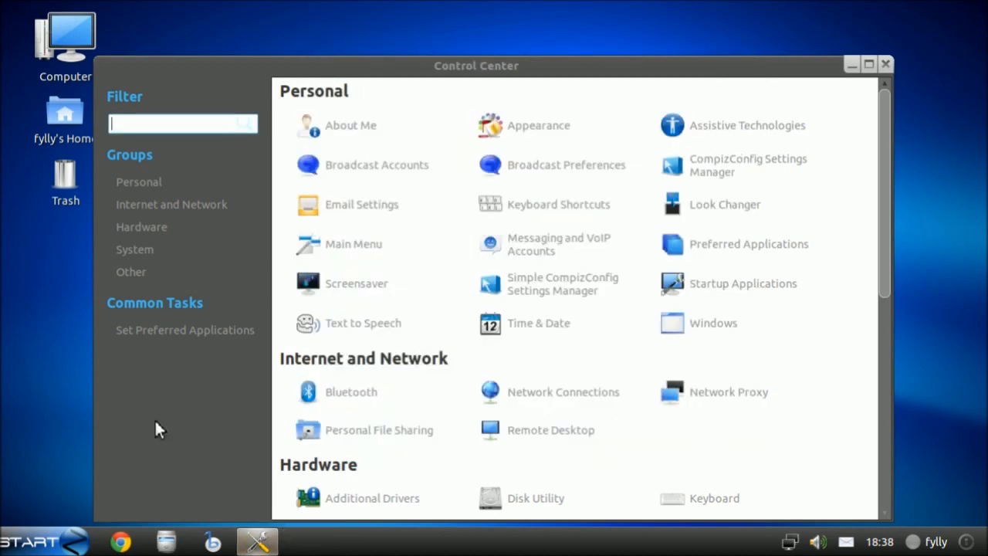
pyautogui.click(30, 540)
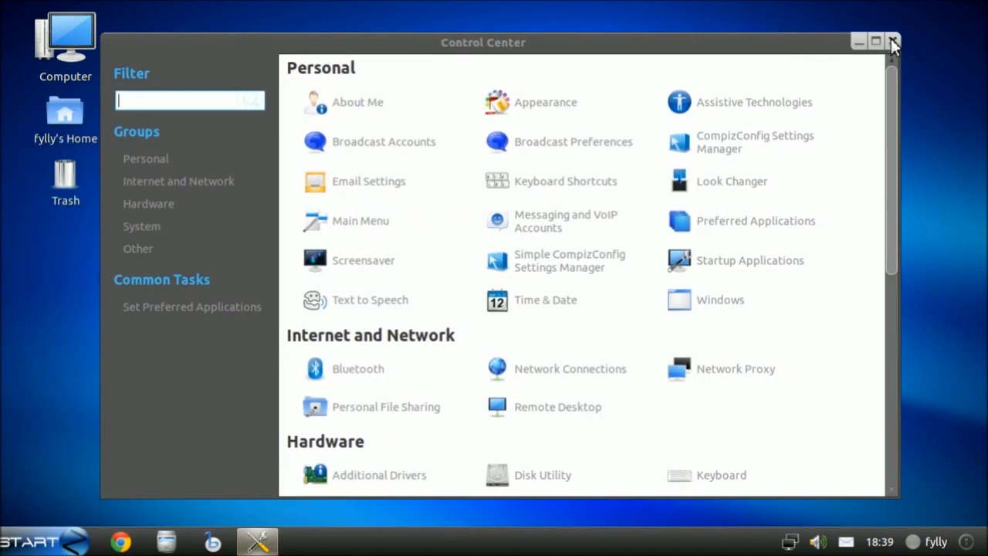
pyautogui.click(893, 41)
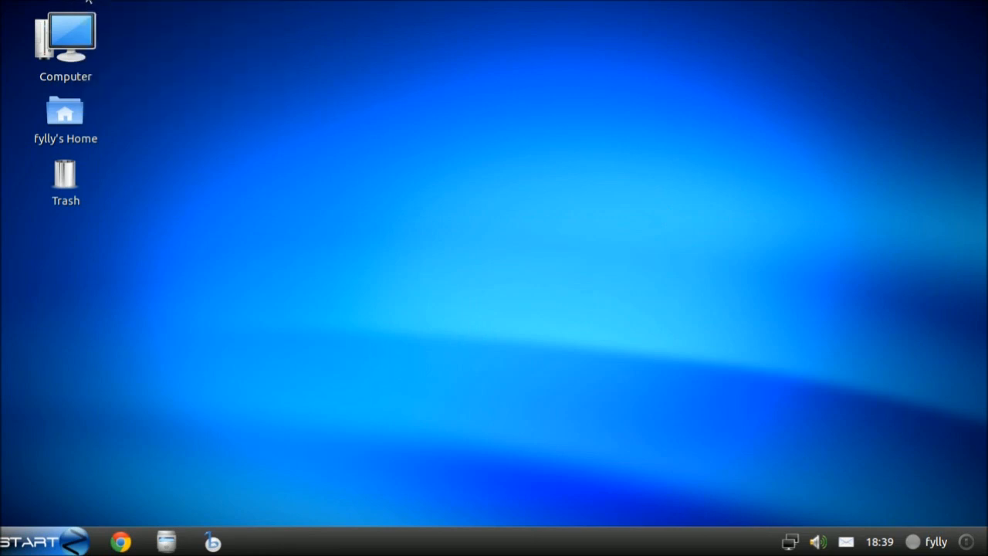
pyautogui.moveTo(497, 271)
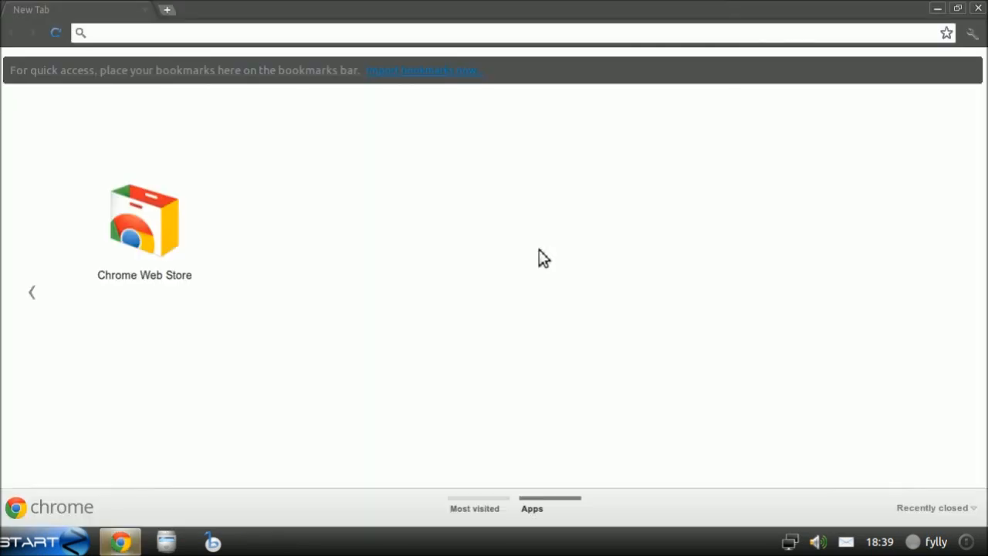
# Launch Google Chrome to a New Tab page, then close it from the taskbar preview.
pyautogui.click(494, 32)
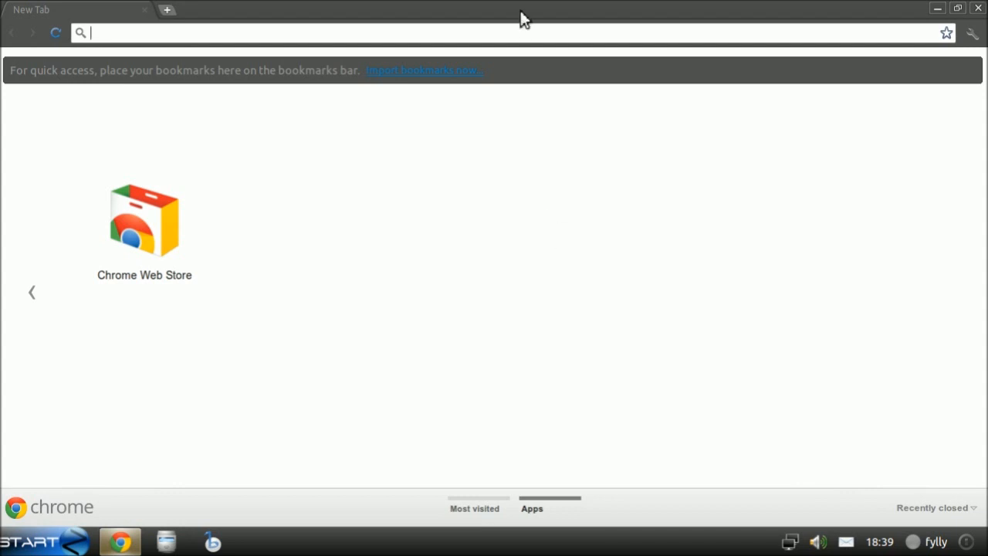
pyautogui.moveTo(527, 11)
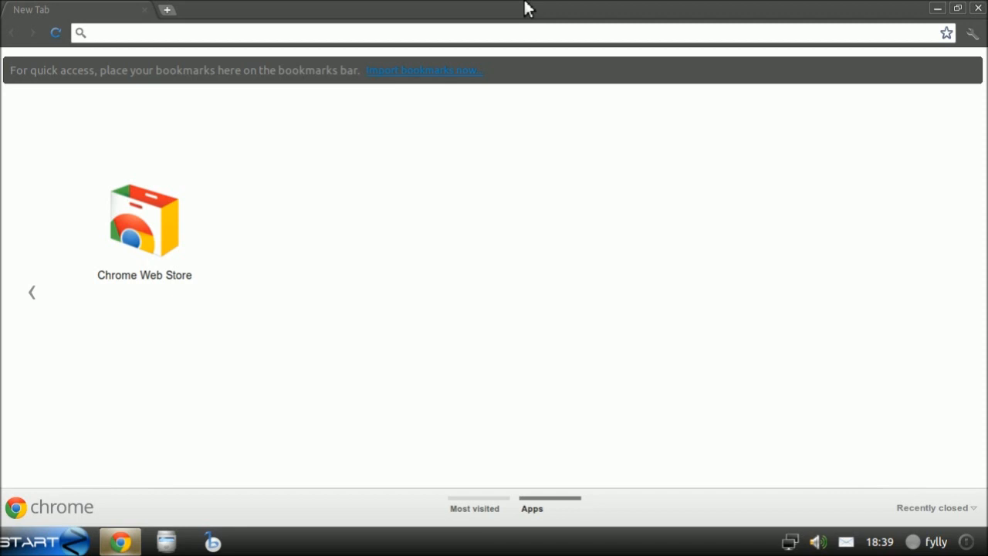
pyautogui.click(31, 541)
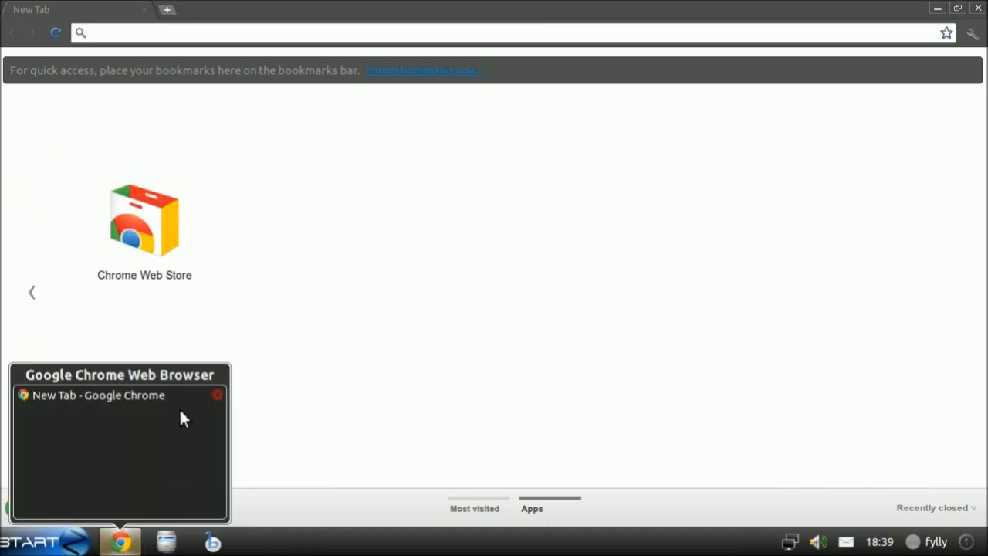
pyautogui.click(217, 394)
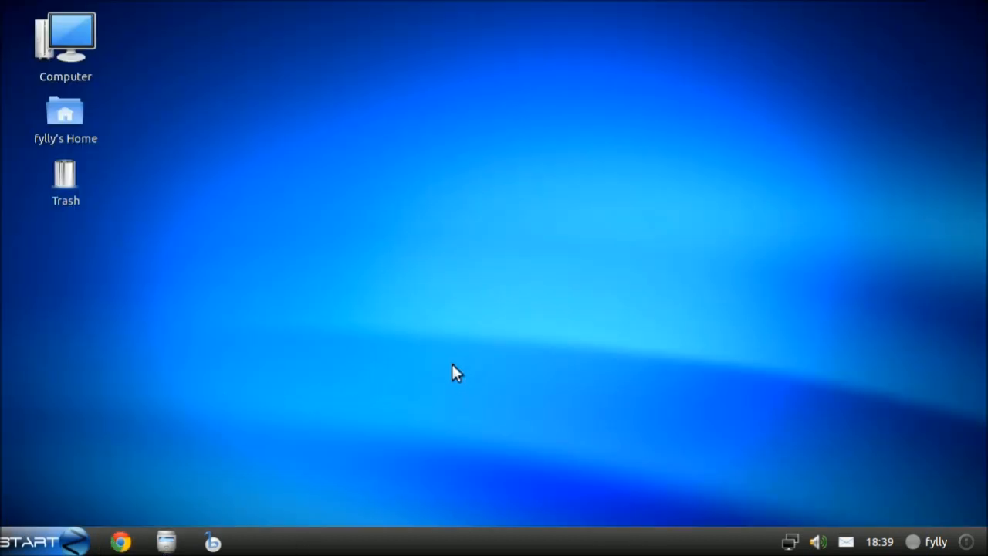
pyautogui.moveTo(451, 372); pyautogui.dragTo(888, 52)
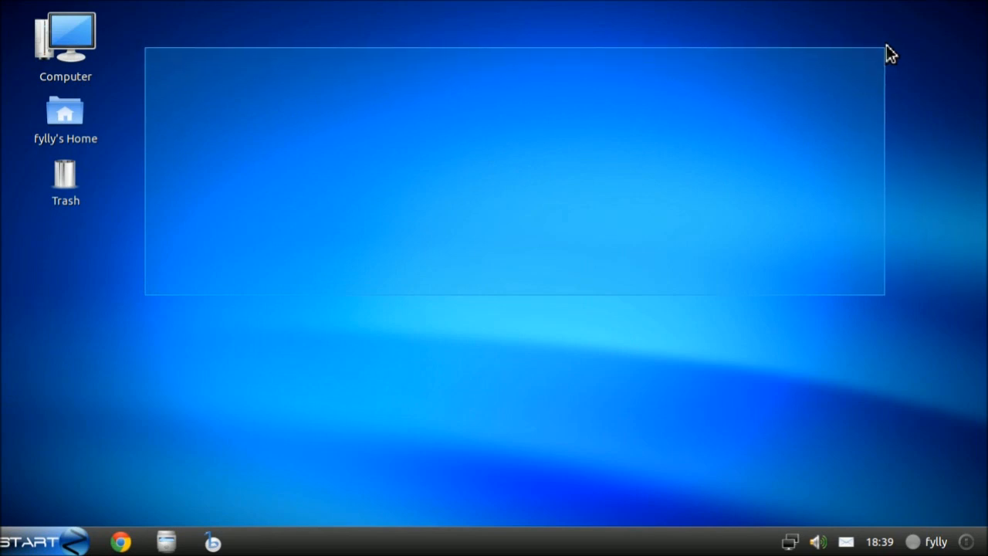
pyautogui.moveTo(892, 53); pyautogui.dragTo(354, 87)
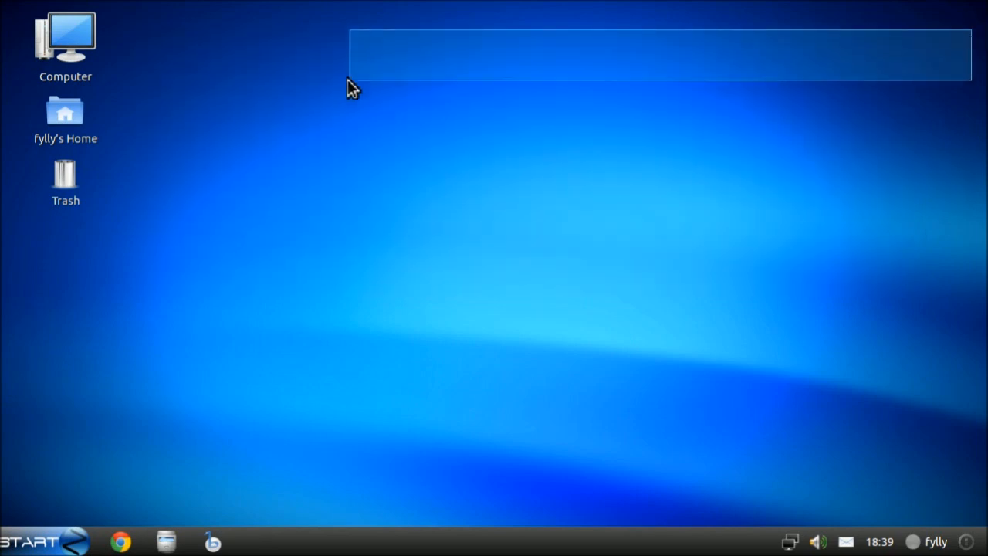
pyautogui.moveTo(352, 85); pyautogui.dragTo(135, 483)
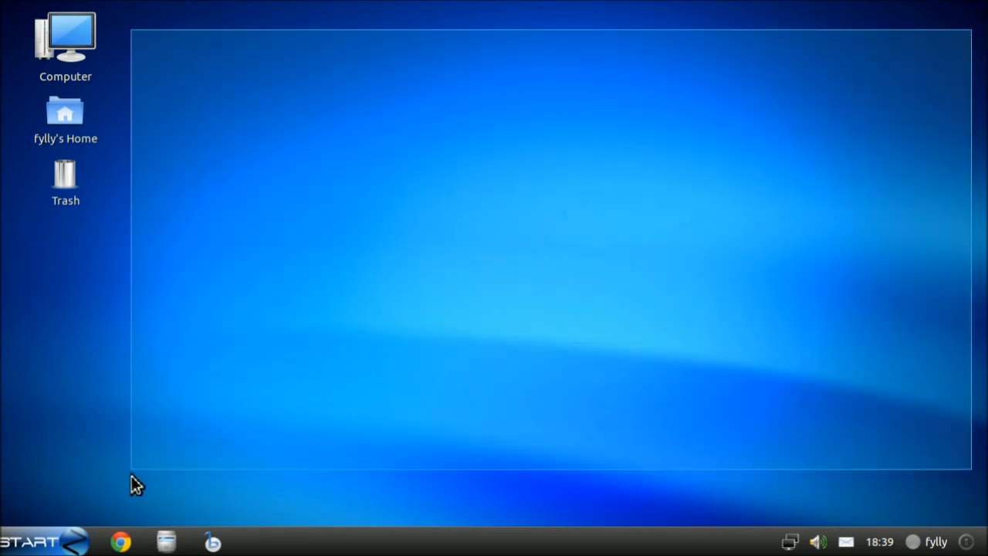
pyautogui.moveTo(126, 519)
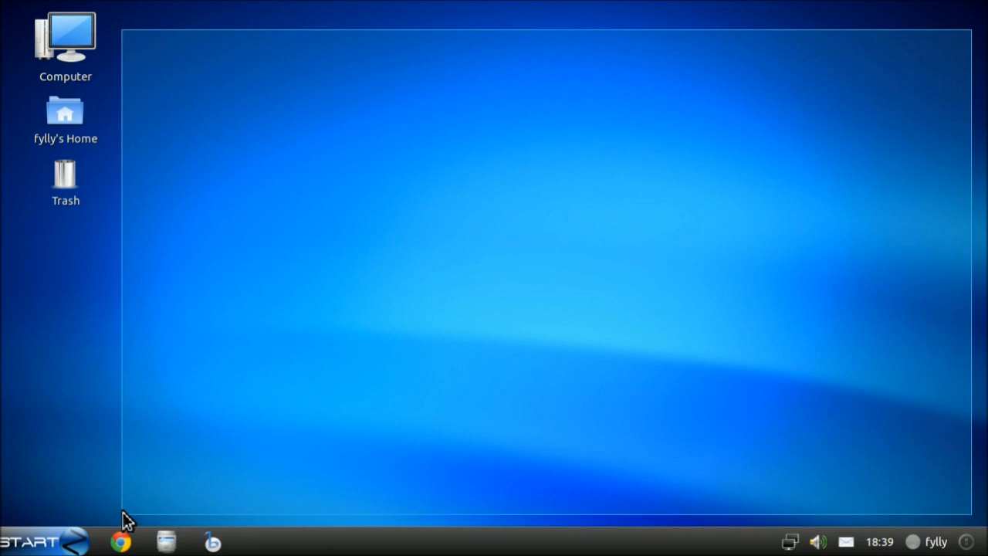
pyautogui.moveTo(170, 324)
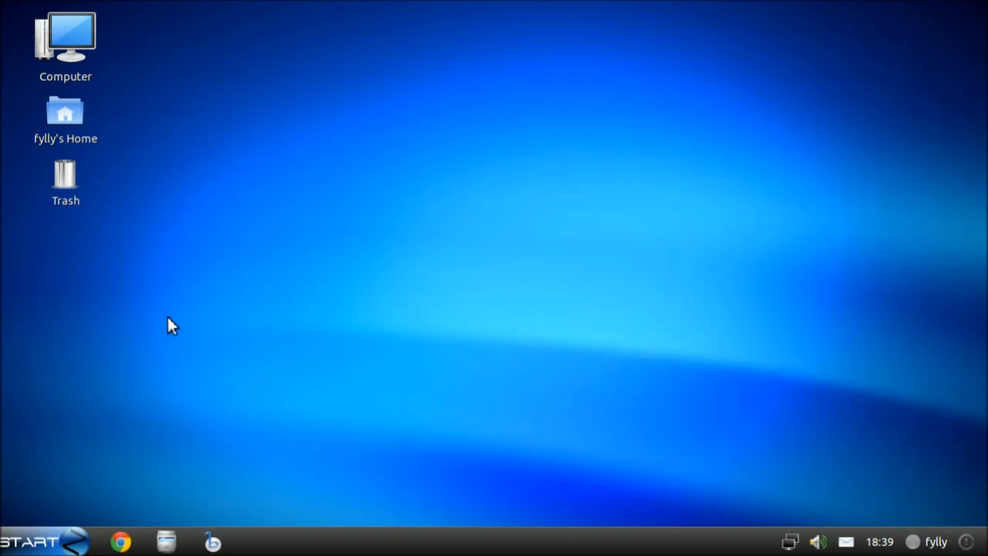
pyautogui.click(31, 540)
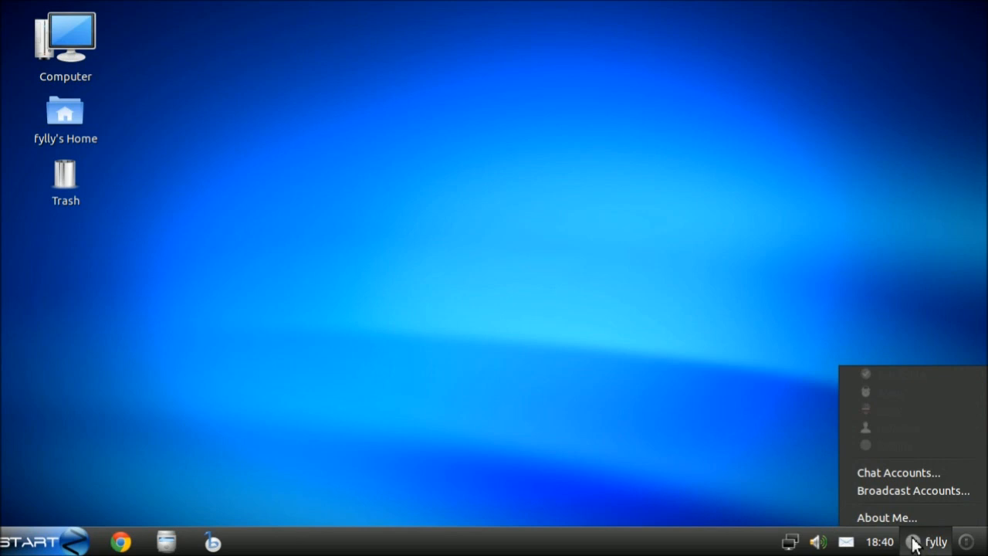
pyautogui.moveTo(897, 472)
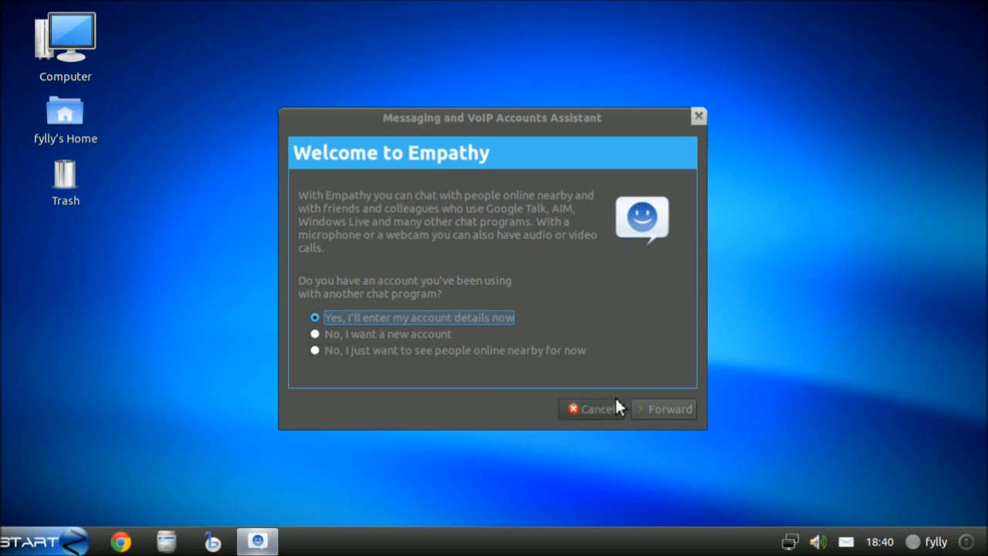
pyautogui.click(662, 409)
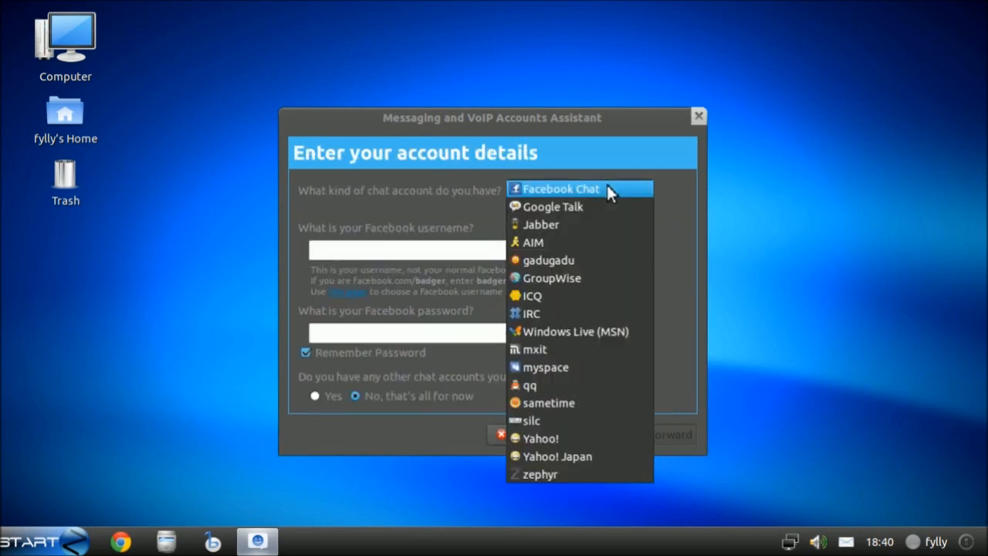
pyautogui.moveTo(605, 248)
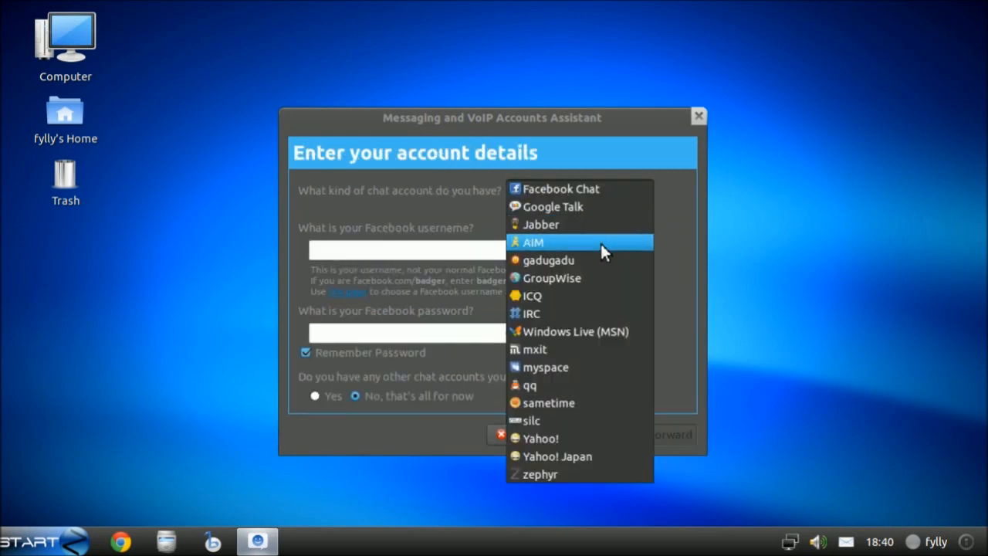
pyautogui.moveTo(579, 314)
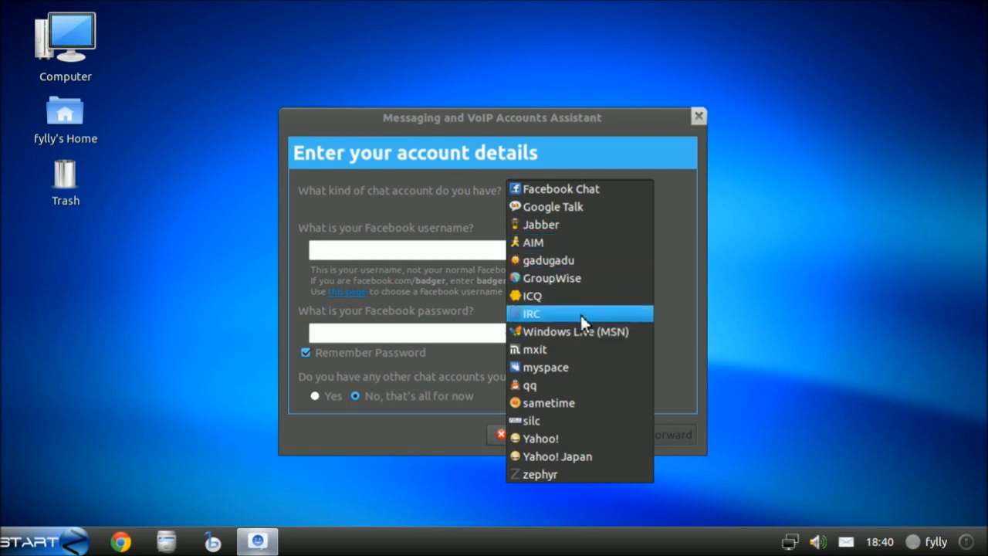
pyautogui.moveTo(579, 349)
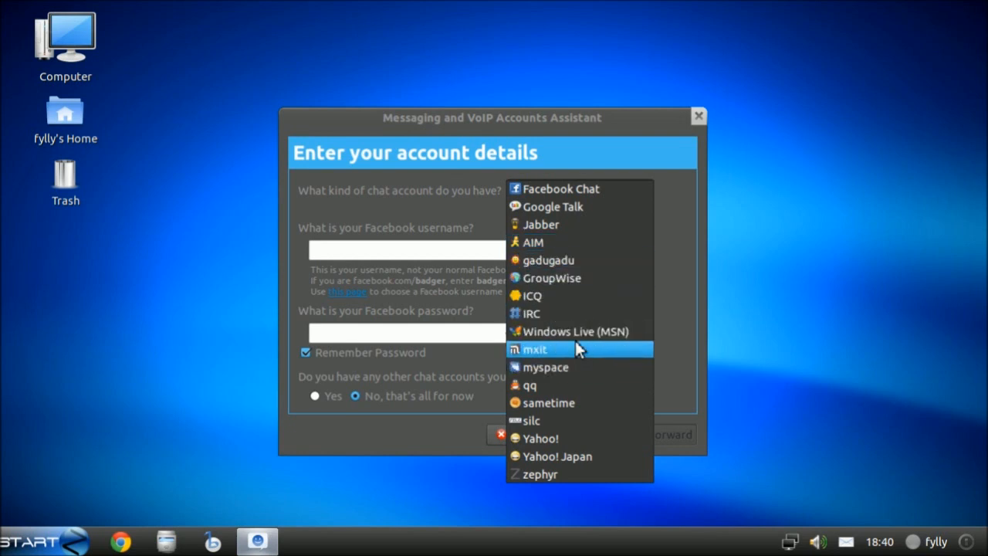
pyautogui.click(559, 189)
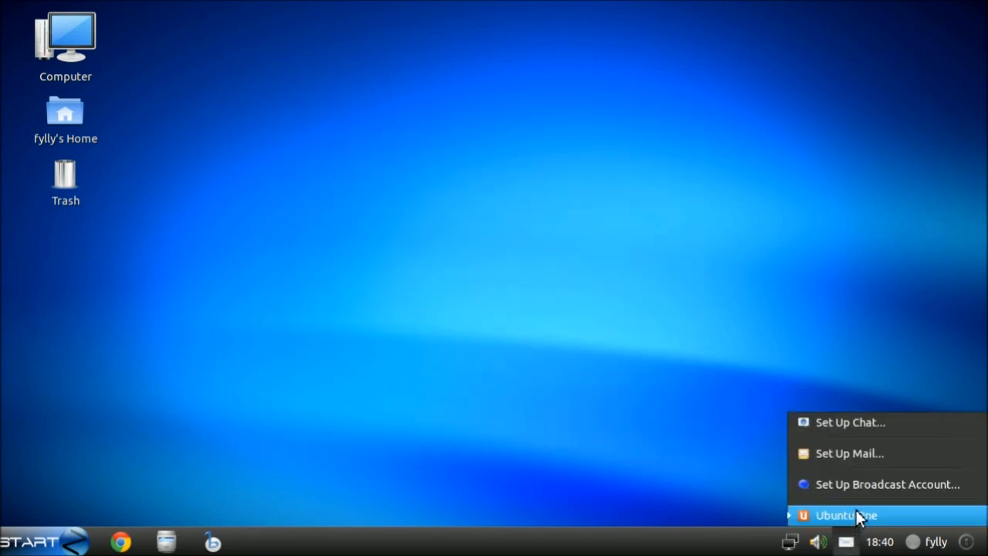
pyautogui.moveTo(863, 422)
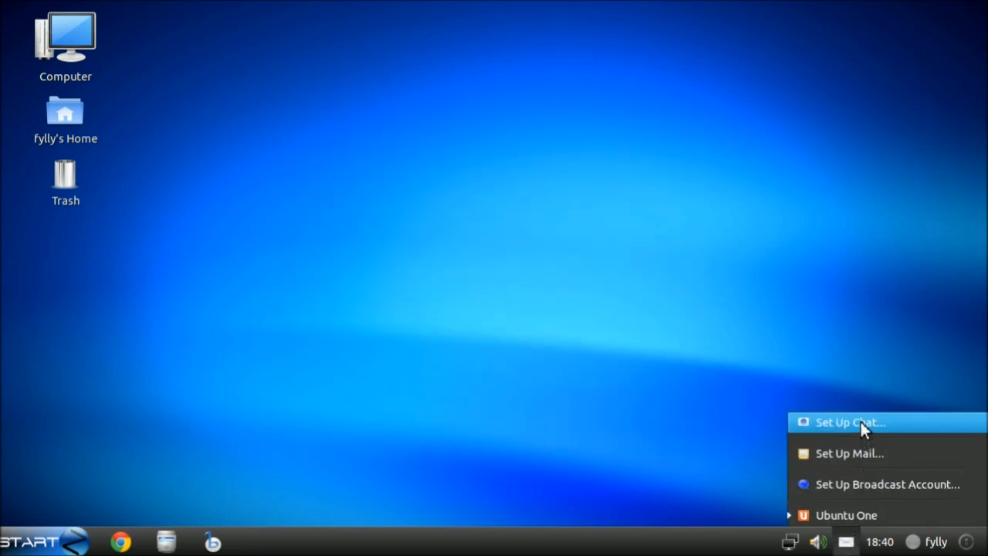
pyautogui.moveTo(841, 484)
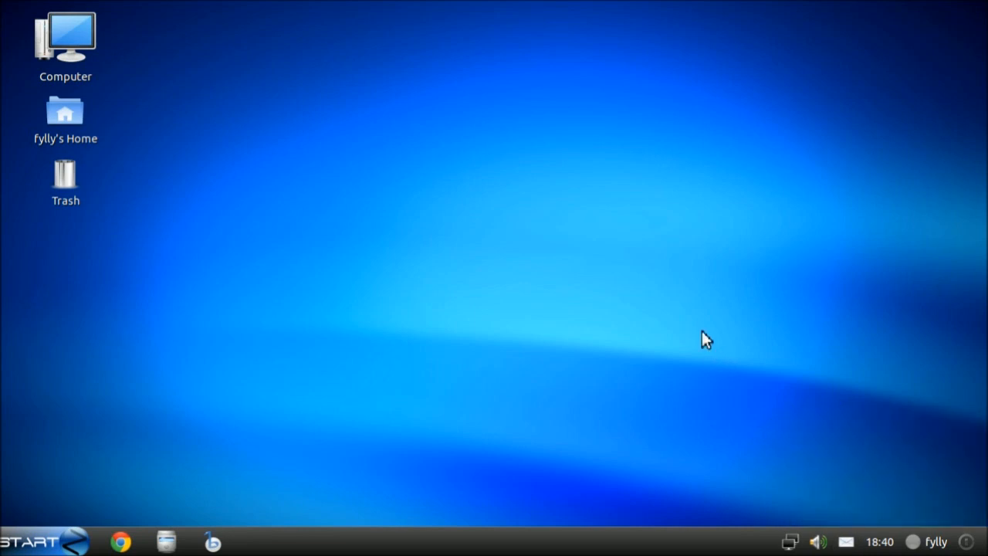
pyautogui.moveTo(640, 285)
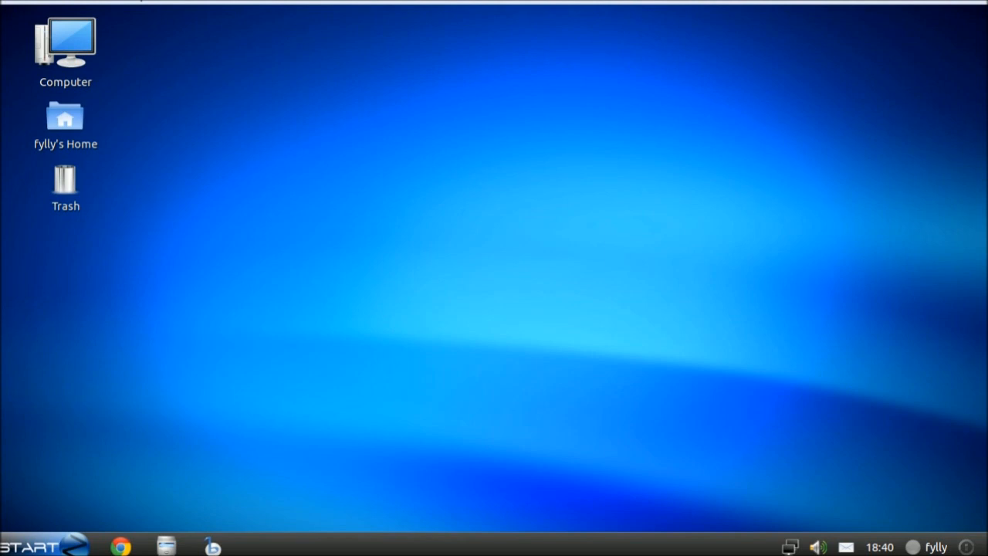
pyautogui.moveTo(304, 185)
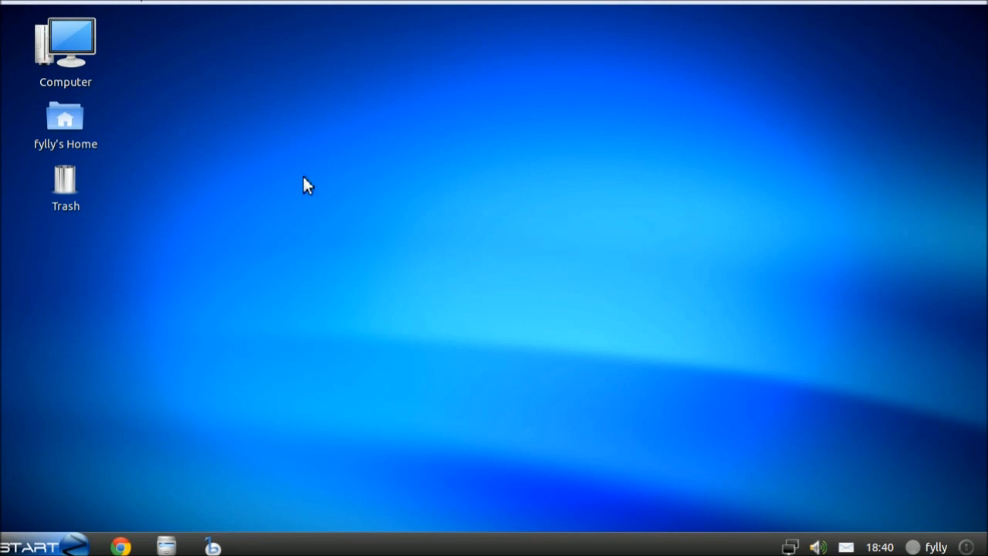
pyautogui.moveTo(301, 117)
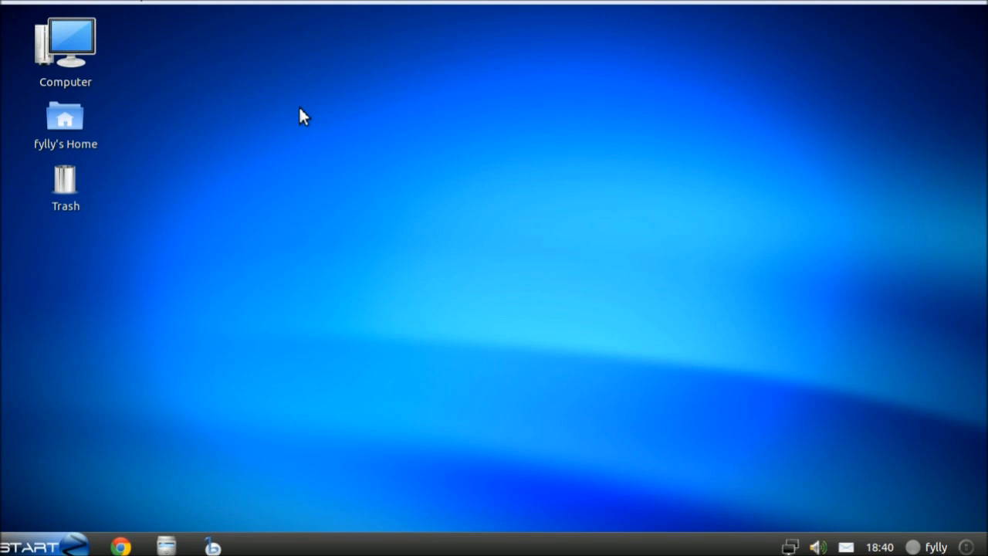
pyautogui.moveTo(396, 181)
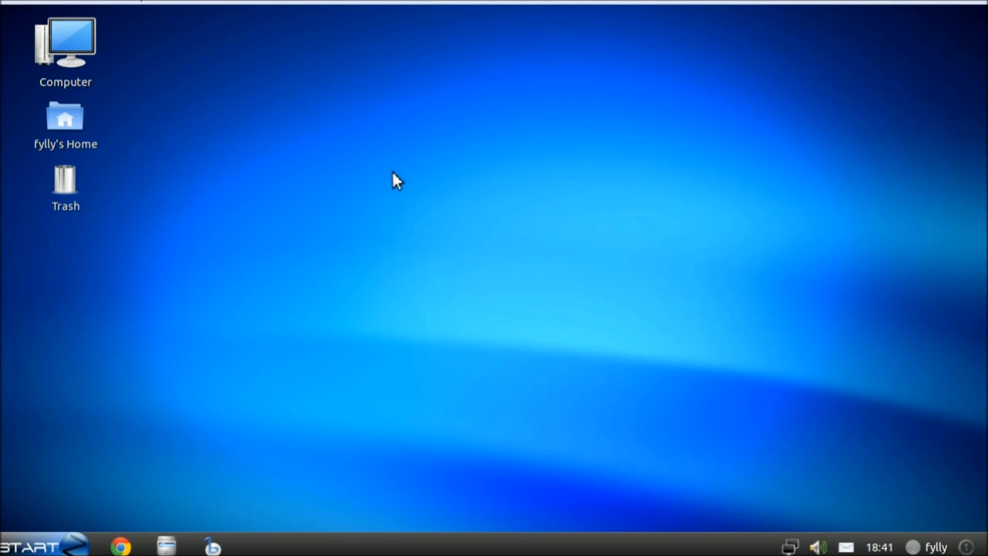
pyautogui.moveTo(287, 222)
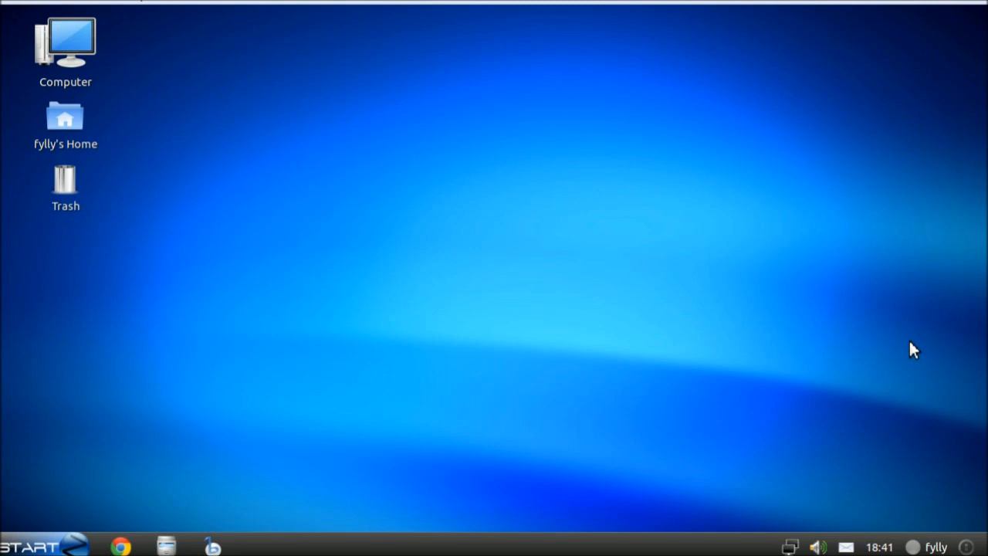
pyautogui.moveTo(657, 302)
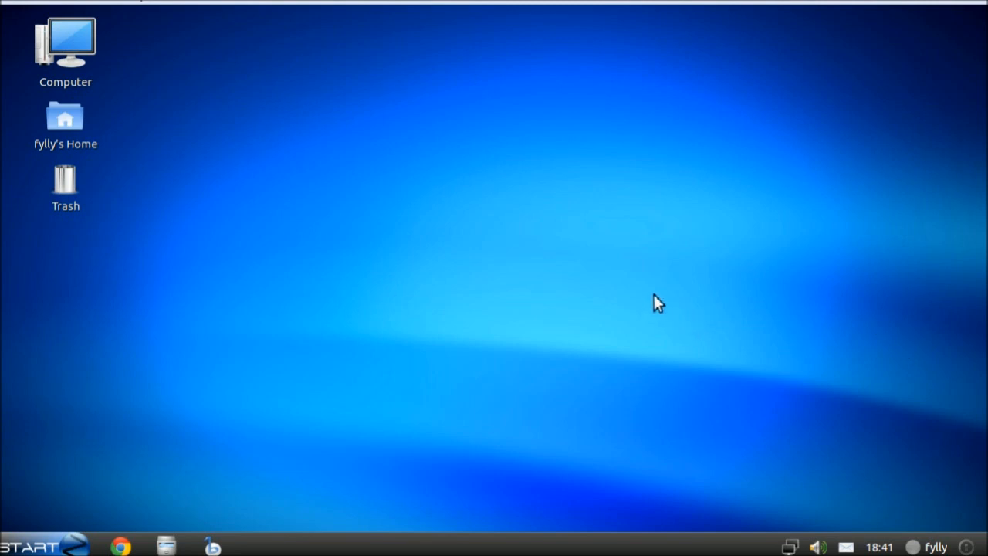
pyautogui.moveTo(303, 235)
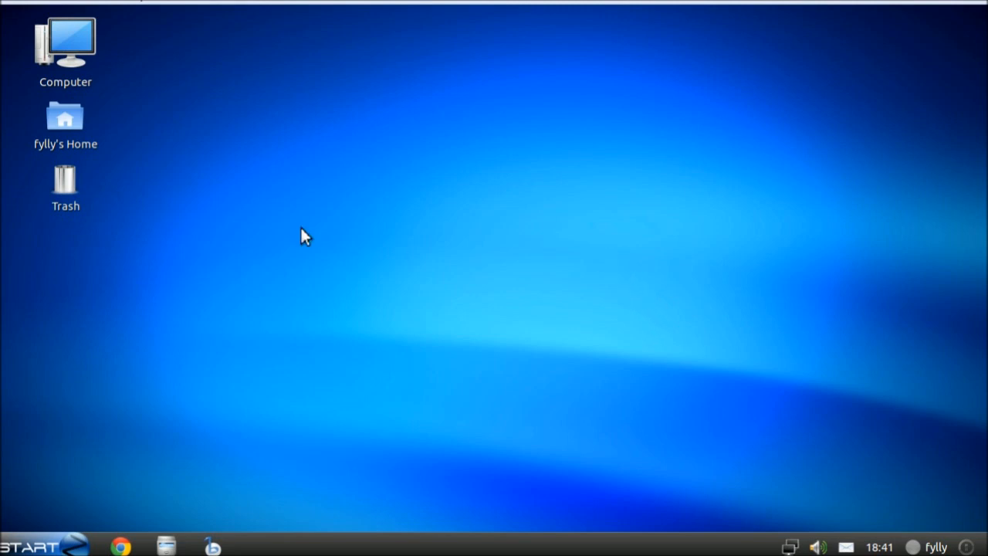